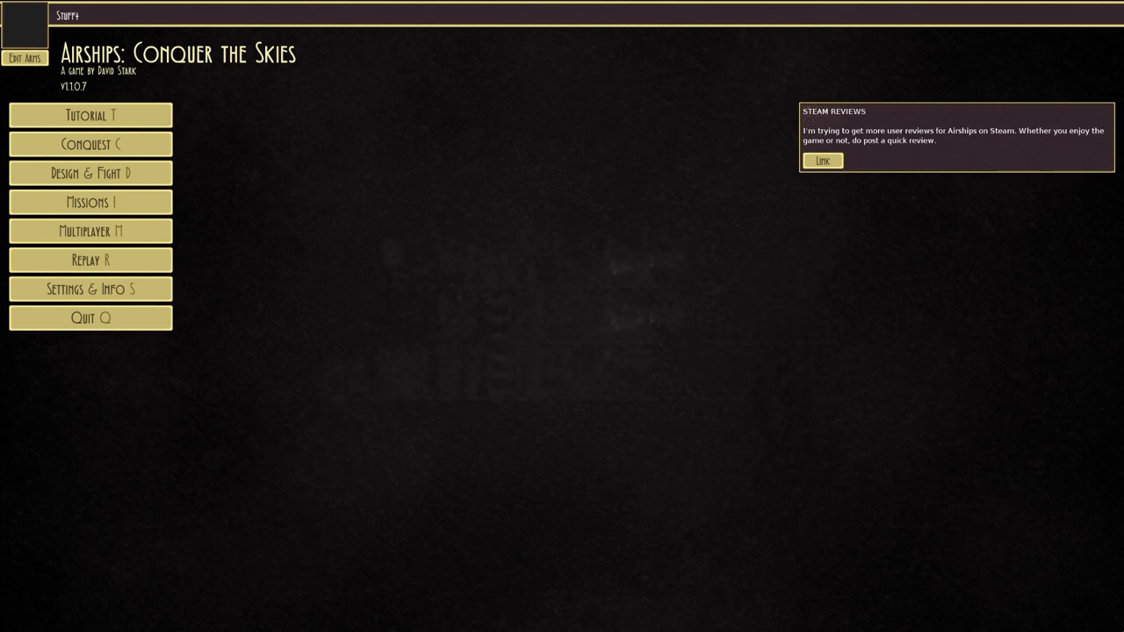
- Choose Conquest from the main menu to show the new or load campaign options
{"action": "left_click", "coordinate": [90, 144]}
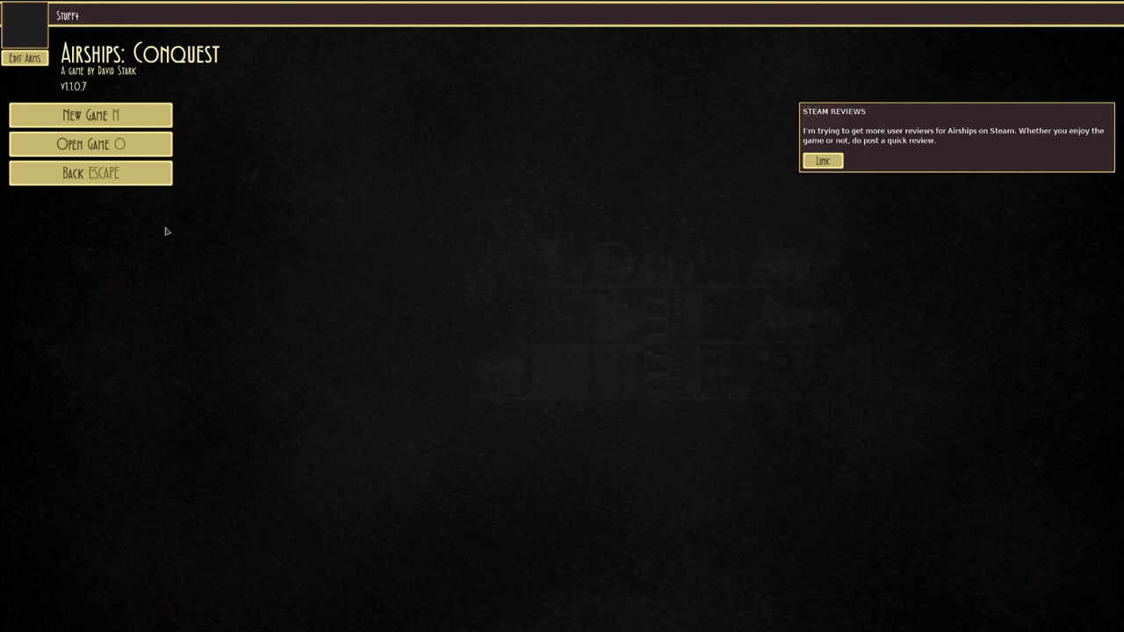
- Begin a new conquest game and name the nation Cultington
{"action": "left_click", "coordinate": [91, 115]}
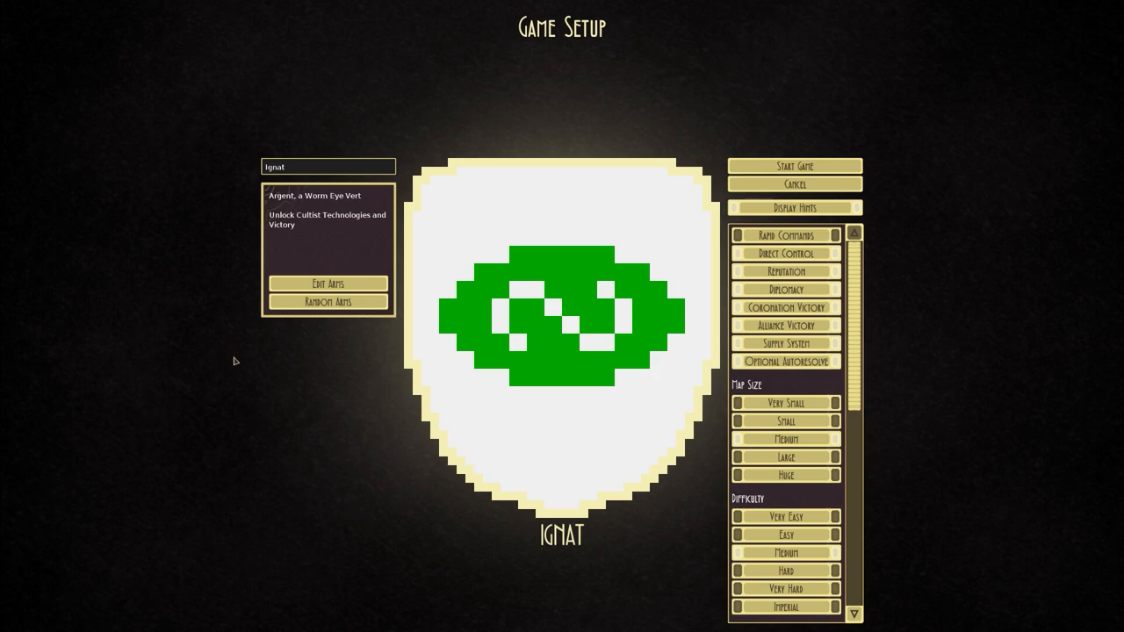
{"action": "mouse_move", "coordinate": [349, 219]}
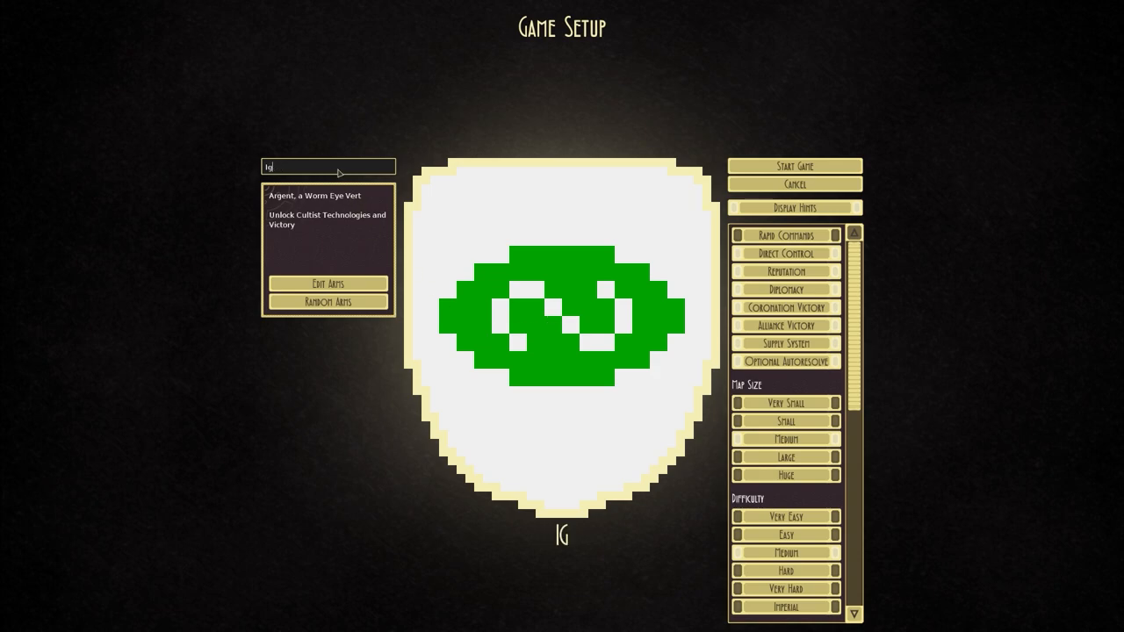
{"action": "type", "text": "Cu"}
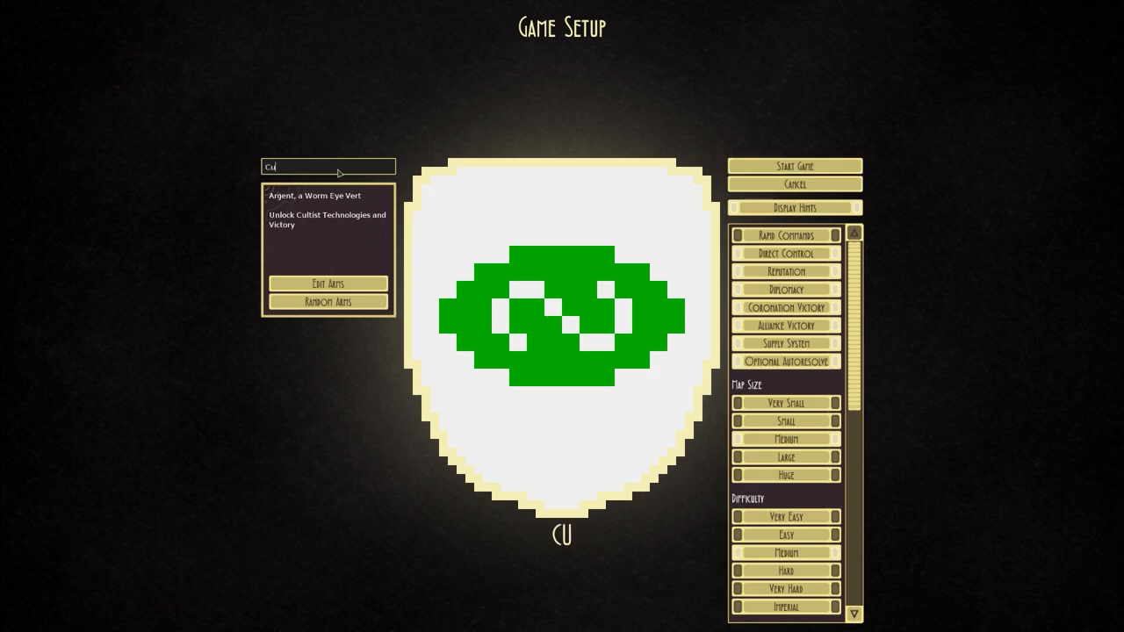
{"action": "type", "text": "ltington"}
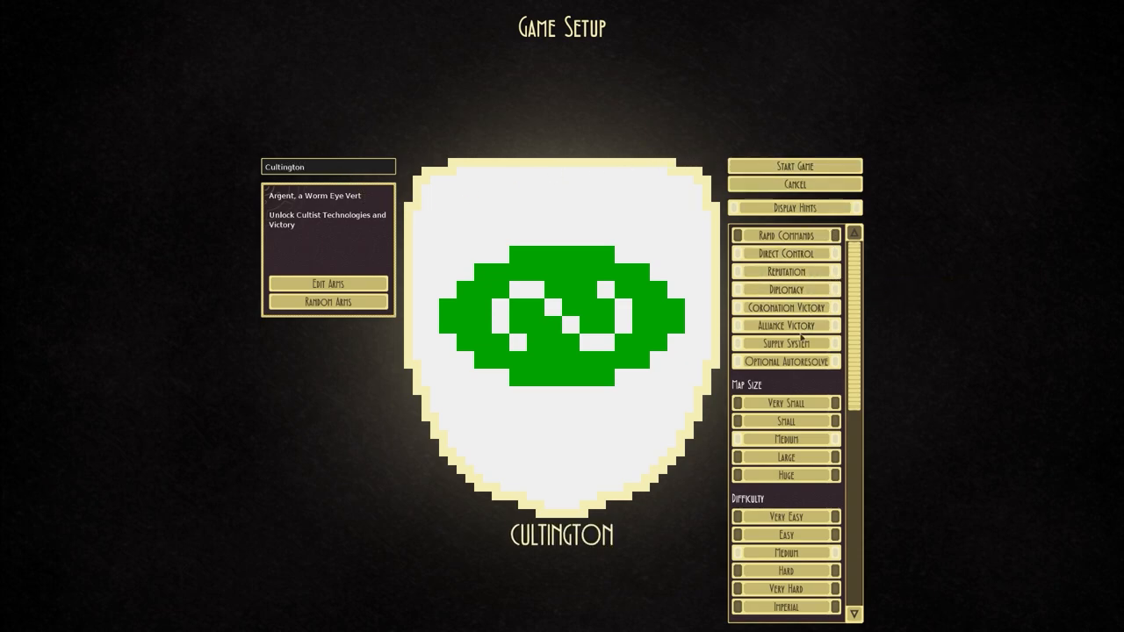
- Look through the Game Setup options for the new conquest
{"action": "scroll", "scroll_direction": "down", "scroll_amount": 3}
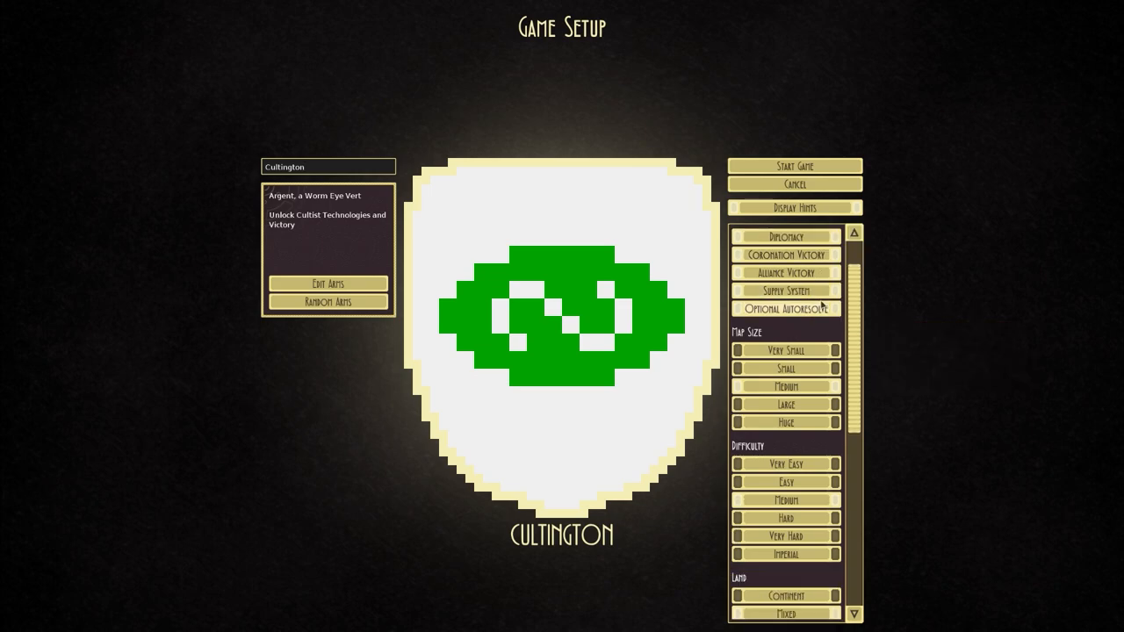
{"action": "scroll", "scroll_direction": "down", "scroll_amount": 3}
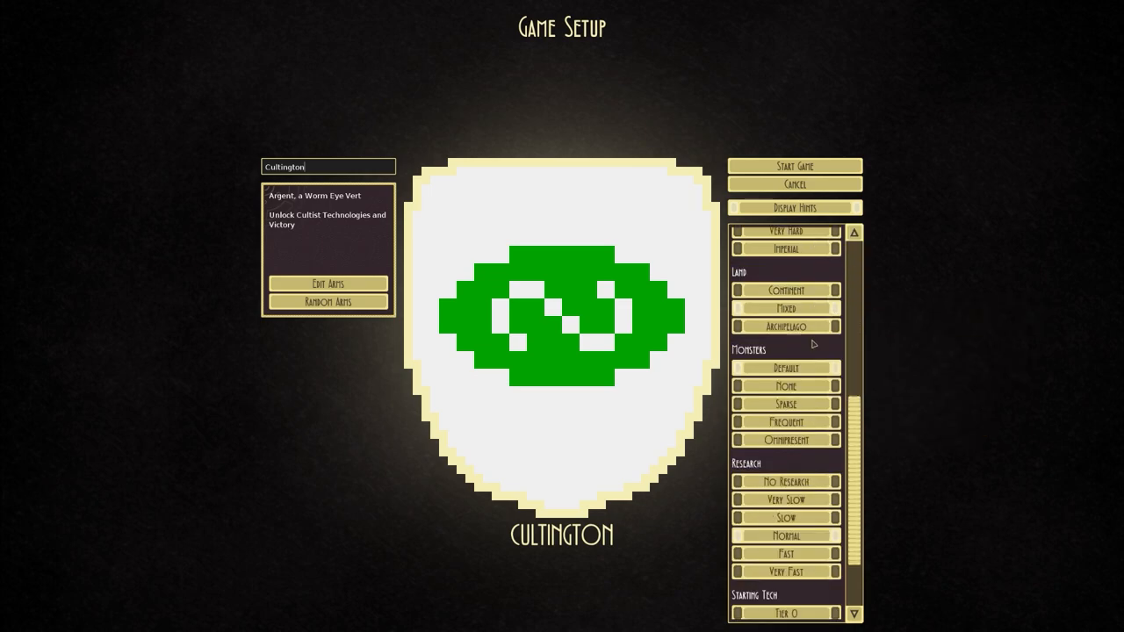
{"action": "scroll", "scroll_direction": "down", "scroll_amount": 3}
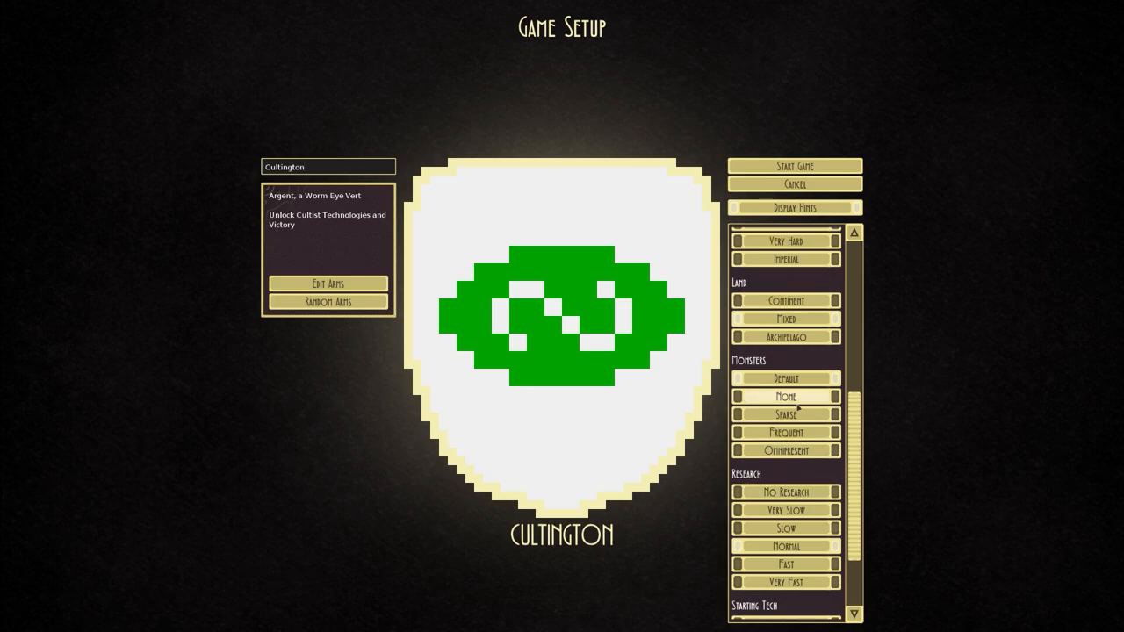
{"action": "scroll", "scroll_direction": "up", "scroll_amount": 3}
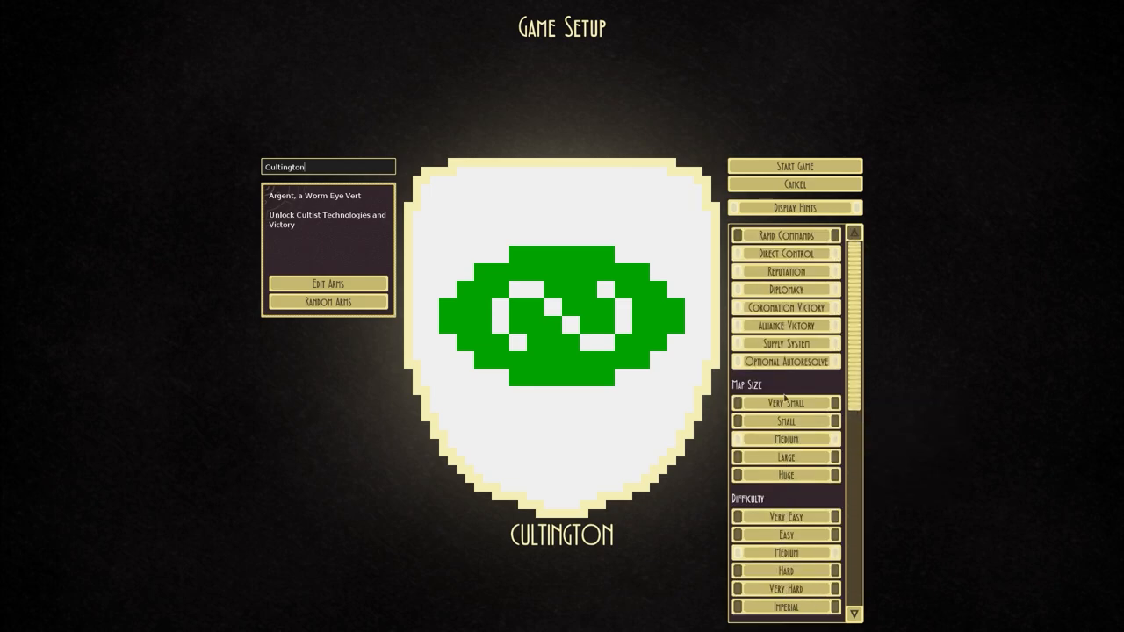
{"action": "mouse_move", "coordinate": [781, 380]}
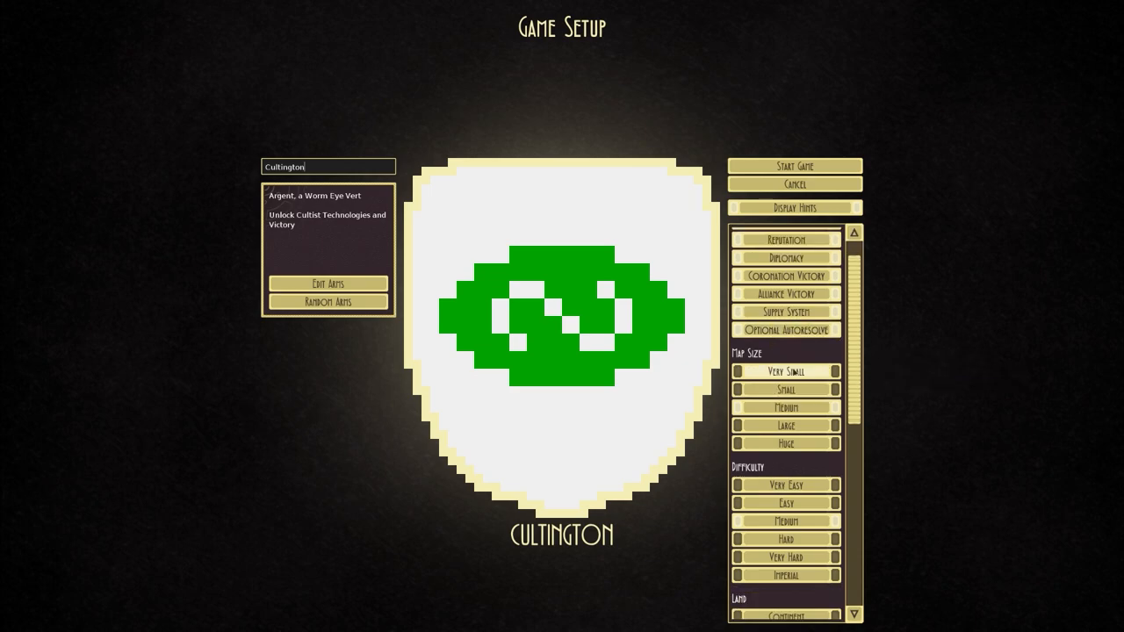
{"action": "scroll", "scroll_direction": "up", "scroll_amount": 3}
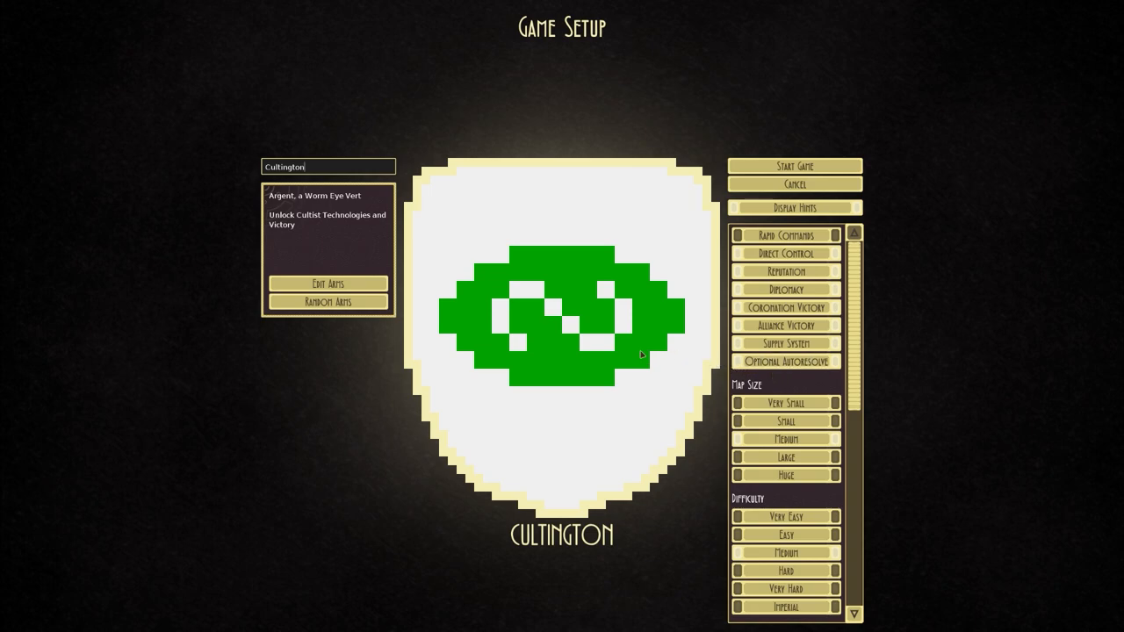
{"action": "left_click", "coordinate": [327, 283]}
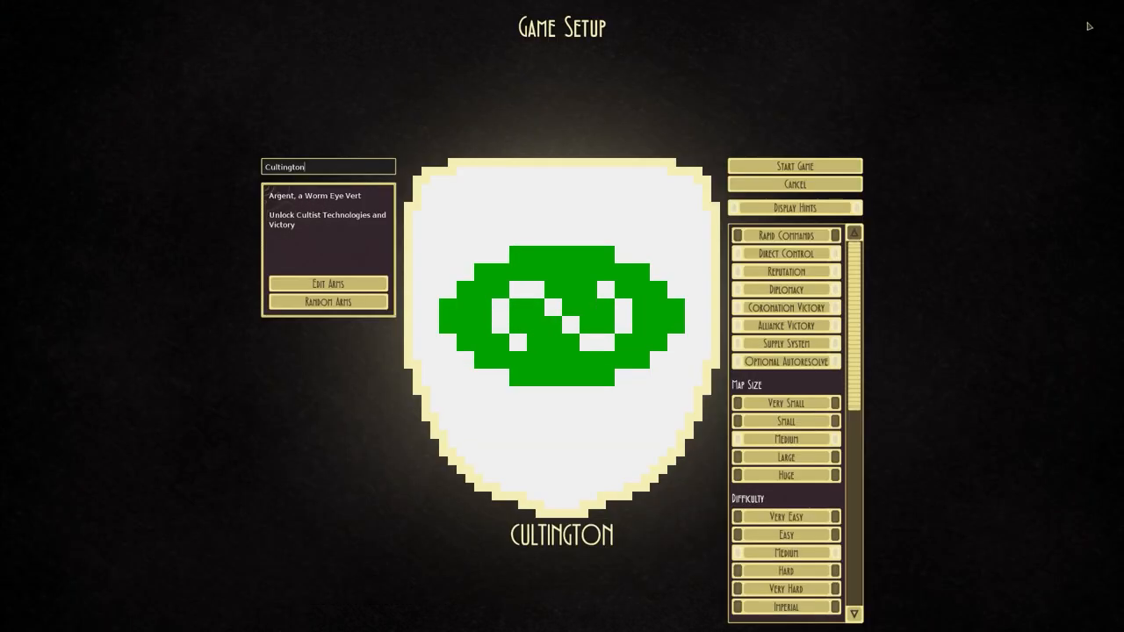
{"action": "mouse_move", "coordinate": [793, 166]}
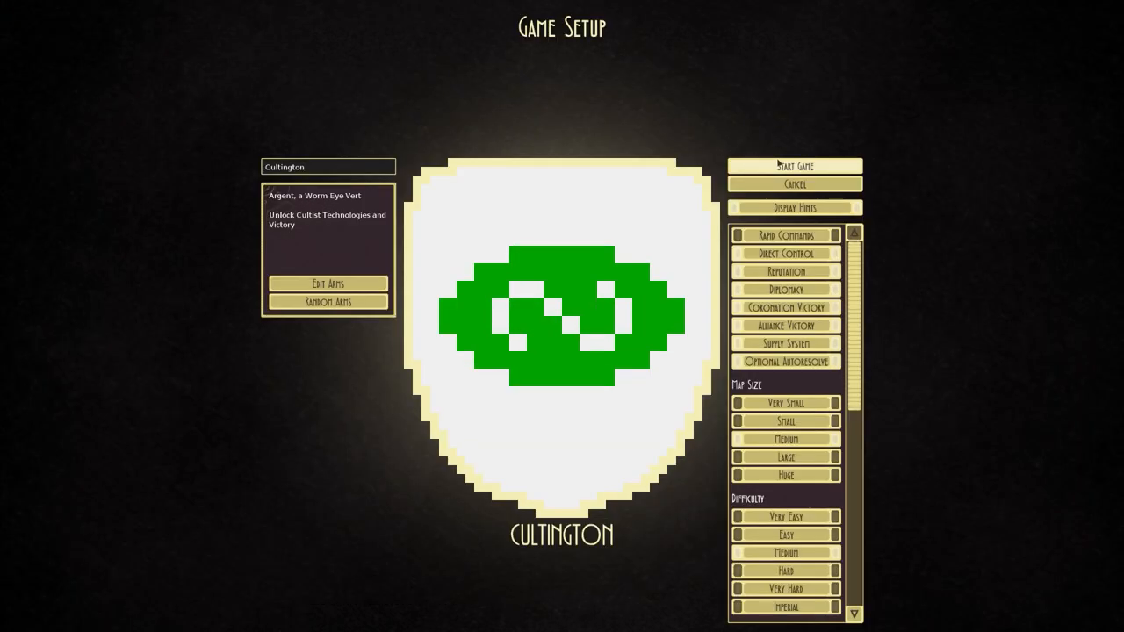
- Start the Cultington campaign, scroll the map south, and inspect Rizzugat's diplomacy and spy options
{"action": "left_click", "coordinate": [794, 165]}
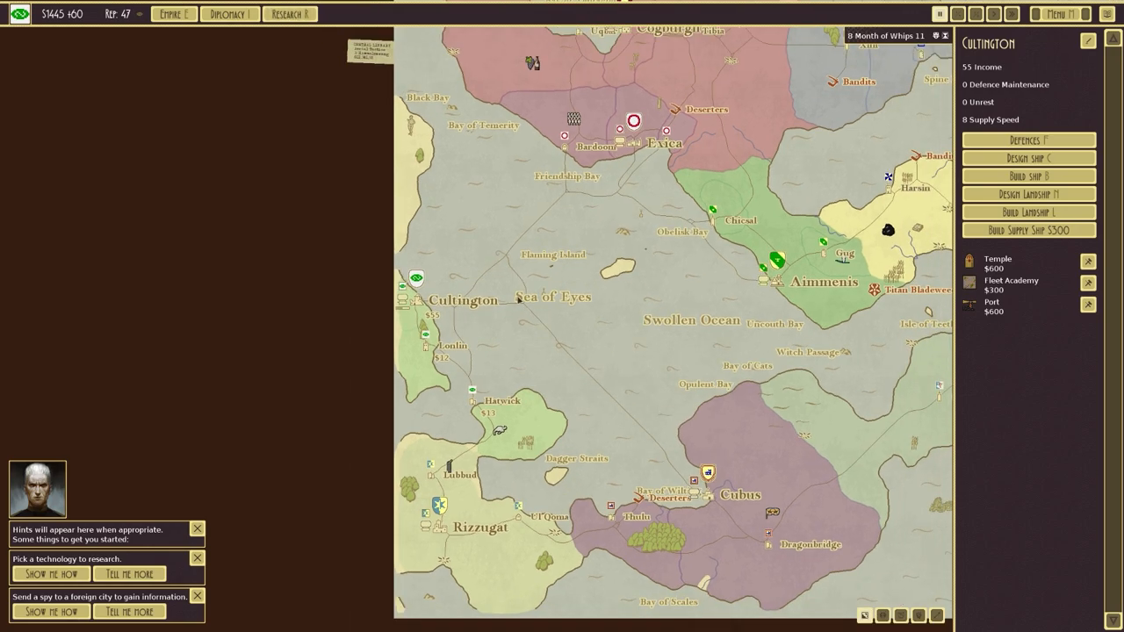
{"action": "mouse_move", "coordinate": [450, 339]}
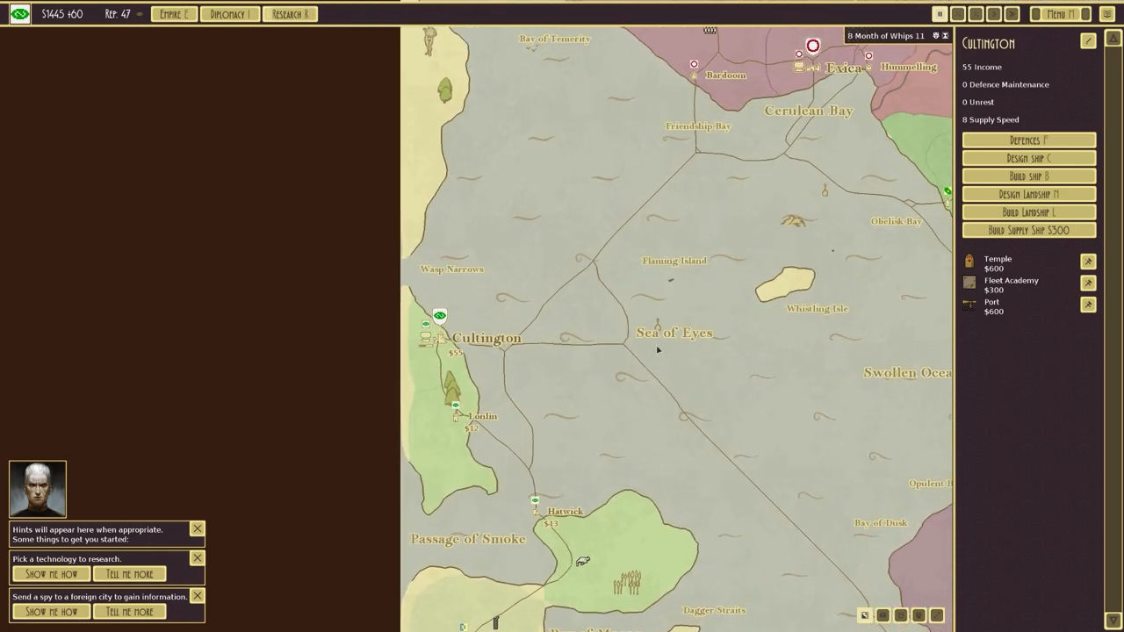
{"action": "scroll", "scroll_direction": "down", "scroll_amount": 3}
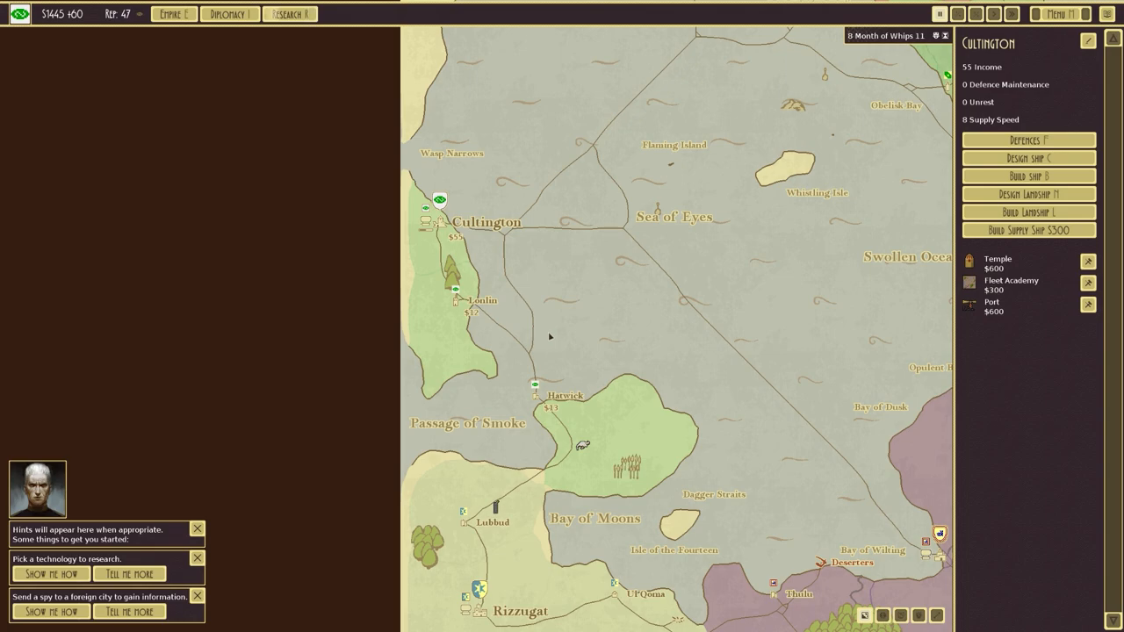
{"action": "mouse_move", "coordinate": [438, 215]}
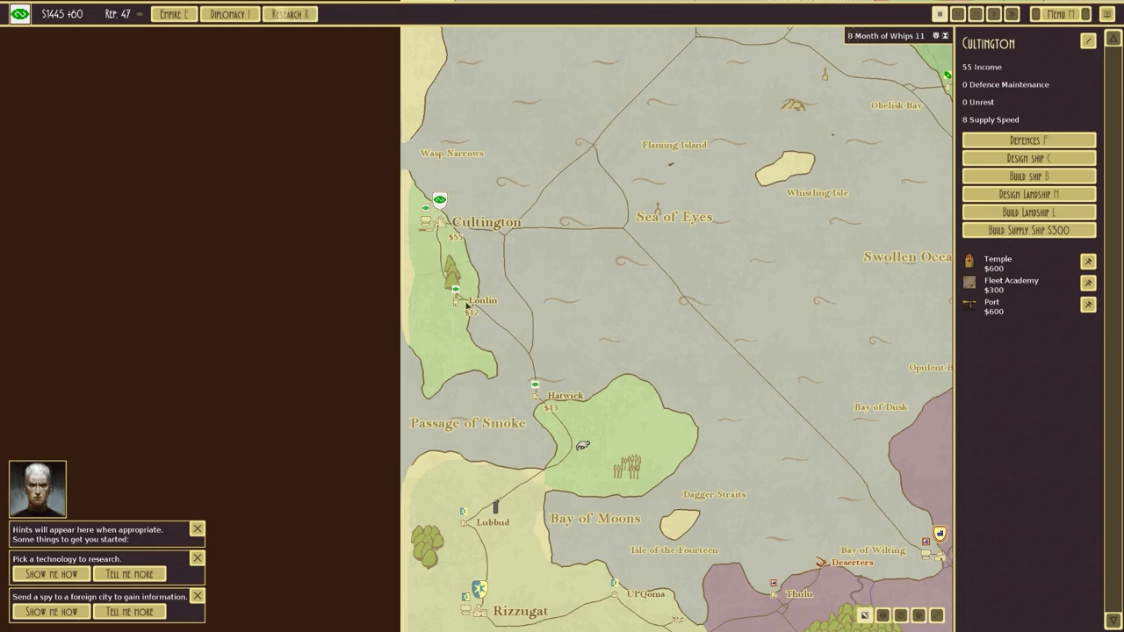
{"action": "scroll", "scroll_direction": "down", "scroll_amount": 3}
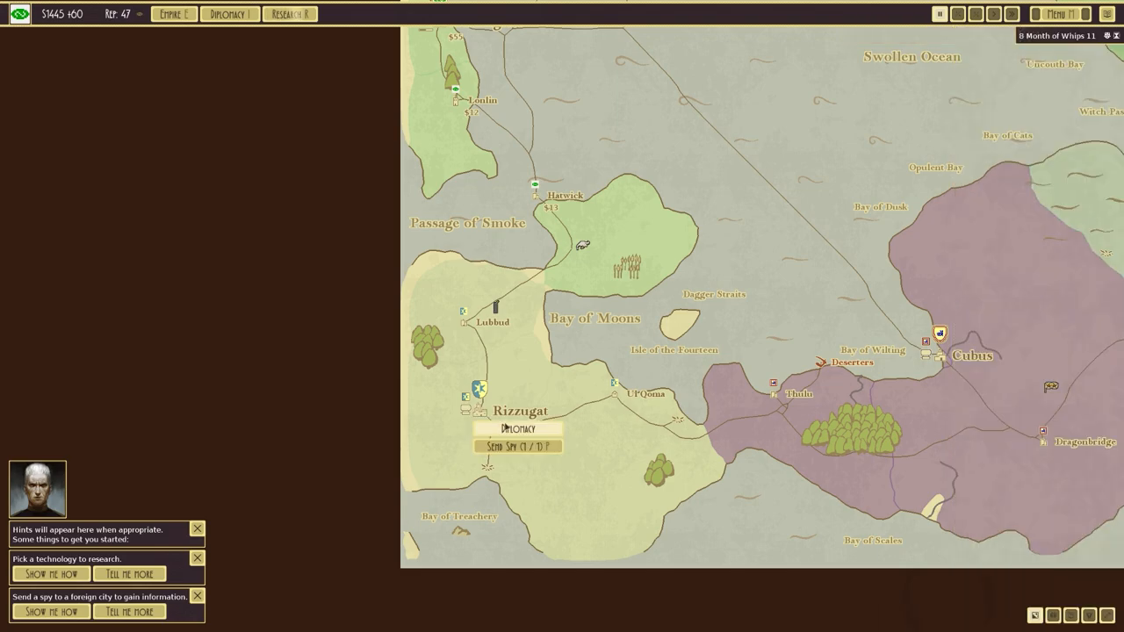
{"action": "left_click", "coordinate": [517, 429]}
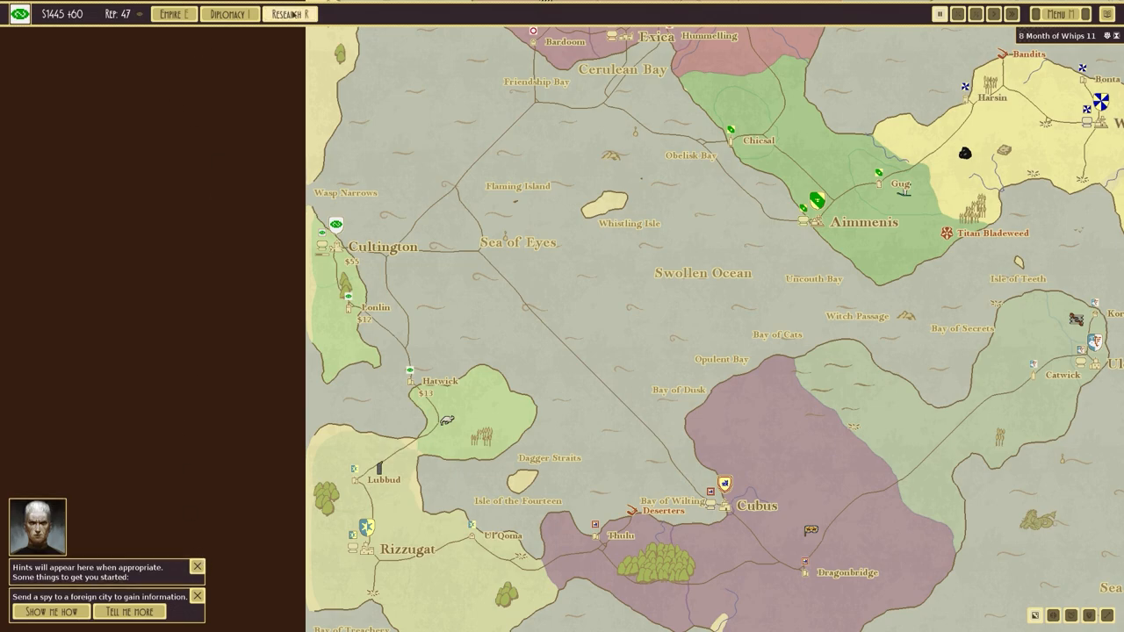
- Open the research tree and research Proselytisation
{"action": "left_click", "coordinate": [290, 13]}
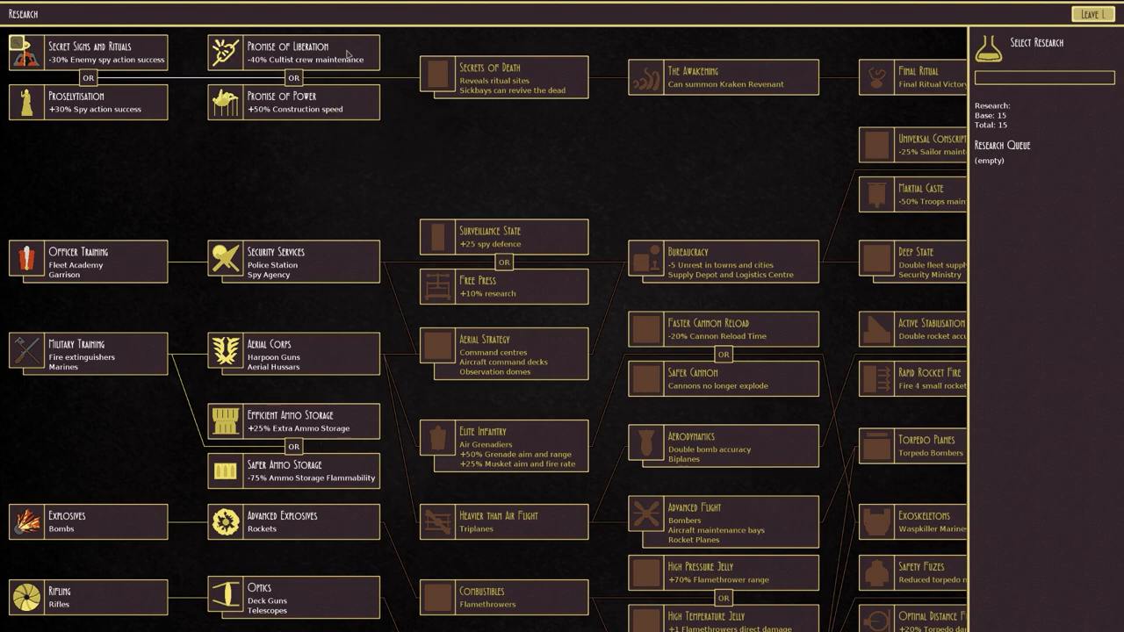
{"action": "mouse_move", "coordinate": [321, 136]}
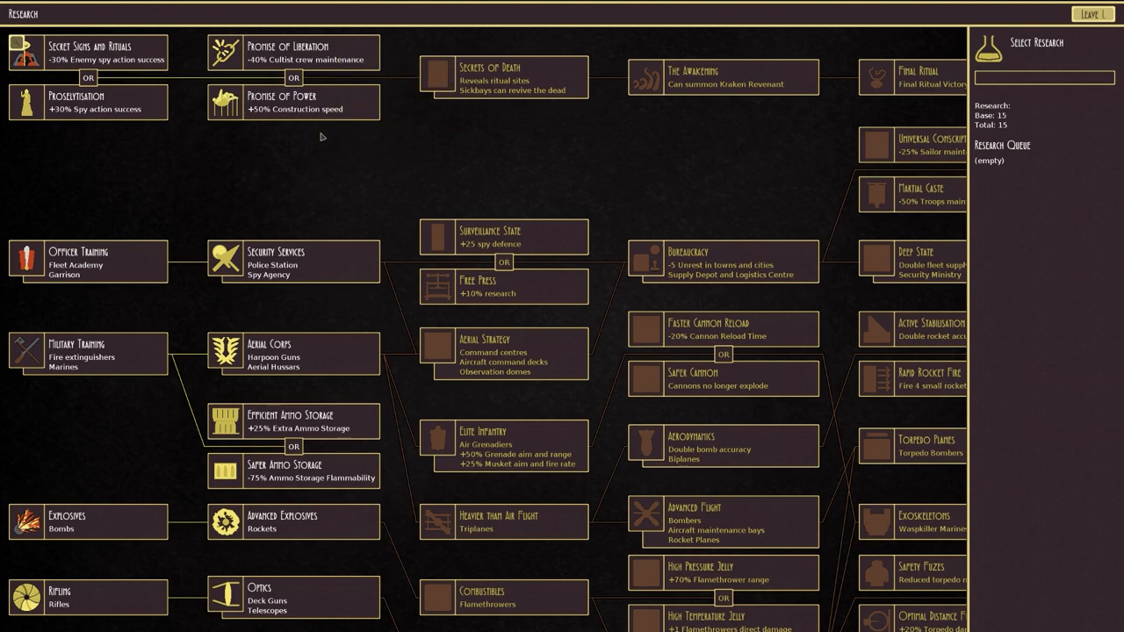
{"action": "mouse_move", "coordinate": [345, 107]}
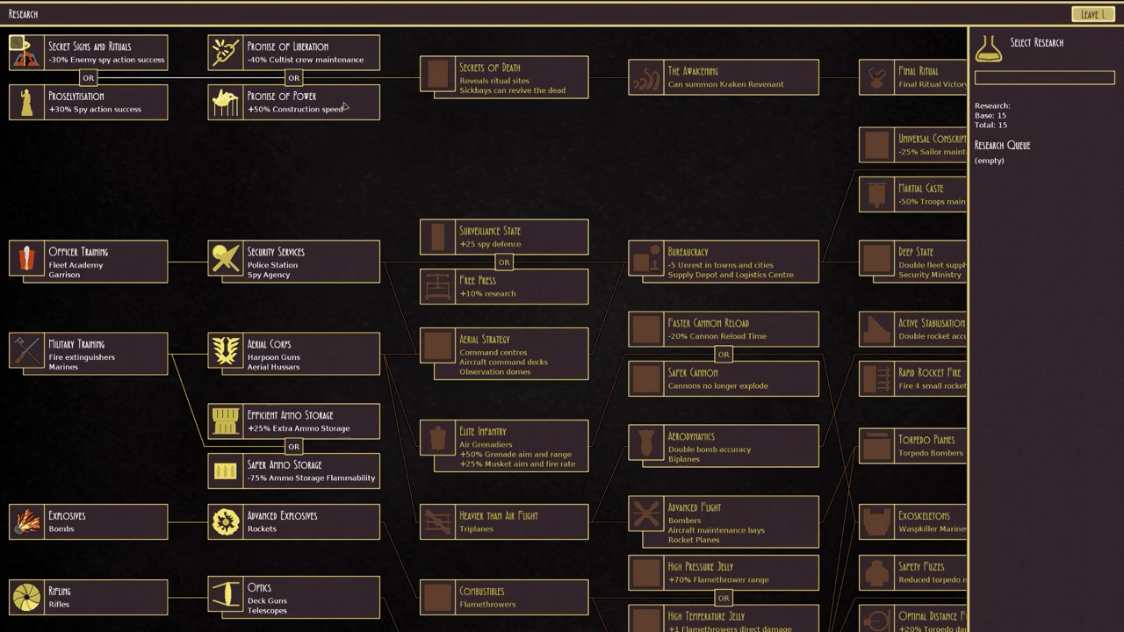
{"action": "mouse_move", "coordinate": [332, 146]}
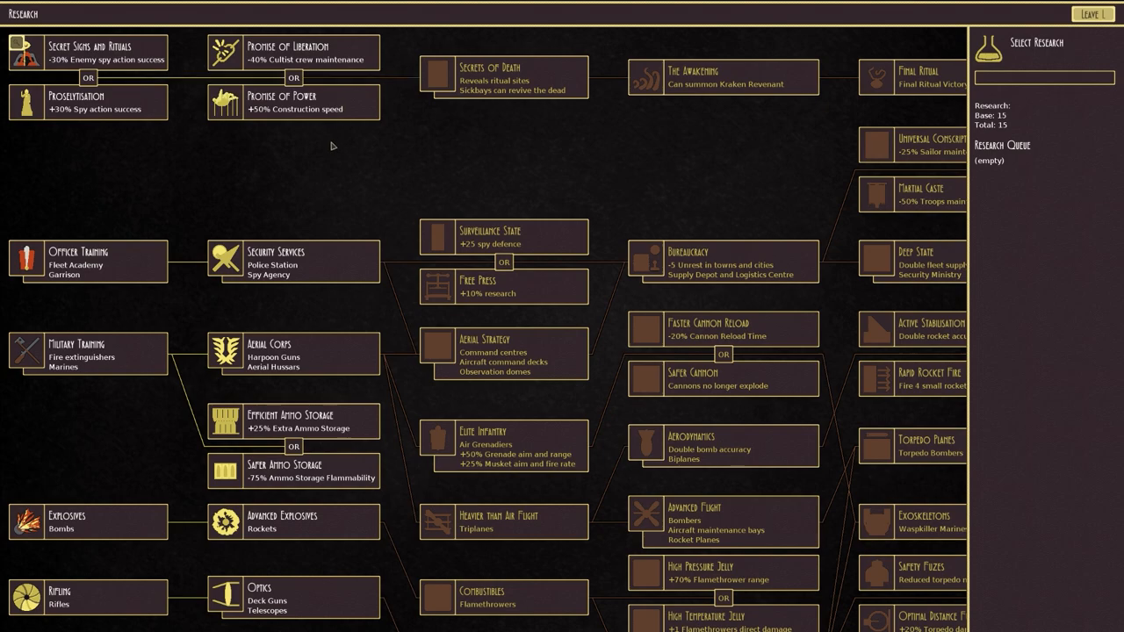
{"action": "mouse_move", "coordinate": [138, 64]}
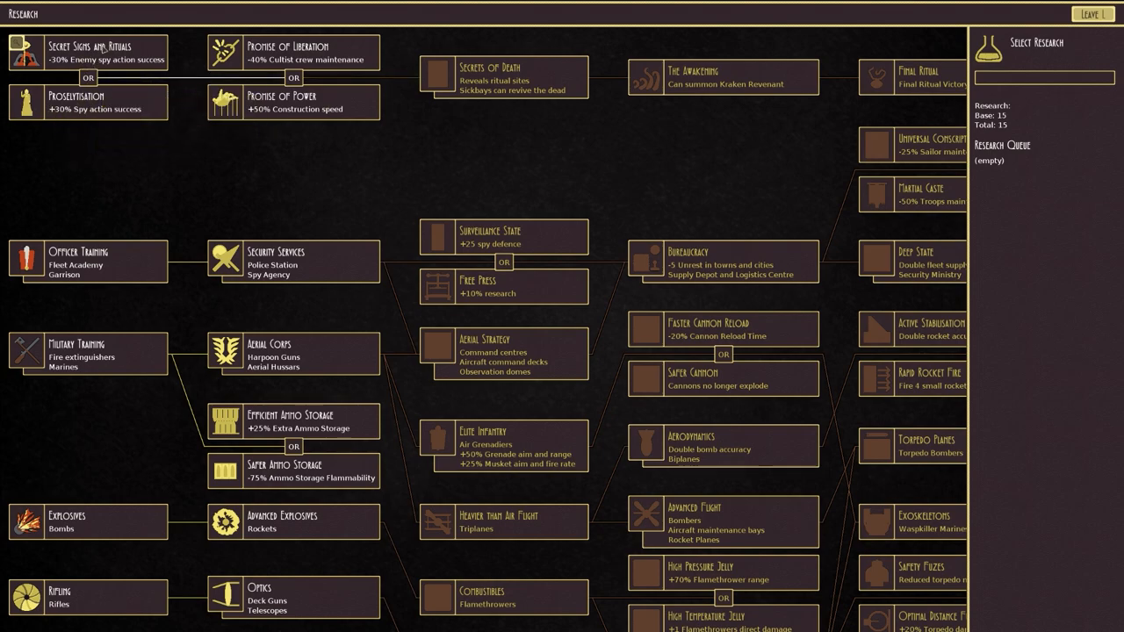
{"action": "left_click", "coordinate": [88, 101]}
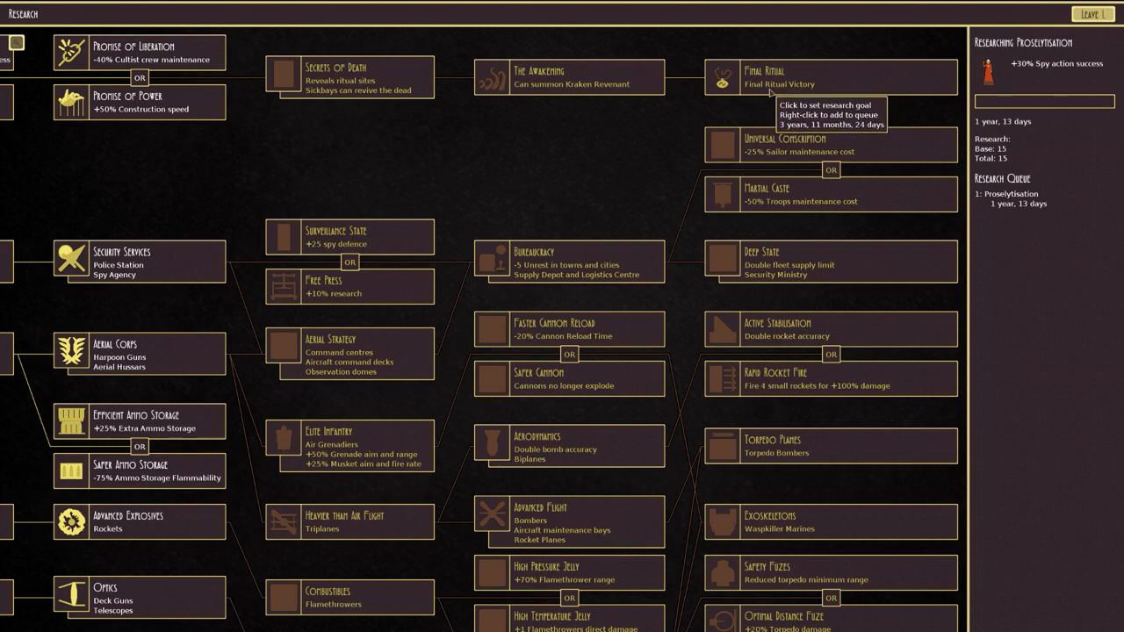
{"action": "mouse_move", "coordinate": [746, 88]}
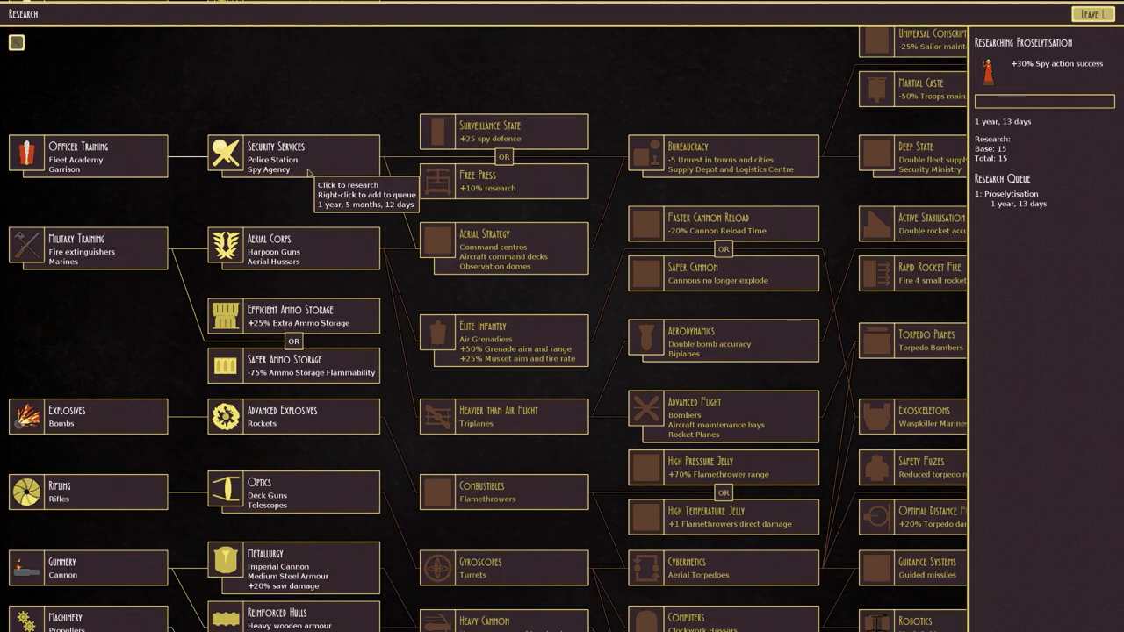
- Switch research to Articulated Machinery and return to the world map
{"action": "scroll", "scroll_direction": "down", "scroll_amount": 3}
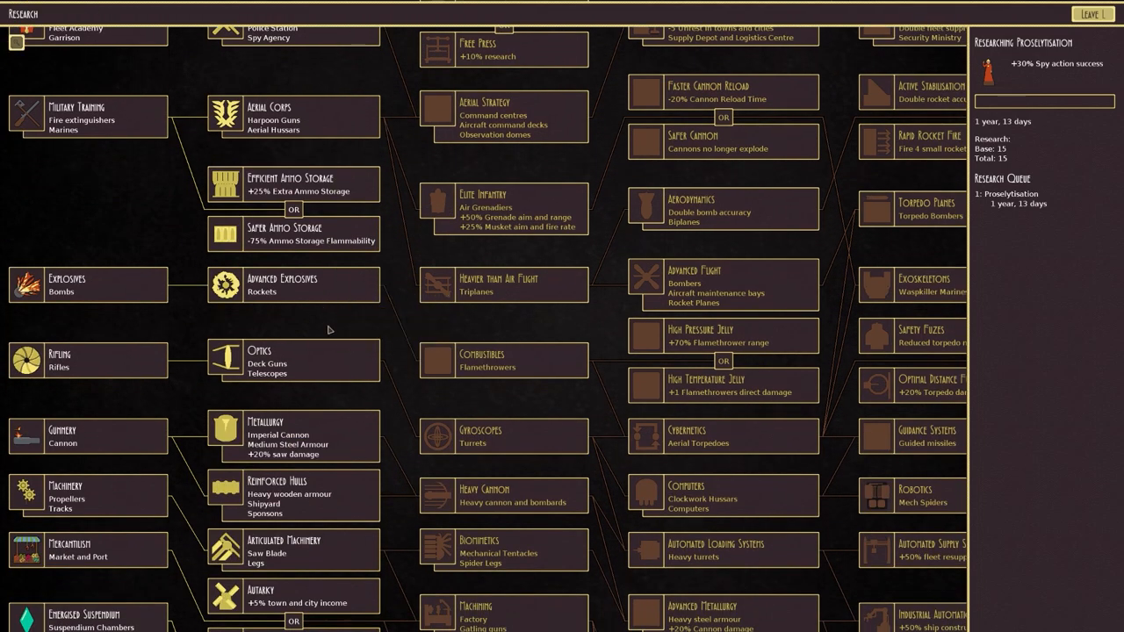
{"action": "scroll", "scroll_direction": "down", "scroll_amount": 3}
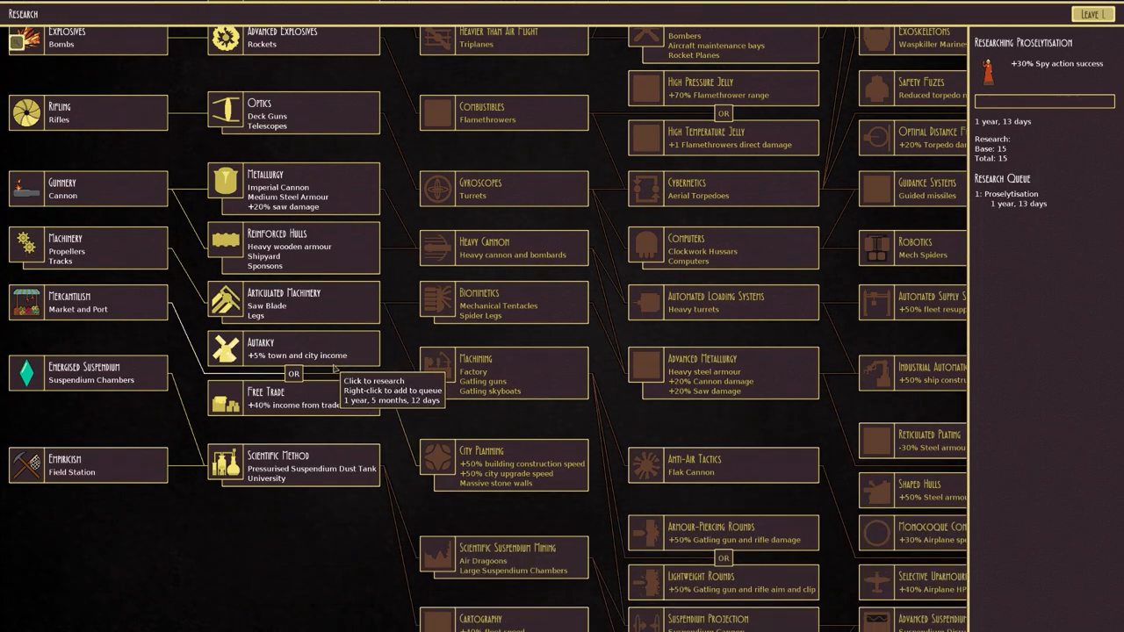
{"action": "mouse_move", "coordinate": [322, 315]}
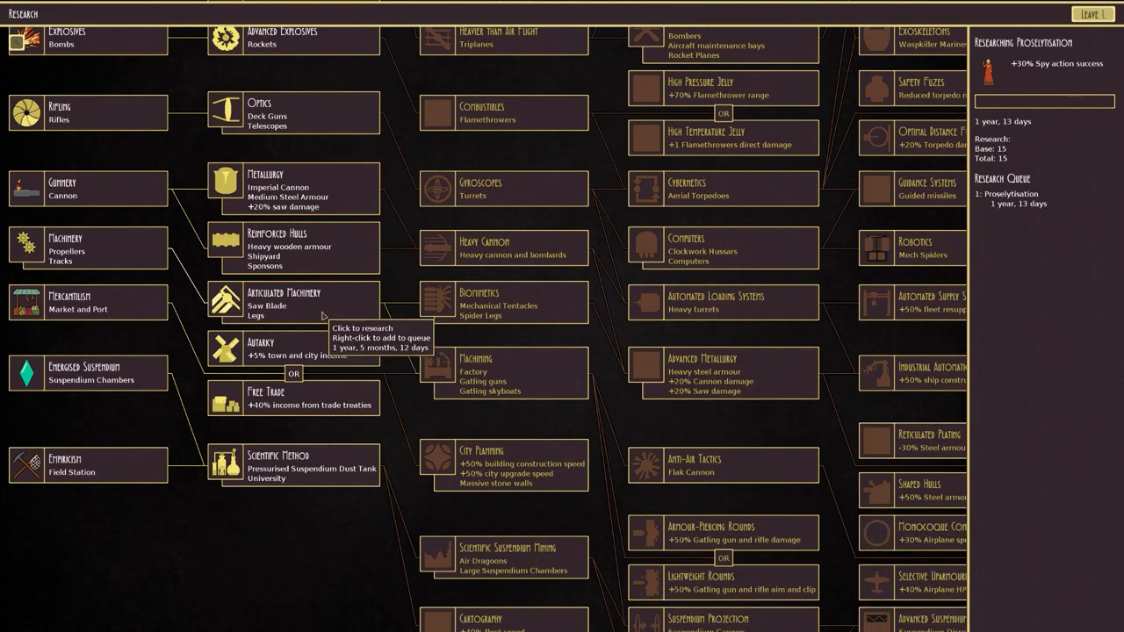
{"action": "mouse_move", "coordinate": [316, 482]}
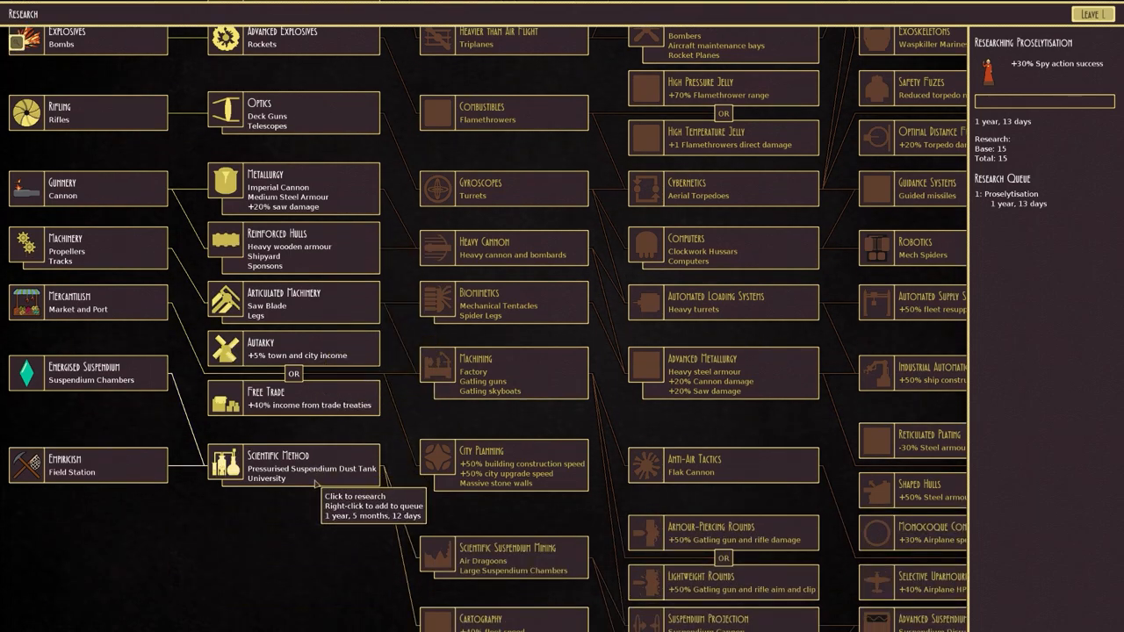
{"action": "scroll", "scroll_direction": "up", "scroll_amount": 3}
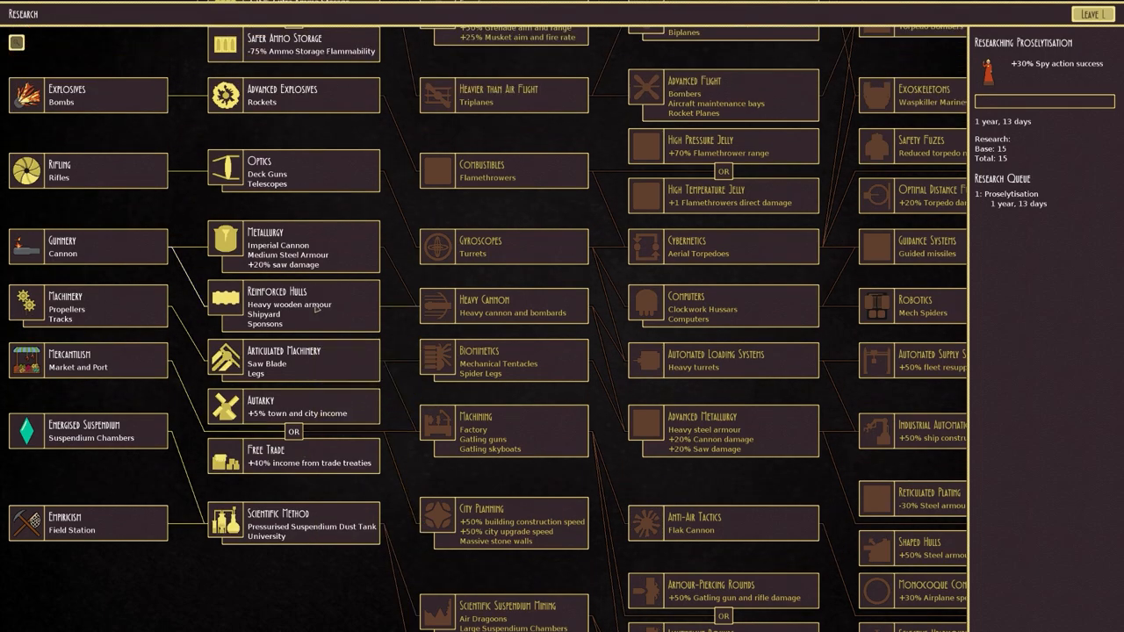
{"action": "mouse_move", "coordinate": [299, 303]}
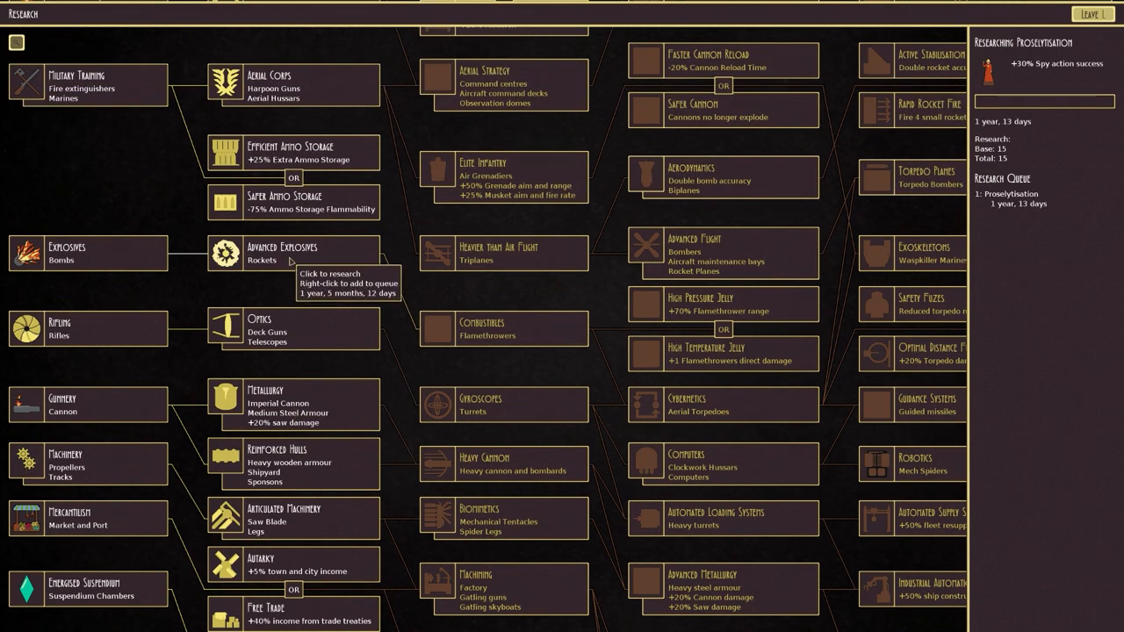
{"action": "scroll", "scroll_direction": "up", "scroll_amount": 3}
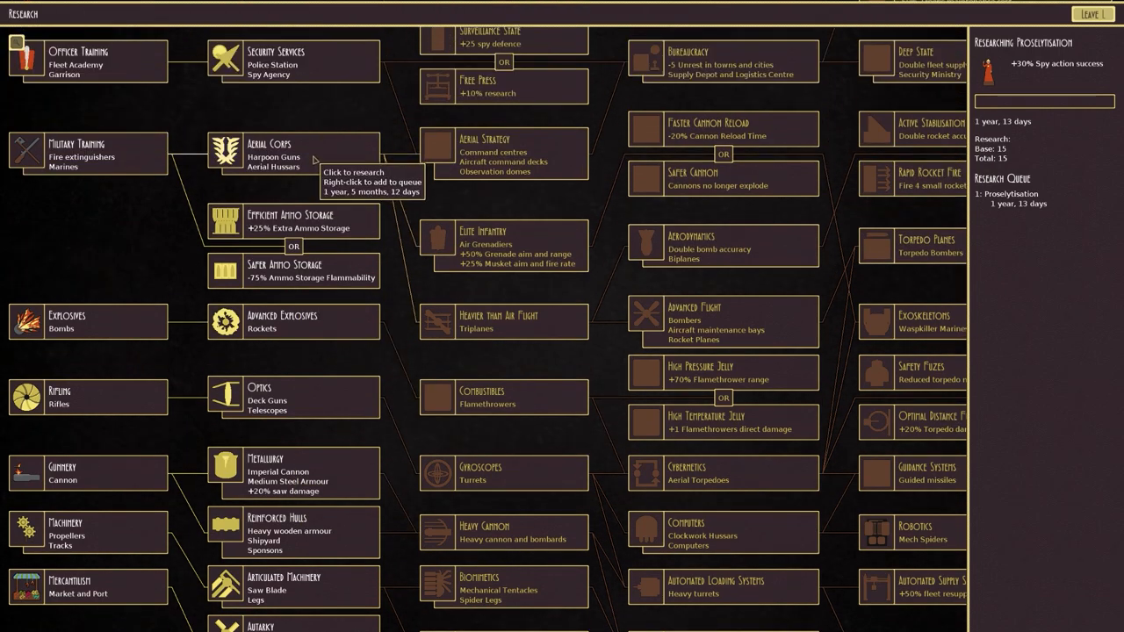
{"action": "scroll", "scroll_direction": "down", "scroll_amount": 3}
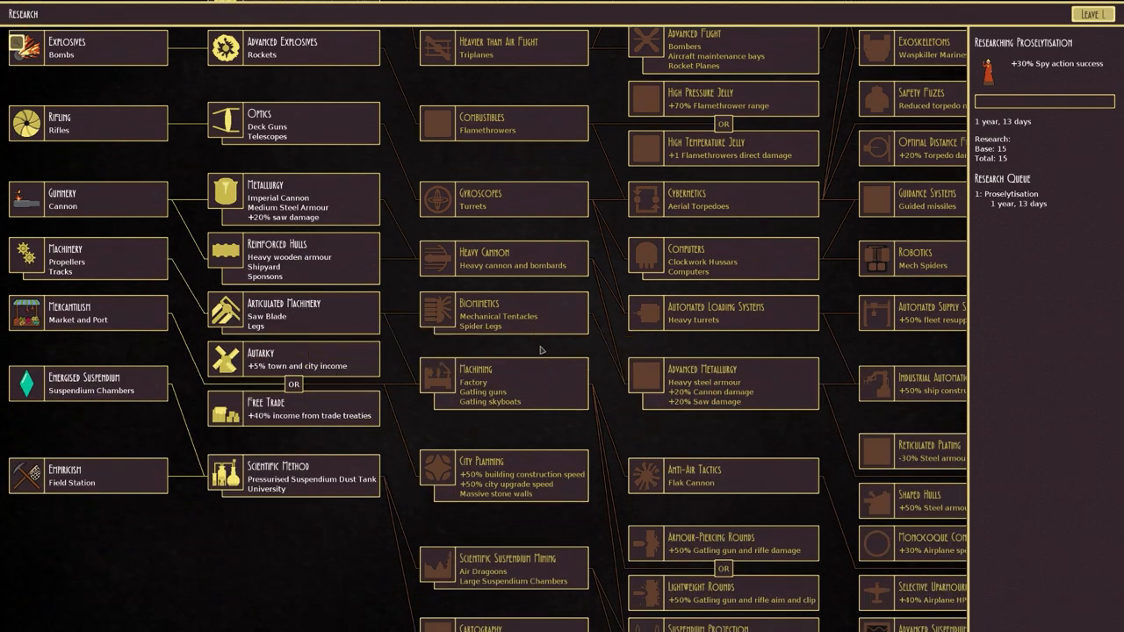
{"action": "mouse_move", "coordinate": [503, 314]}
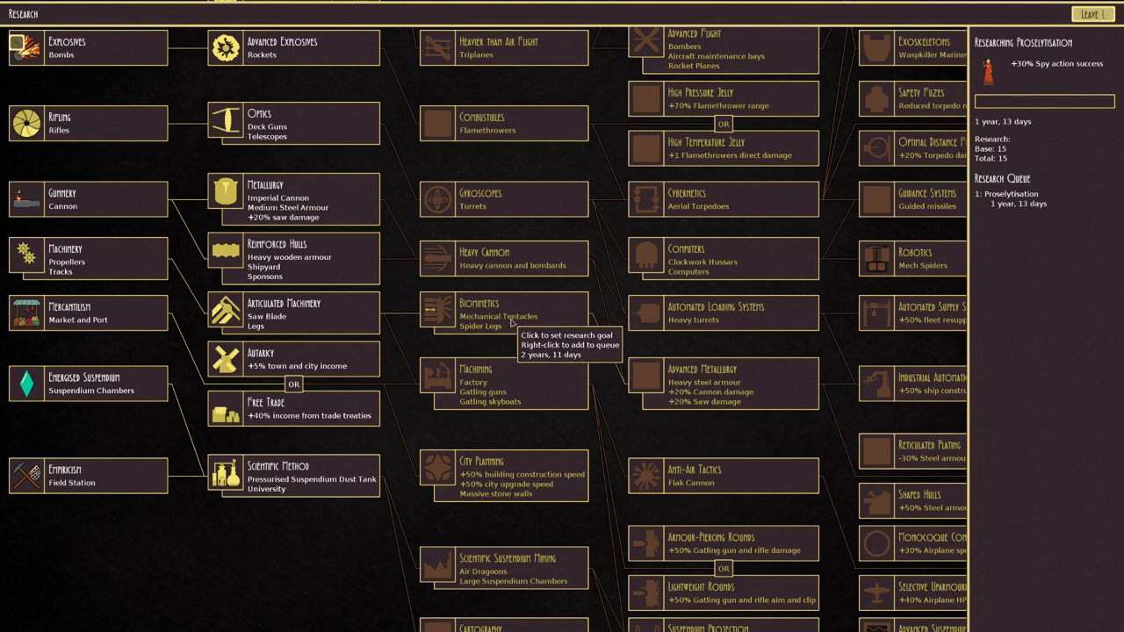
{"action": "mouse_move", "coordinate": [255, 312]}
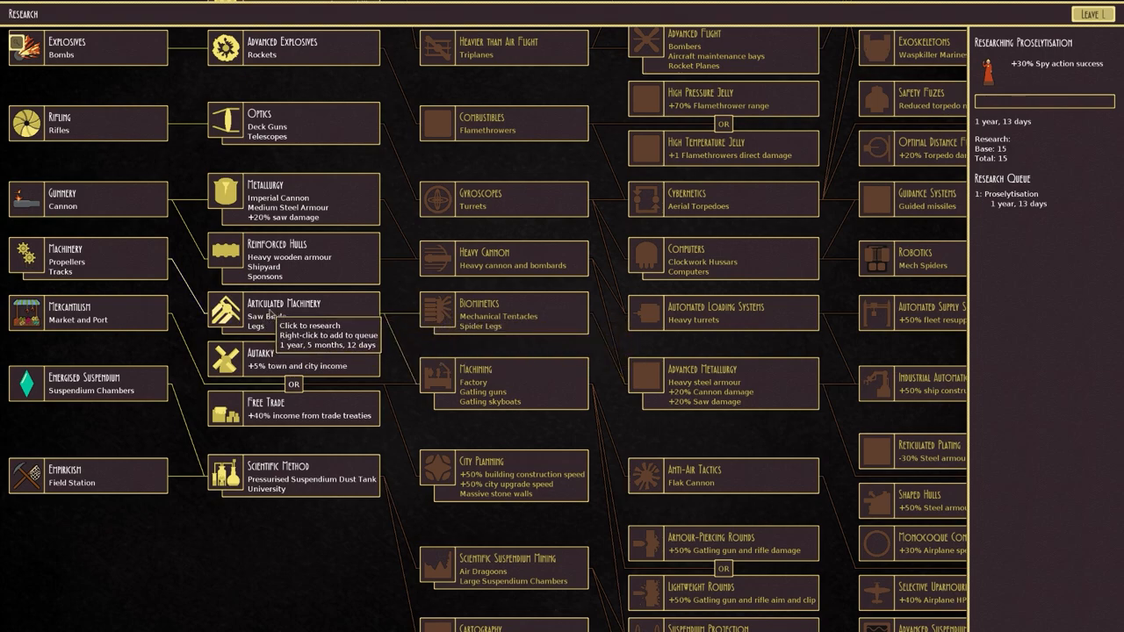
{"action": "mouse_move", "coordinate": [350, 314]}
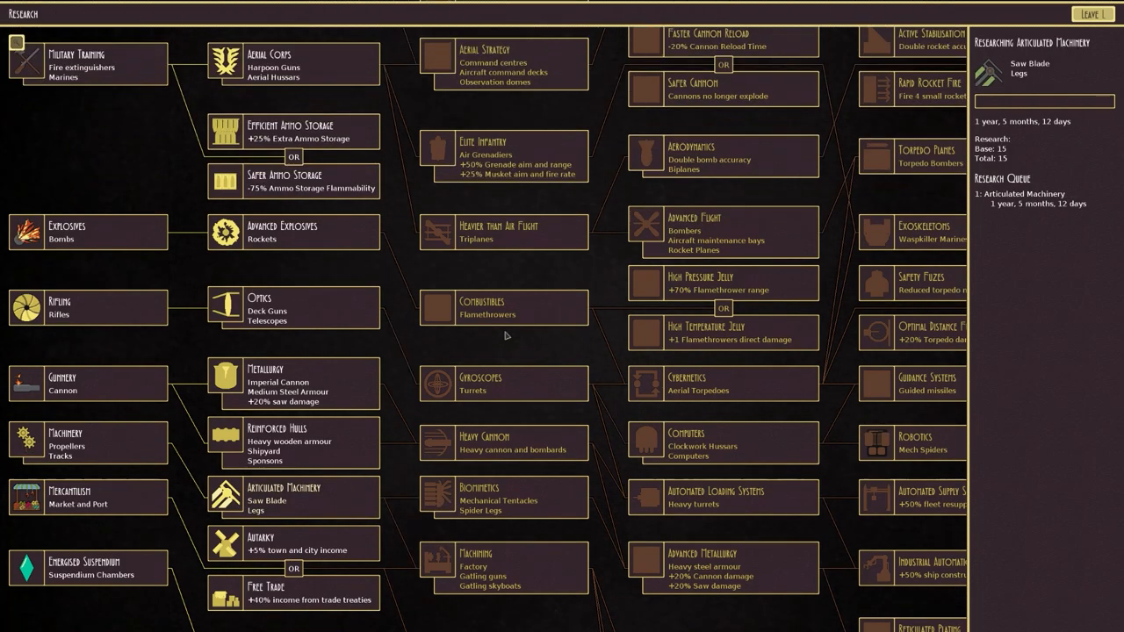
{"action": "scroll", "scroll_direction": "up", "scroll_amount": 3}
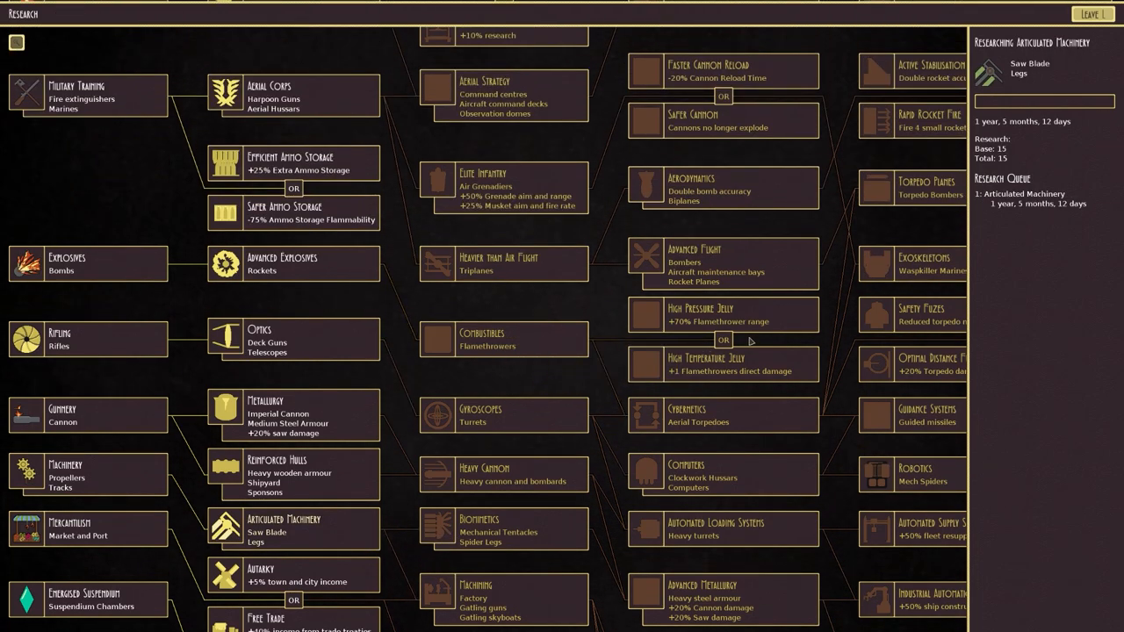
{"action": "left_click", "coordinate": [1091, 13]}
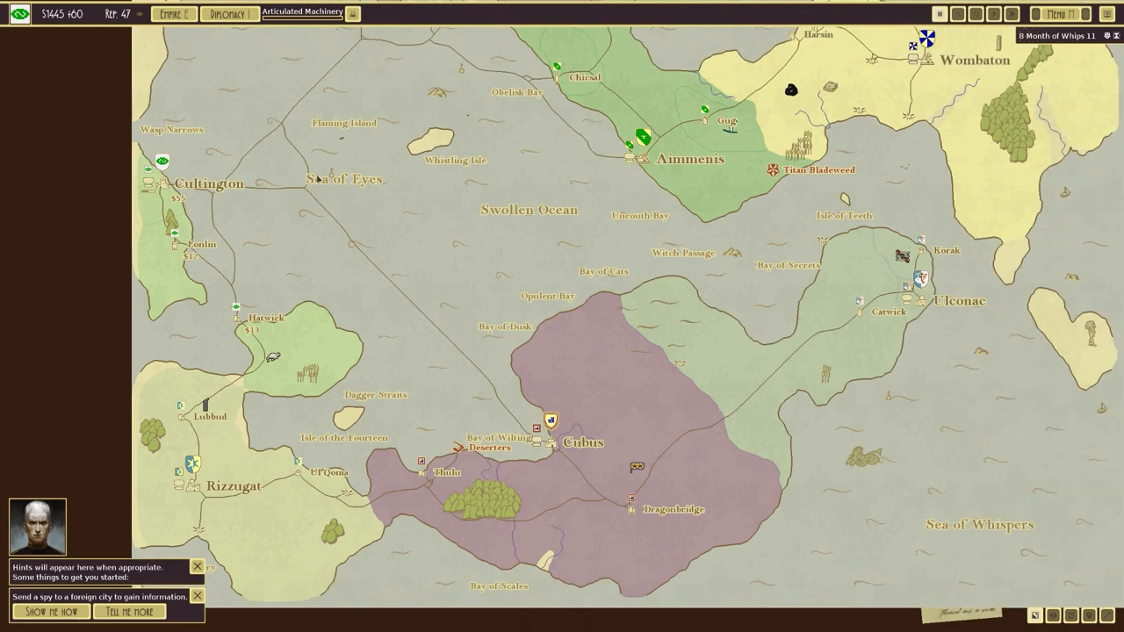
- Open the Diplomacy overview listing eleven nations, all at peace with Cultington
{"action": "left_click", "coordinate": [228, 14]}
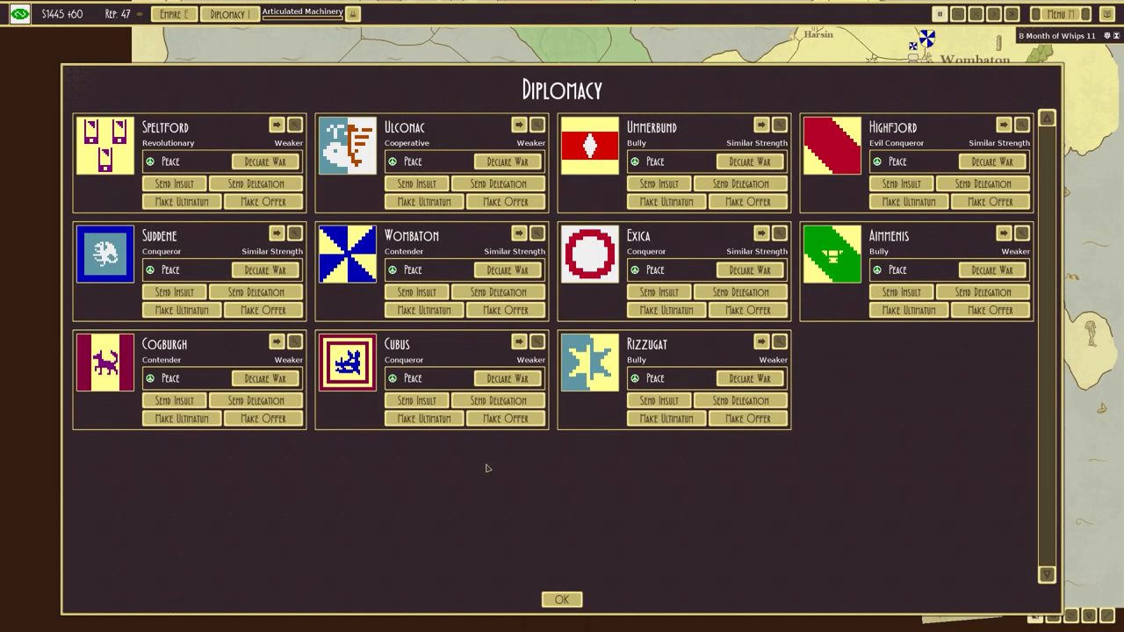
{"action": "mouse_move", "coordinate": [850, 161]}
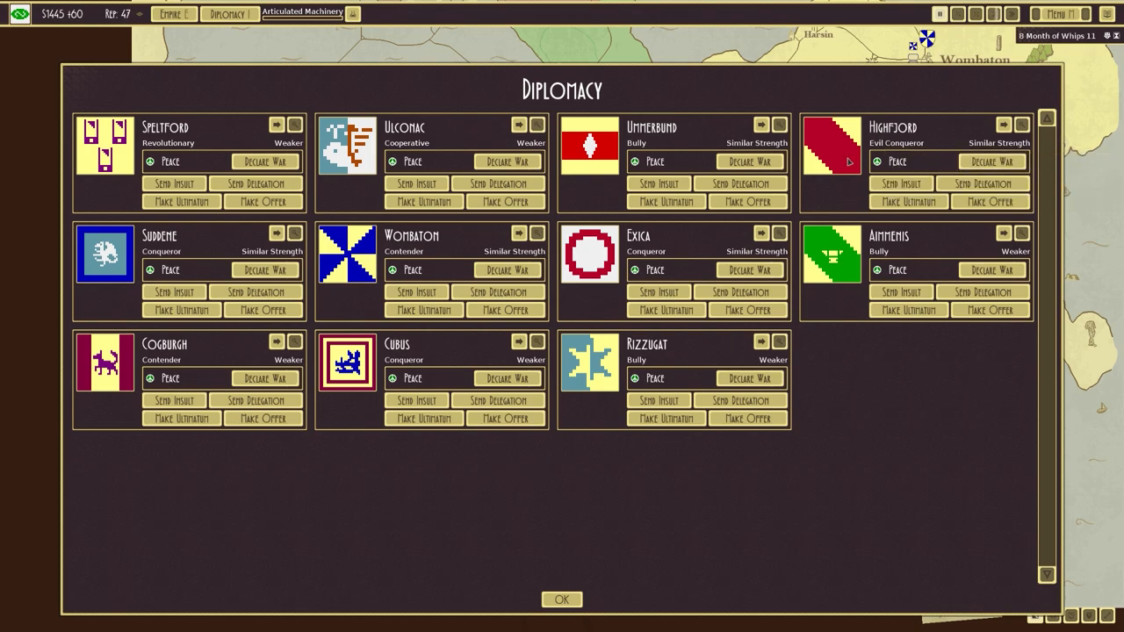
{"action": "mouse_move", "coordinate": [167, 143]}
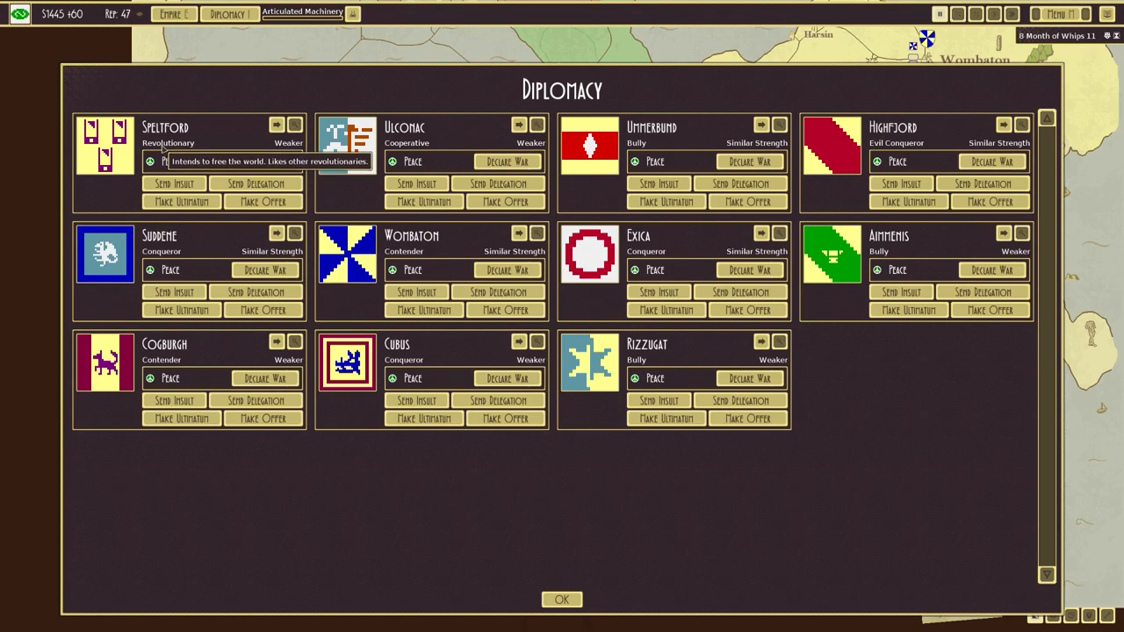
{"action": "mouse_move", "coordinate": [410, 158]}
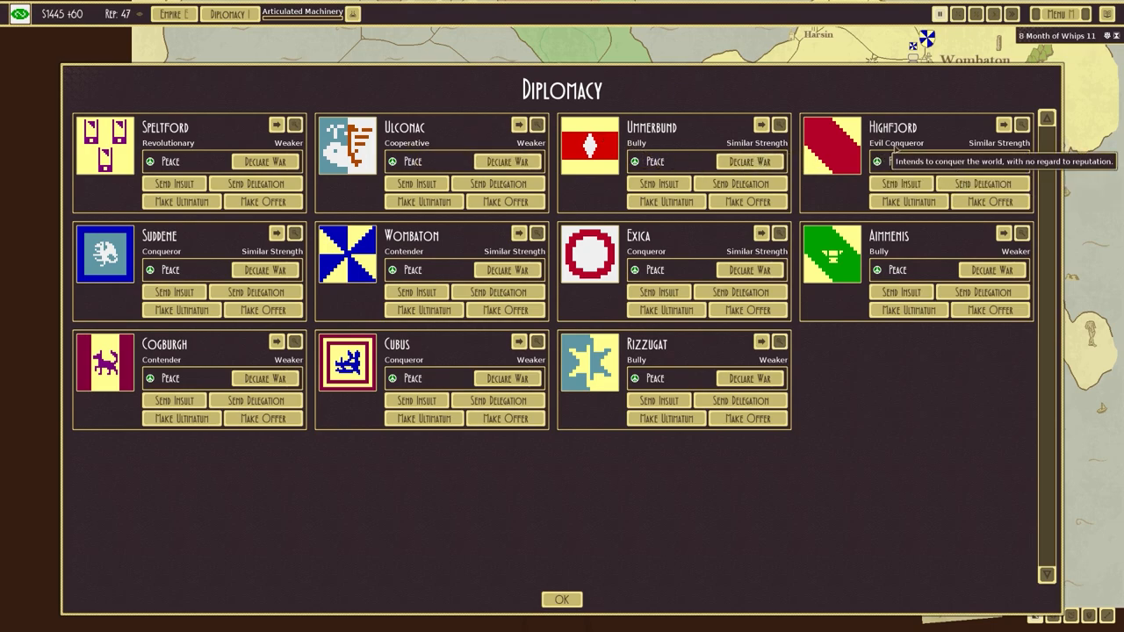
{"action": "mouse_move", "coordinate": [163, 258]}
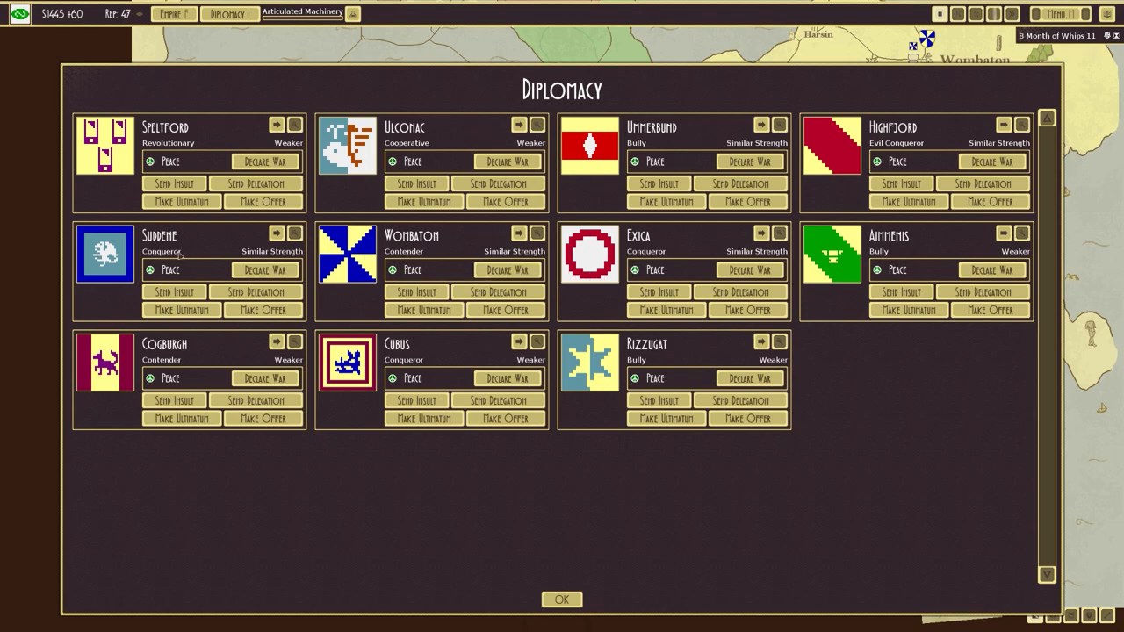
{"action": "mouse_move", "coordinate": [900, 147]}
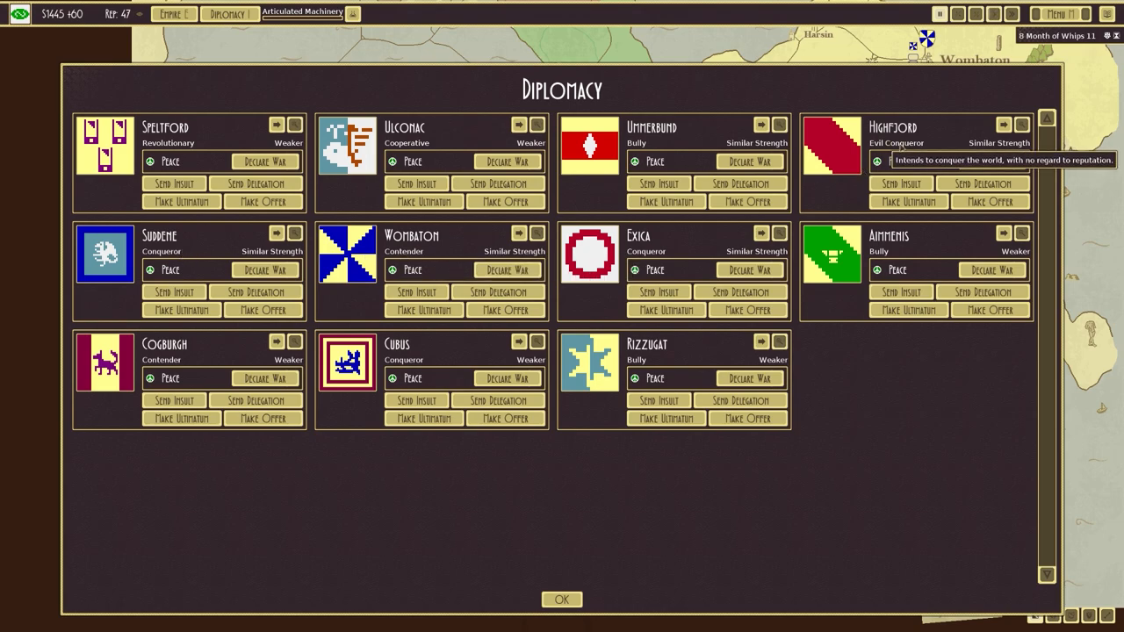
{"action": "mouse_move", "coordinate": [150, 269]}
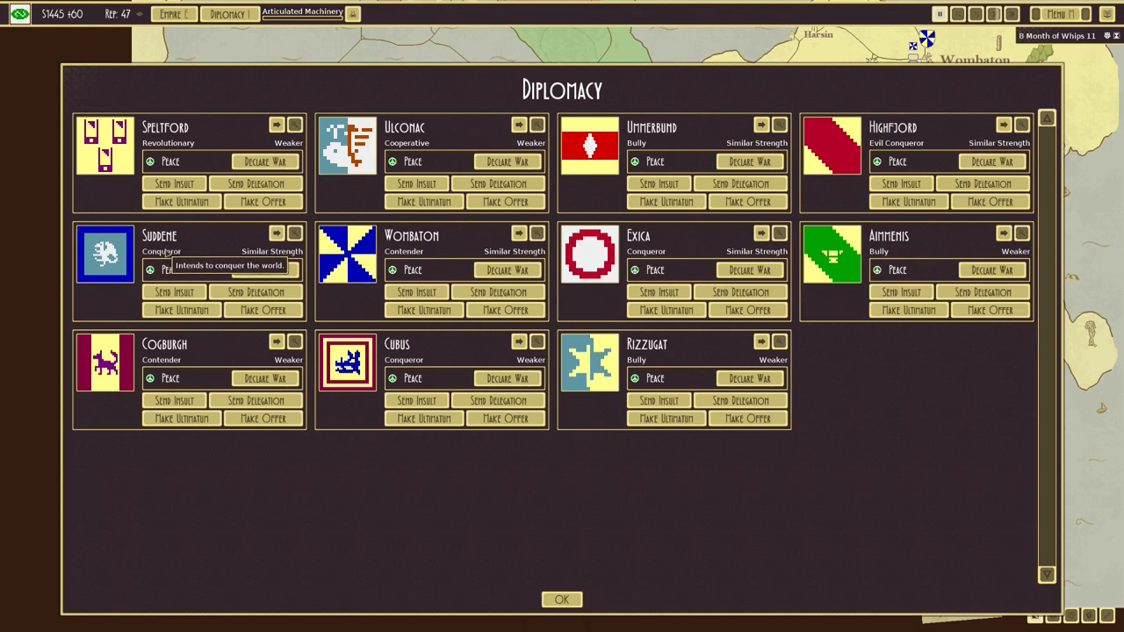
{"action": "mouse_move", "coordinate": [890, 270]}
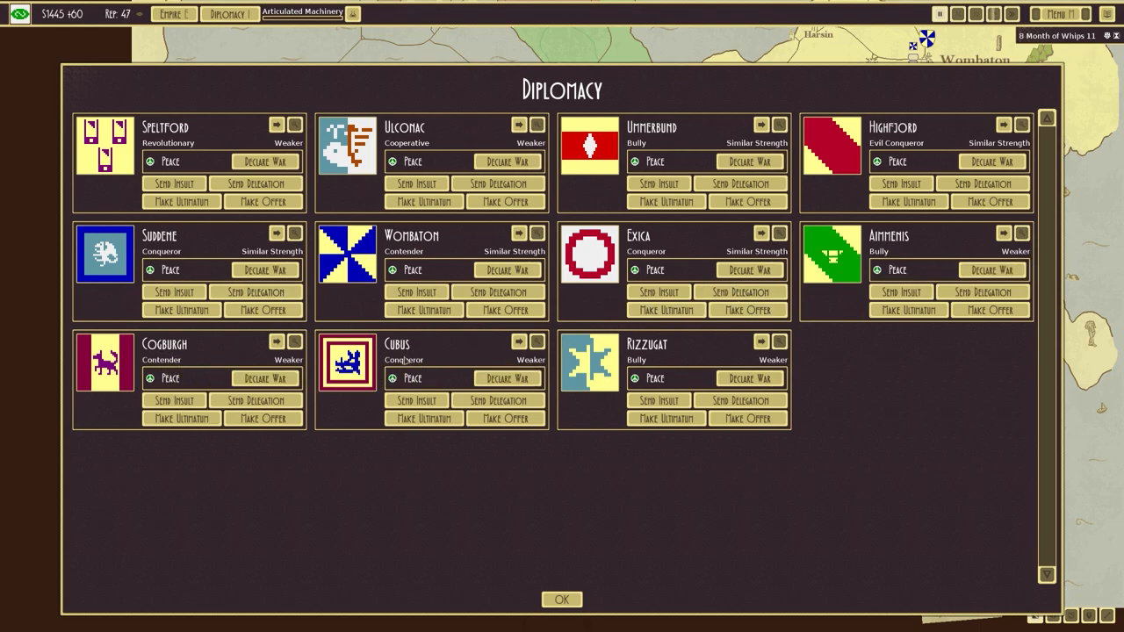
{"action": "mouse_move", "coordinate": [412, 379]}
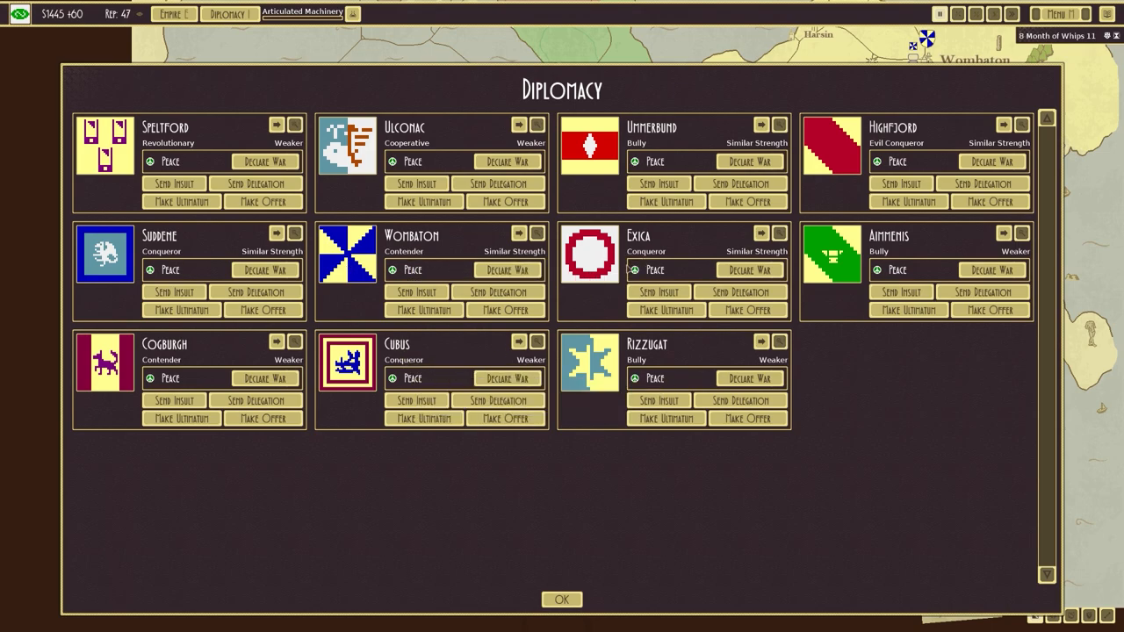
{"action": "mouse_move", "coordinate": [654, 270]}
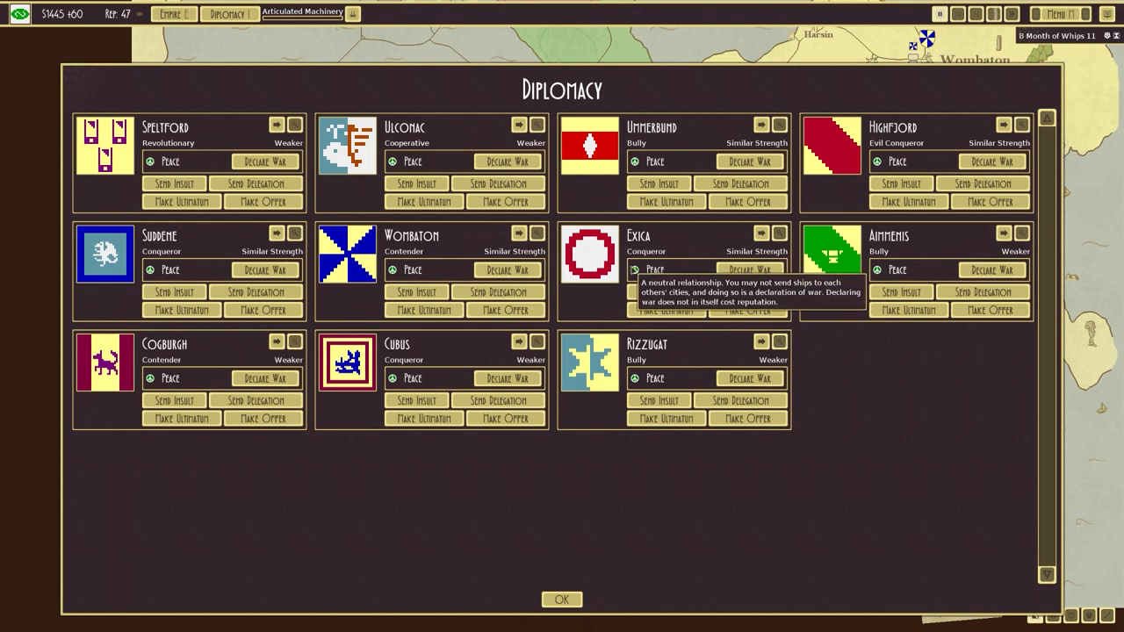
{"action": "mouse_move", "coordinate": [645, 276]}
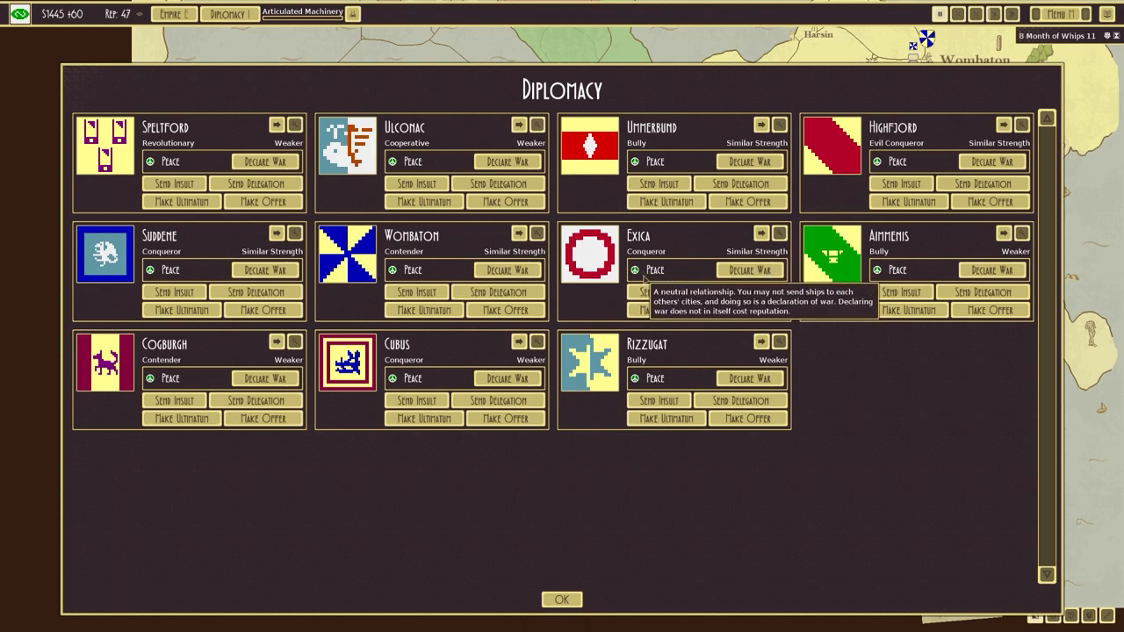
{"action": "mouse_move", "coordinate": [422, 154]}
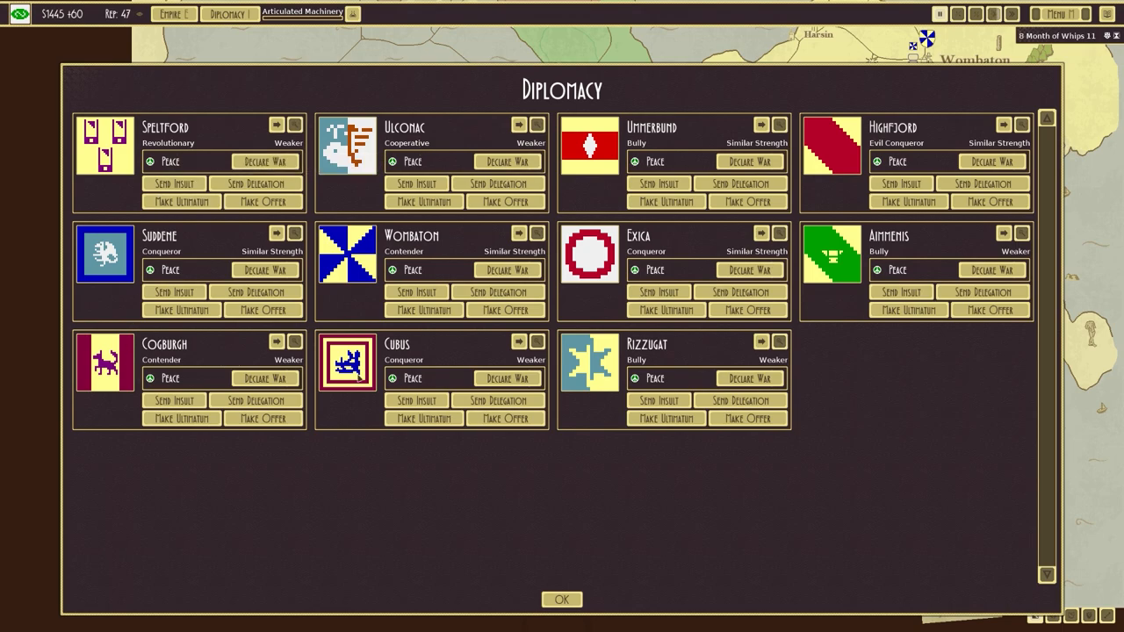
- Close Diplomacy and the Lubbud panel, then view Aimmenis's diplomatic relations
{"action": "left_click", "coordinate": [561, 599]}
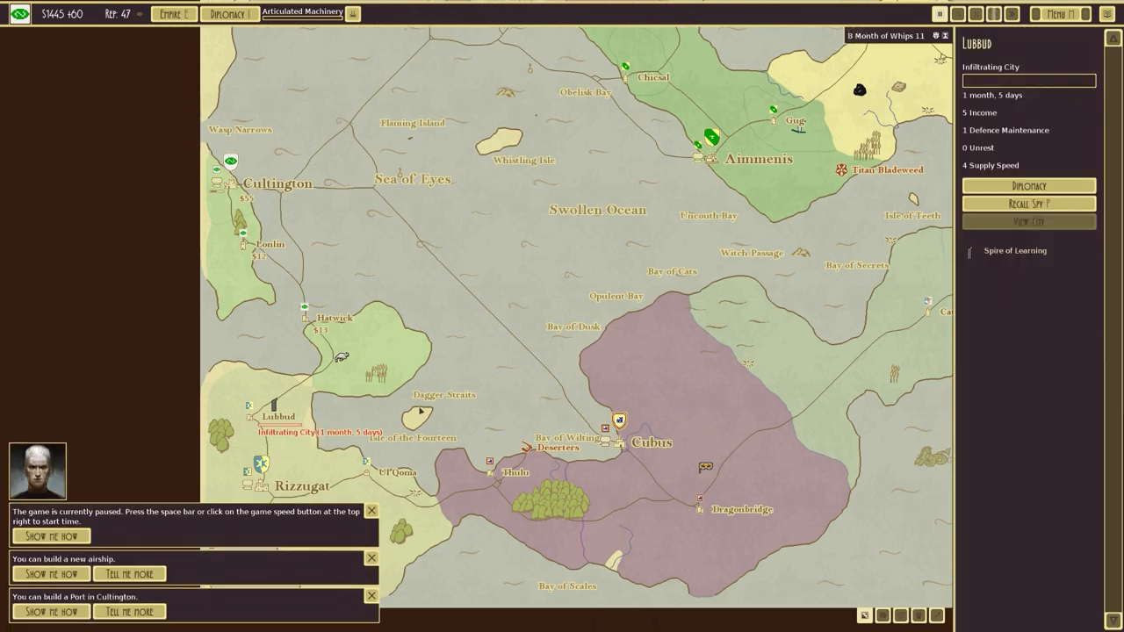
{"action": "mouse_move", "coordinate": [315, 325]}
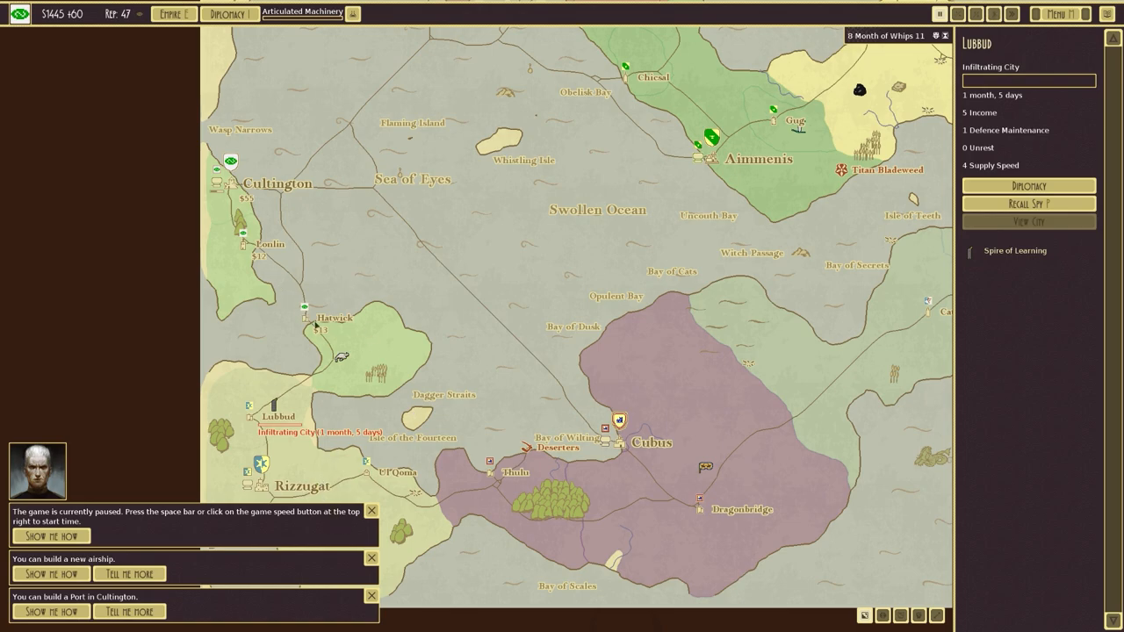
{"action": "left_click", "coordinate": [314, 317]}
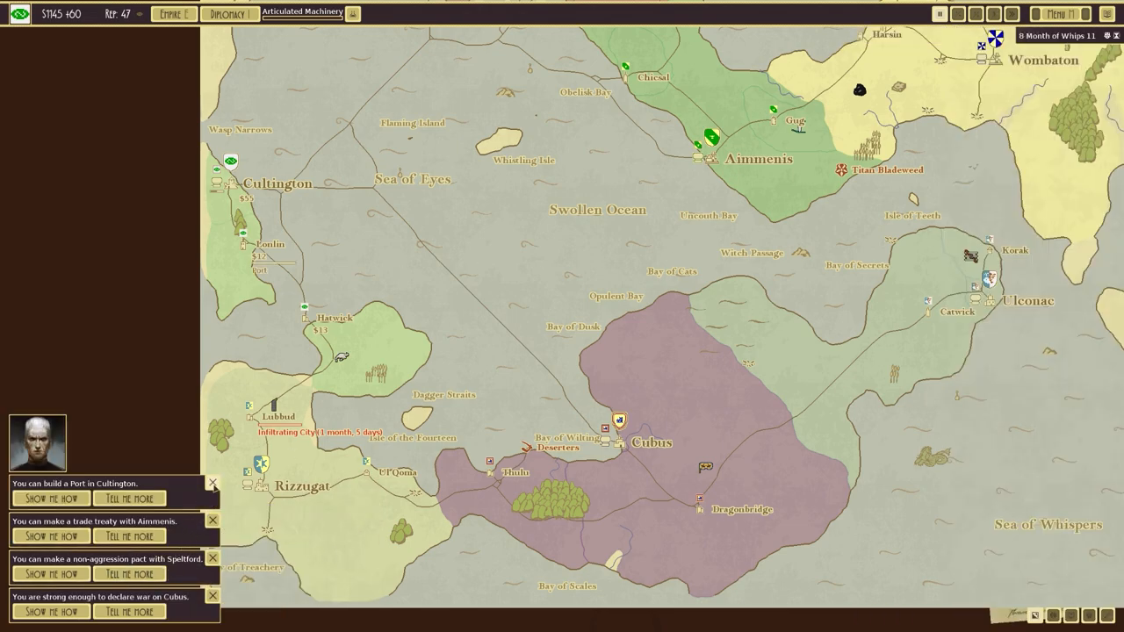
{"action": "left_click", "coordinate": [212, 483]}
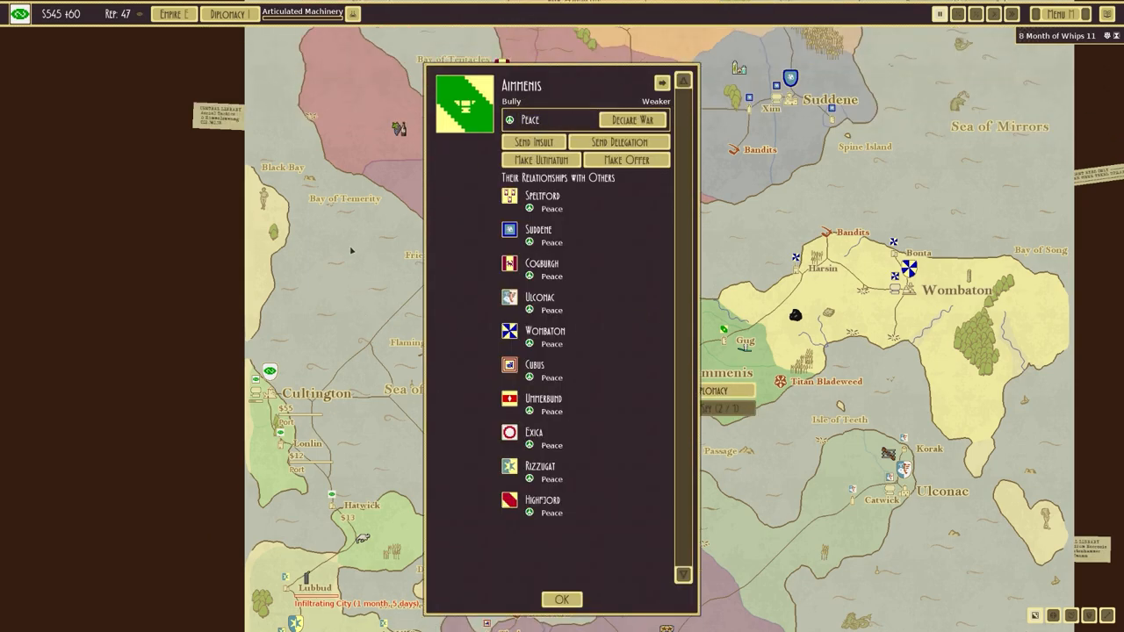
- Close Aimmenis's details, check Exica, and show the Speltford non-aggression pact guide
{"action": "left_click", "coordinate": [561, 599]}
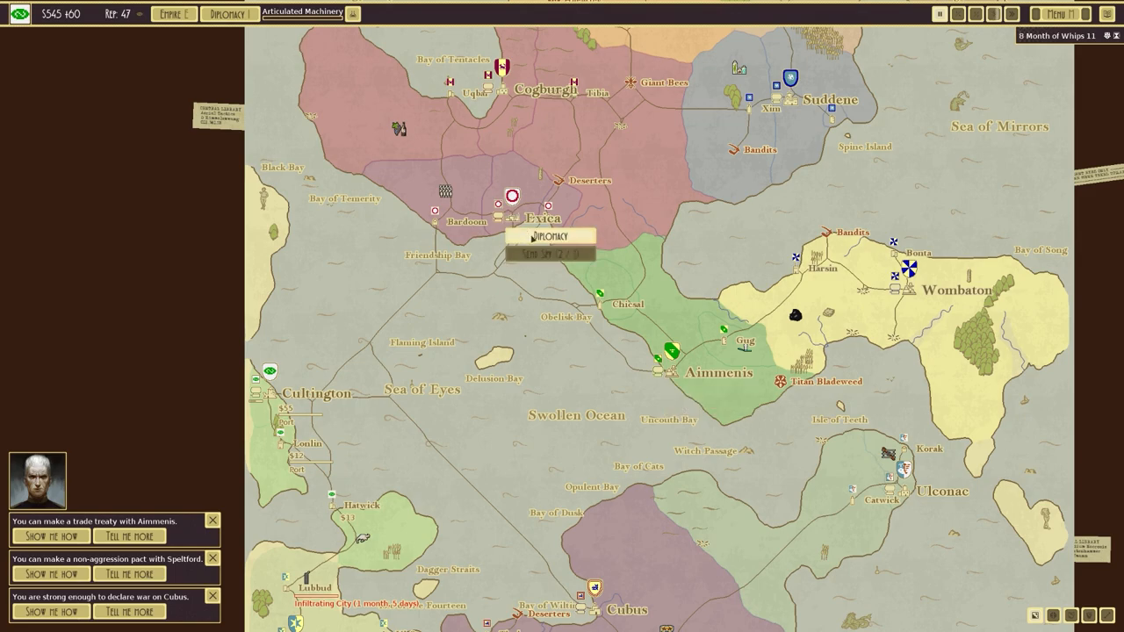
{"action": "left_click", "coordinate": [551, 236]}
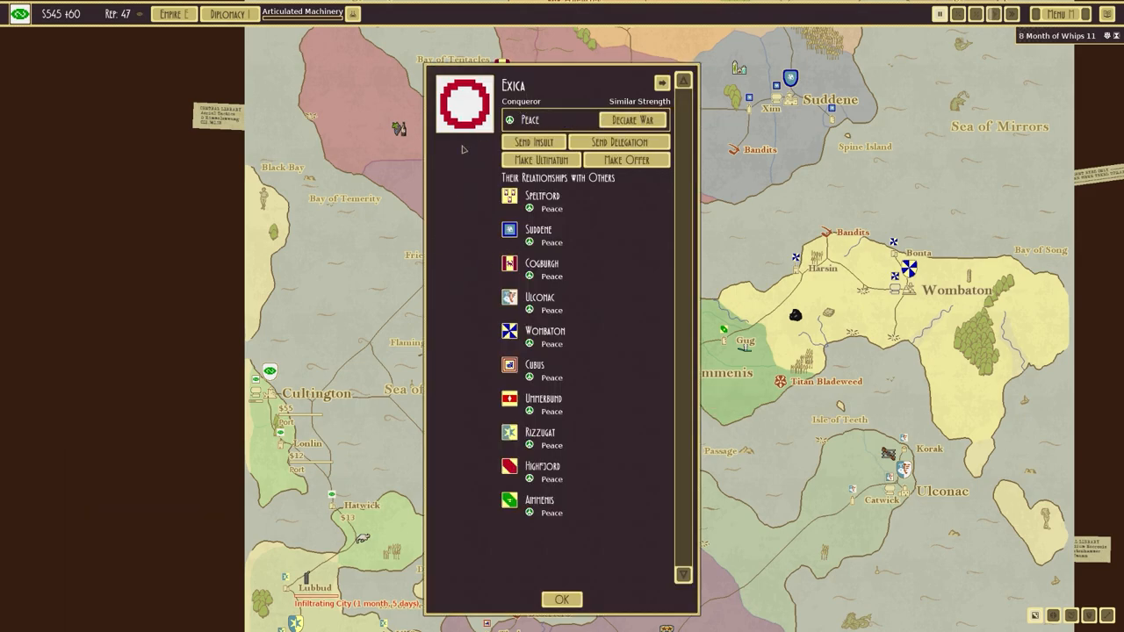
{"action": "left_click", "coordinate": [561, 599]}
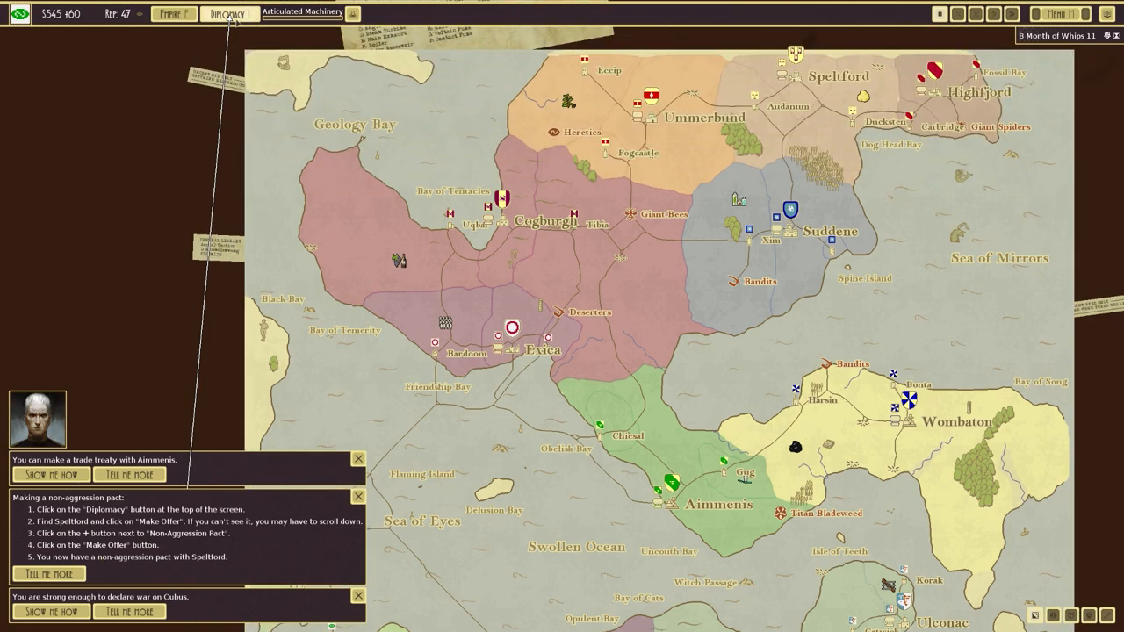
- Offer Speltford a Non-Aggression Pact through Diplomacy
{"action": "left_click", "coordinate": [228, 13]}
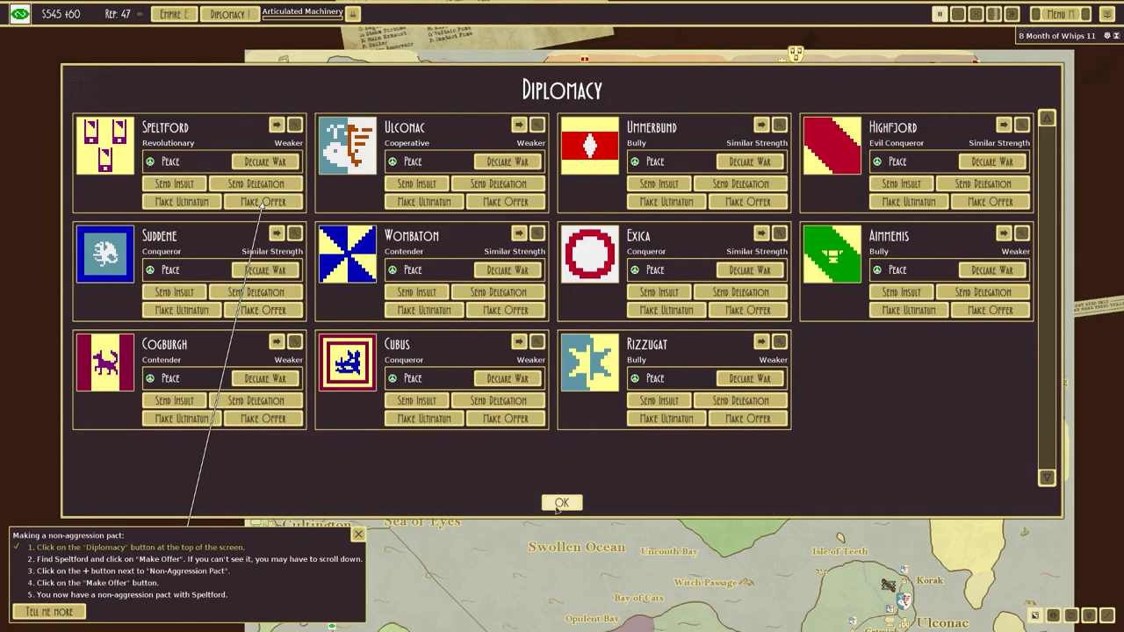
{"action": "left_click", "coordinate": [561, 502]}
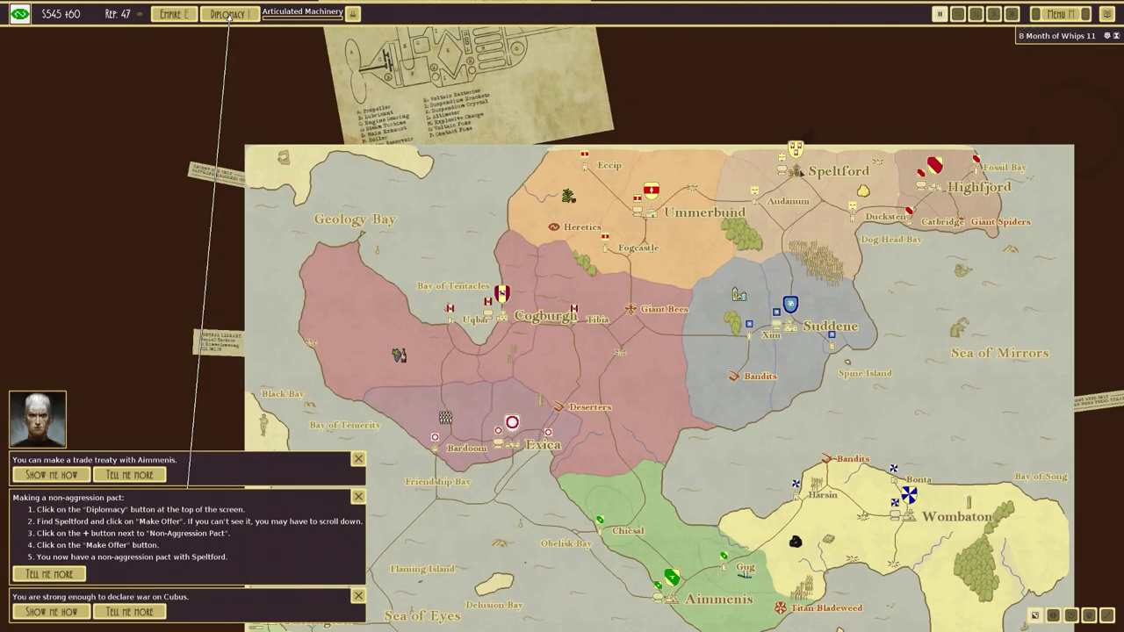
{"action": "left_click", "coordinate": [228, 13]}
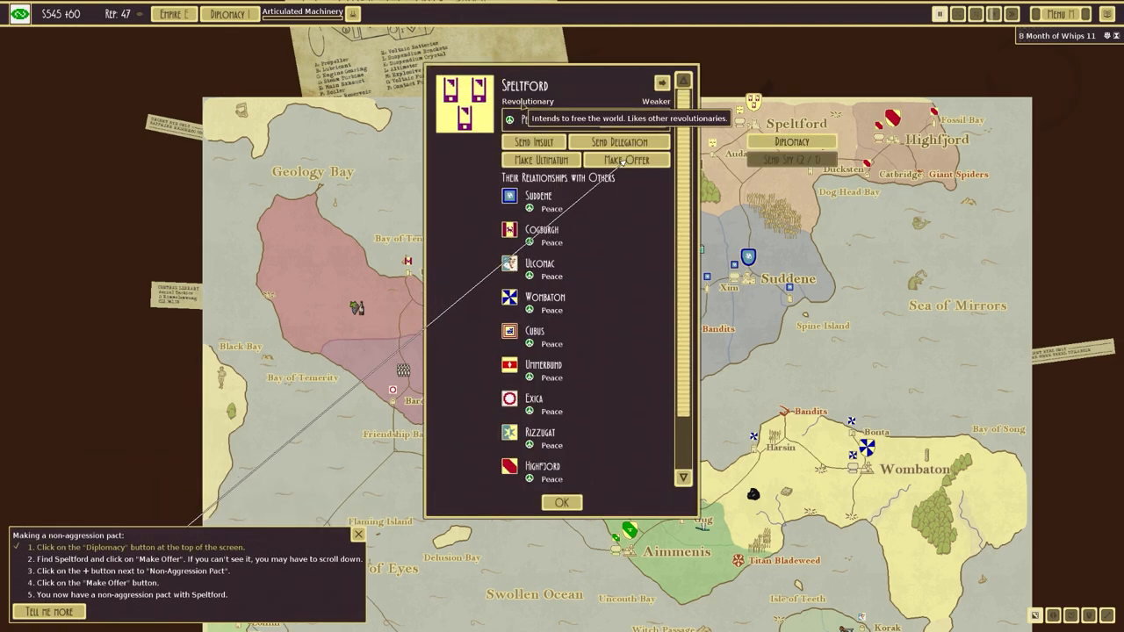
{"action": "left_click", "coordinate": [625, 159]}
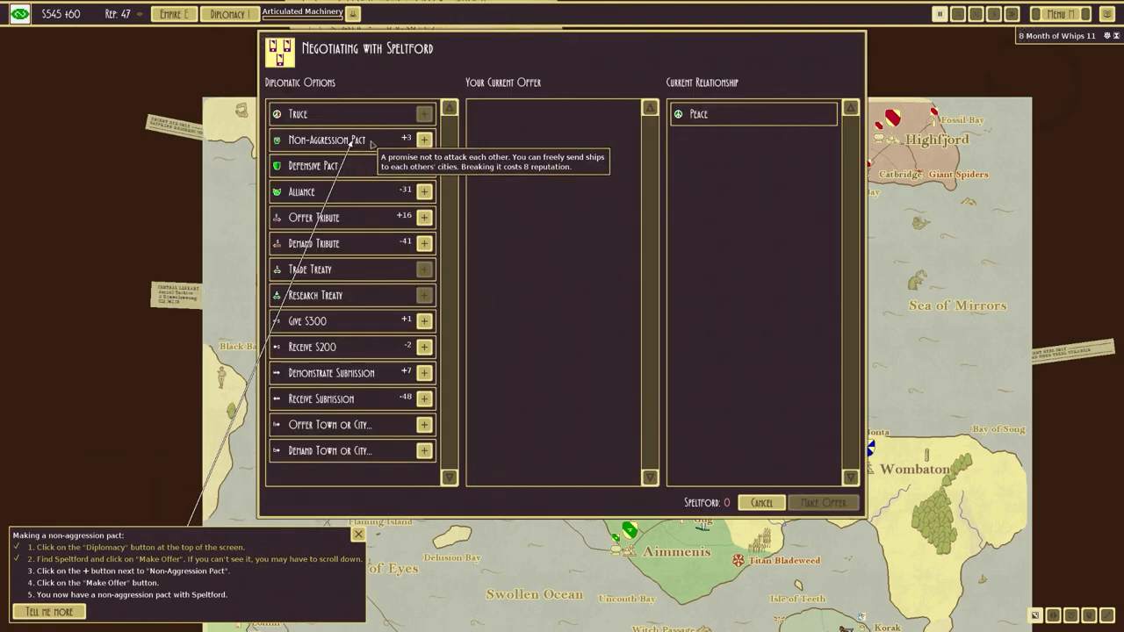
{"action": "left_click", "coordinate": [424, 140]}
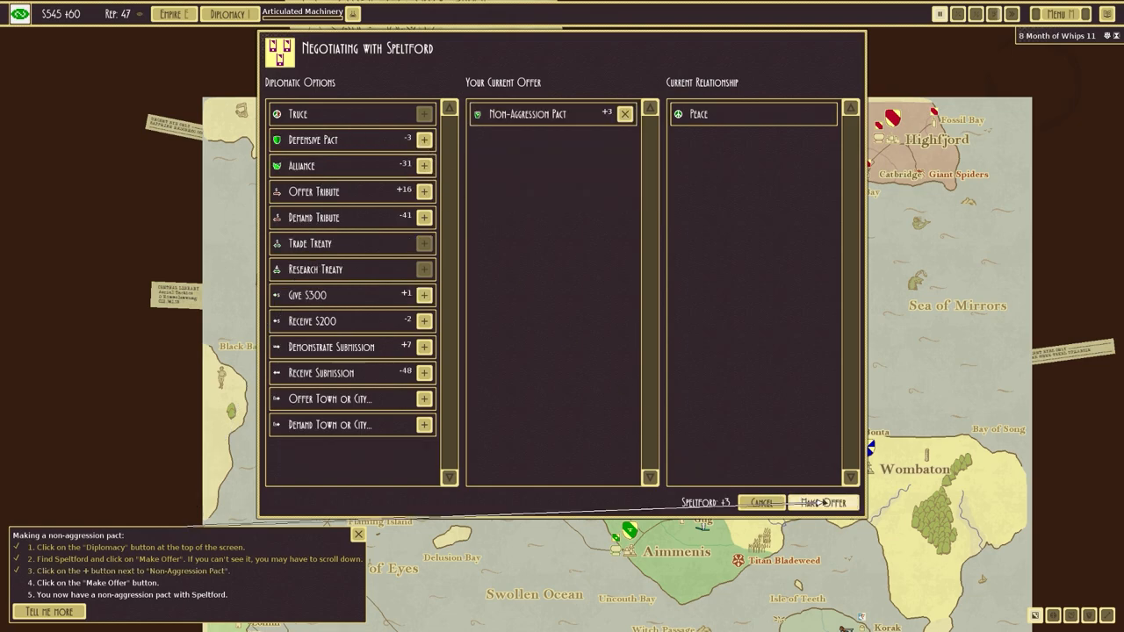
{"action": "left_click", "coordinate": [821, 502]}
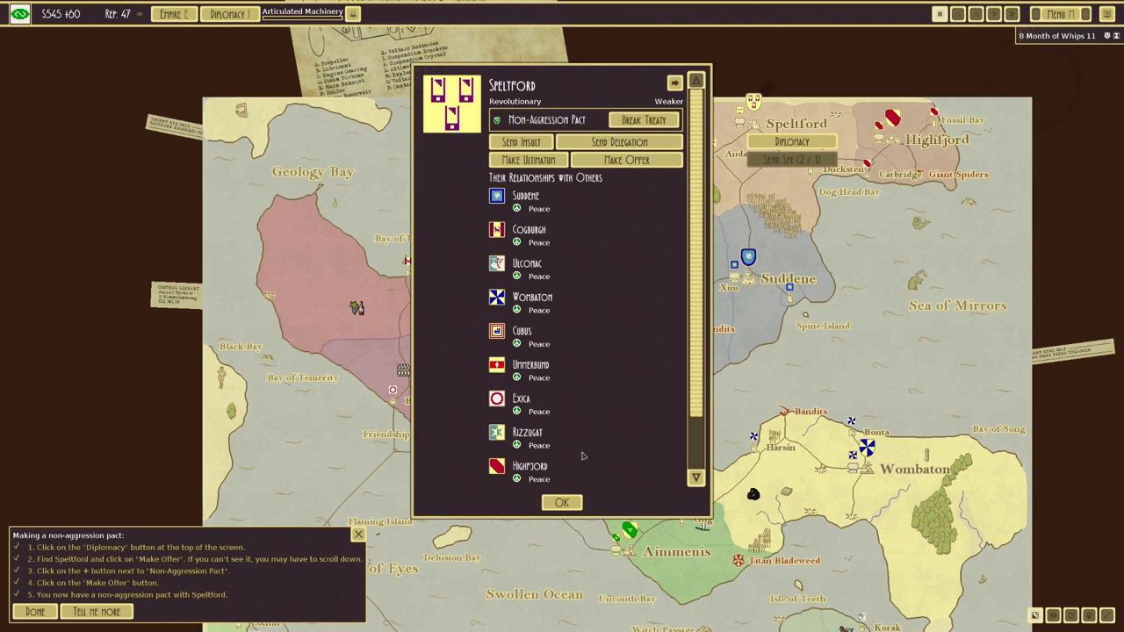
- Close Speltford's details, scroll the map south, and open Cultington's city panel
{"action": "left_click", "coordinate": [561, 503]}
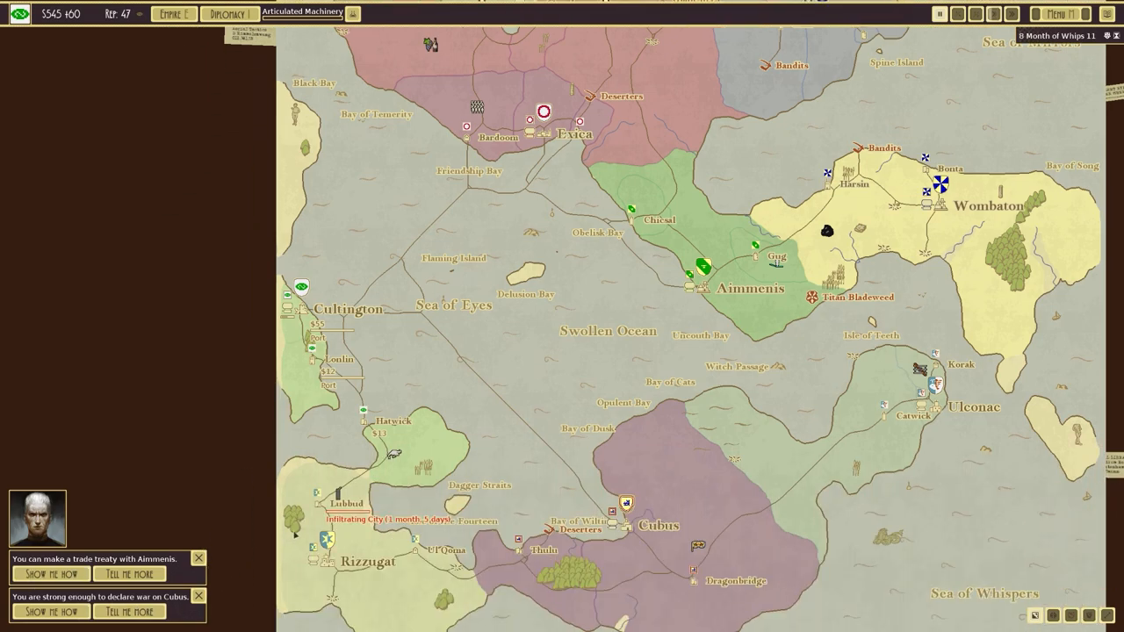
{"action": "scroll", "scroll_direction": "down", "scroll_amount": 3}
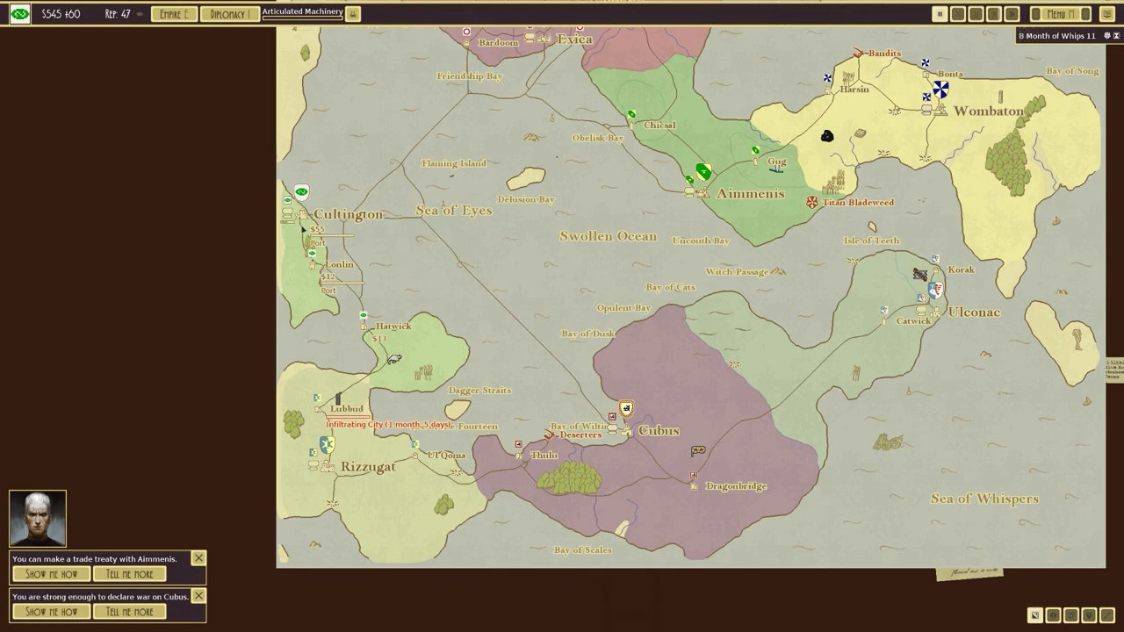
{"action": "left_click", "coordinate": [348, 213]}
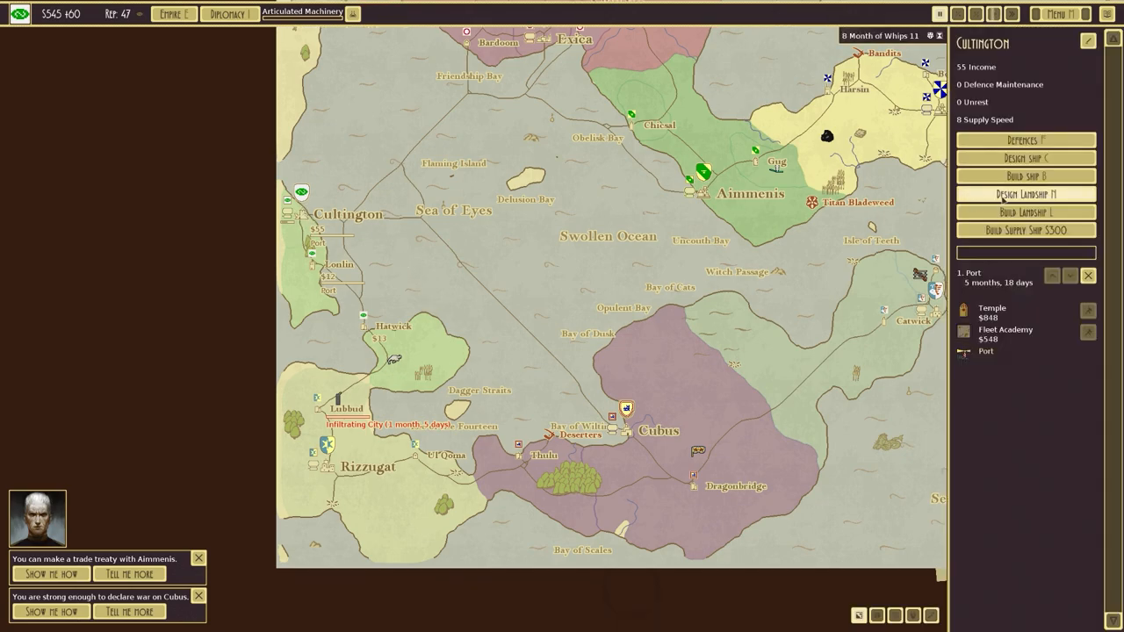
- Start landship design Lily of the Valley, place Tracks, and try placing Cultist Quarters
{"action": "left_click", "coordinate": [1024, 194]}
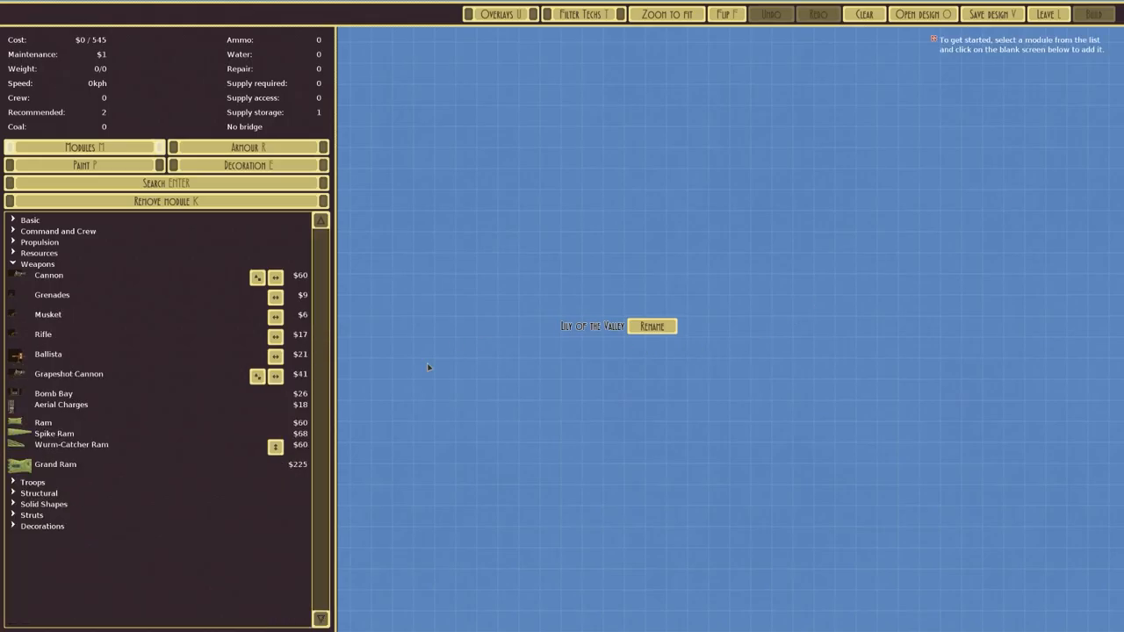
{"action": "mouse_move", "coordinate": [73, 326]}
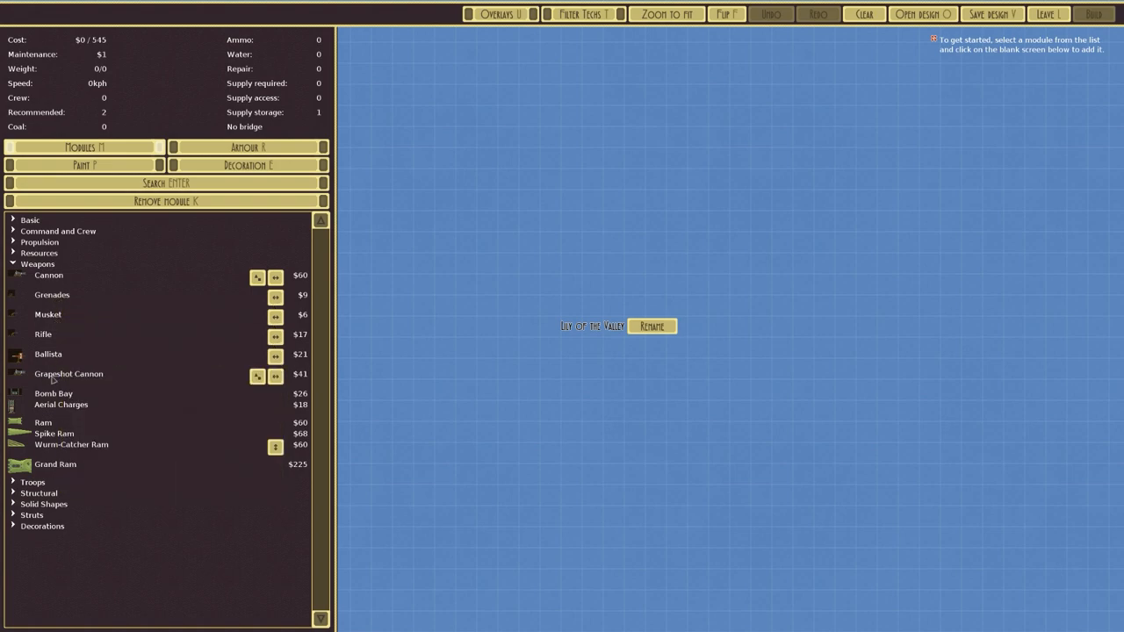
{"action": "left_click", "coordinate": [37, 265]}
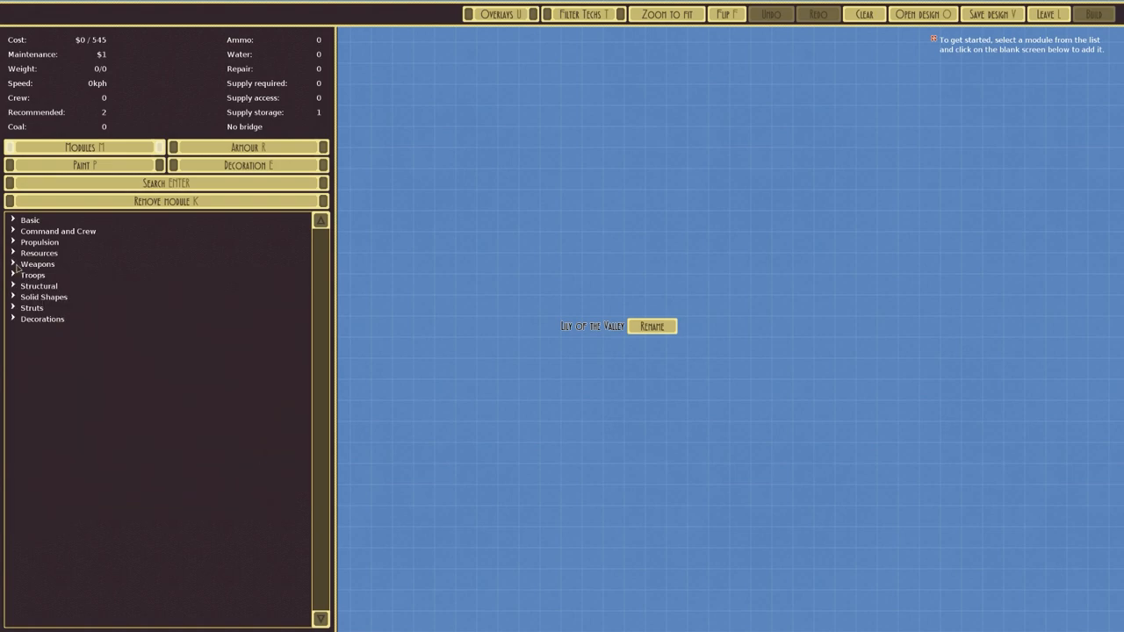
{"action": "left_click", "coordinate": [39, 242]}
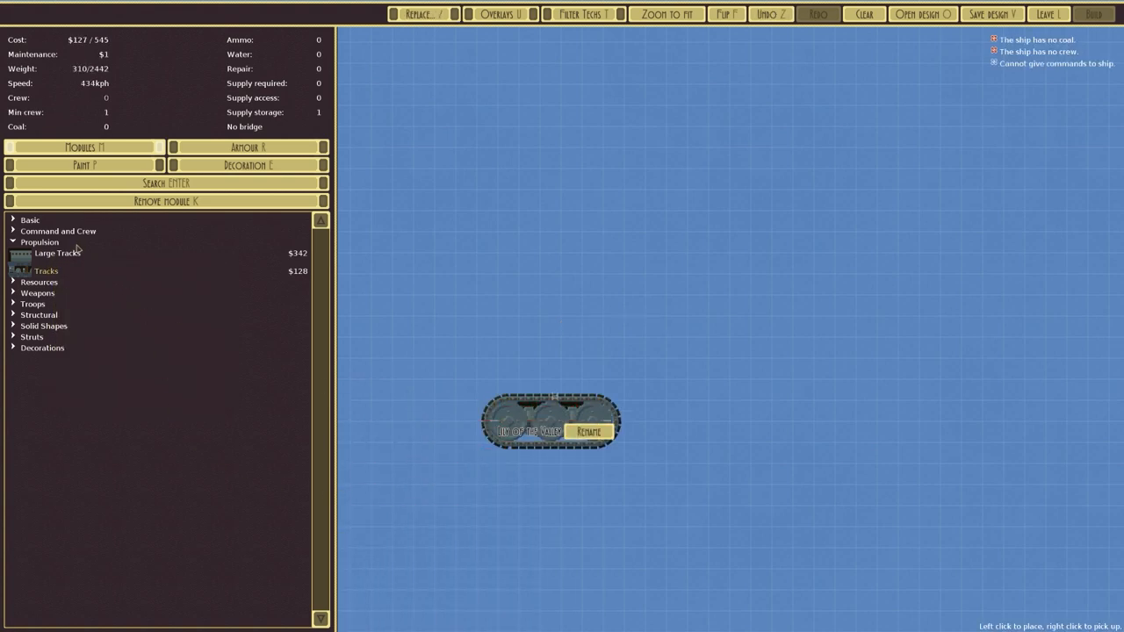
{"action": "left_click", "coordinate": [39, 241]}
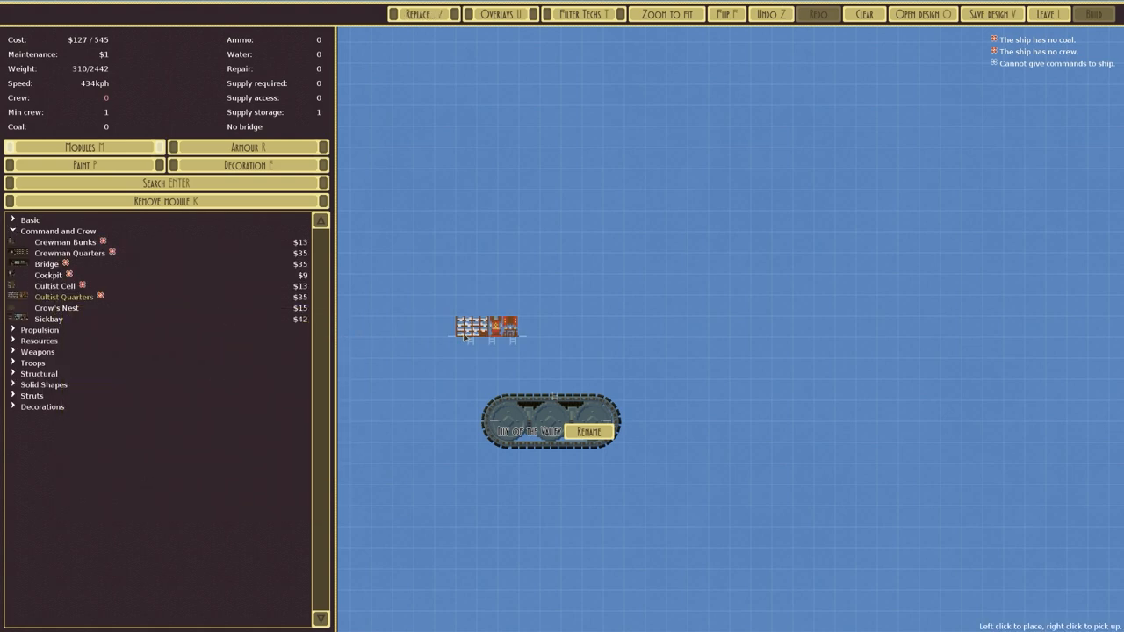
{"action": "left_click", "coordinate": [500, 343]}
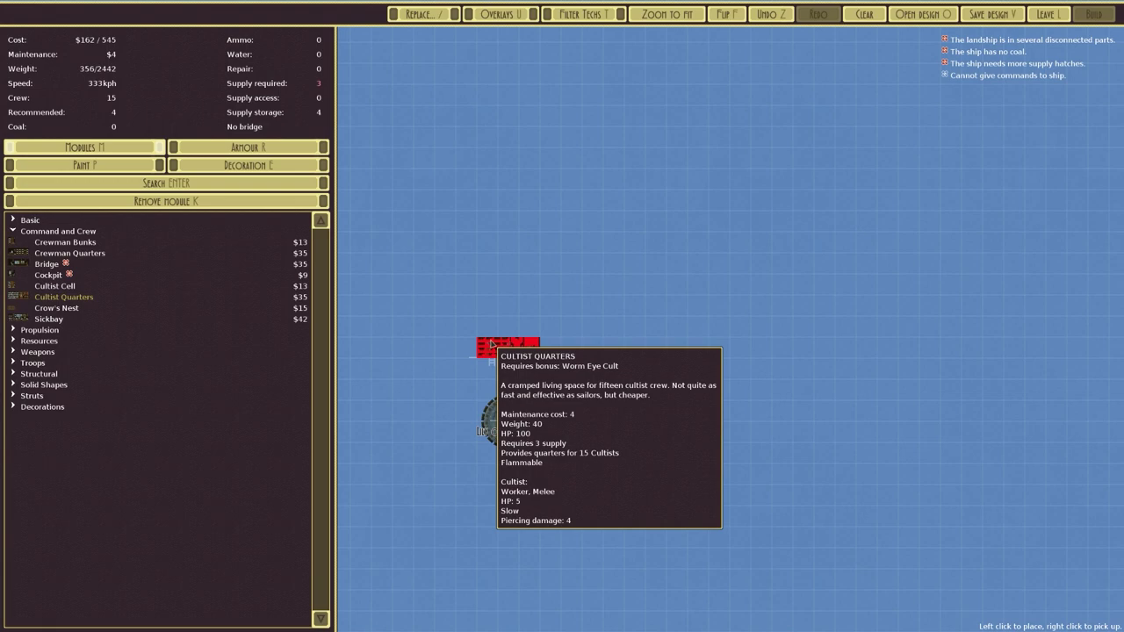
{"action": "left_click", "coordinate": [509, 343]}
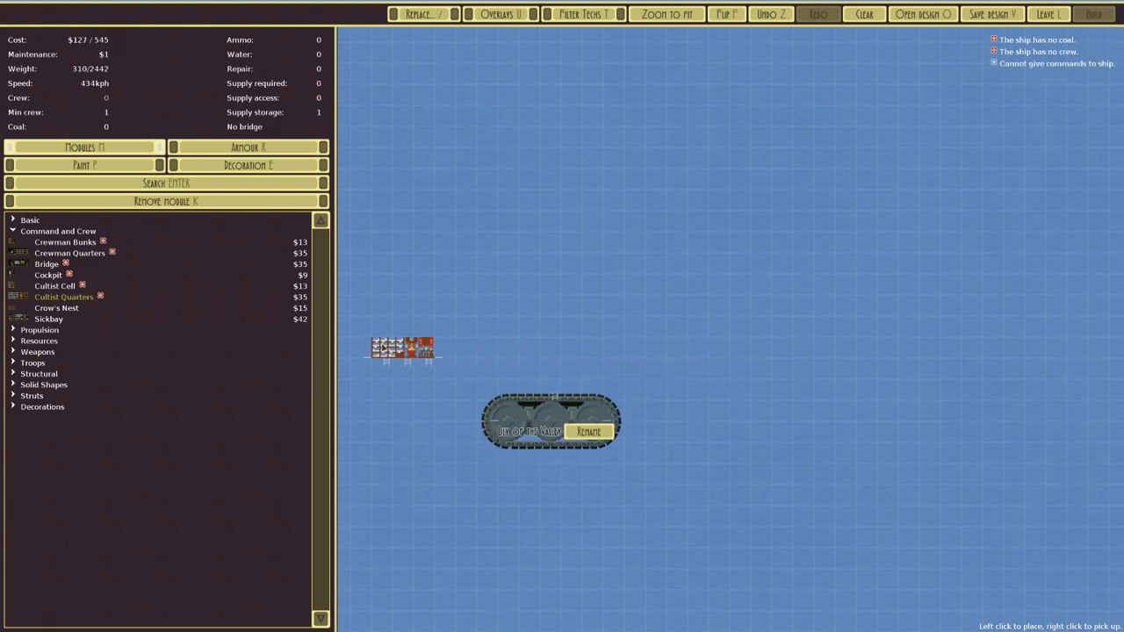
{"action": "mouse_move", "coordinate": [53, 285]}
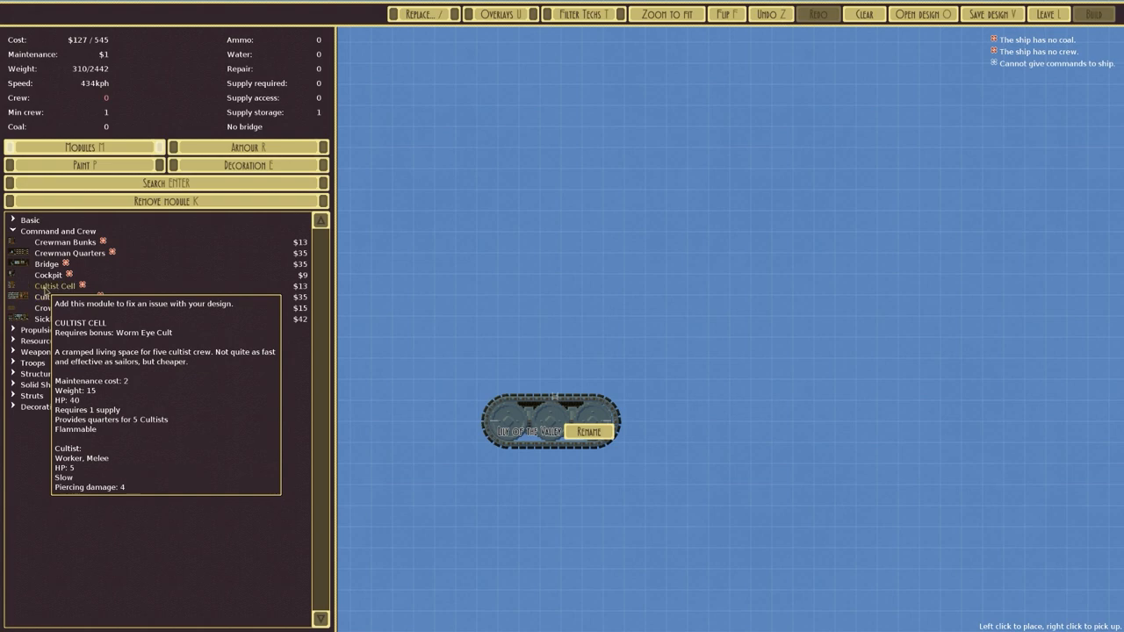
{"action": "mouse_move", "coordinate": [63, 297]}
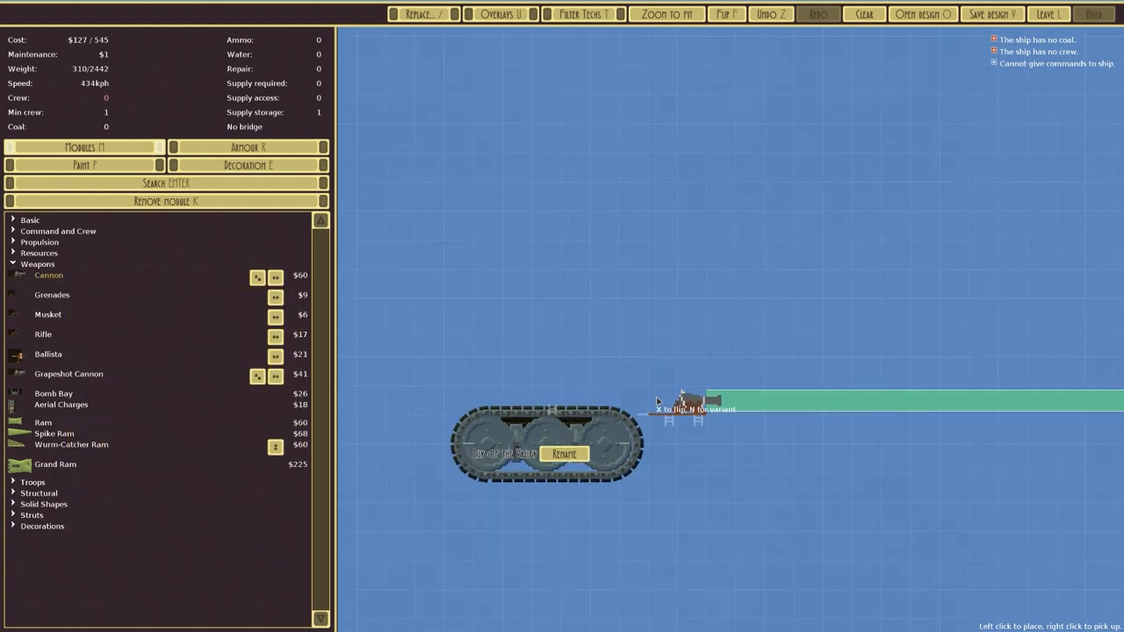
{"action": "mouse_move", "coordinate": [683, 392]}
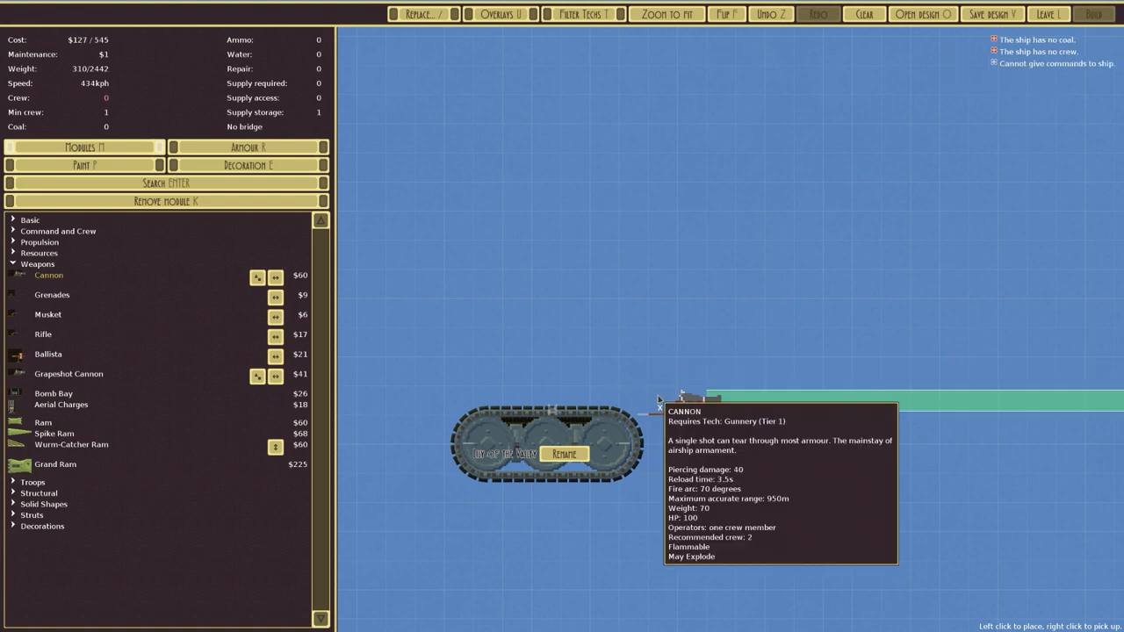
- Stack cannons beside the landship's tracks, then add an ammo store and a cargo bay
{"action": "left_click", "coordinate": [654, 393]}
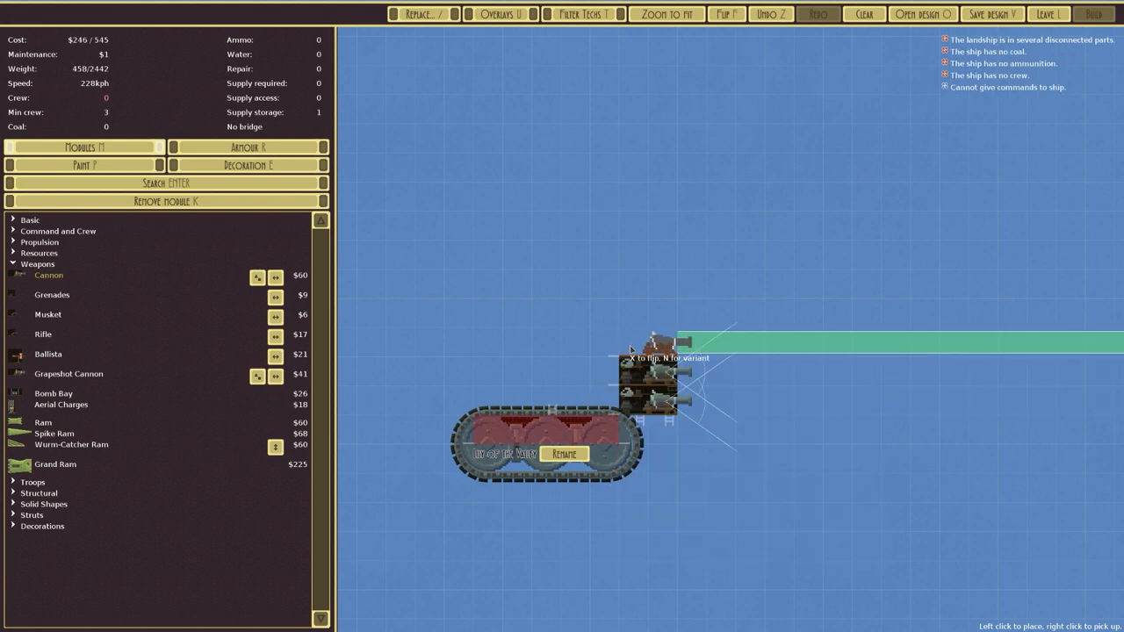
{"action": "left_click", "coordinate": [648, 373]}
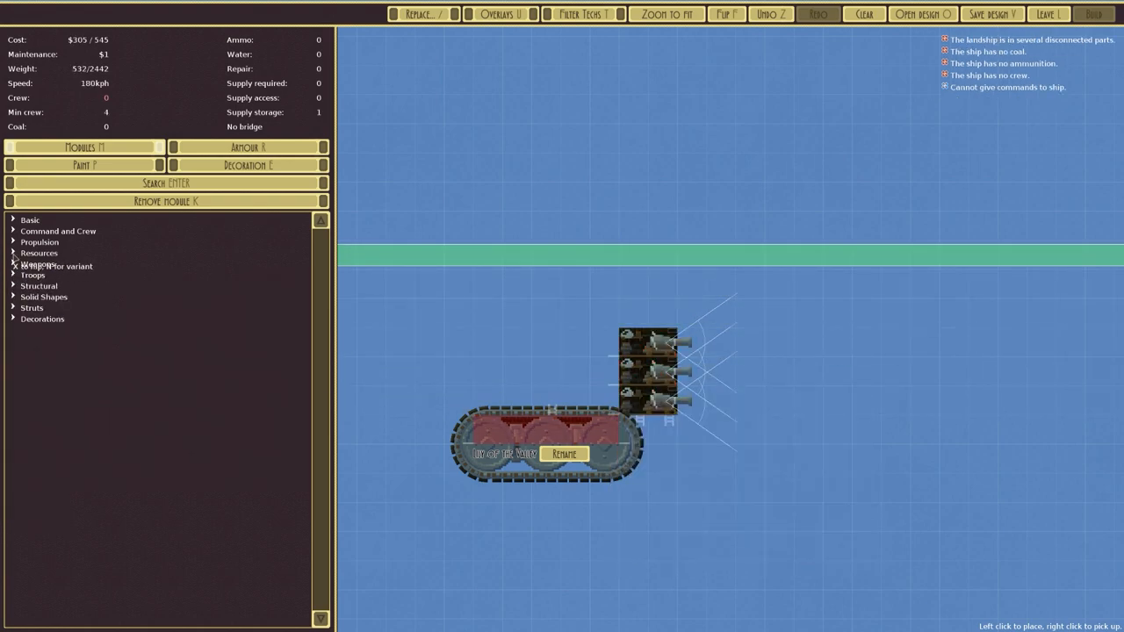
{"action": "left_click", "coordinate": [39, 253]}
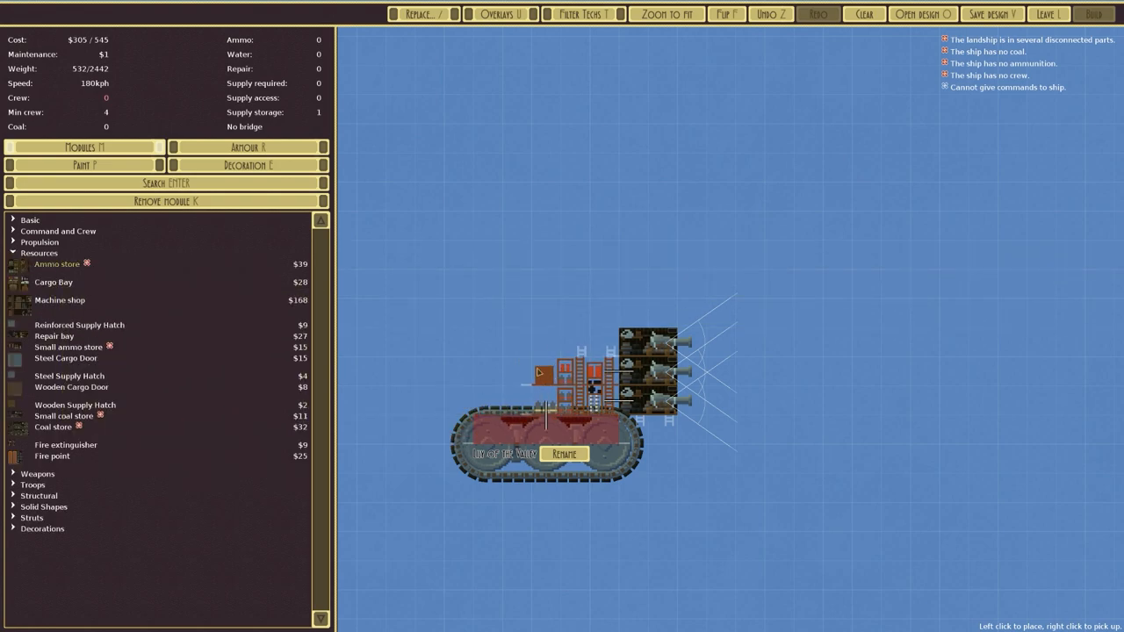
{"action": "left_click", "coordinate": [549, 369]}
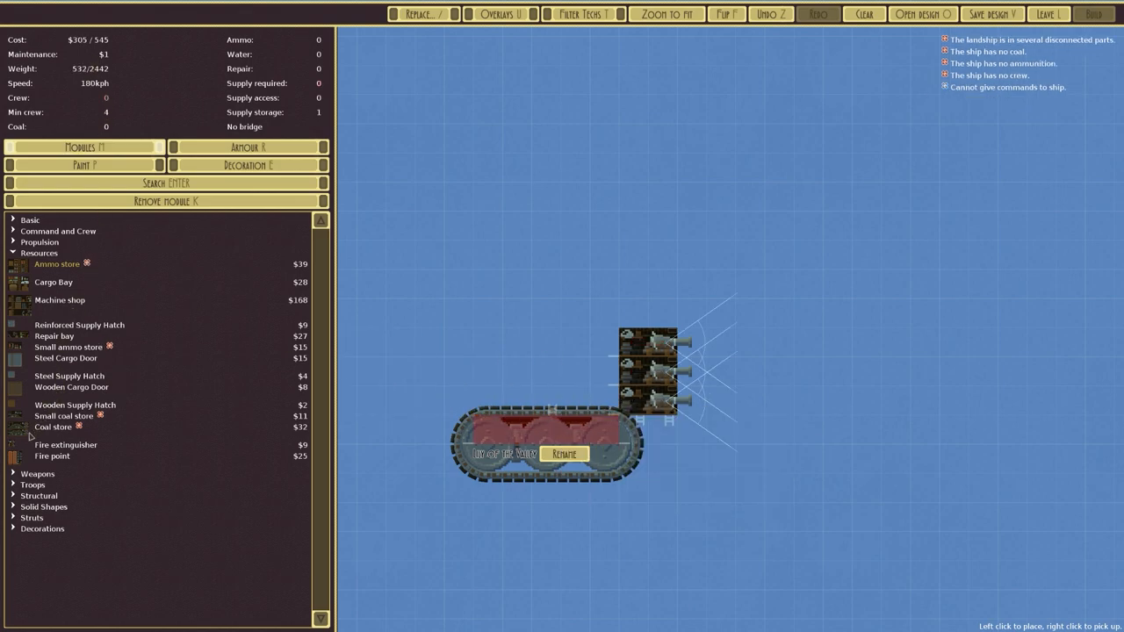
{"action": "mouse_move", "coordinate": [53, 282]}
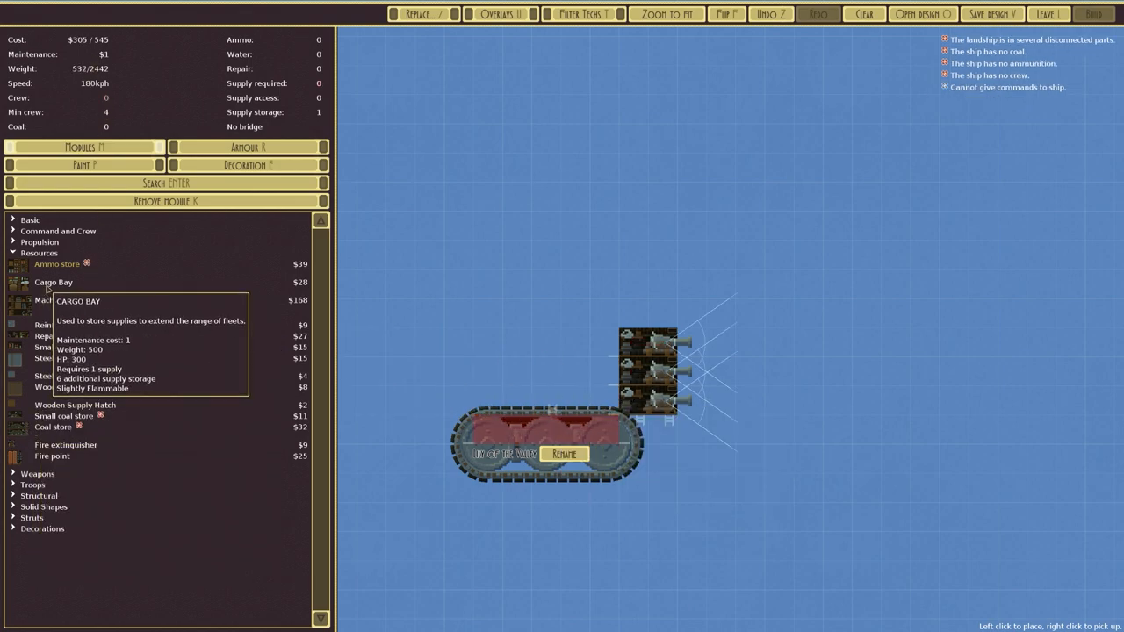
{"action": "left_click", "coordinate": [544, 377]}
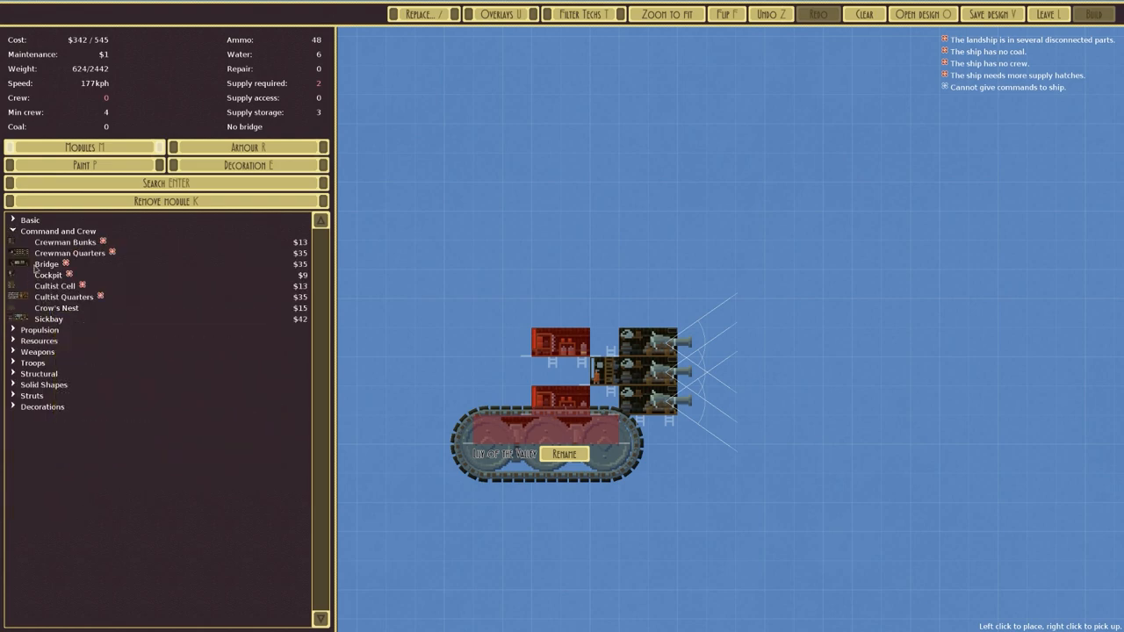
- Connect the landship's modules with a ladder corridor from Basic modules
{"action": "left_click", "coordinate": [545, 316]}
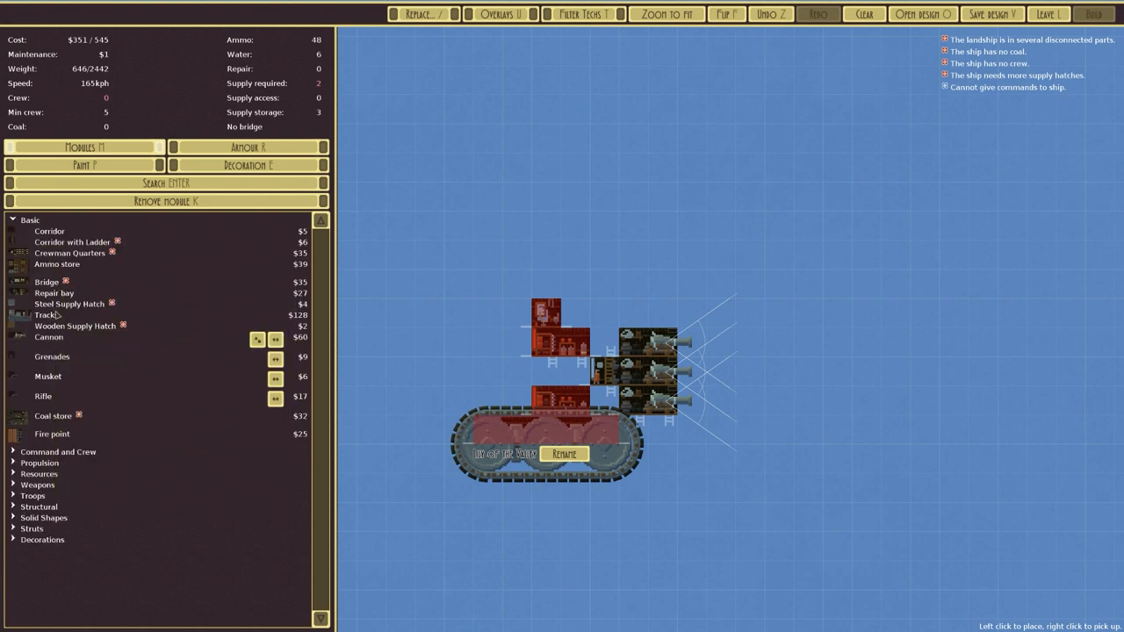
{"action": "left_click", "coordinate": [544, 311]}
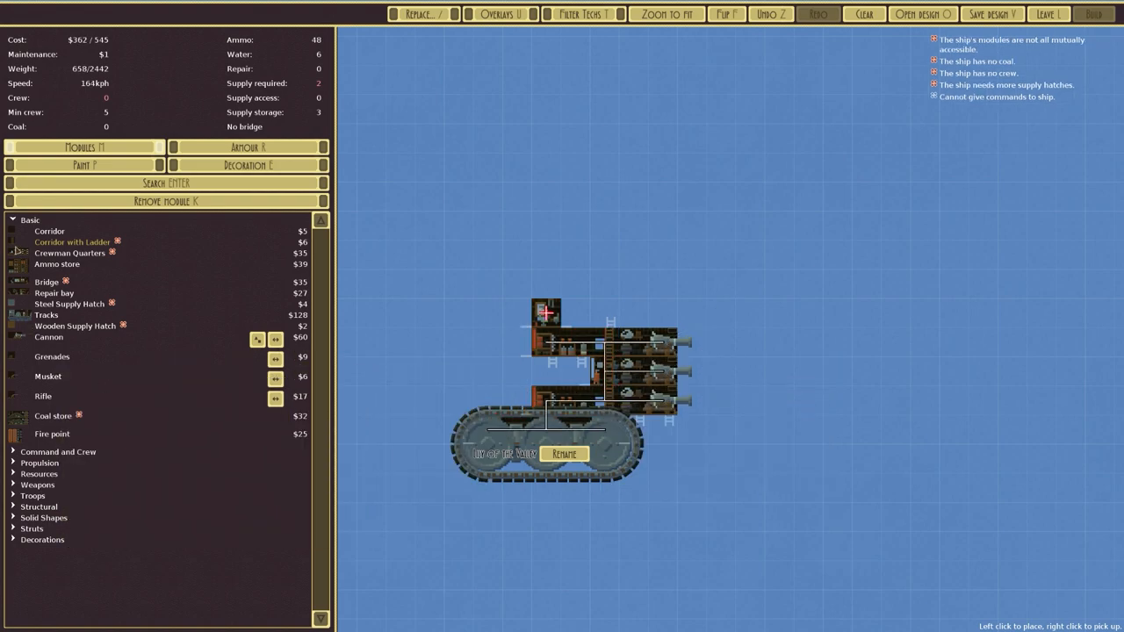
{"action": "left_click", "coordinate": [30, 219]}
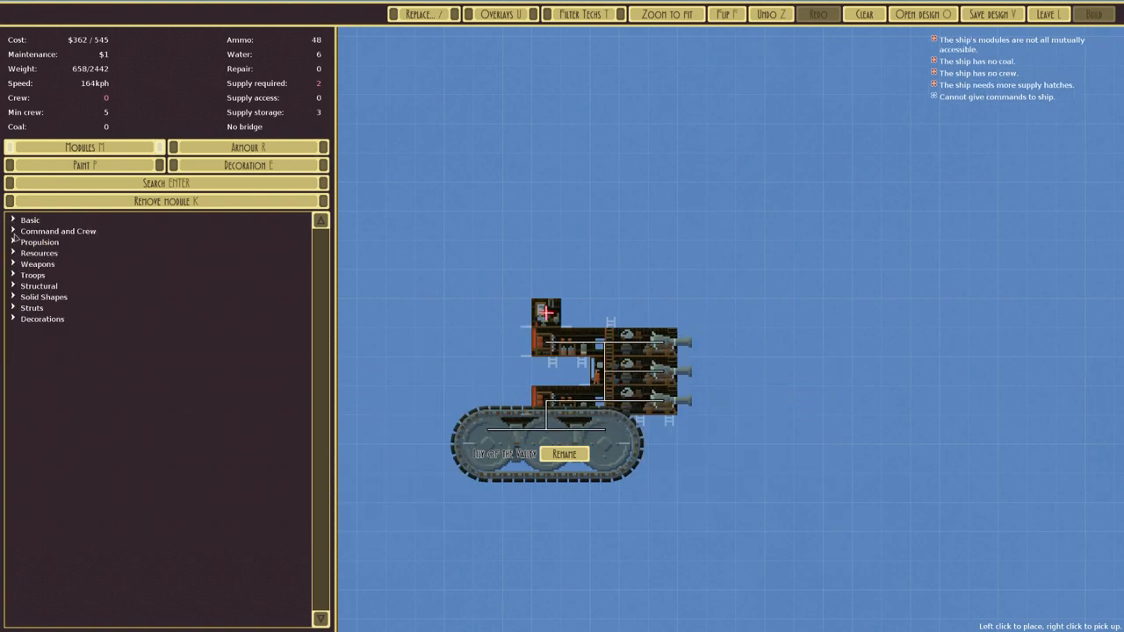
- Place a small coal store in the lower deck and a cannon at the top front
{"action": "left_click", "coordinate": [39, 253]}
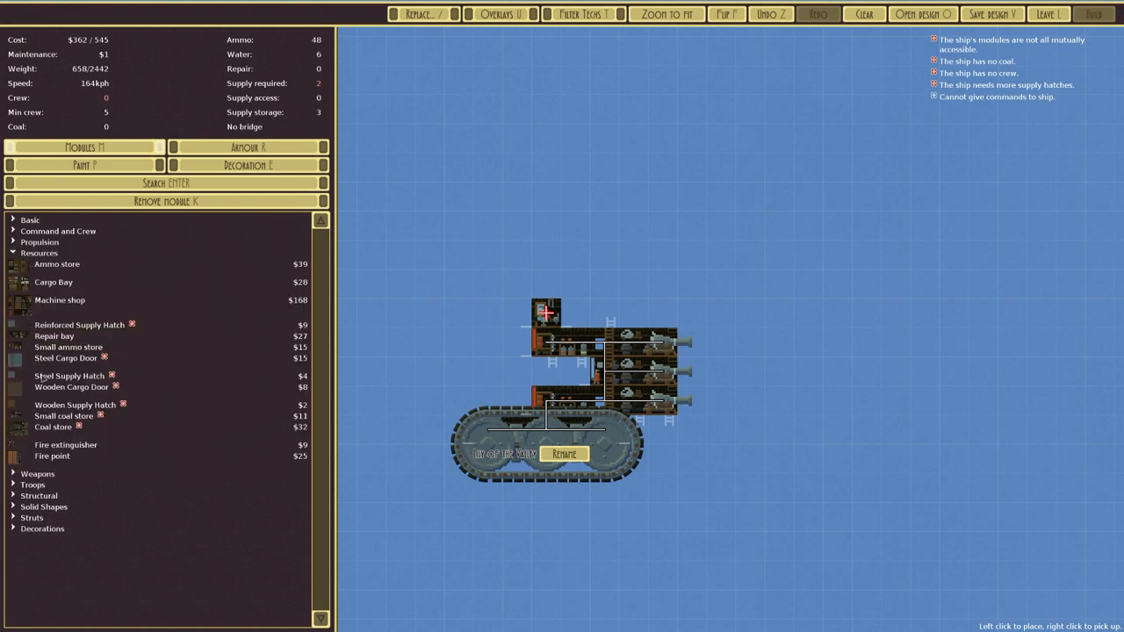
{"action": "left_click", "coordinate": [511, 395]}
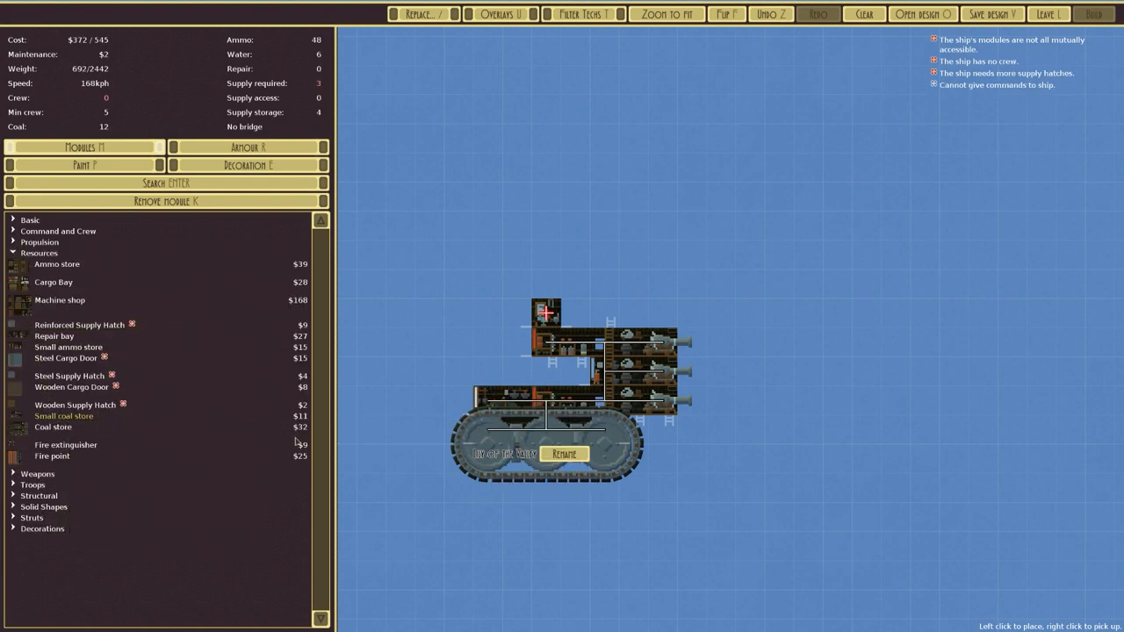
{"action": "mouse_move", "coordinate": [226, 264]}
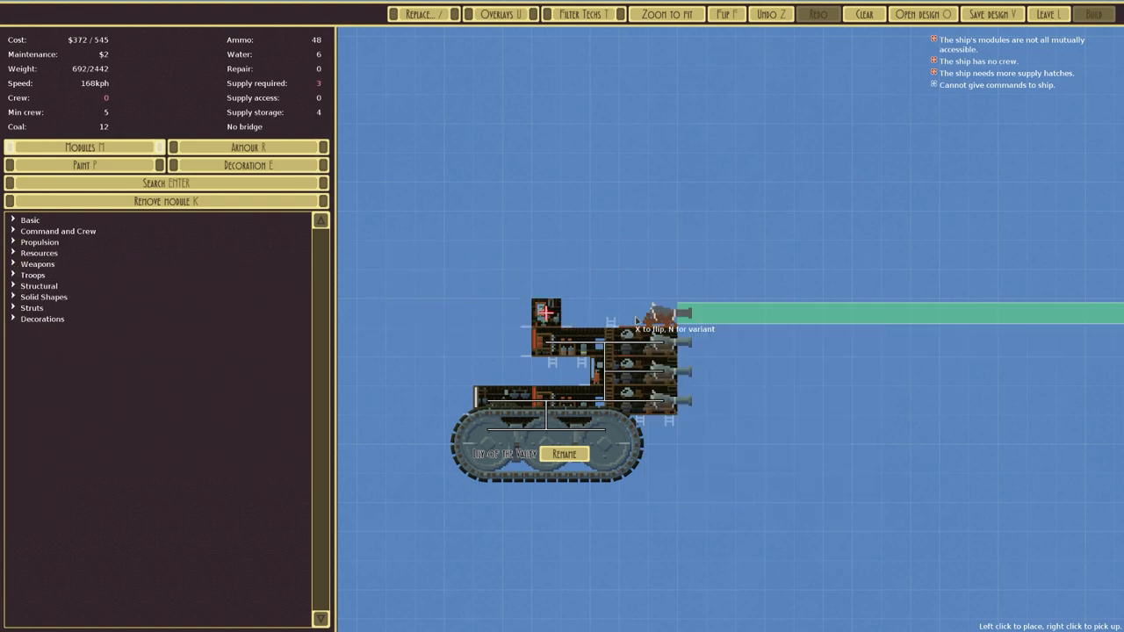
{"action": "left_click", "coordinate": [649, 307]}
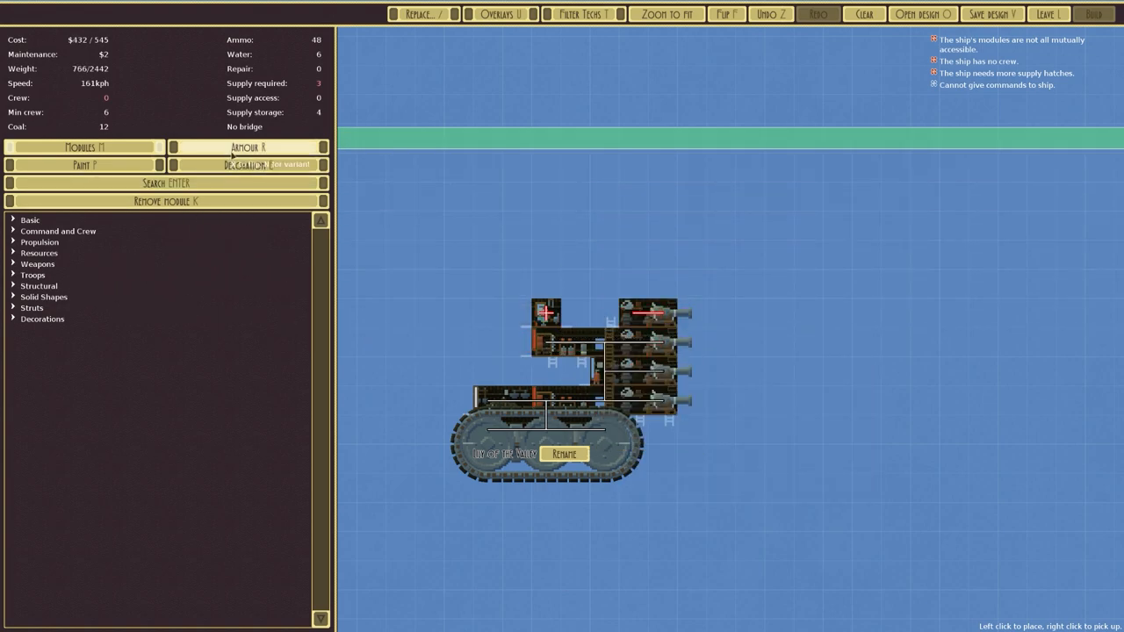
{"action": "left_click", "coordinate": [248, 146]}
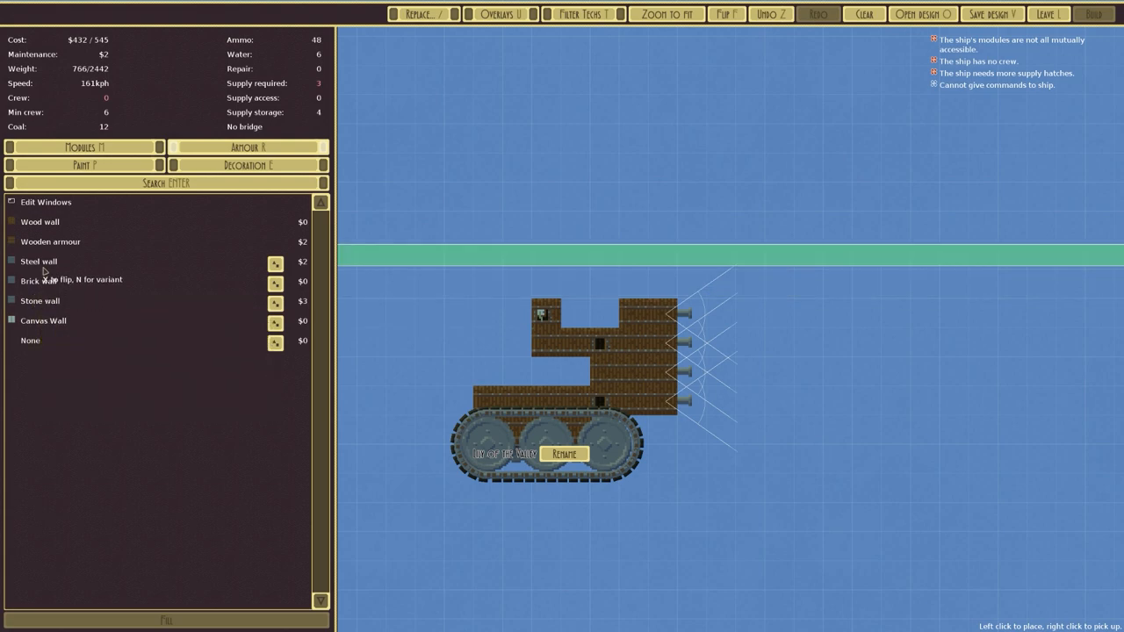
{"action": "mouse_move", "coordinate": [57, 241]}
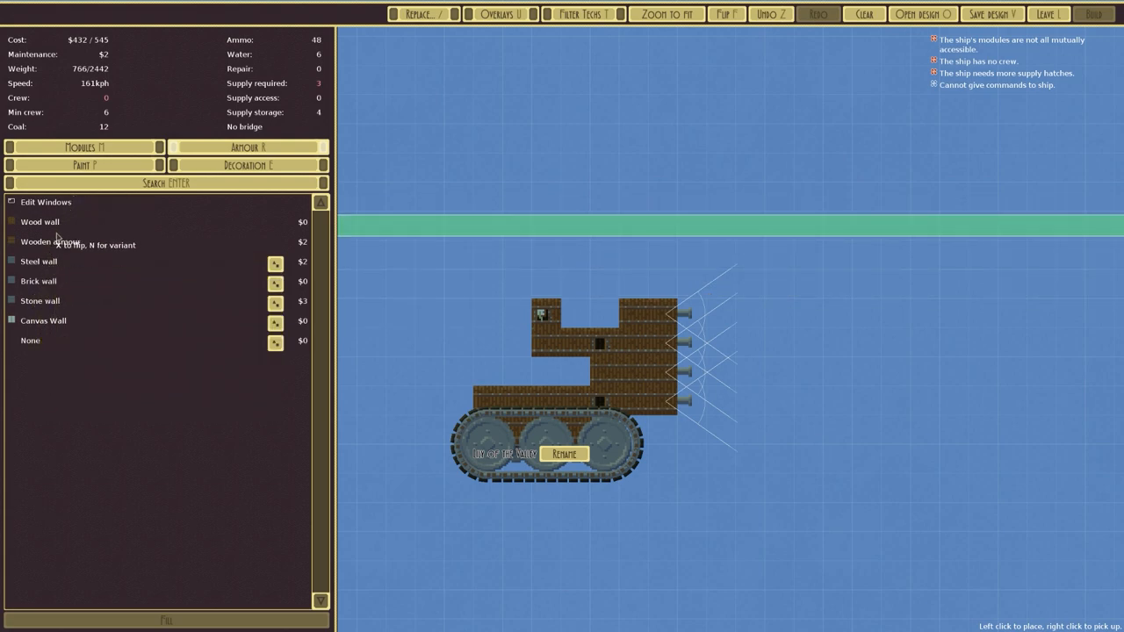
{"action": "left_click", "coordinate": [83, 146]}
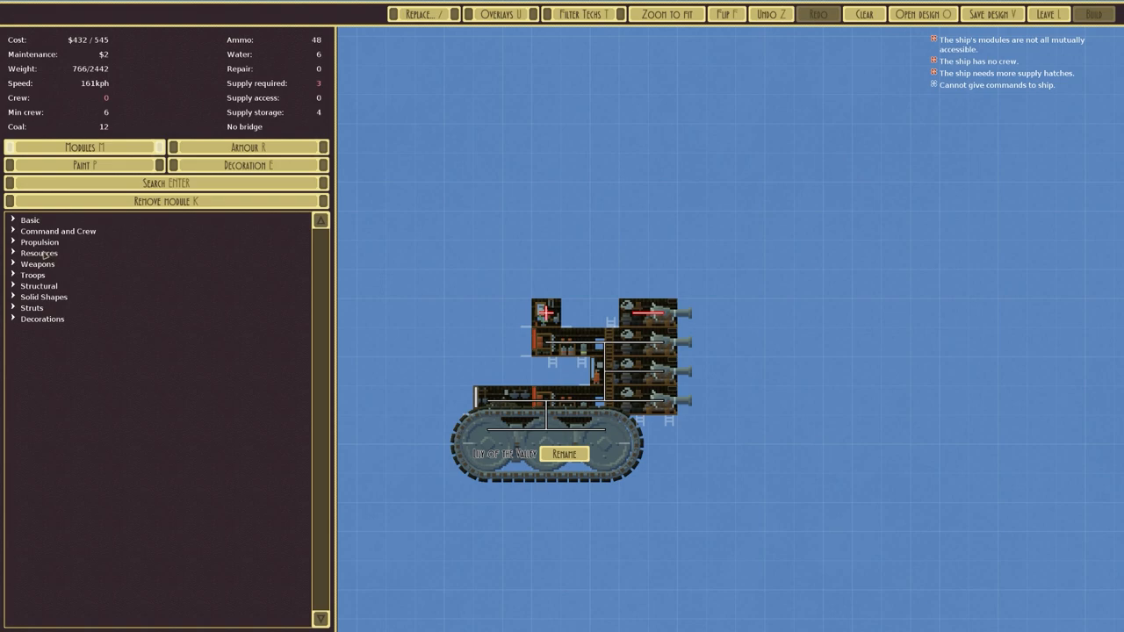
{"action": "mouse_move", "coordinate": [132, 249]}
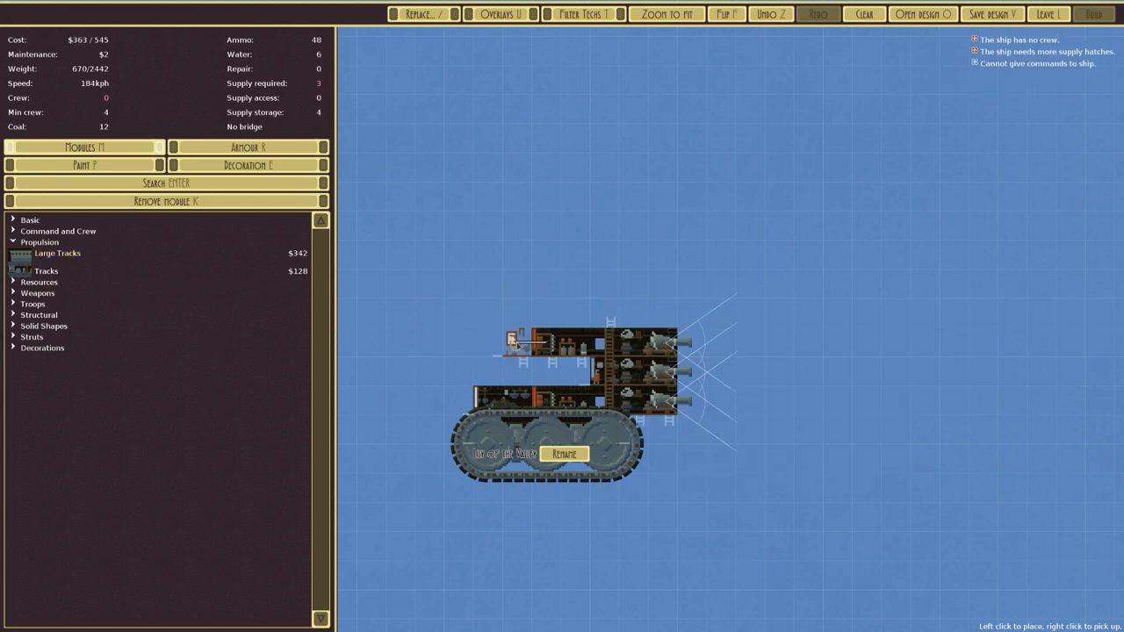
- Set the carried module between the decks, add crew quarters, and fit a supply hatch
{"action": "left_click", "coordinate": [539, 368]}
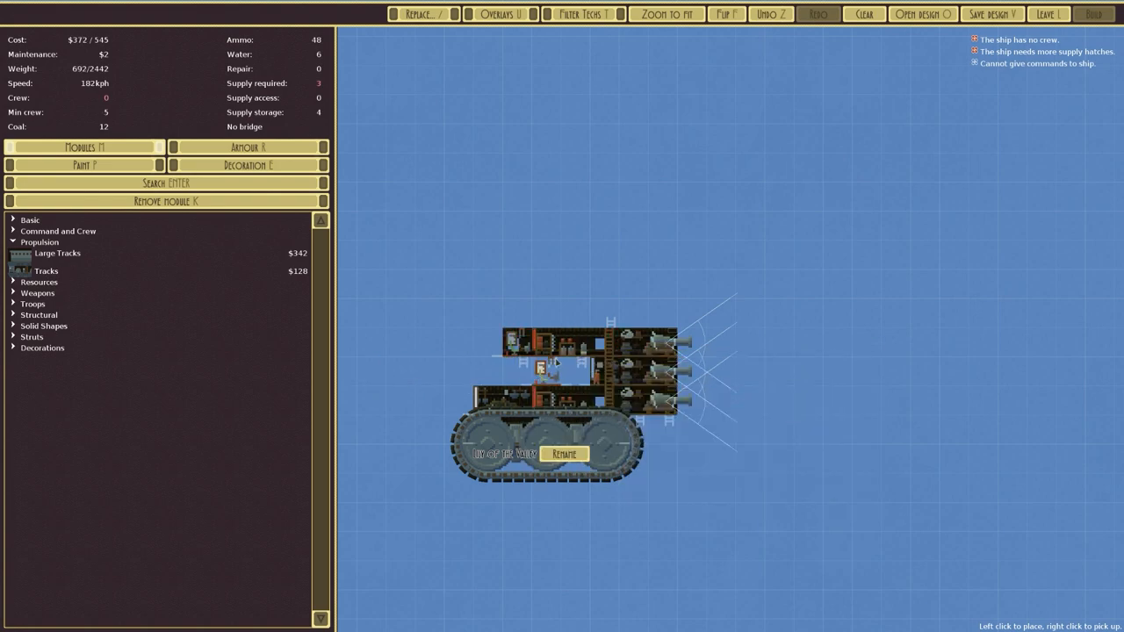
{"action": "mouse_move", "coordinate": [570, 342]}
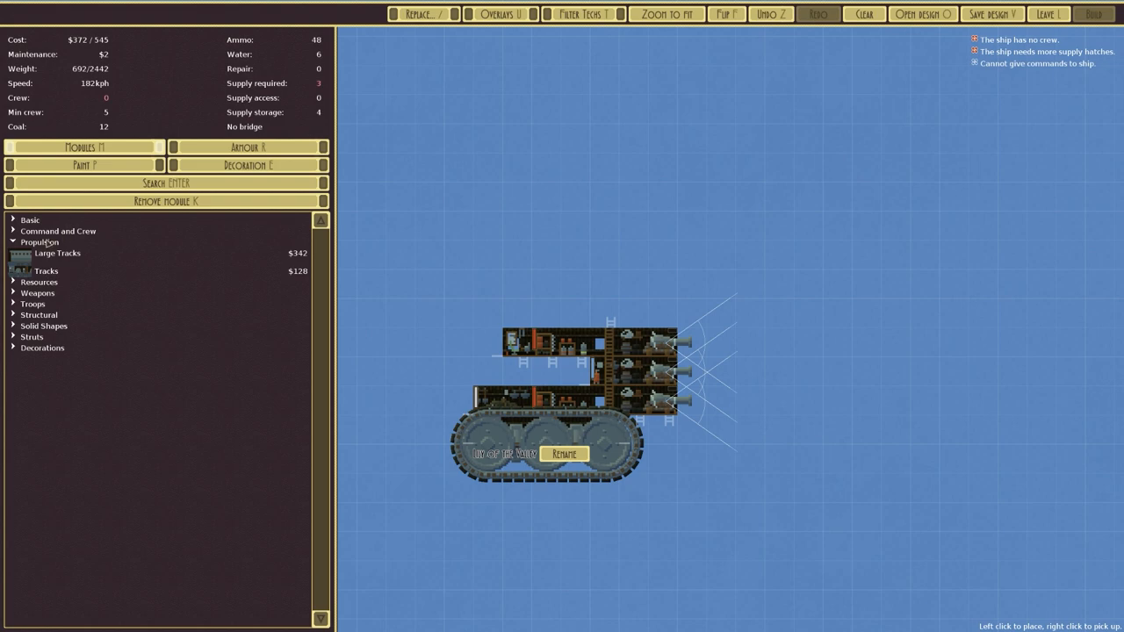
{"action": "left_click", "coordinate": [30, 220]}
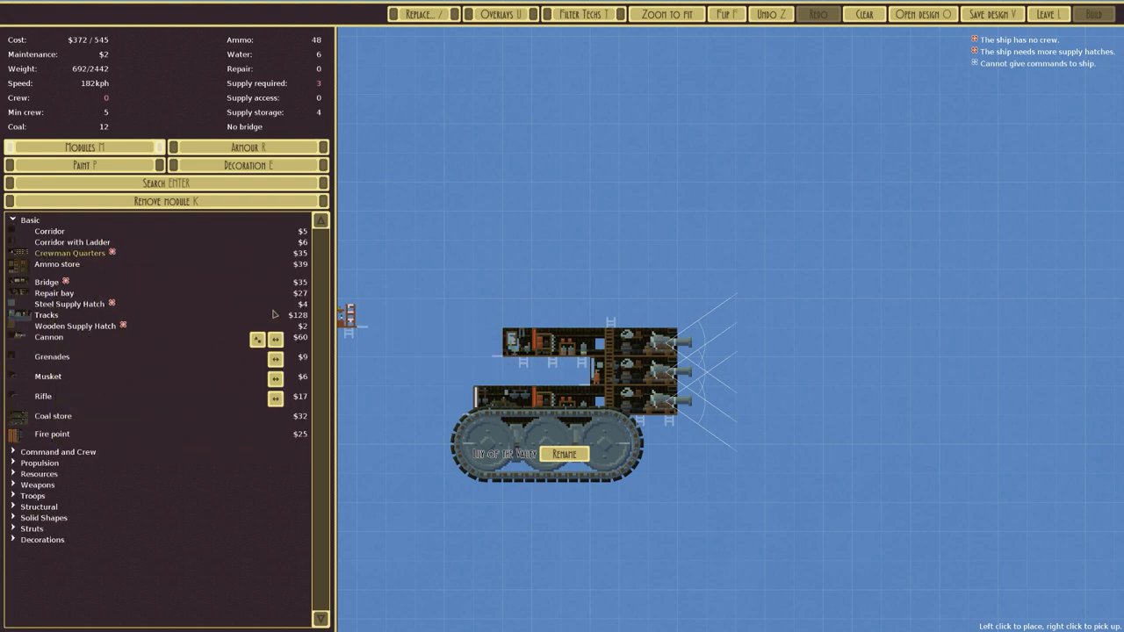
{"action": "left_click", "coordinate": [30, 220]}
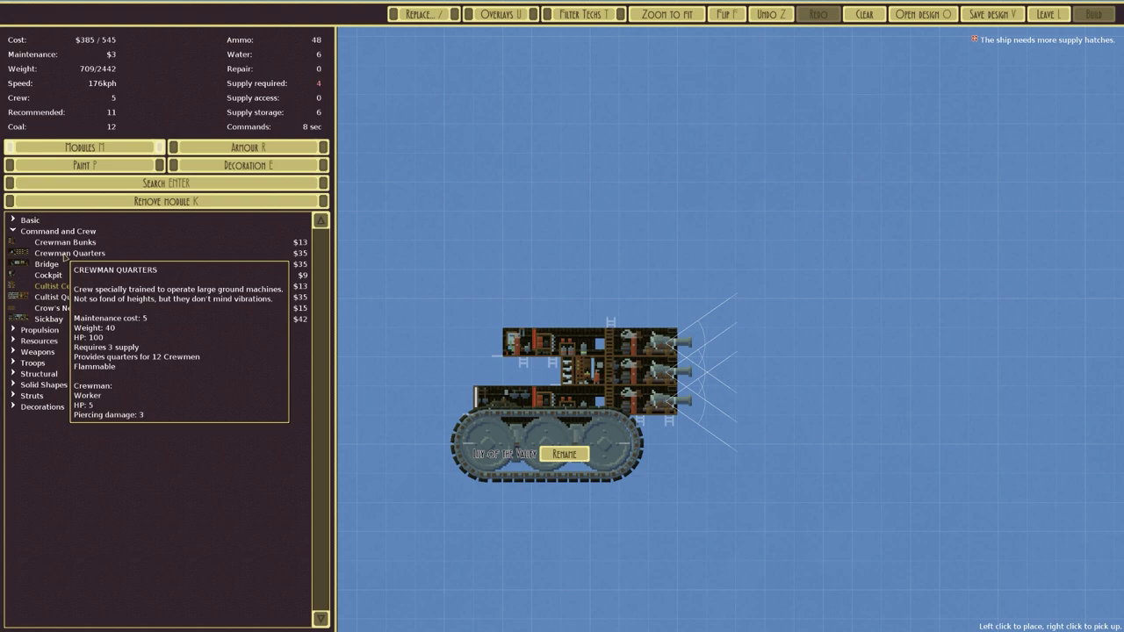
{"action": "mouse_move", "coordinate": [55, 286]}
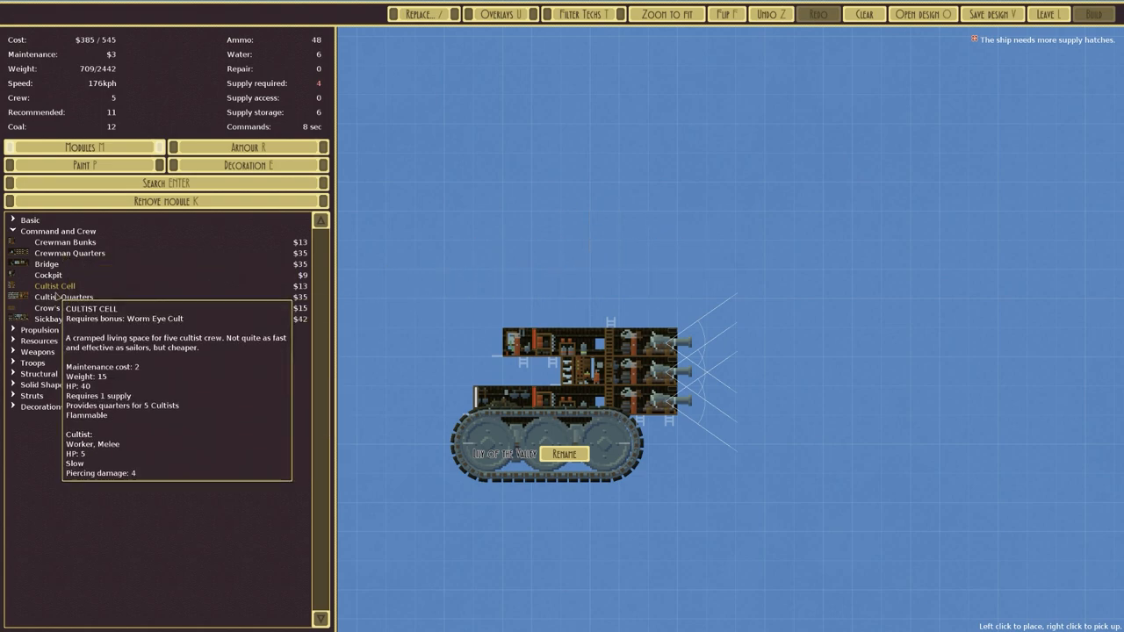
{"action": "mouse_move", "coordinate": [55, 286]}
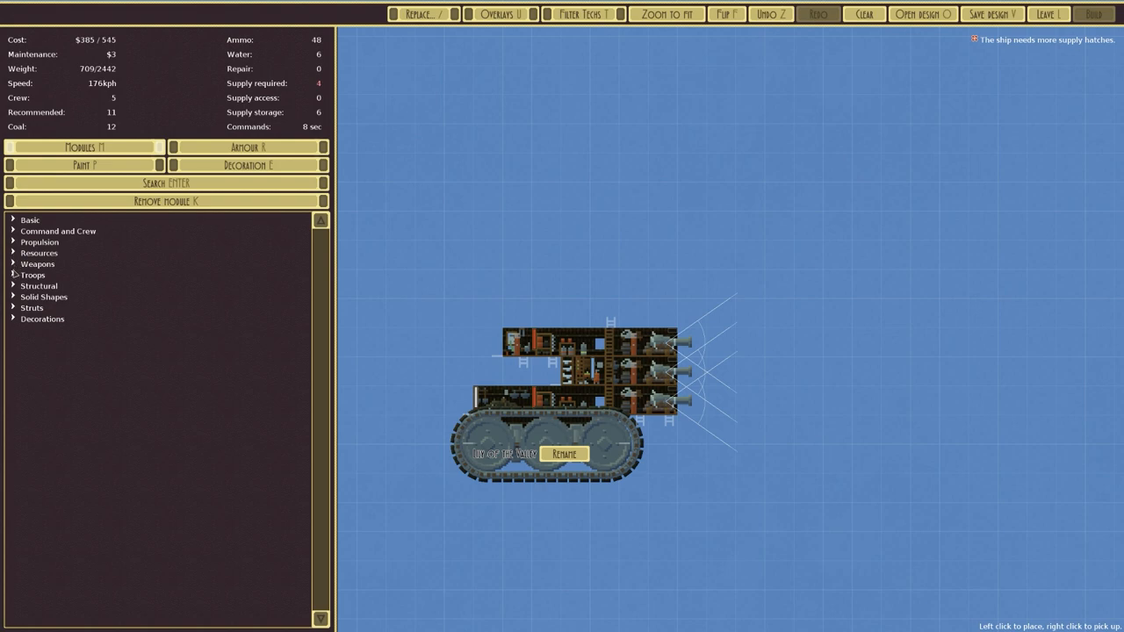
{"action": "left_click", "coordinate": [39, 253]}
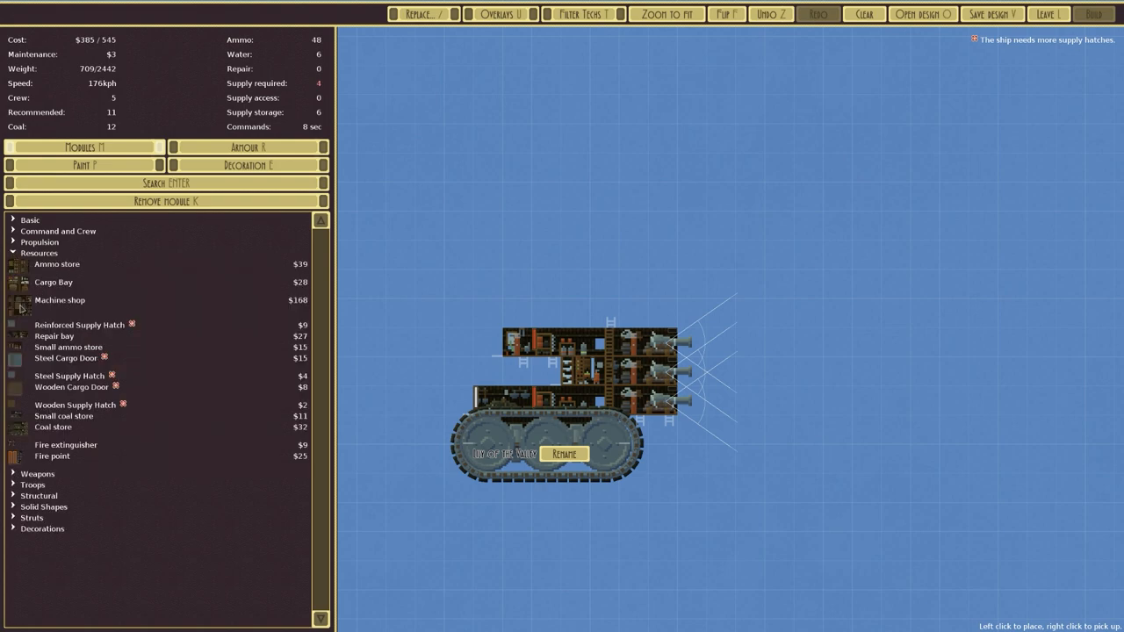
{"action": "left_click", "coordinate": [74, 405]}
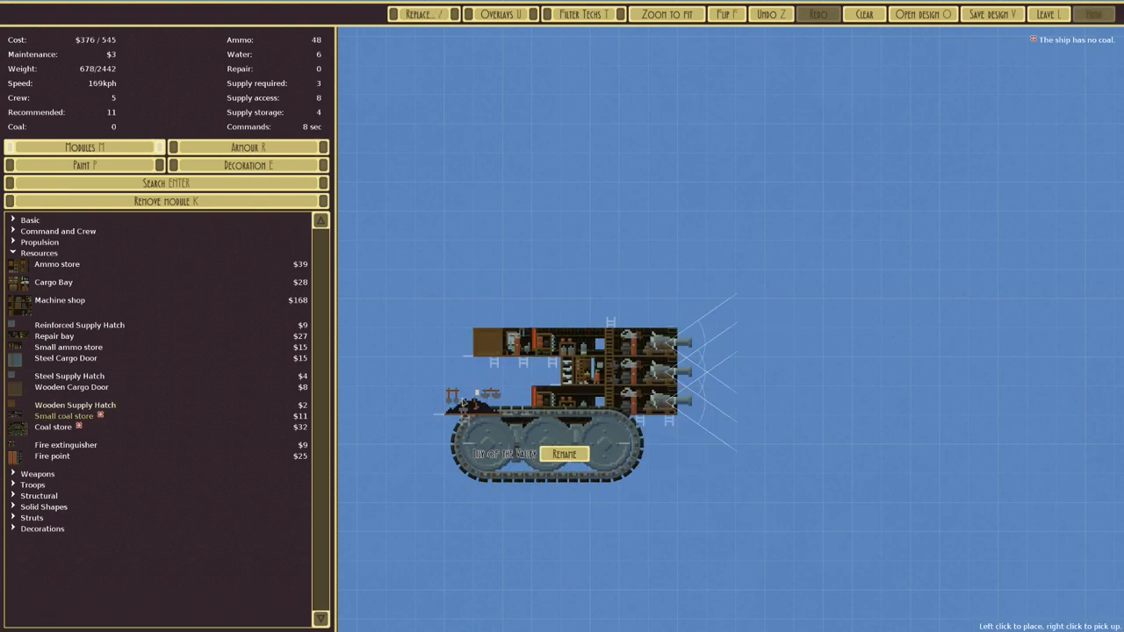
- Re-seat the lower deck on the tracks, move the ammo store and a cannon up, and place a corridor
{"action": "left_click", "coordinate": [614, 404]}
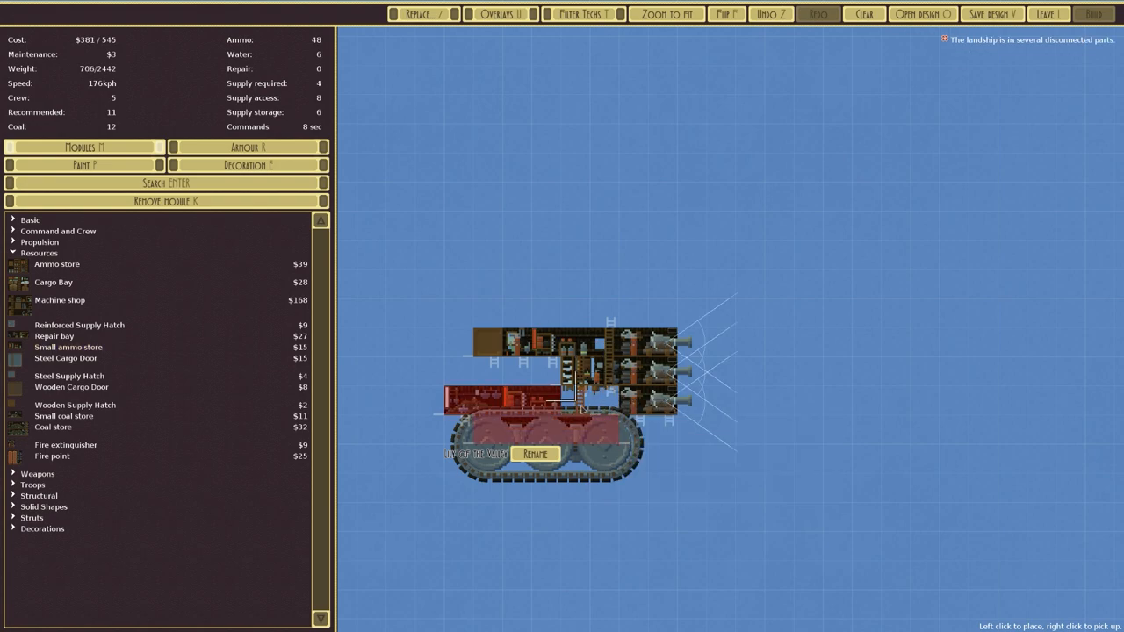
{"action": "left_click", "coordinate": [459, 284]}
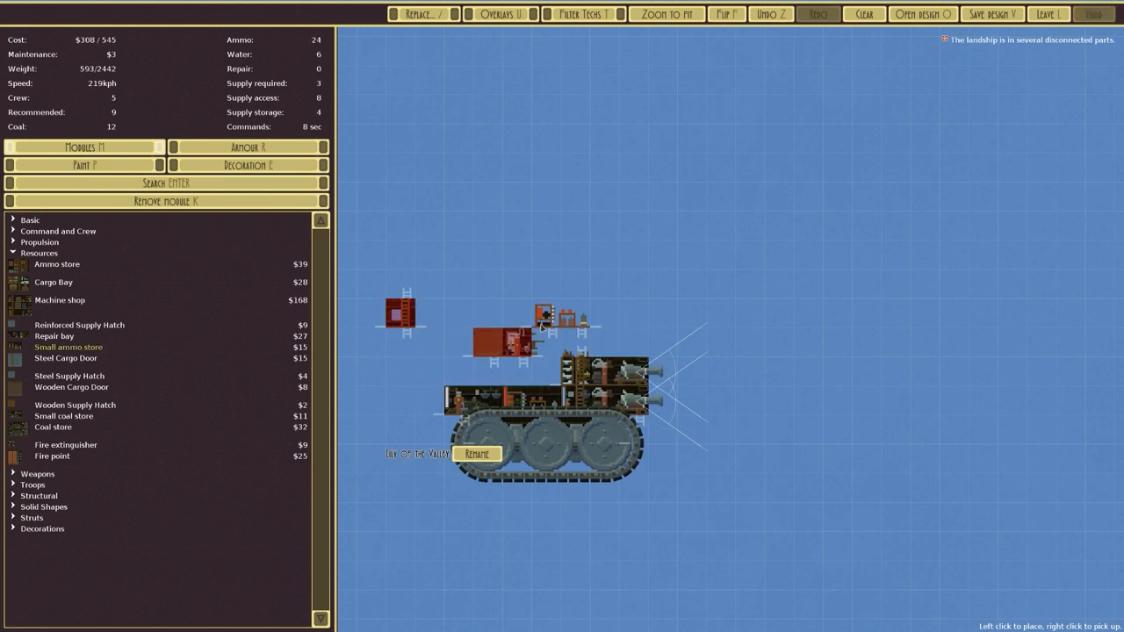
{"action": "left_click", "coordinate": [570, 343]}
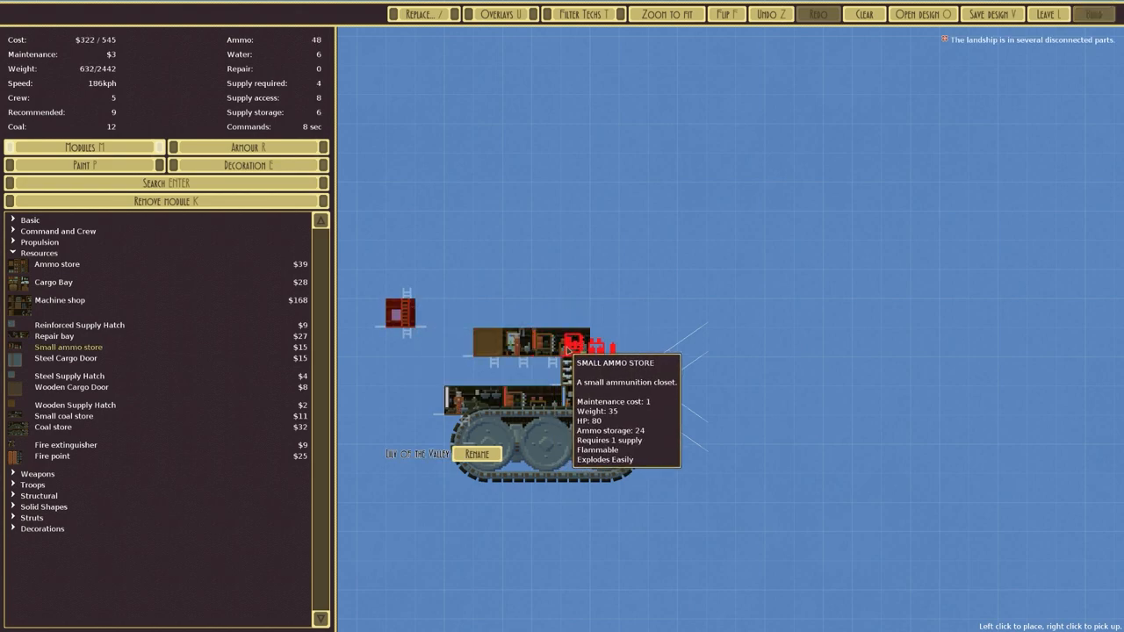
{"action": "left_click", "coordinate": [549, 342]}
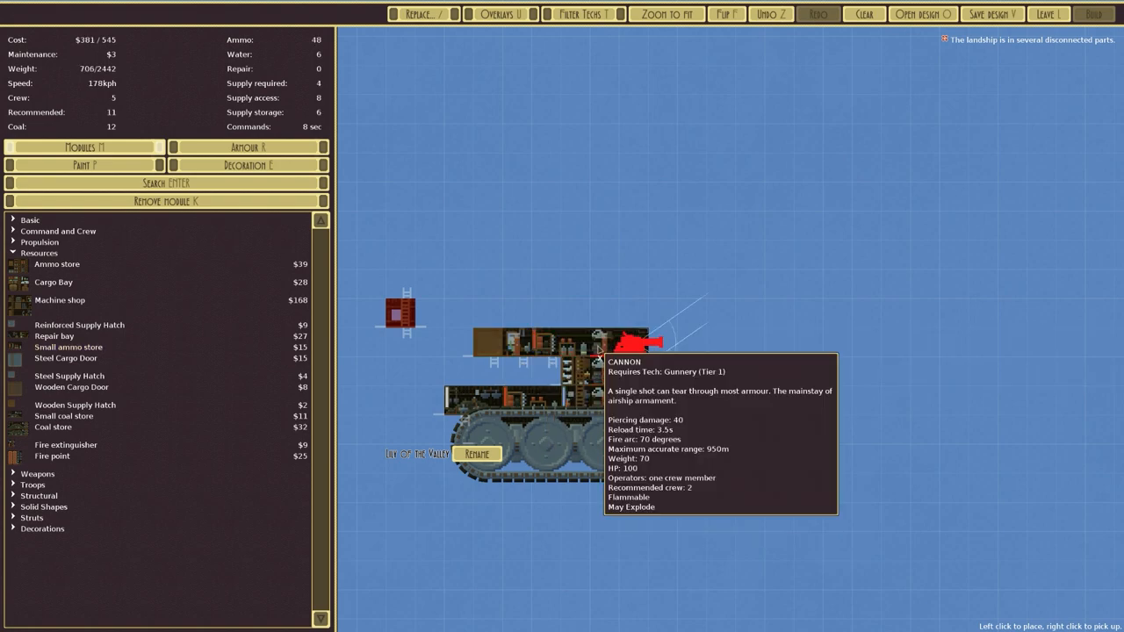
{"action": "mouse_move", "coordinate": [400, 316]}
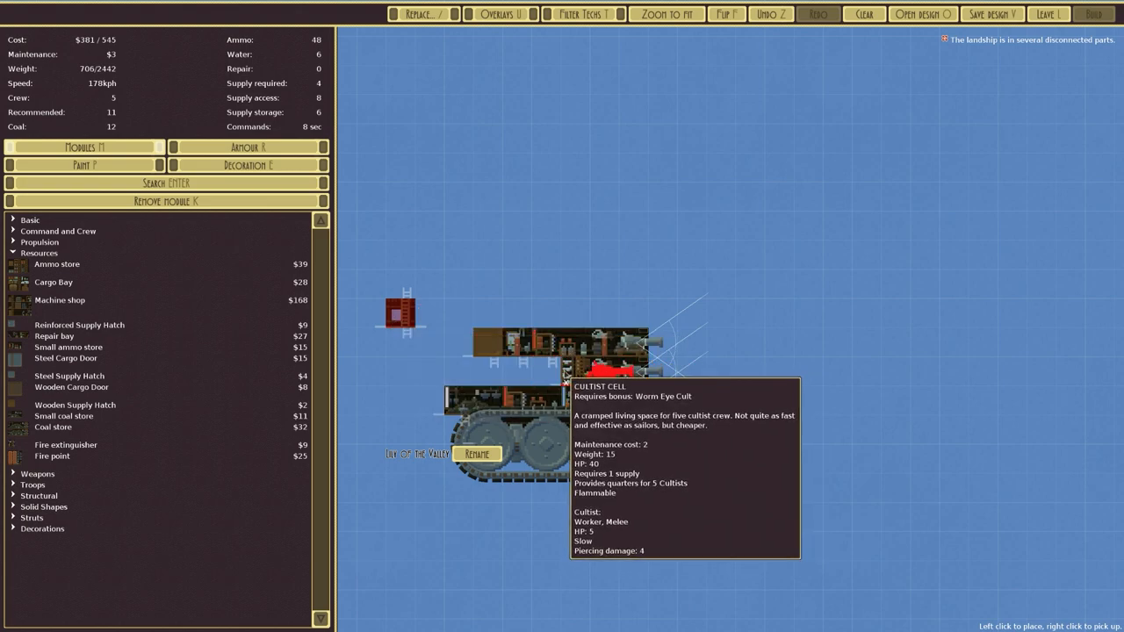
{"action": "mouse_move", "coordinate": [549, 356]}
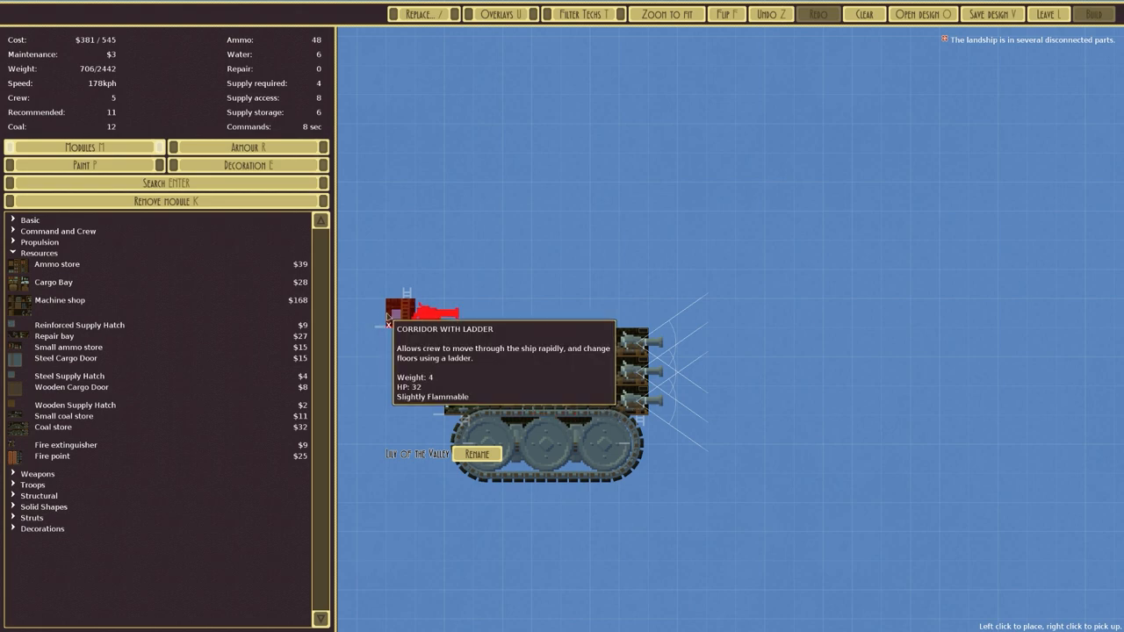
{"action": "left_click", "coordinate": [481, 353]}
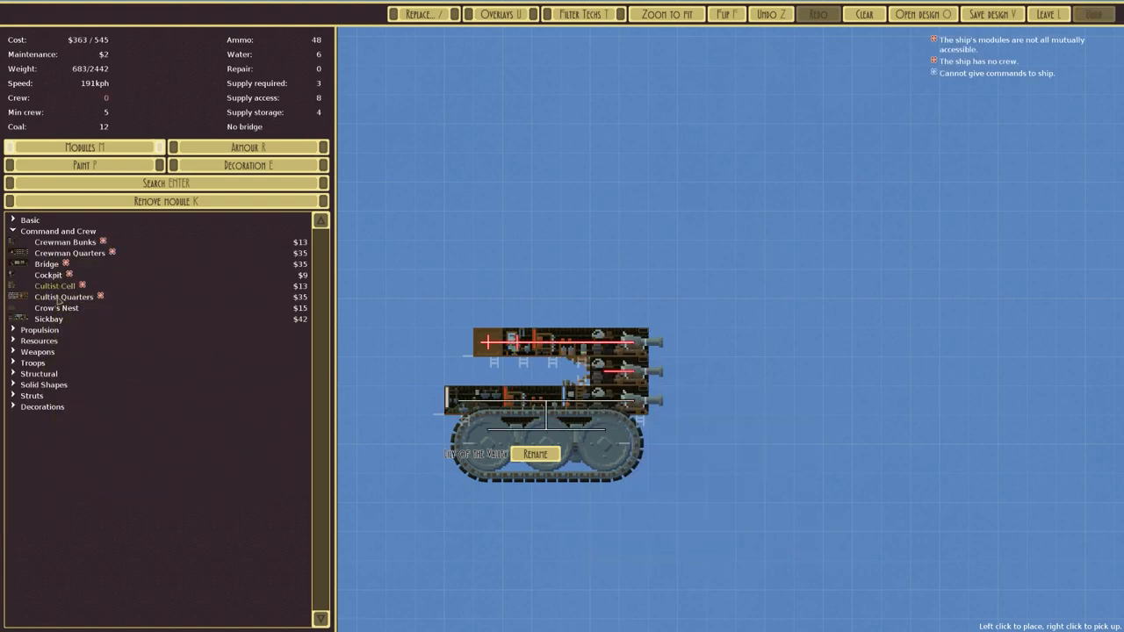
{"action": "mouse_move", "coordinate": [54, 286]}
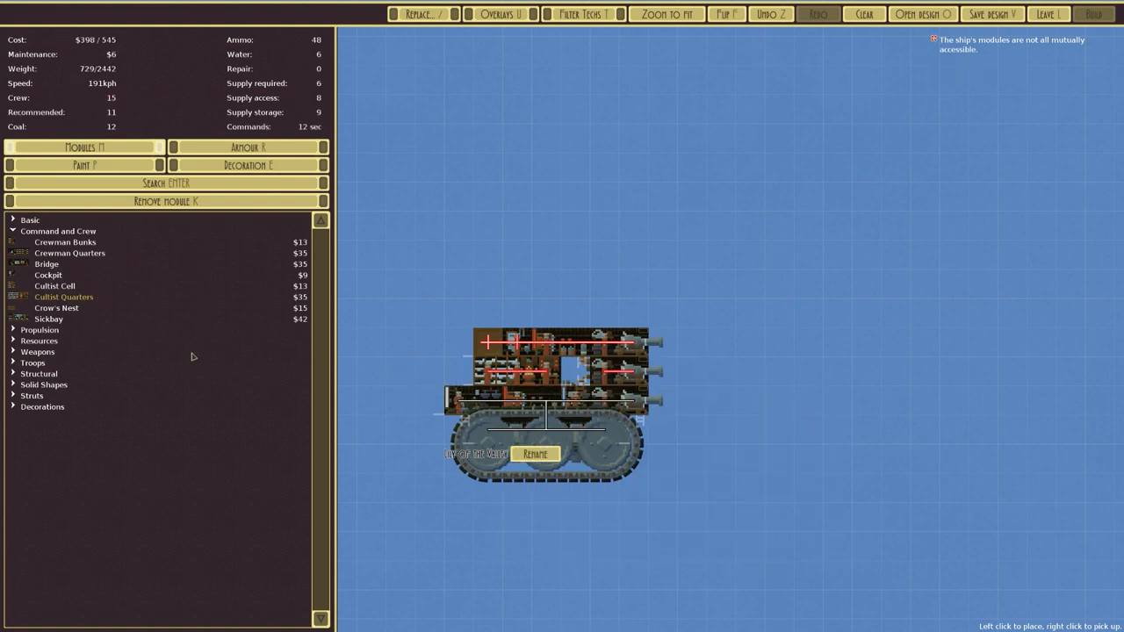
- Move the bridge to a new spot on the landship's top
{"action": "left_click", "coordinate": [30, 220]}
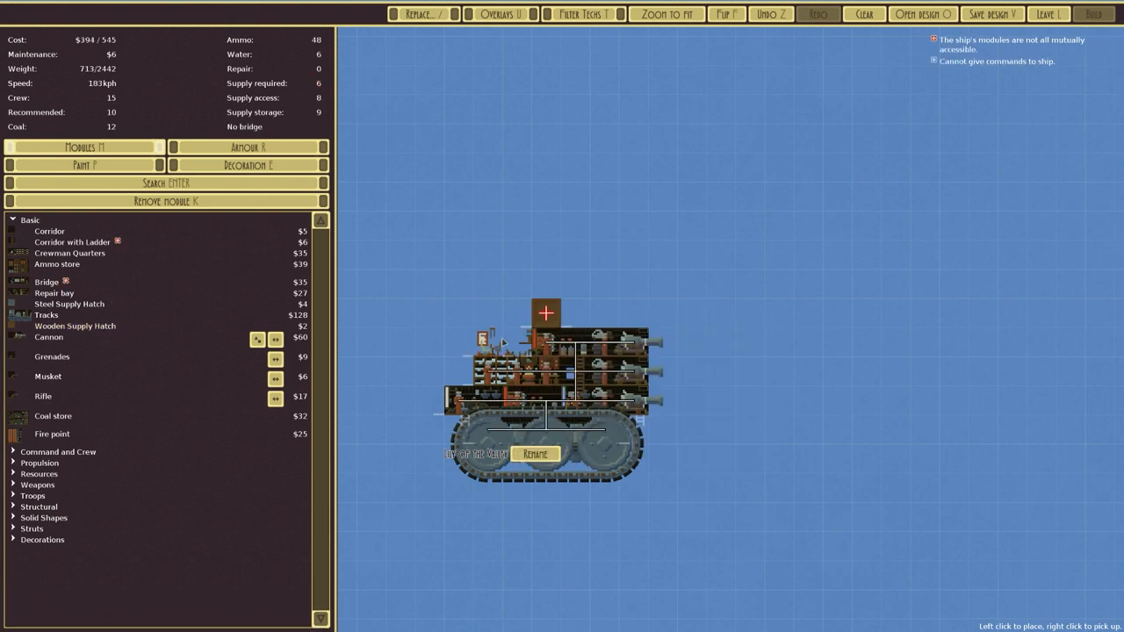
{"action": "left_click", "coordinate": [545, 313]}
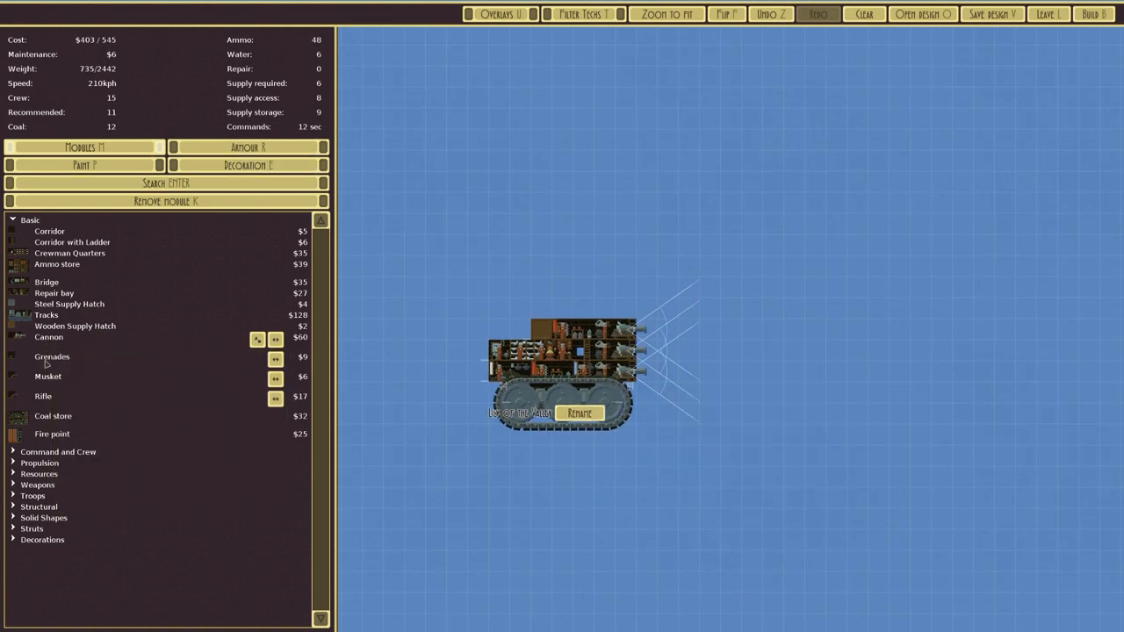
- Add a crow's nest on the landship's roof
{"action": "left_click", "coordinate": [12, 220]}
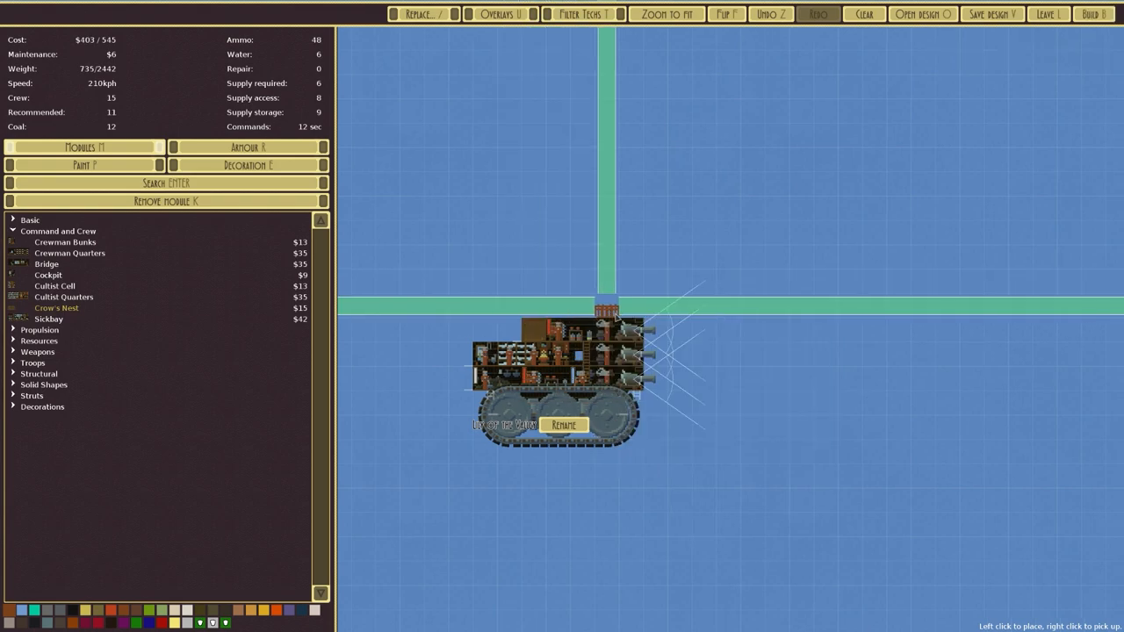
{"action": "left_click", "coordinate": [531, 309]}
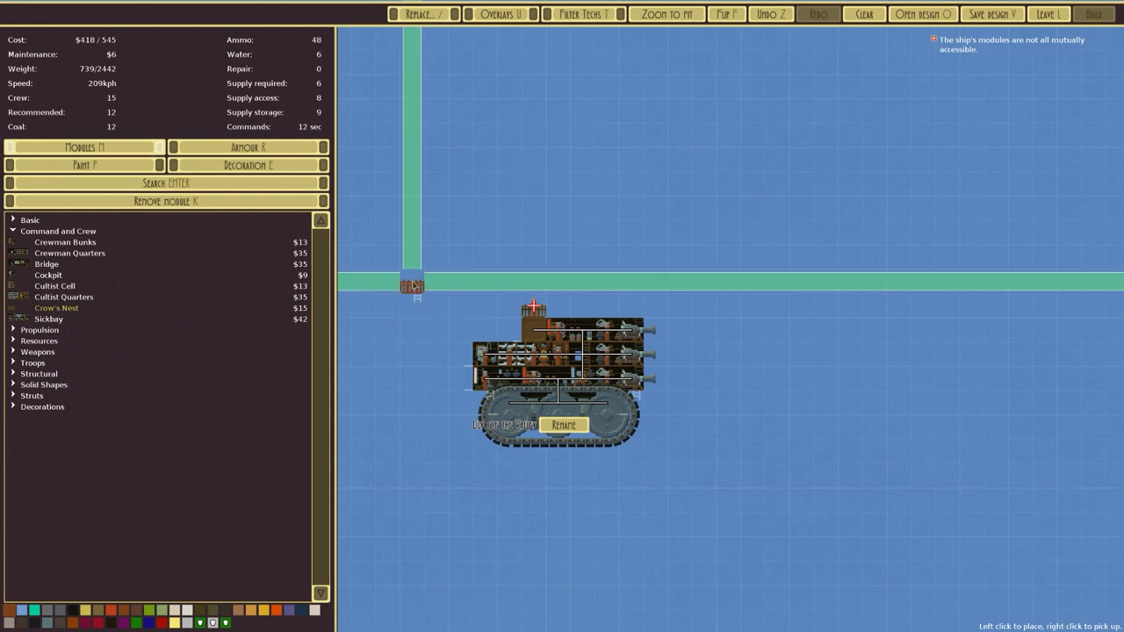
{"action": "mouse_move", "coordinate": [614, 360]}
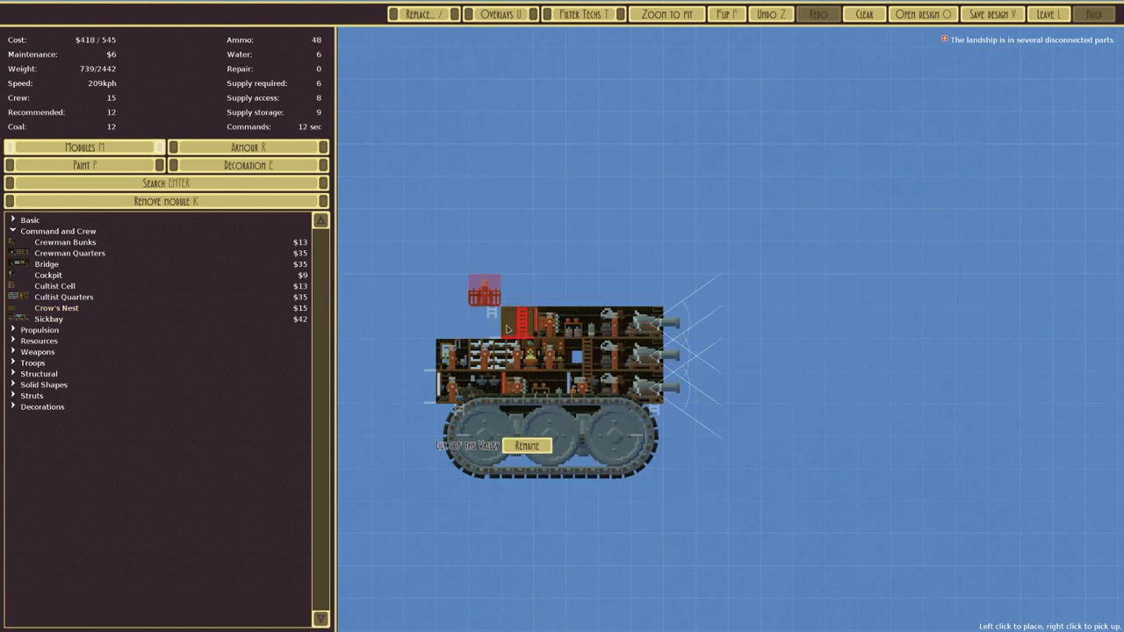
{"action": "left_click", "coordinate": [507, 329]}
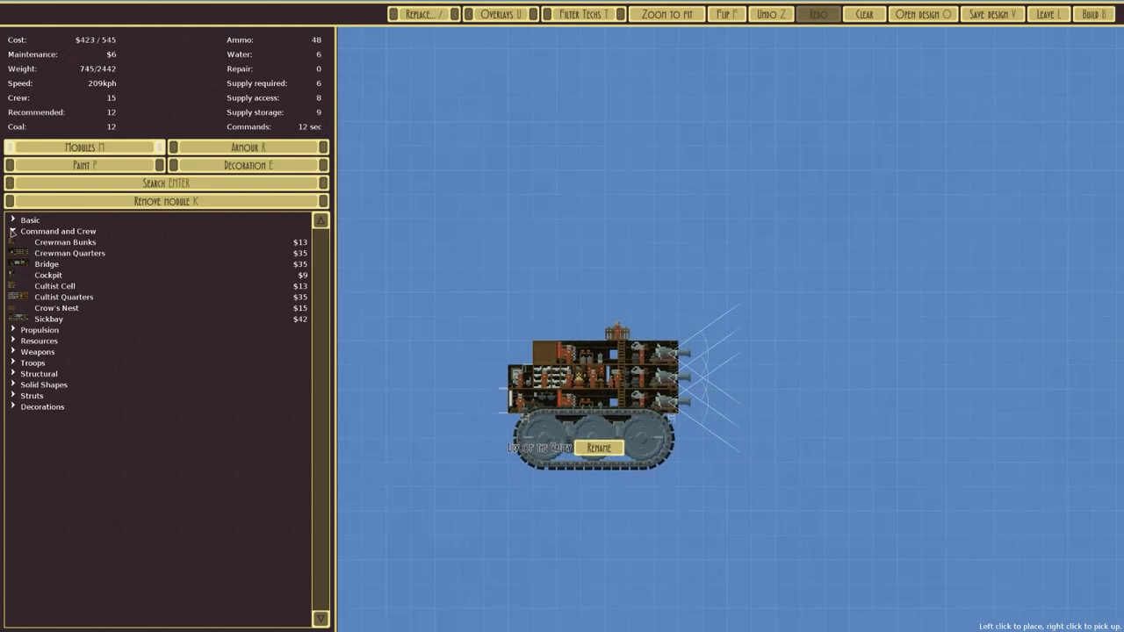
- Show design overlays, cancel leaving the designer, and turn off the horizontal drag overlay
{"action": "left_click", "coordinate": [12, 231]}
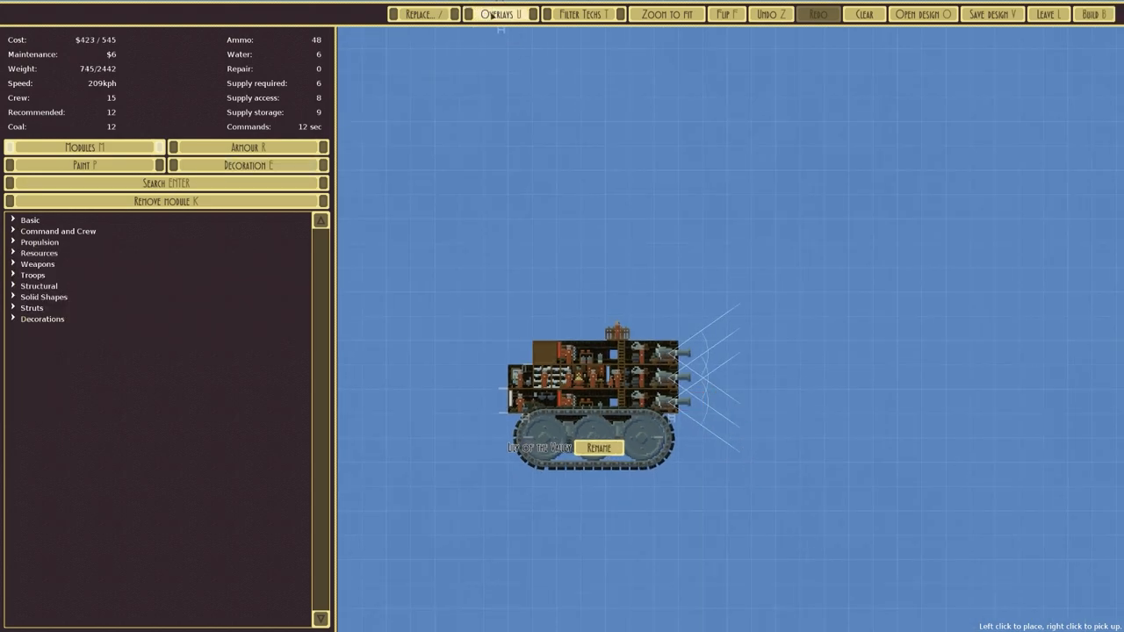
{"action": "left_click", "coordinate": [498, 14]}
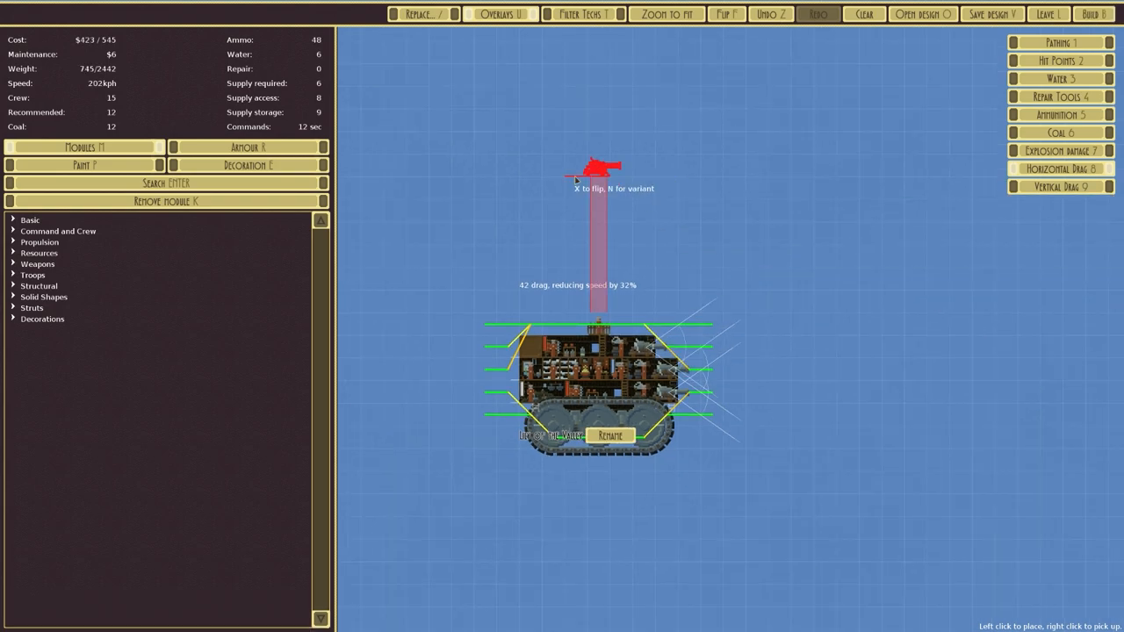
{"action": "left_click", "coordinate": [1046, 13]}
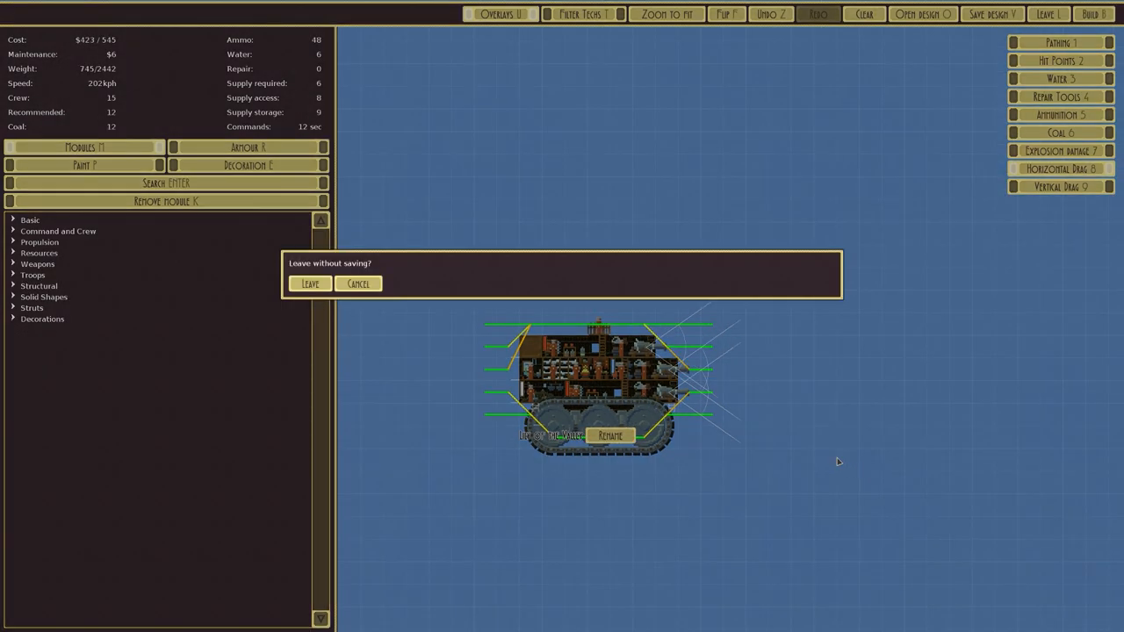
{"action": "left_click", "coordinate": [357, 283]}
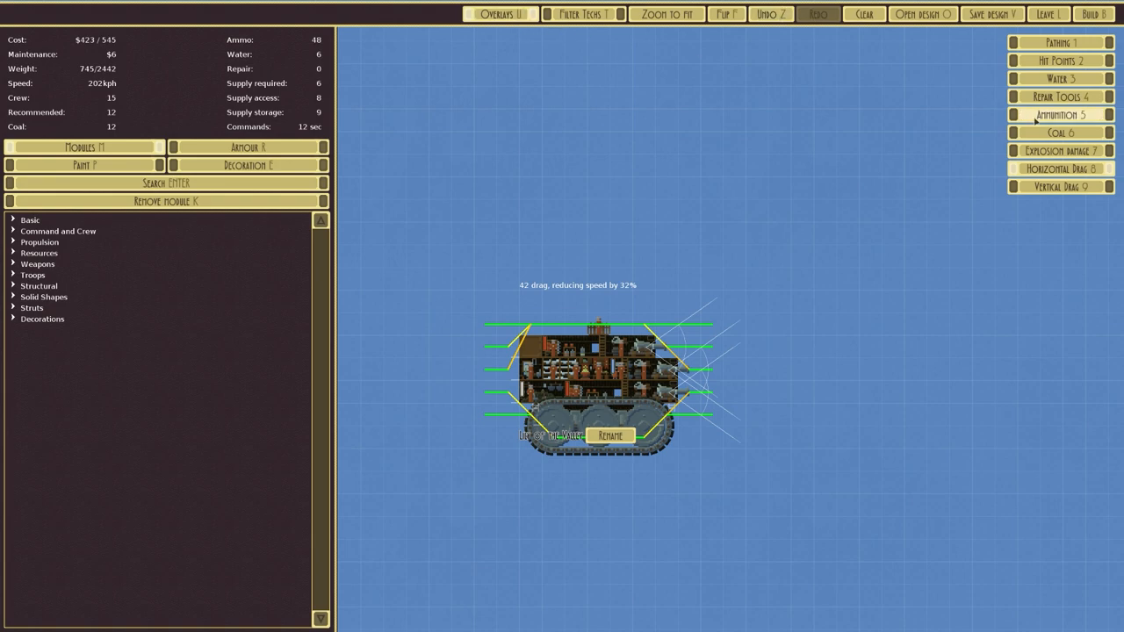
{"action": "left_click", "coordinate": [1060, 78]}
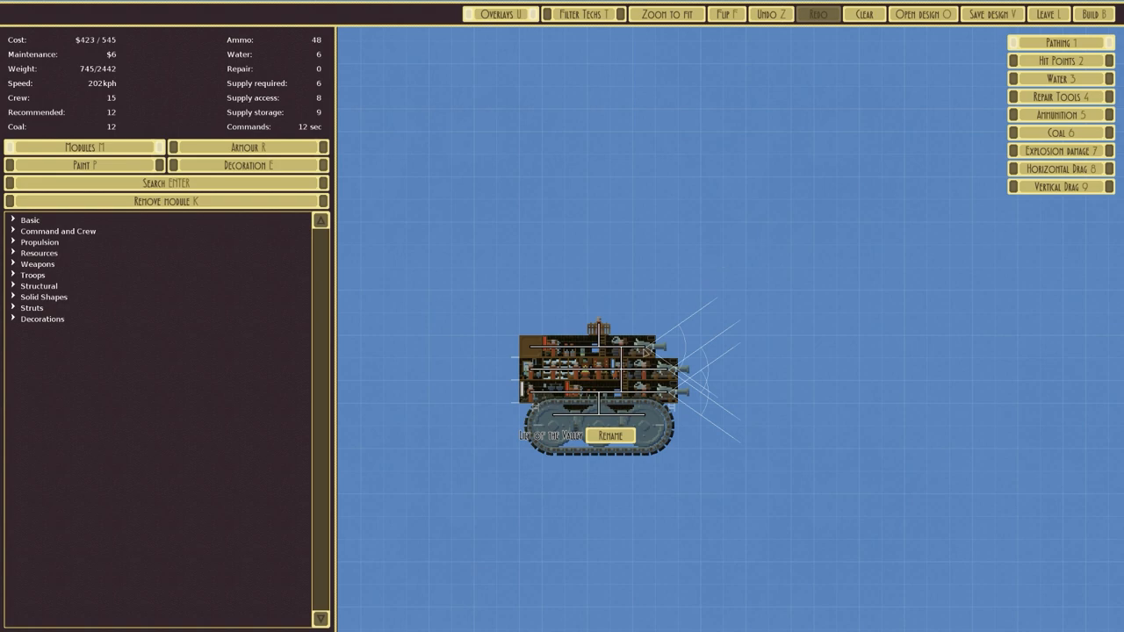
{"action": "scroll", "scroll_direction": "up", "scroll_amount": 3}
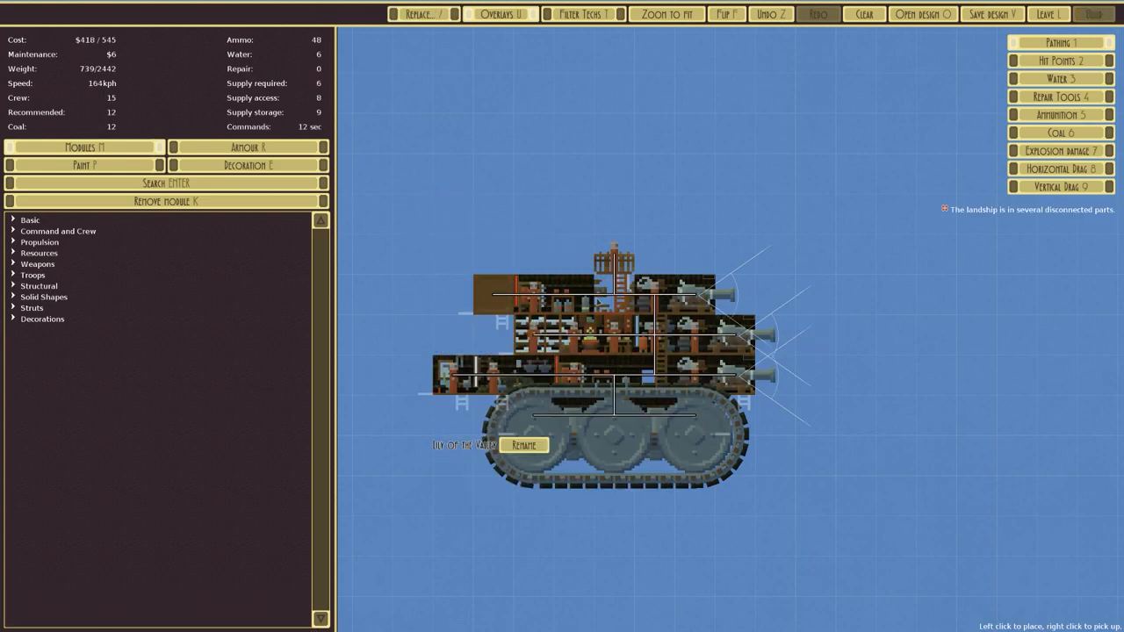
- Put the lifted ladder back into the hull, expand Solid Shapes, and start renaming the design
{"action": "left_click", "coordinate": [619, 333]}
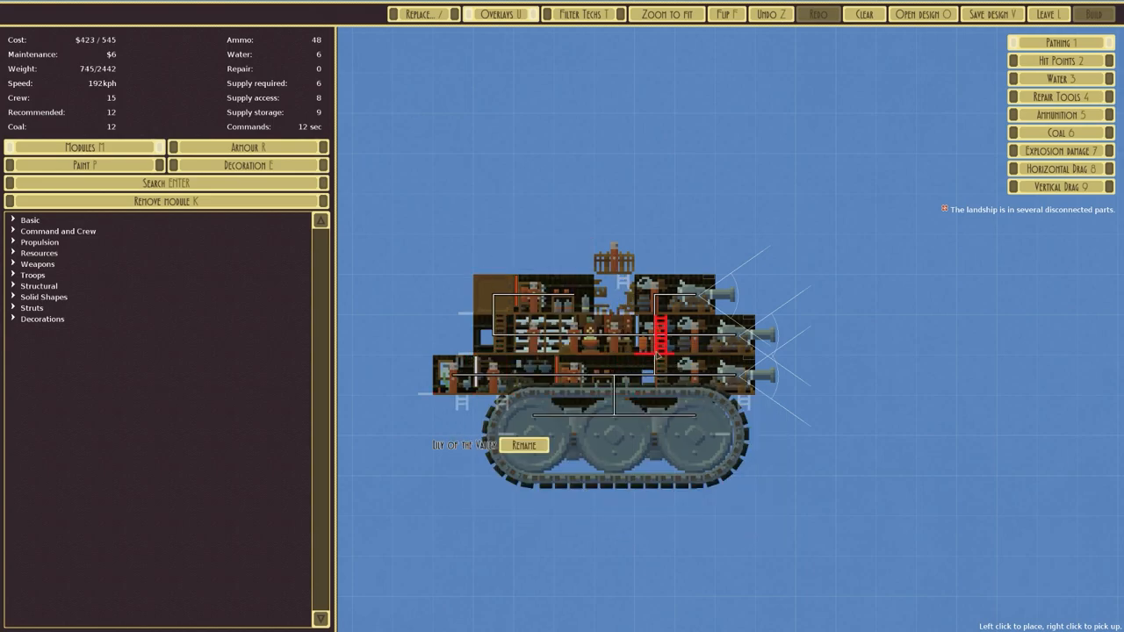
{"action": "mouse_move", "coordinate": [505, 356]}
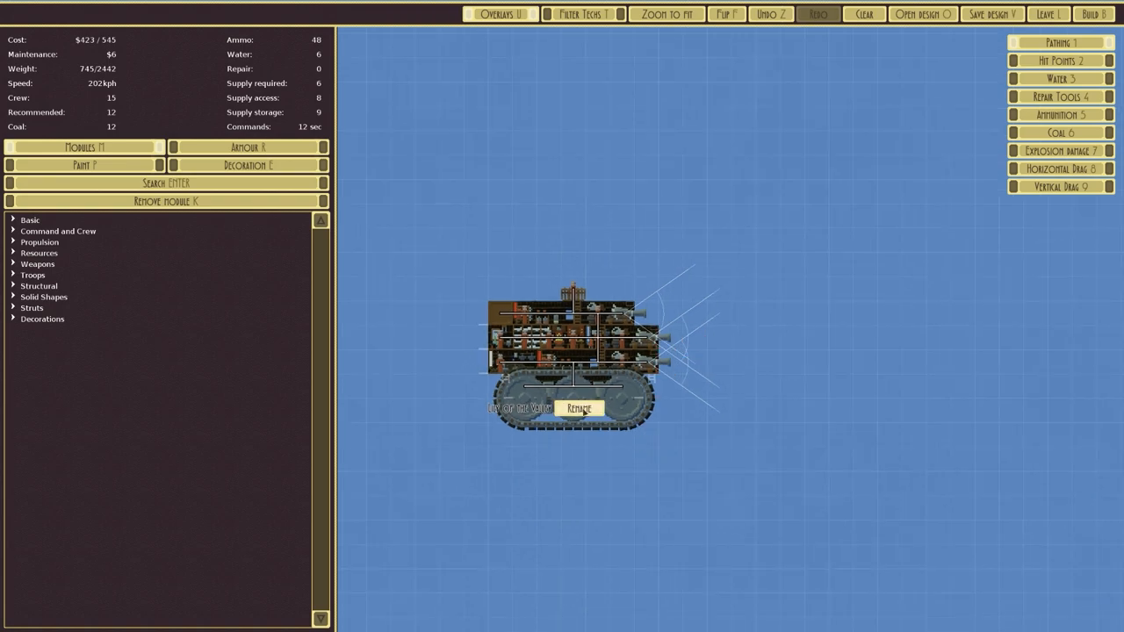
{"action": "left_click", "coordinate": [580, 409]}
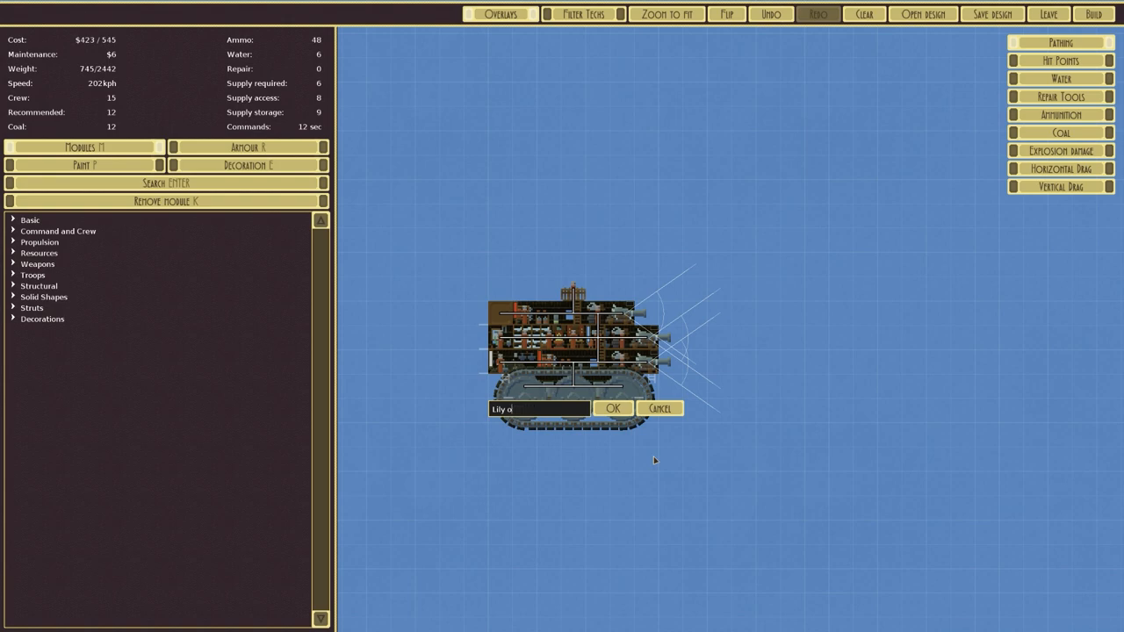
{"action": "left_click", "coordinate": [613, 408]}
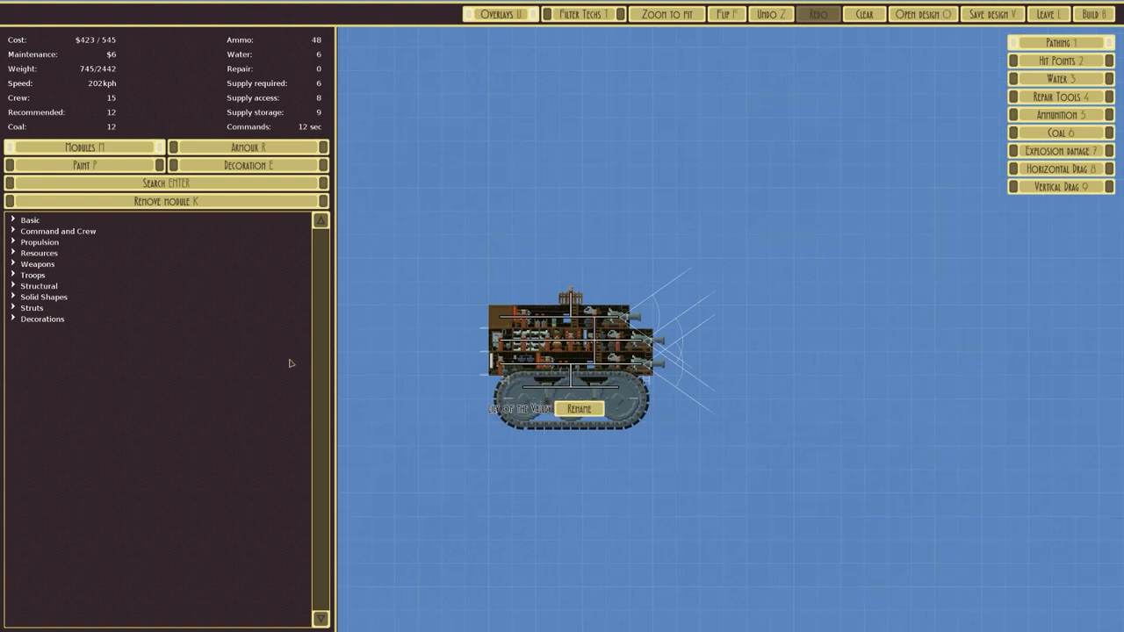
{"action": "mouse_move", "coordinate": [13, 285]}
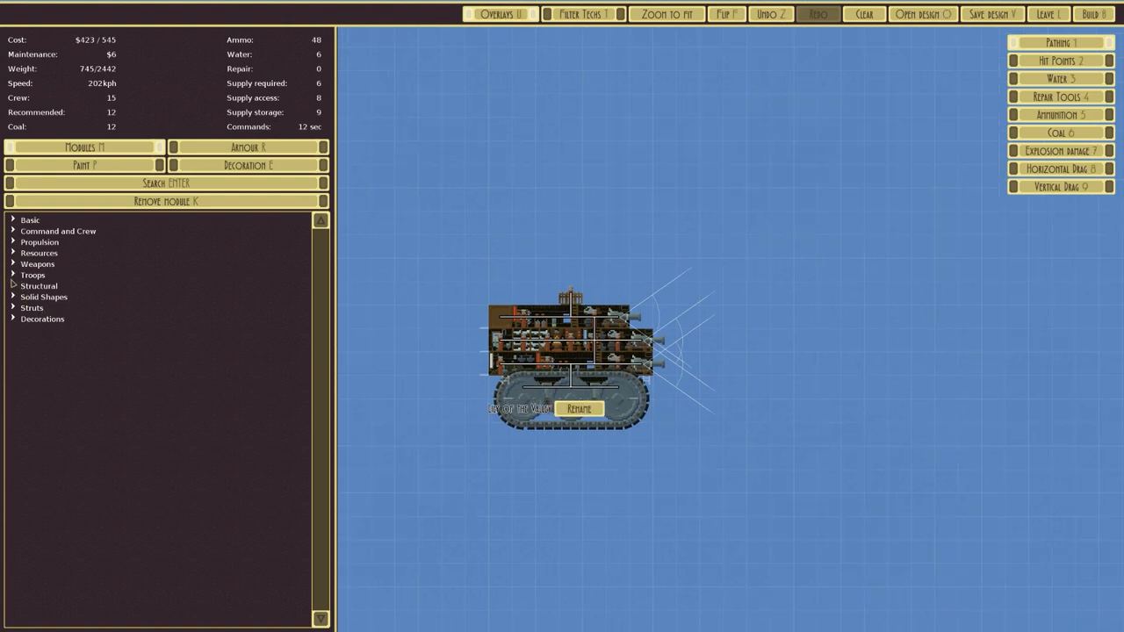
{"action": "left_click", "coordinate": [44, 296]}
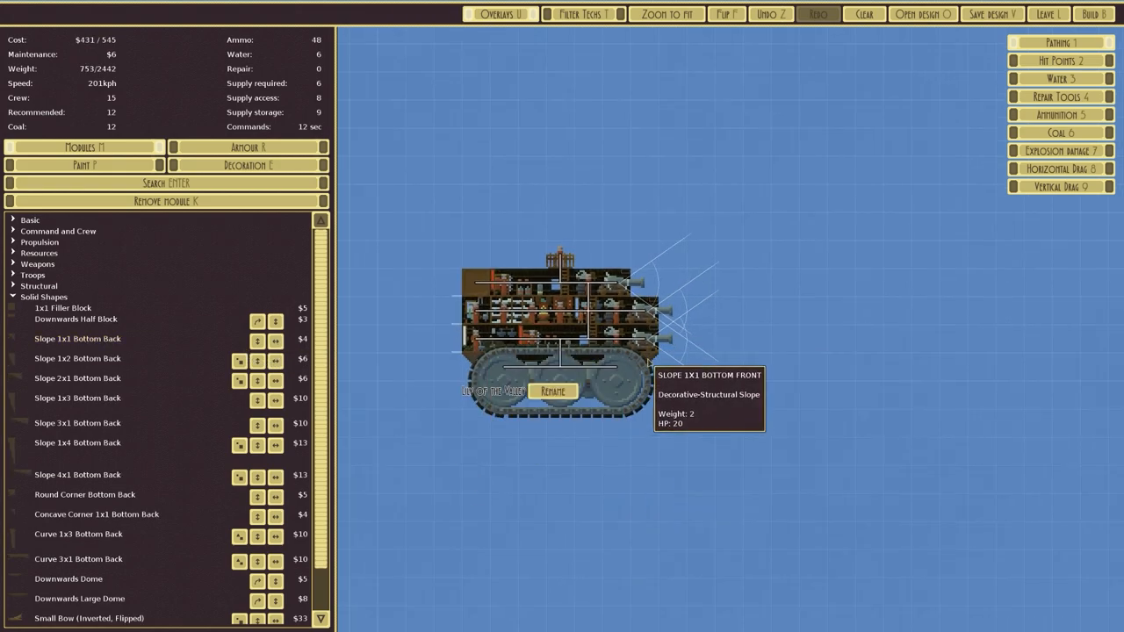
{"action": "left_click", "coordinate": [551, 391]}
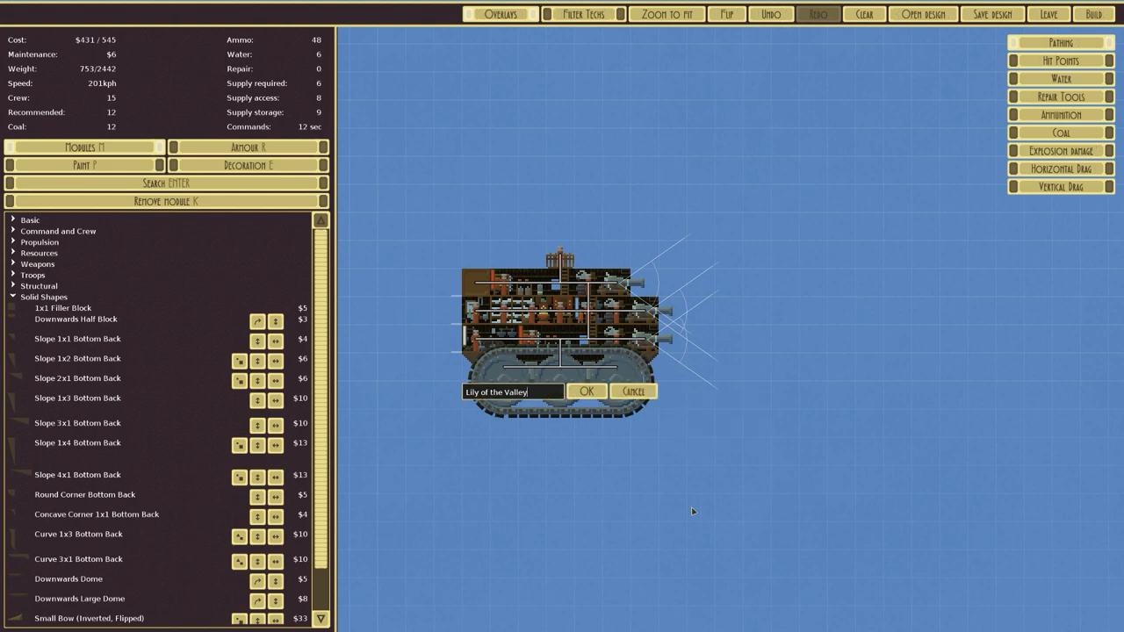
- Replace the name 'Lily of the Valley' with a newly typed name and build the design
{"action": "key", "text": "Backspace"}
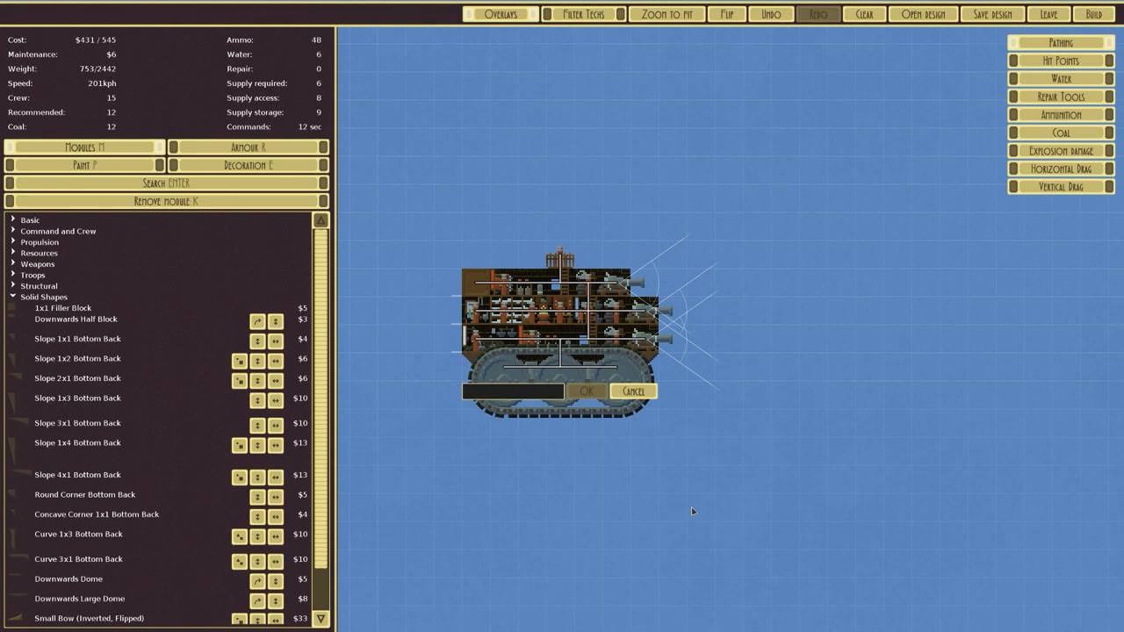
{"action": "type", "text": "cu"}
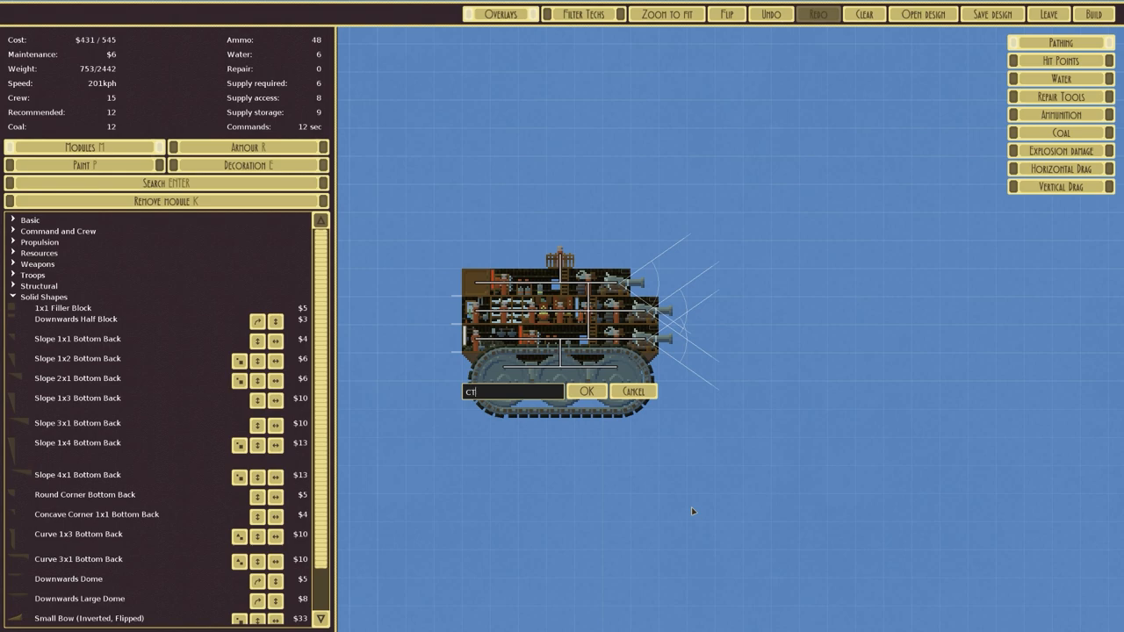
{"action": "type", "text": "U"}
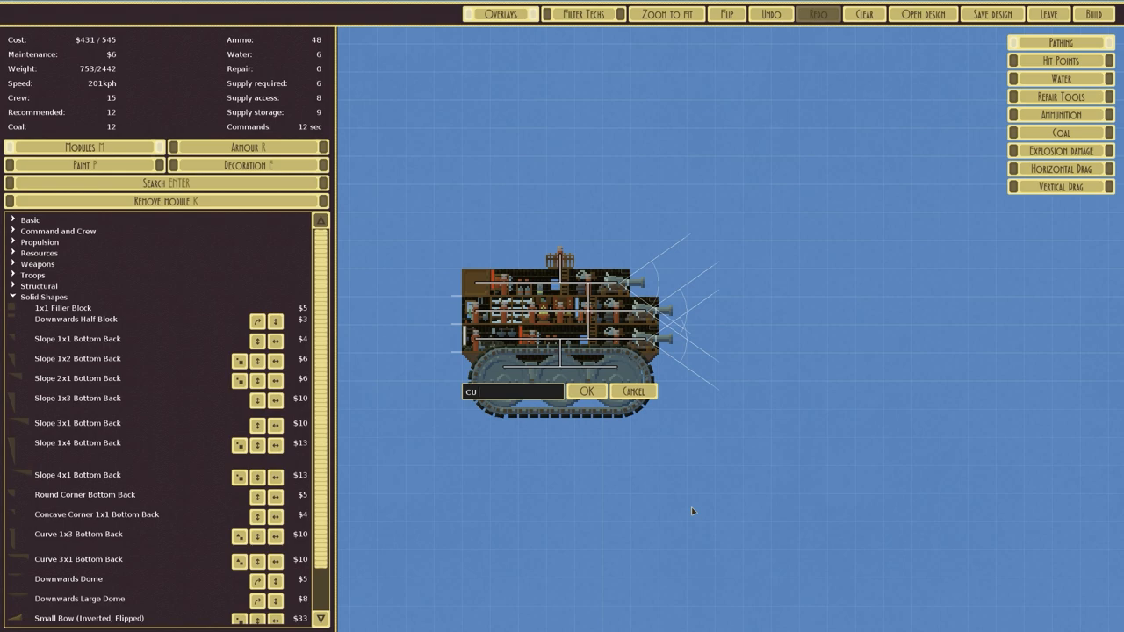
{"action": "type", "text": "Mi"}
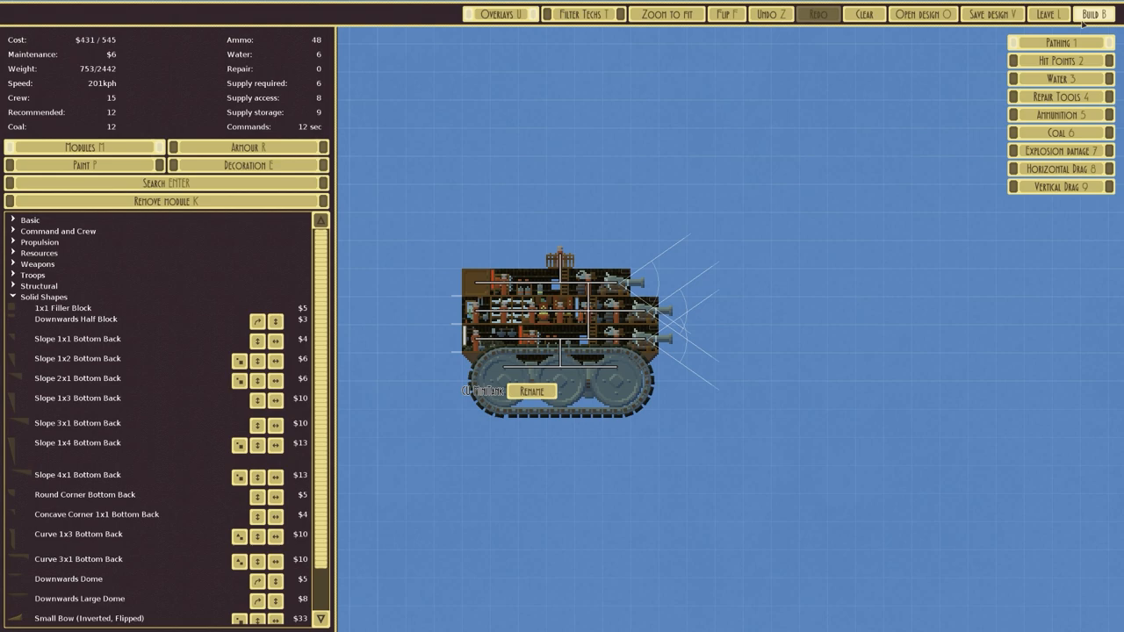
{"action": "left_click", "coordinate": [990, 13]}
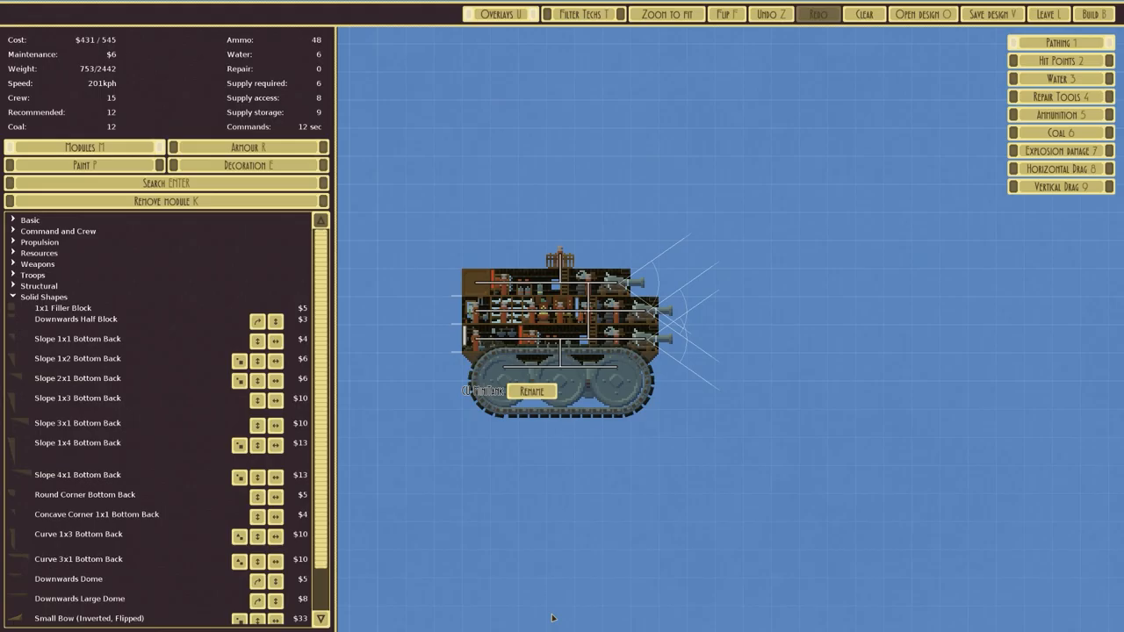
{"action": "left_click", "coordinate": [1046, 13]}
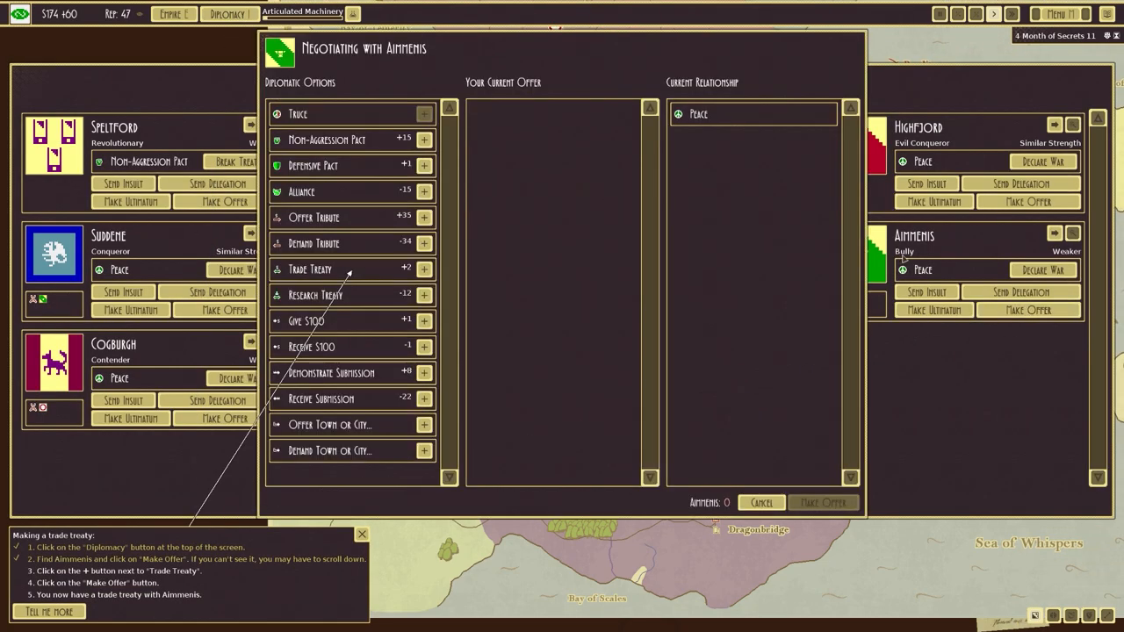
- Send Aimmenis an offer containing a trade treaty
{"action": "left_click", "coordinate": [424, 268]}
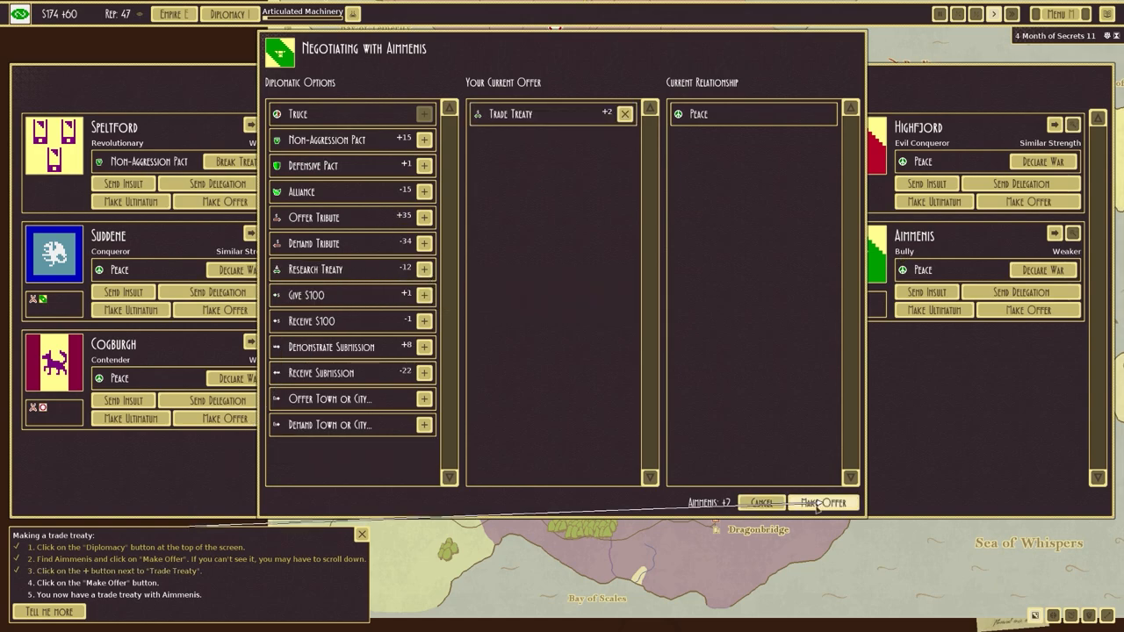
{"action": "left_click", "coordinate": [821, 502]}
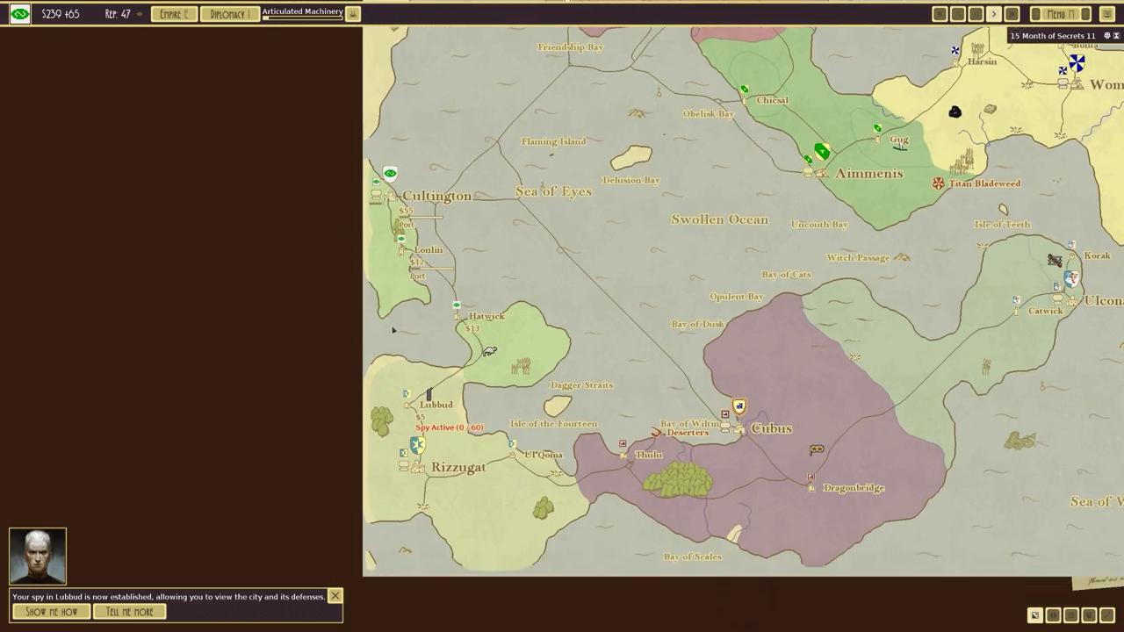
- Inspect the spied city of Lubbud's details, then close its panel
{"action": "left_click", "coordinate": [407, 387]}
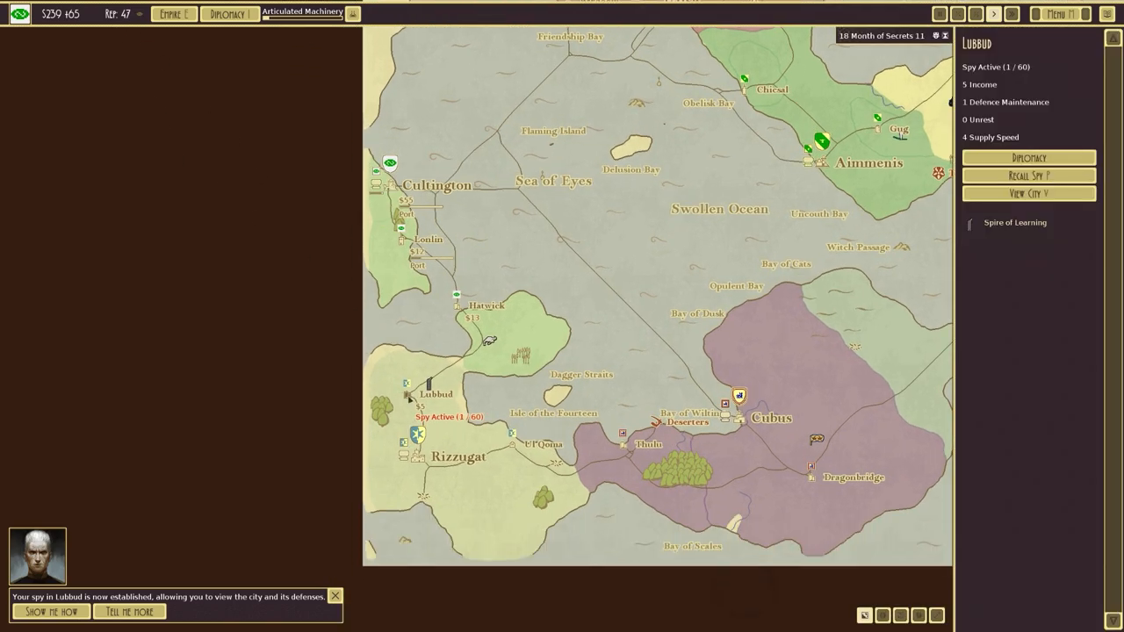
{"action": "left_click", "coordinate": [1028, 192]}
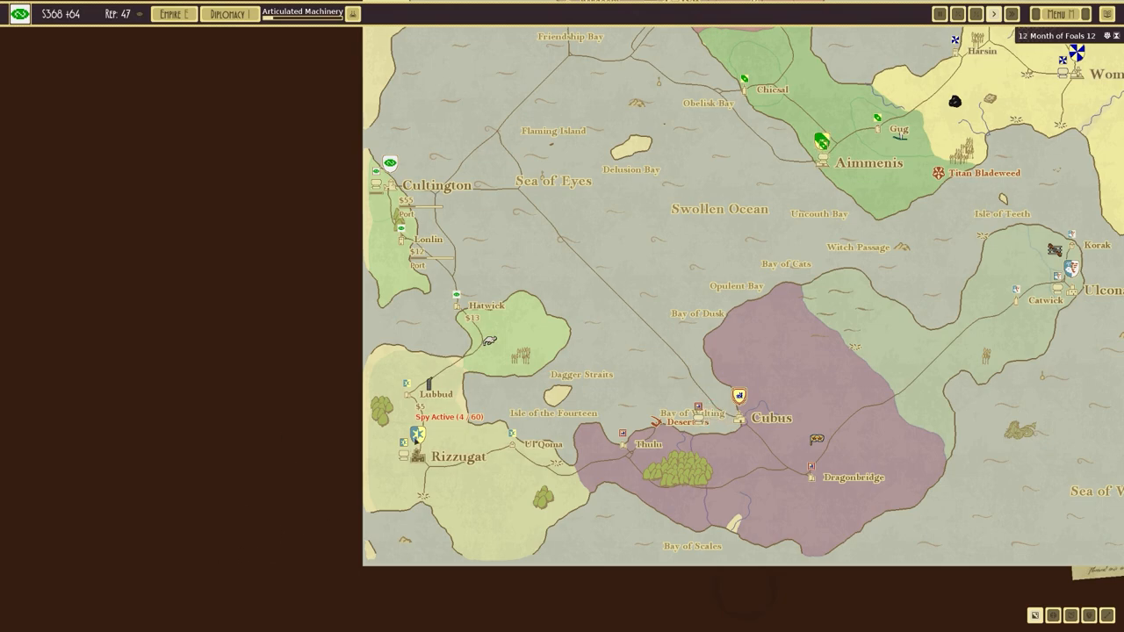
{"action": "left_click", "coordinate": [227, 13]}
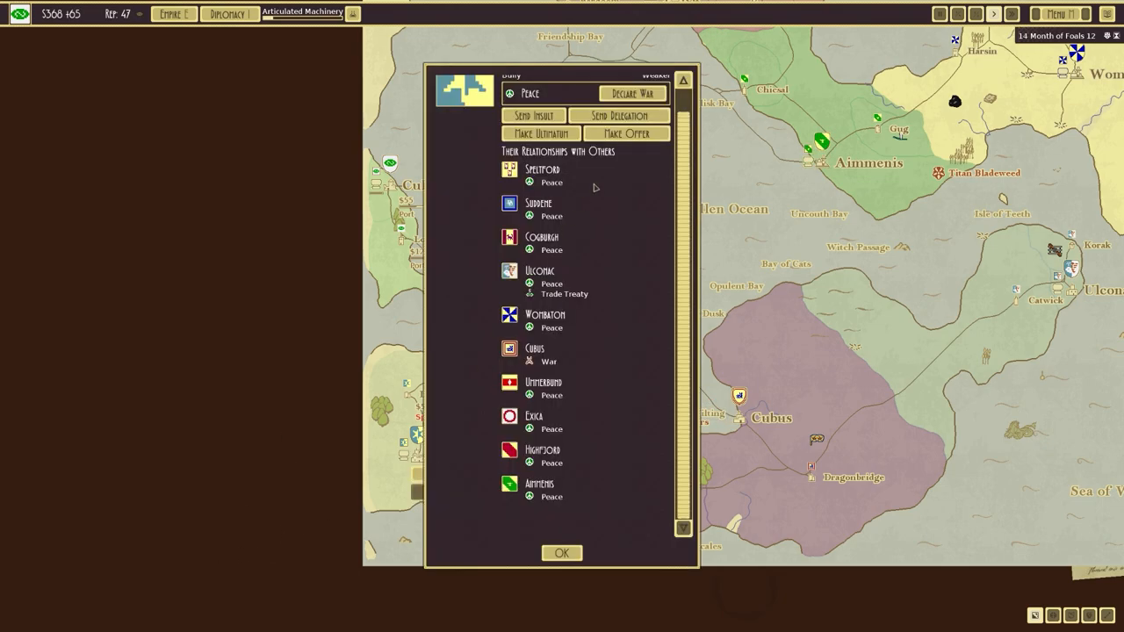
{"action": "scroll", "scroll_direction": "up", "scroll_amount": 3}
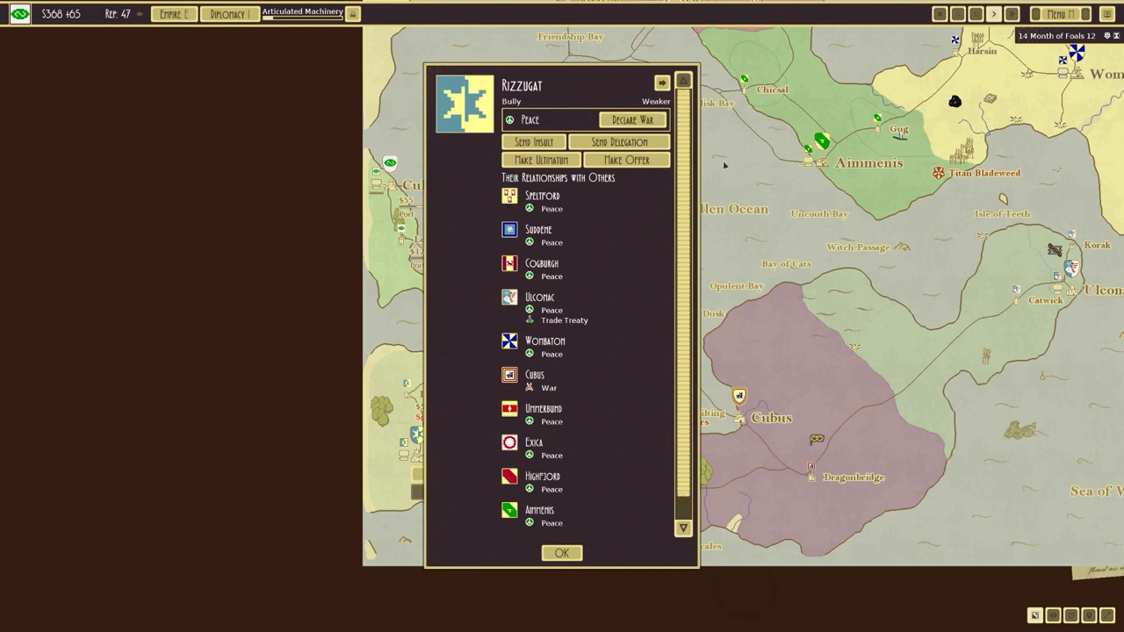
{"action": "left_click", "coordinate": [561, 553]}
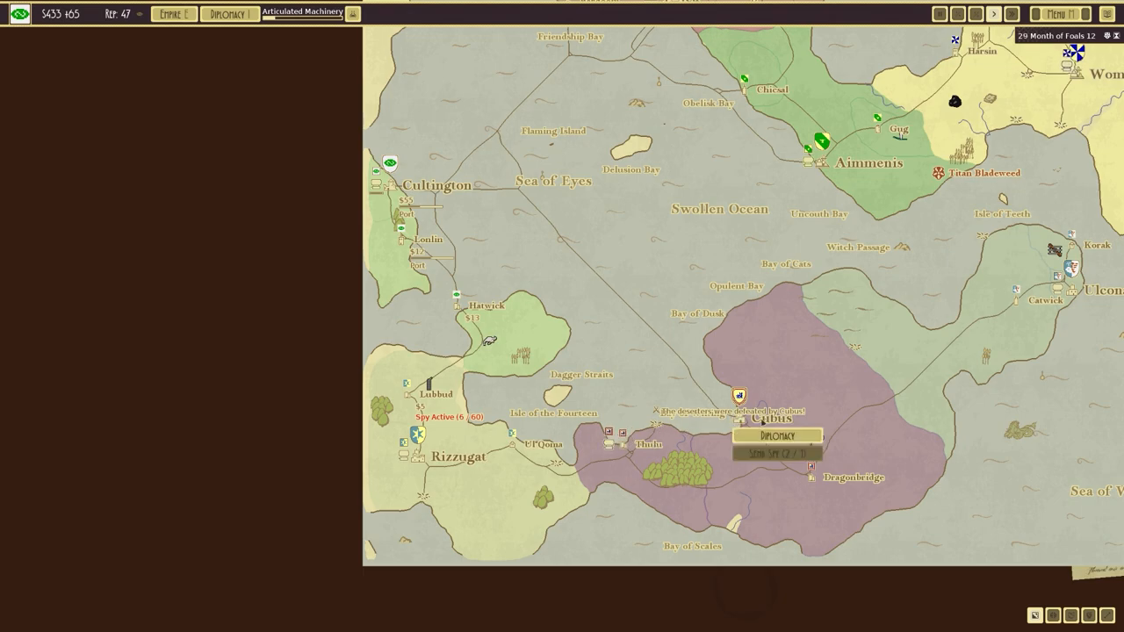
{"action": "left_click", "coordinate": [776, 436]}
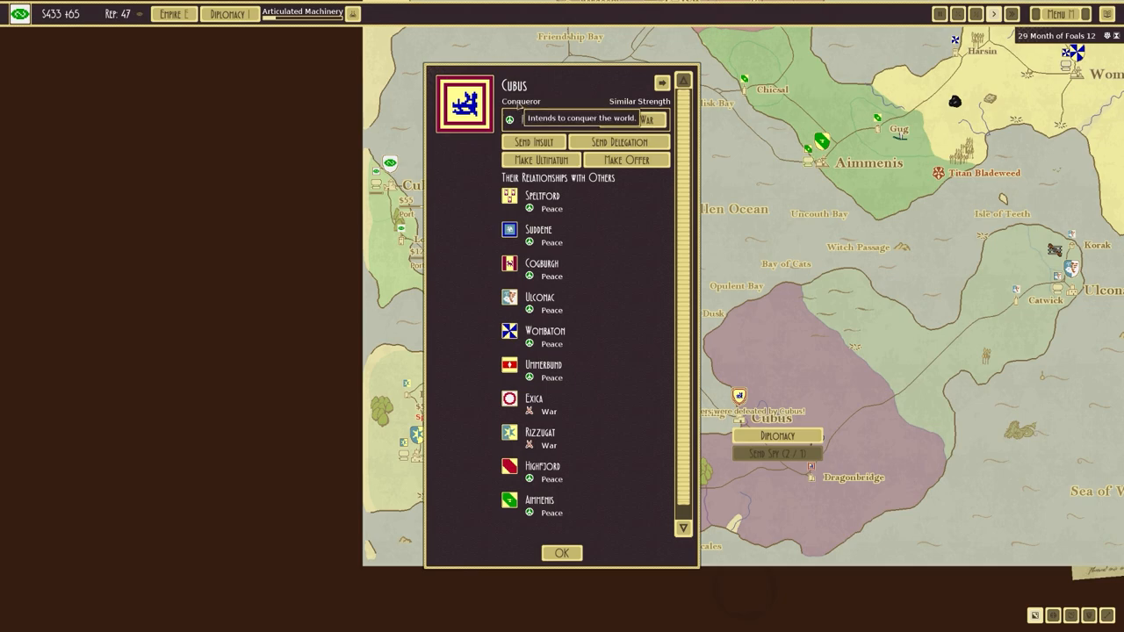
{"action": "left_click", "coordinate": [561, 553]}
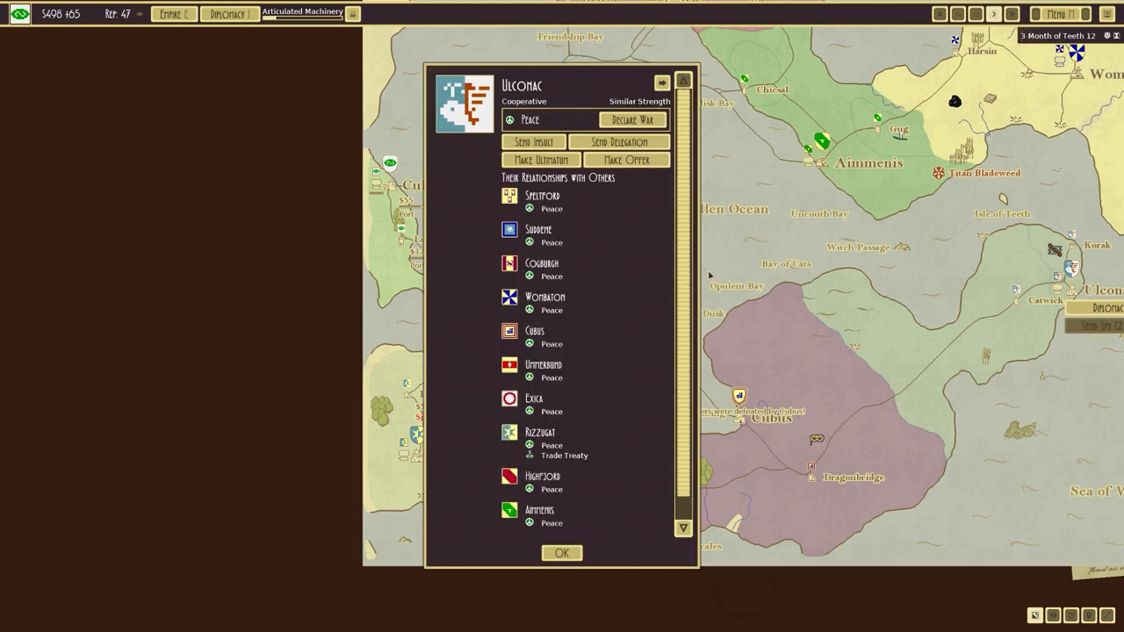
{"action": "left_click", "coordinate": [561, 554]}
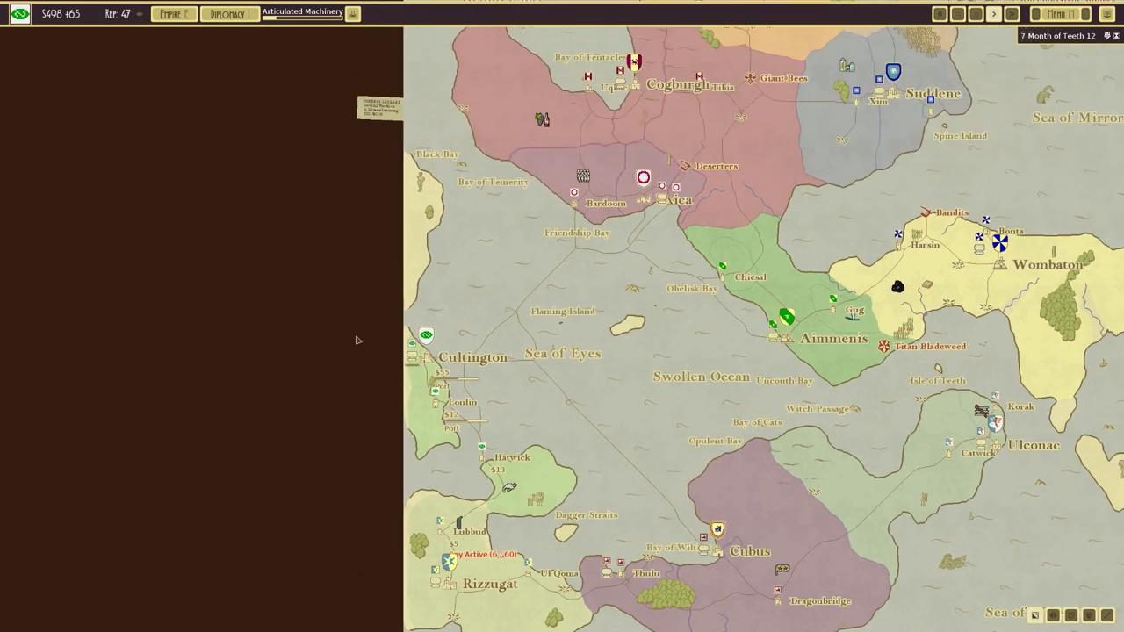
- Zoom into the south-west and send the fleet toward Lubbud
{"action": "scroll", "scroll_direction": "down", "scroll_amount": 3}
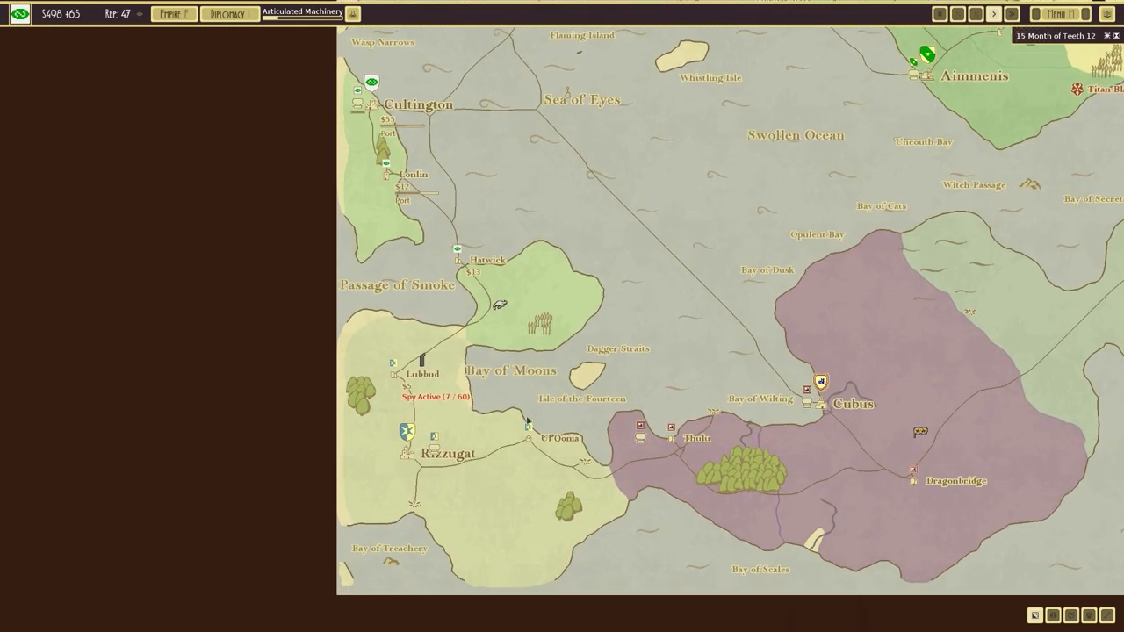
{"action": "scroll", "scroll_direction": "down", "scroll_amount": 3}
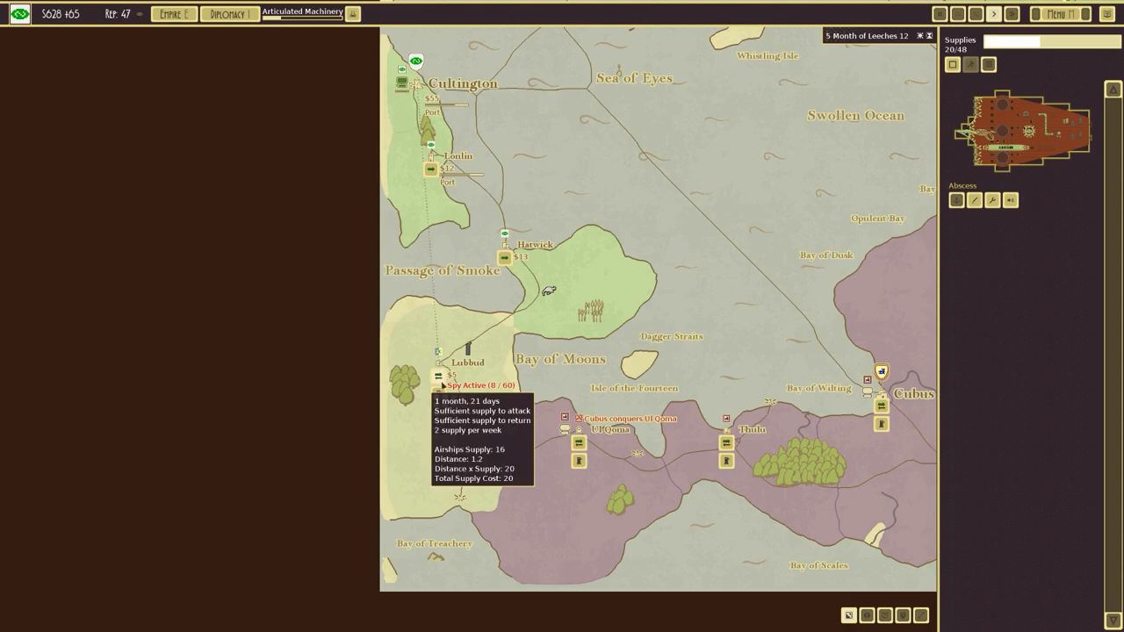
{"action": "left_click", "coordinate": [452, 422]}
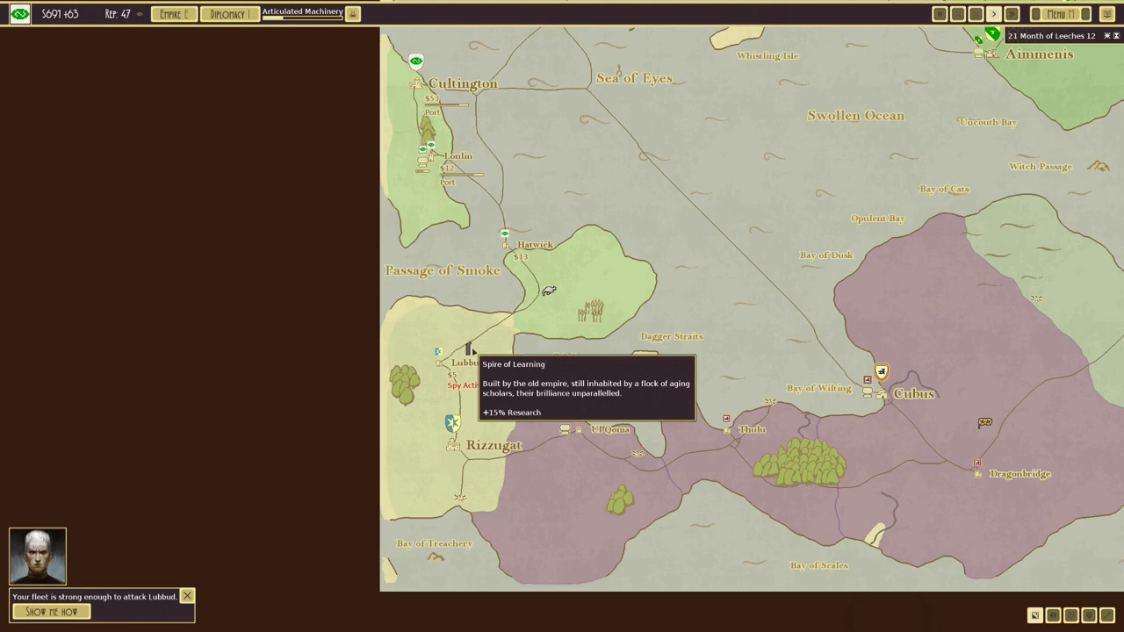
- Recall the spy from Lubbud and send it to infiltrate Rizzugat
{"action": "left_click", "coordinate": [476, 445]}
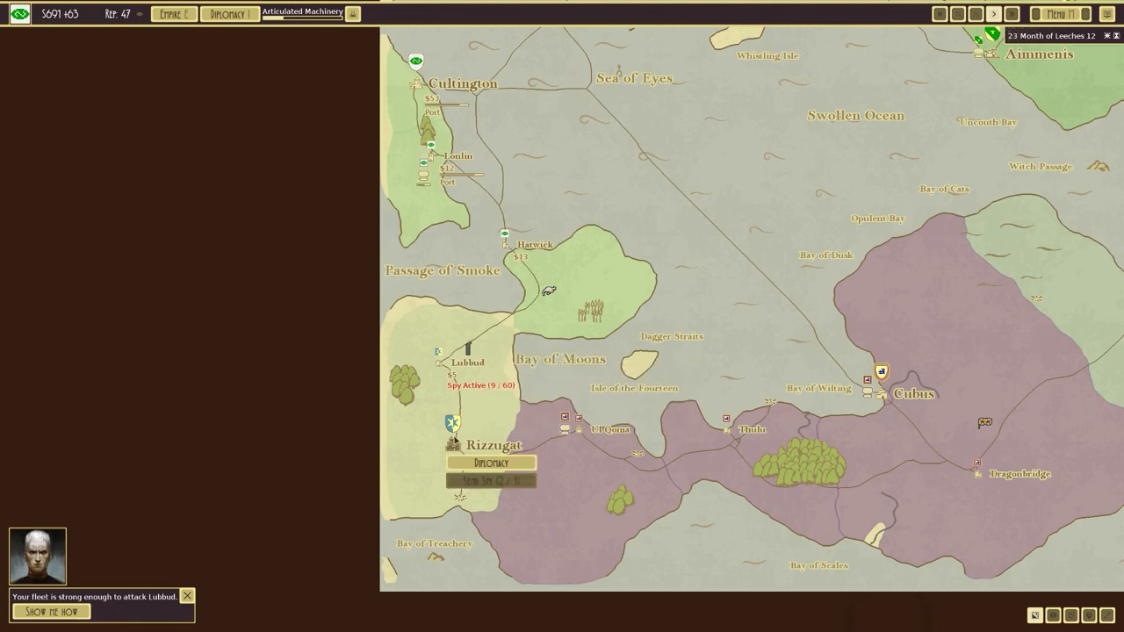
{"action": "left_click", "coordinate": [439, 363]}
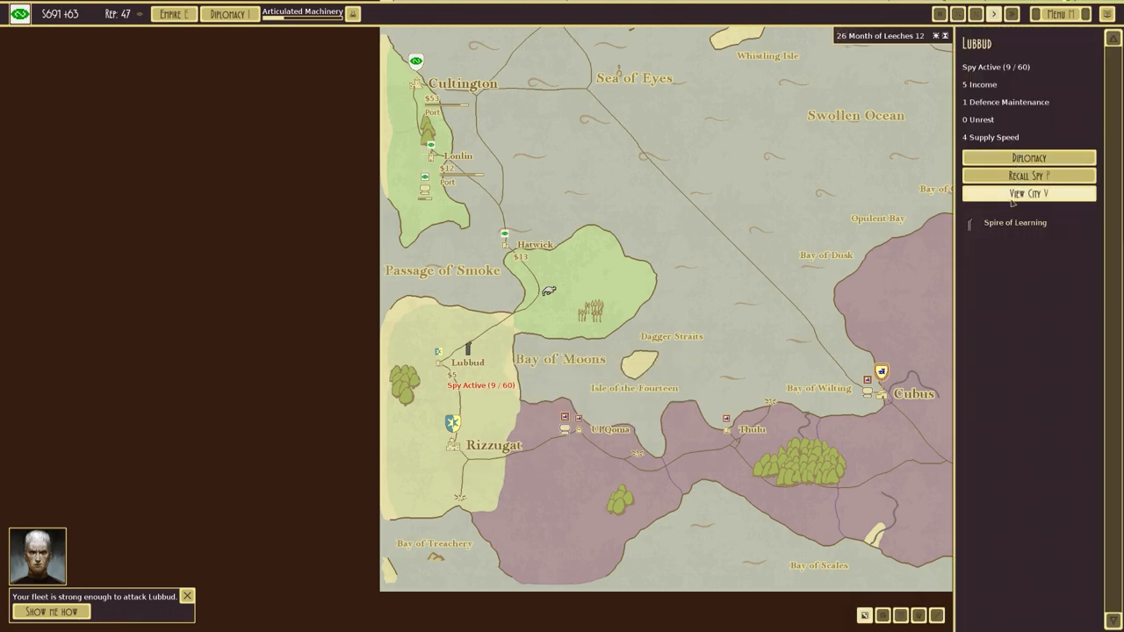
{"action": "left_click", "coordinate": [452, 445]}
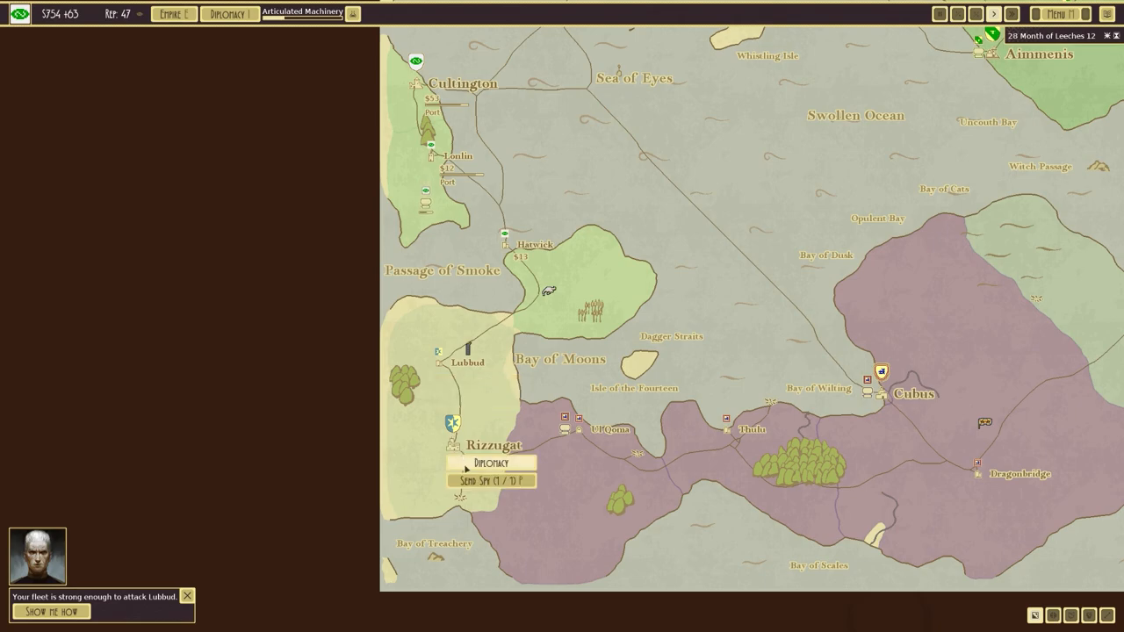
{"action": "left_click", "coordinate": [492, 480]}
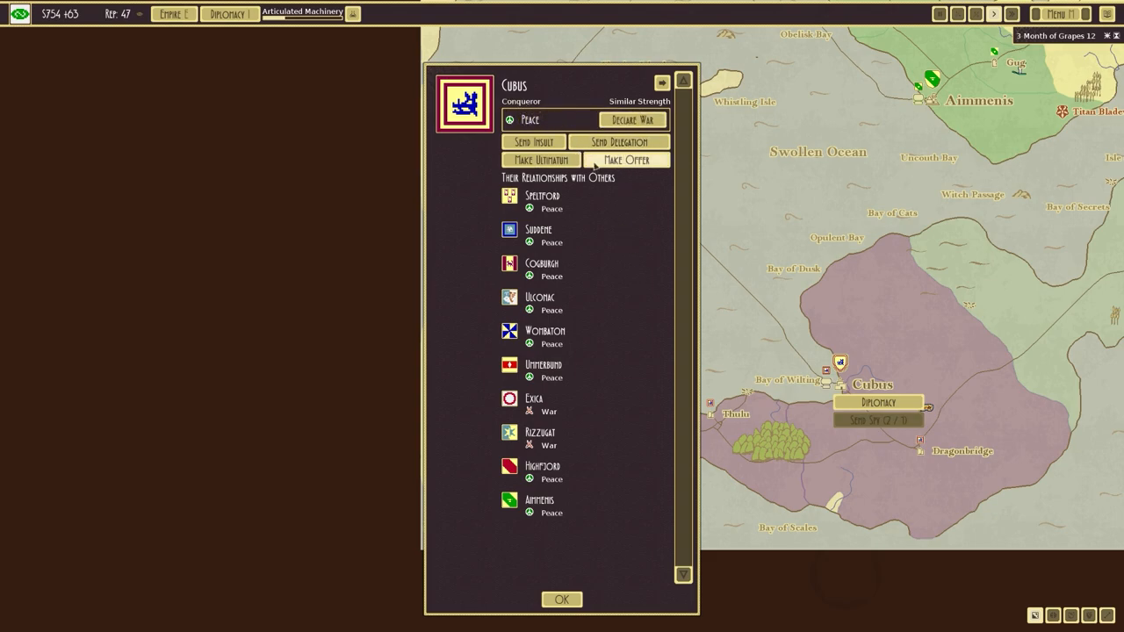
- Send a delegation to Cubus and dismiss the diplomacy window
{"action": "left_click", "coordinate": [619, 141]}
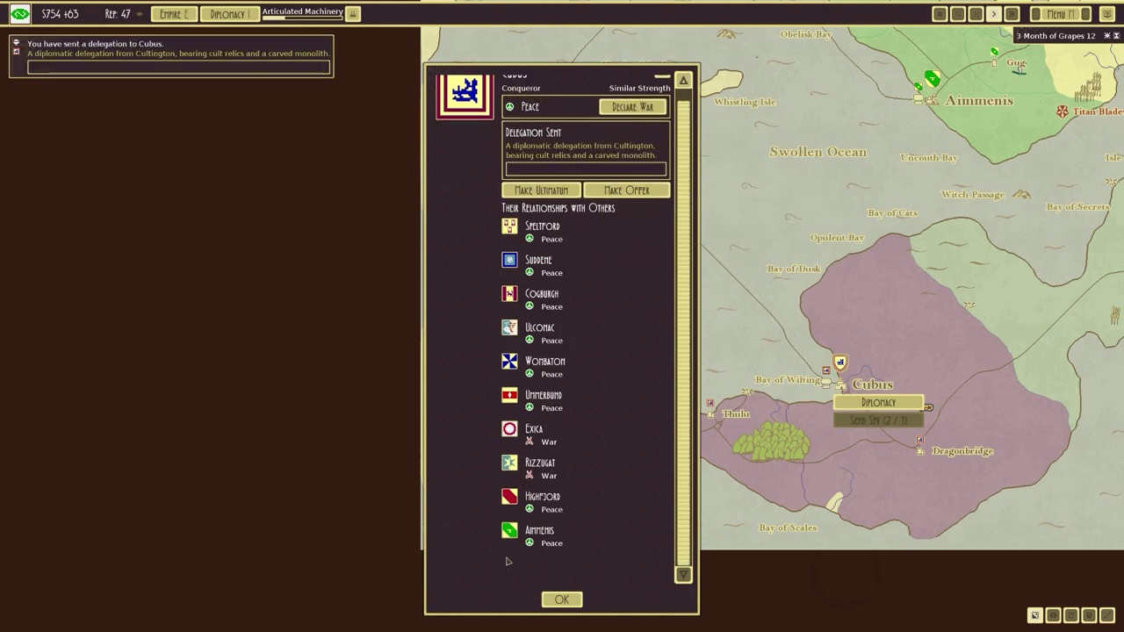
{"action": "left_click", "coordinate": [561, 599]}
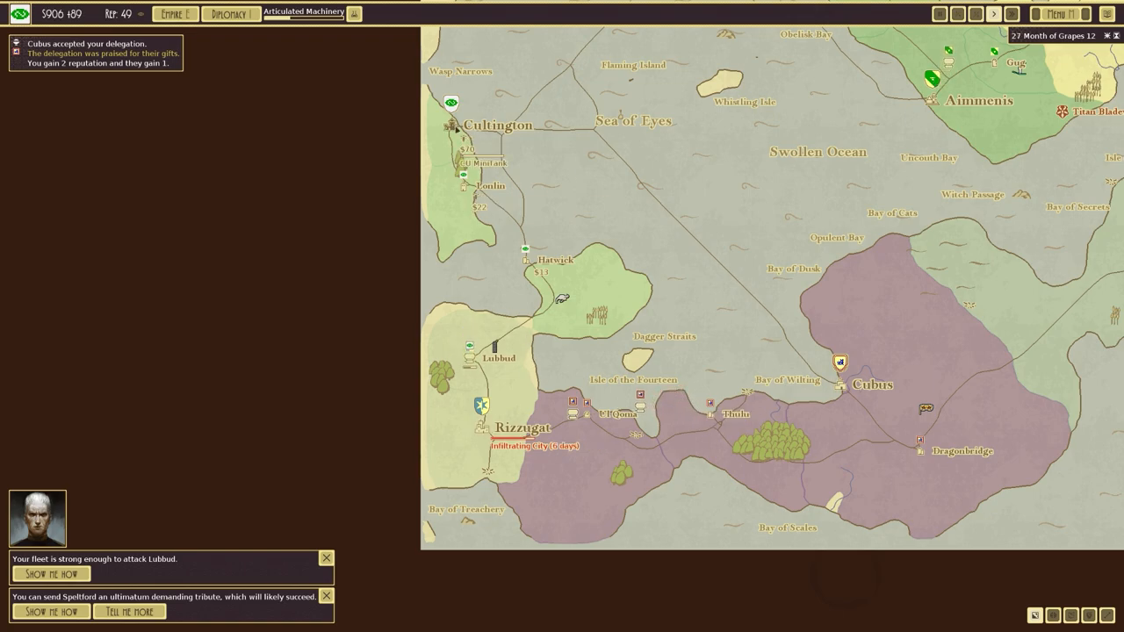
{"action": "left_click", "coordinate": [50, 573]}
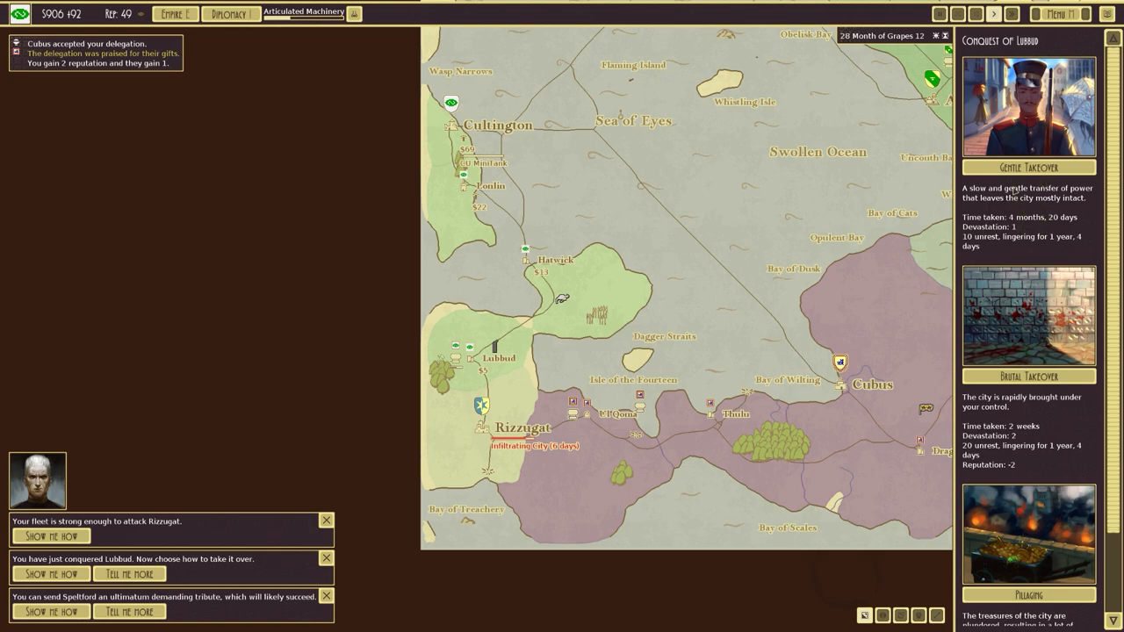
- Choose a brutal takeover for the conquered city of Lubbud
{"action": "left_click", "coordinate": [1027, 375]}
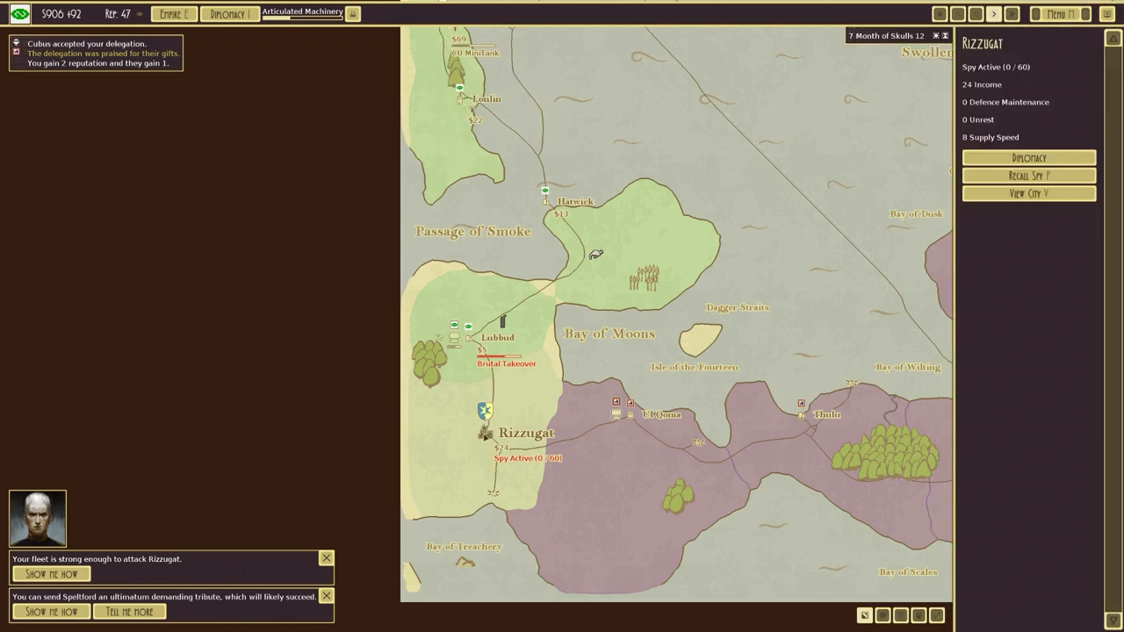
- View Rizzugat's city, zoom to fit its fortress, then return to the map
{"action": "left_click", "coordinate": [1028, 192]}
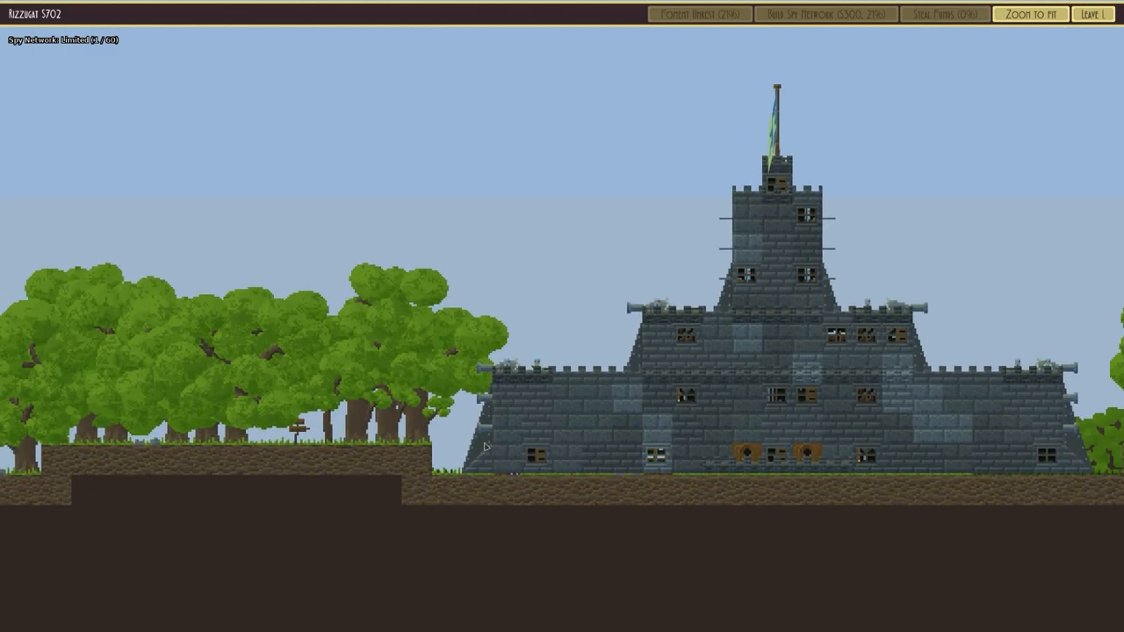
{"action": "left_click", "coordinate": [1029, 13]}
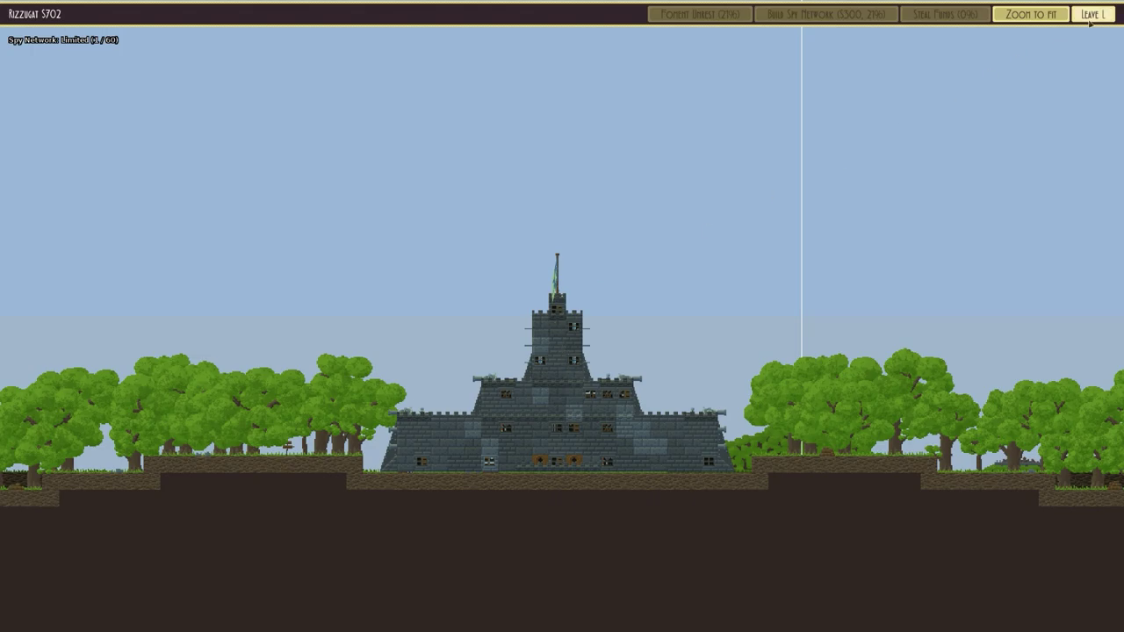
{"action": "left_click", "coordinate": [1092, 13]}
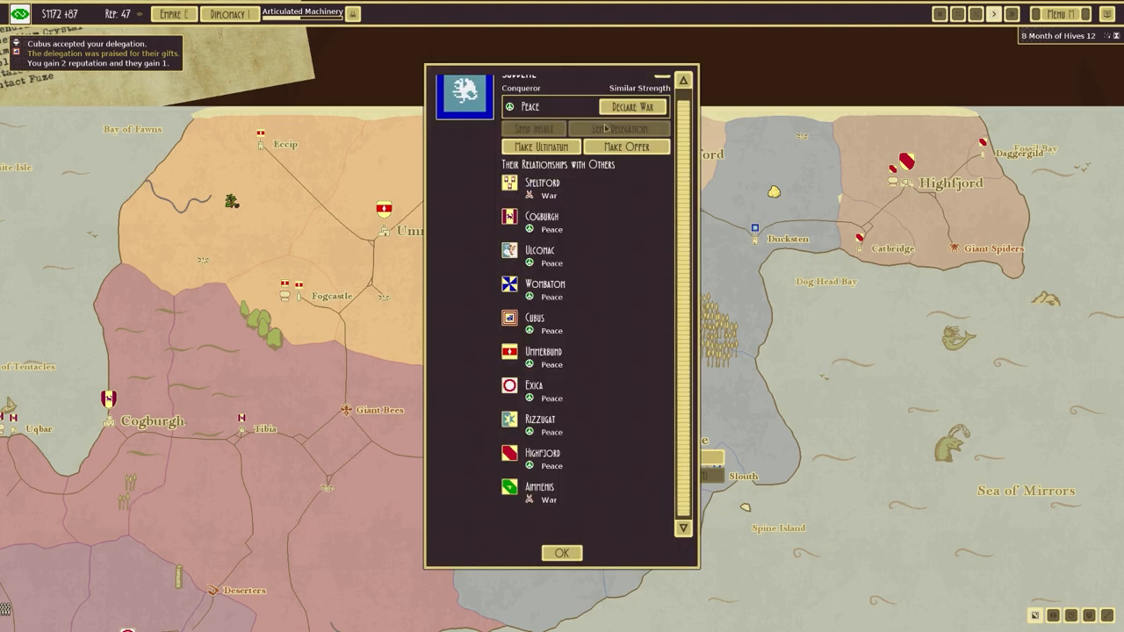
- Close Suddene's diplomacy window and review the empire's Bonuses tab
{"action": "left_click", "coordinate": [561, 553]}
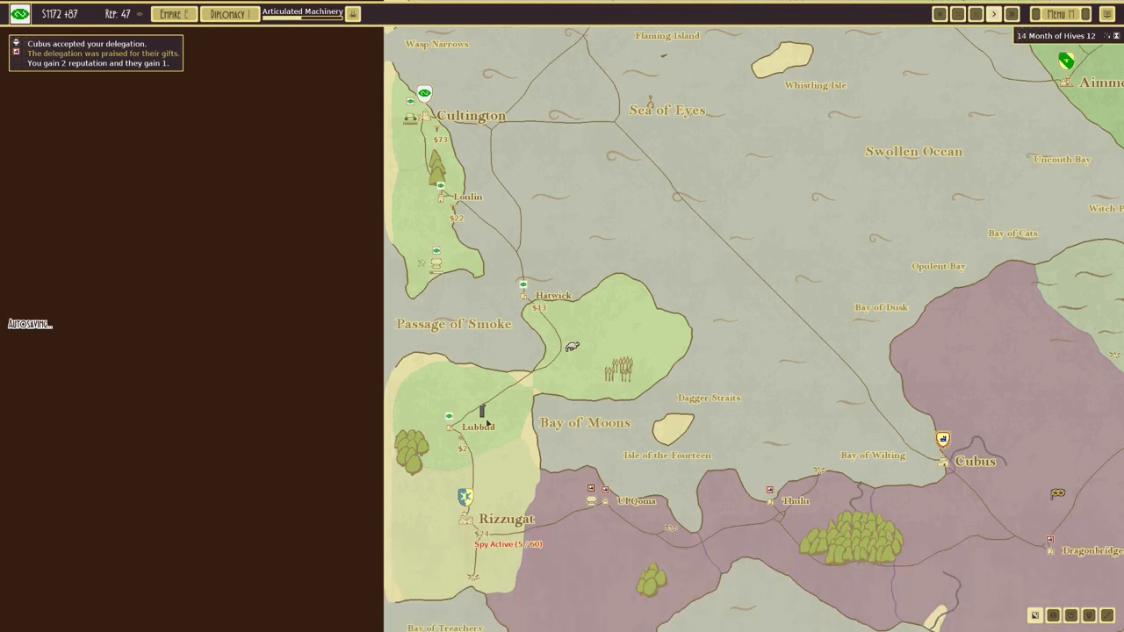
{"action": "mouse_move", "coordinate": [482, 411]}
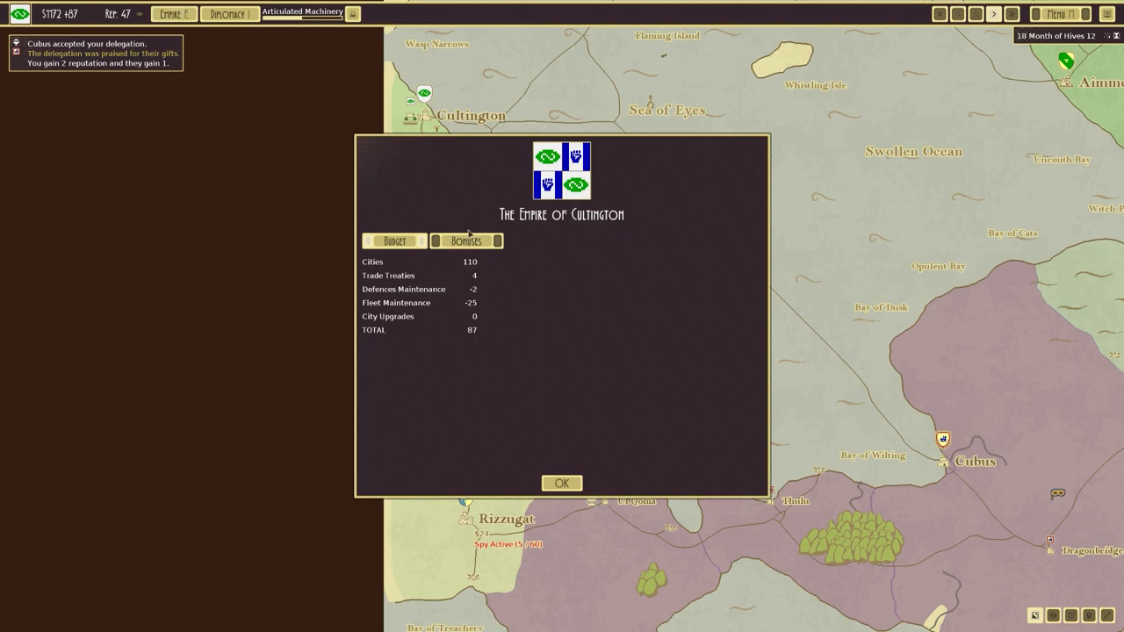
{"action": "left_click", "coordinate": [467, 241]}
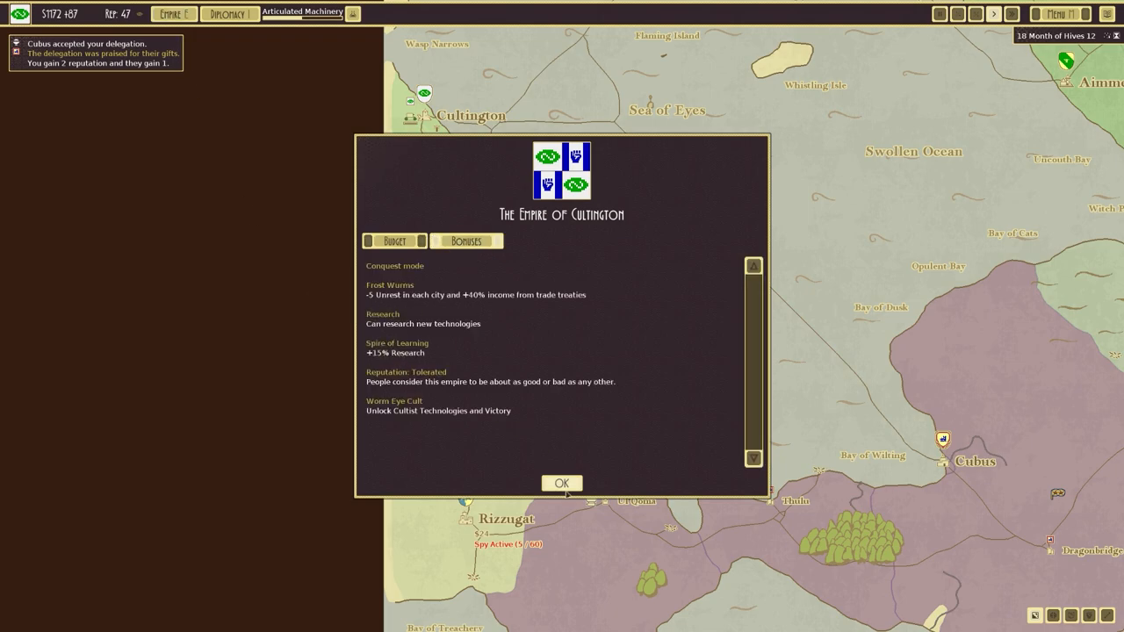
{"action": "left_click", "coordinate": [561, 483]}
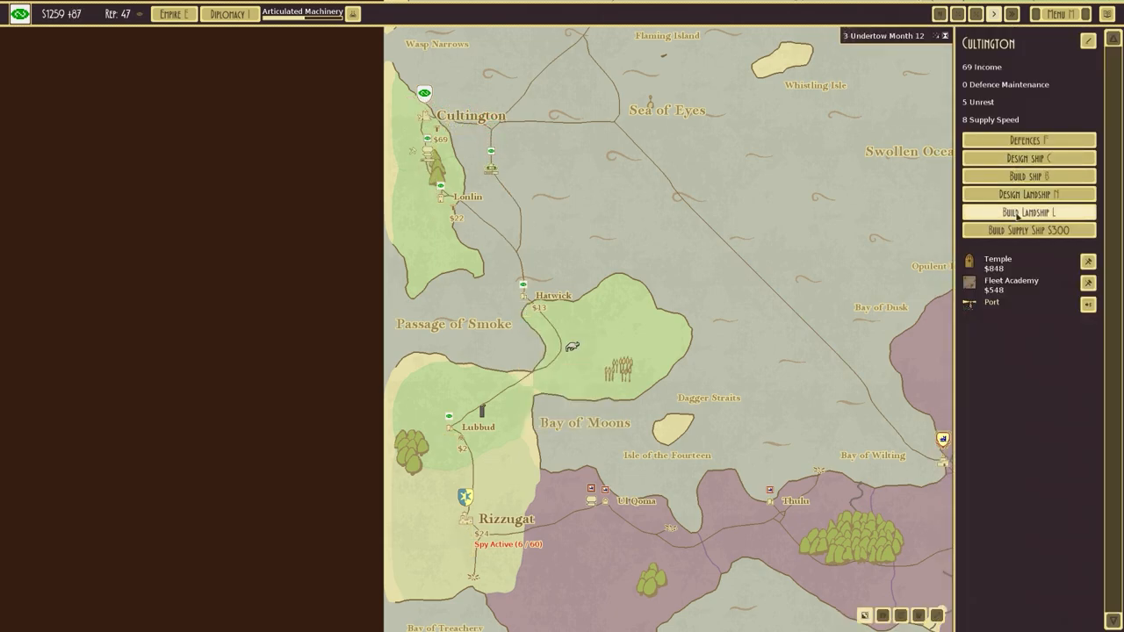
{"action": "mouse_move", "coordinate": [997, 259]}
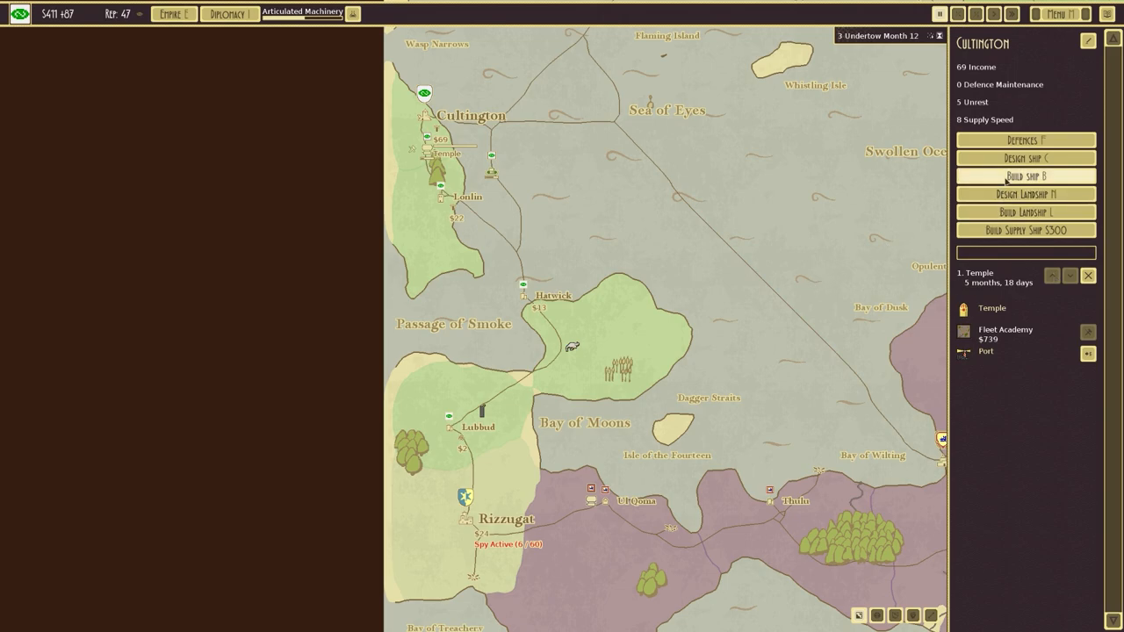
{"action": "mouse_move", "coordinate": [1025, 211]}
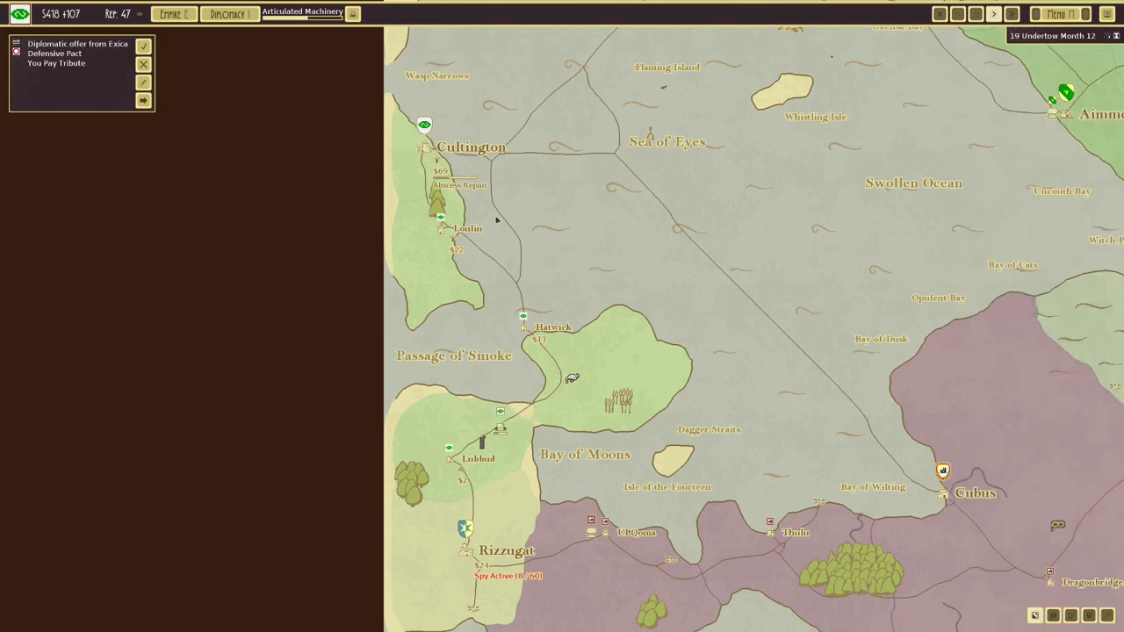
- From Cultington's city options, build a CU MiniTank landship
{"action": "left_click", "coordinate": [470, 146]}
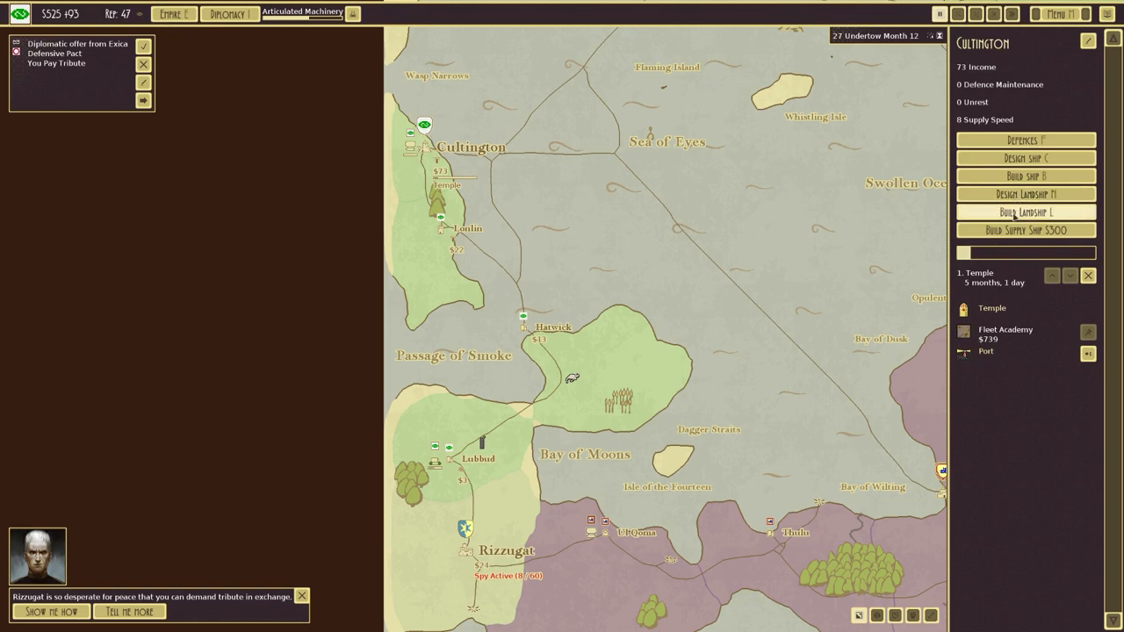
{"action": "left_click", "coordinate": [1026, 212]}
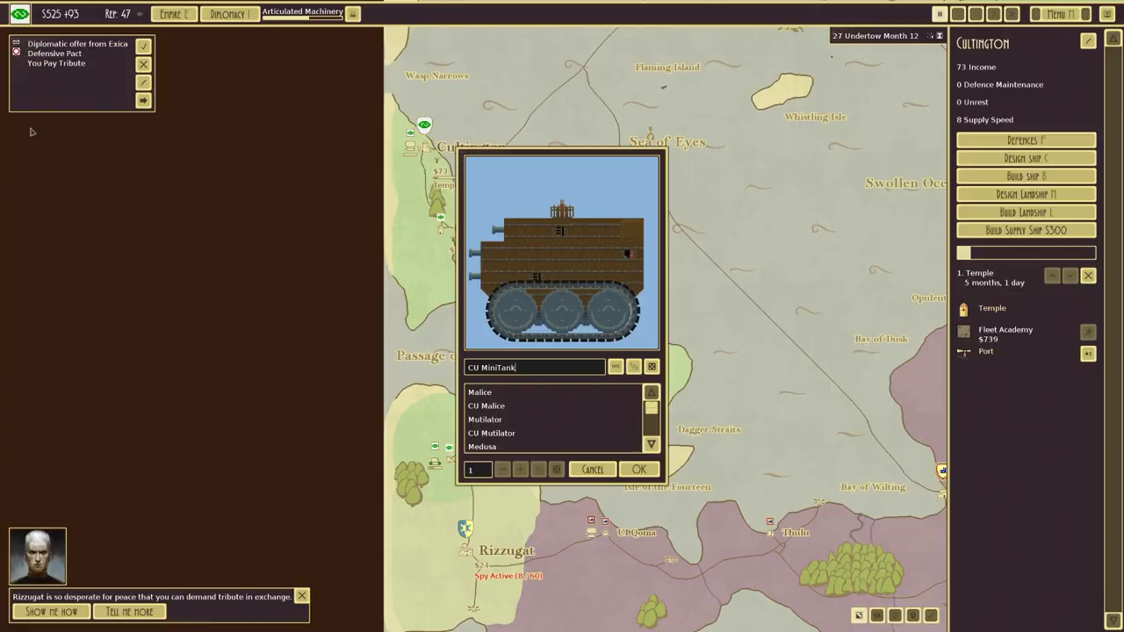
{"action": "left_click", "coordinate": [638, 468]}
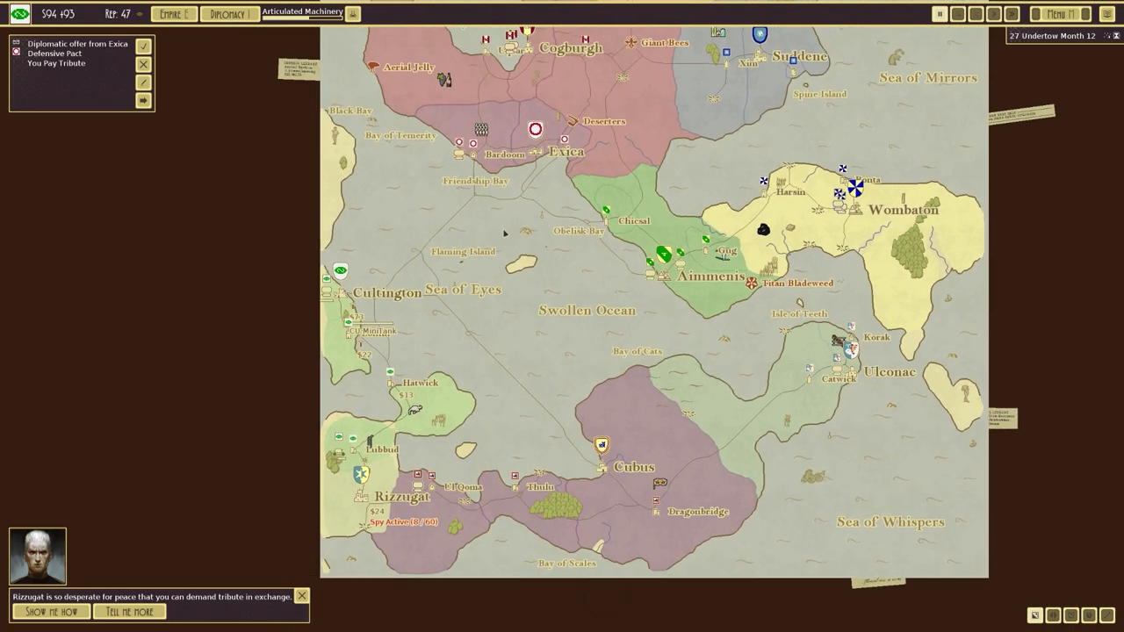
- Zoom back into the south-western map and select the city of Cubus
{"action": "scroll", "scroll_direction": "down", "scroll_amount": 3}
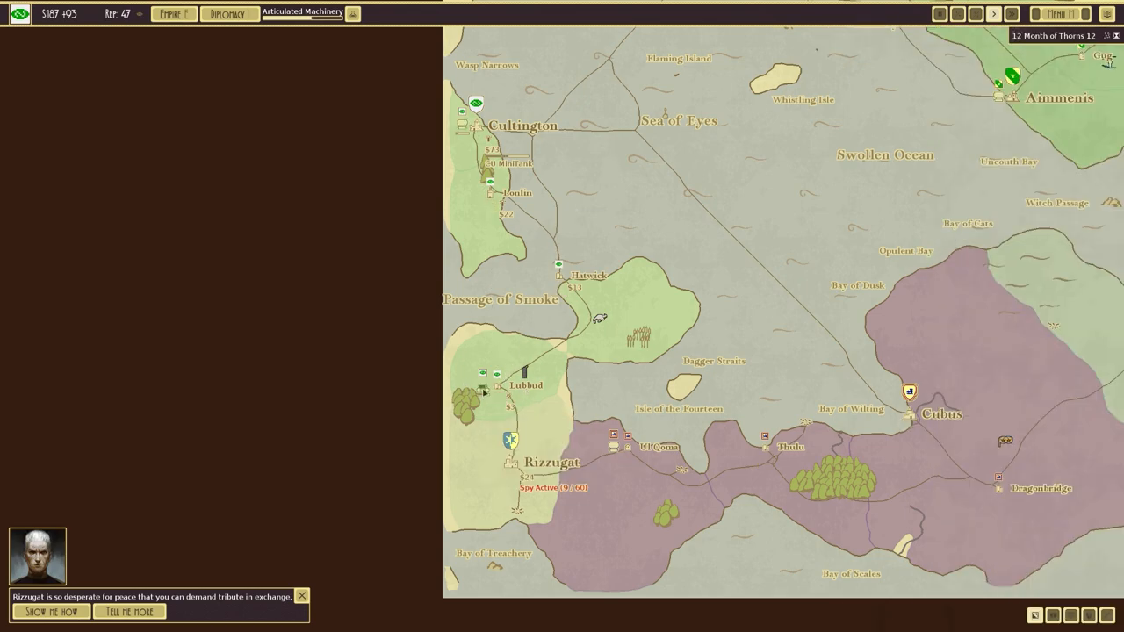
{"action": "left_click", "coordinate": [489, 181]}
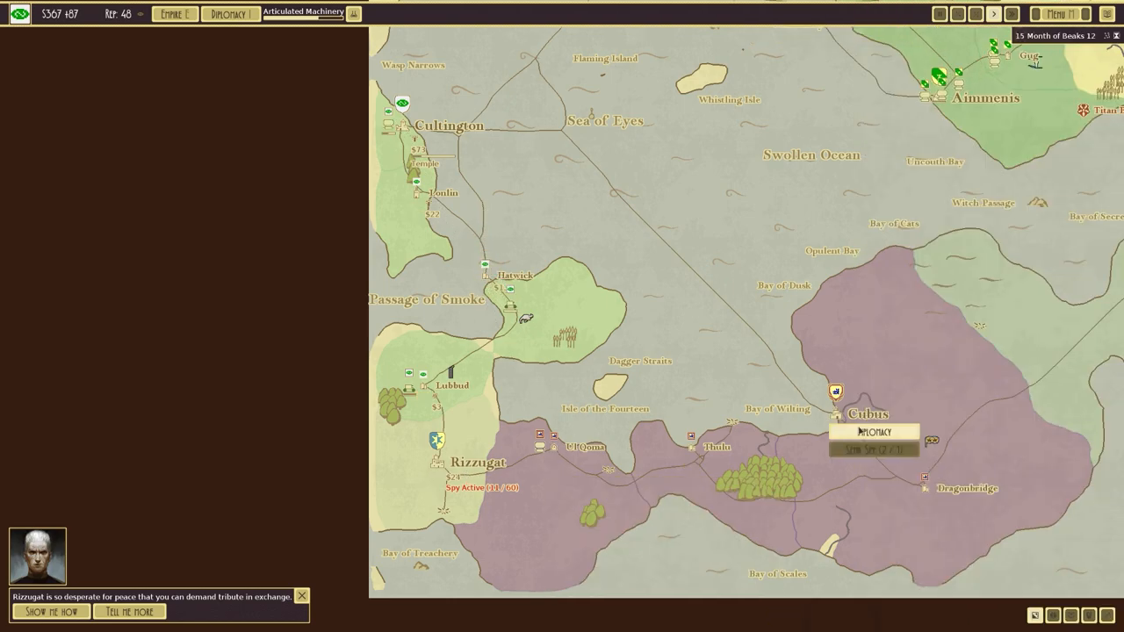
- Check Cubus's diplomacy, then order construction of the CU MiniTank design
{"action": "left_click", "coordinate": [873, 431]}
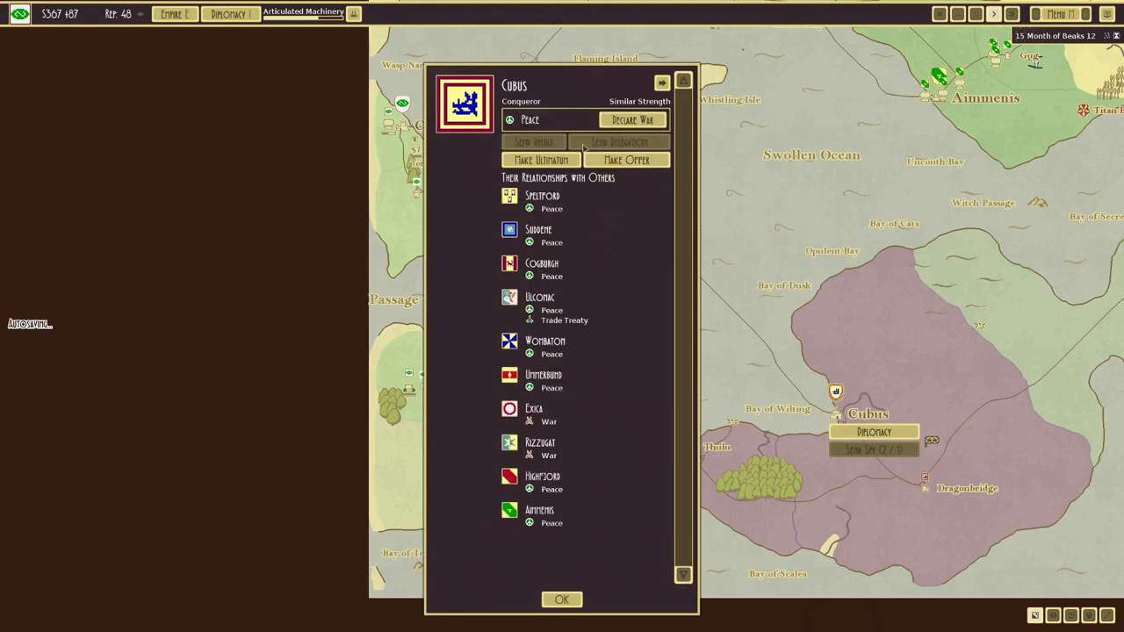
{"action": "left_click", "coordinate": [561, 599]}
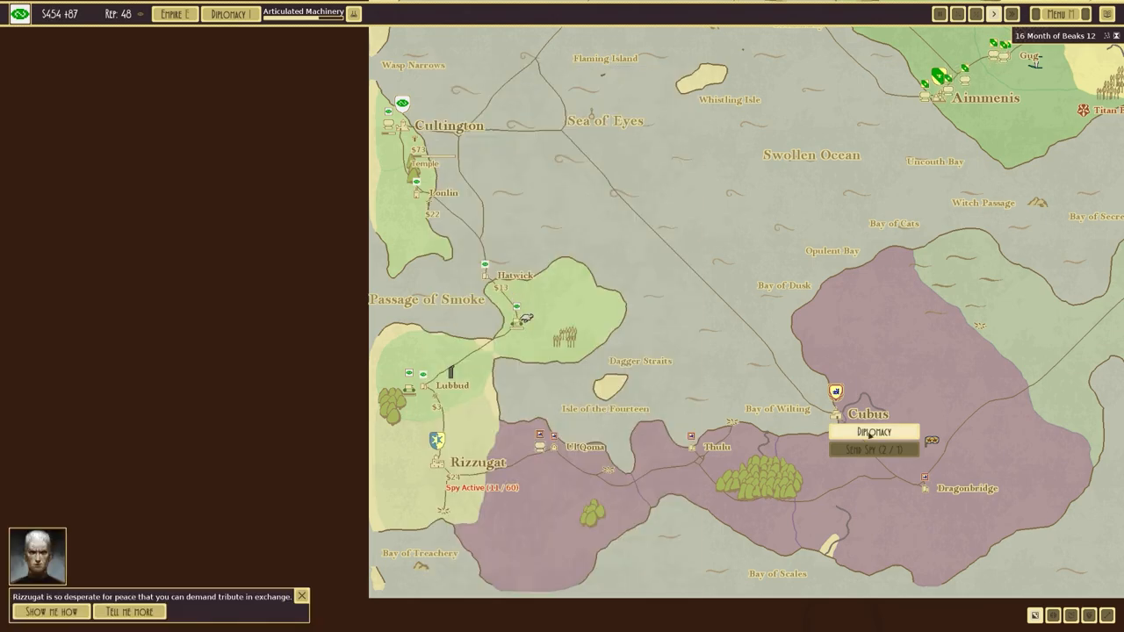
{"action": "left_click", "coordinate": [872, 431]}
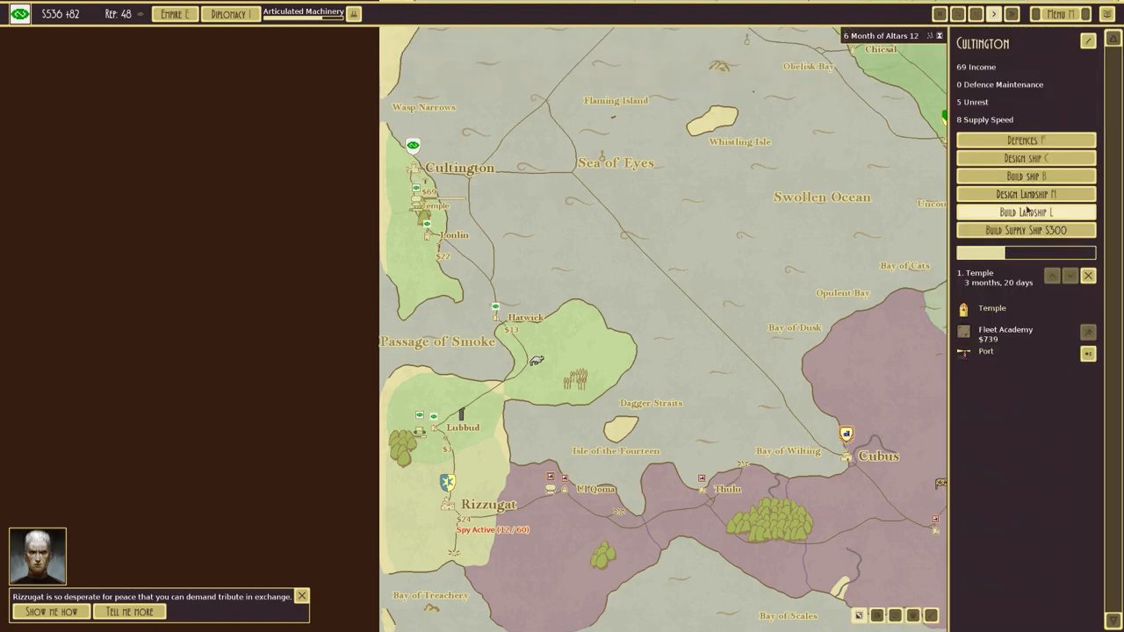
{"action": "left_click", "coordinate": [1025, 176]}
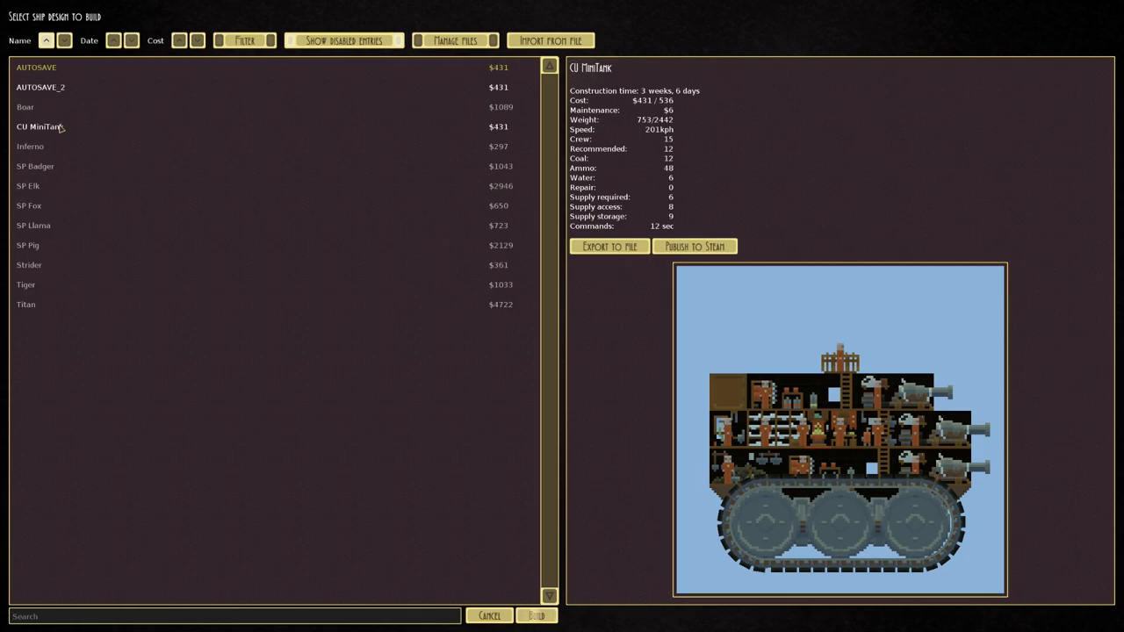
{"action": "left_click", "coordinate": [536, 614]}
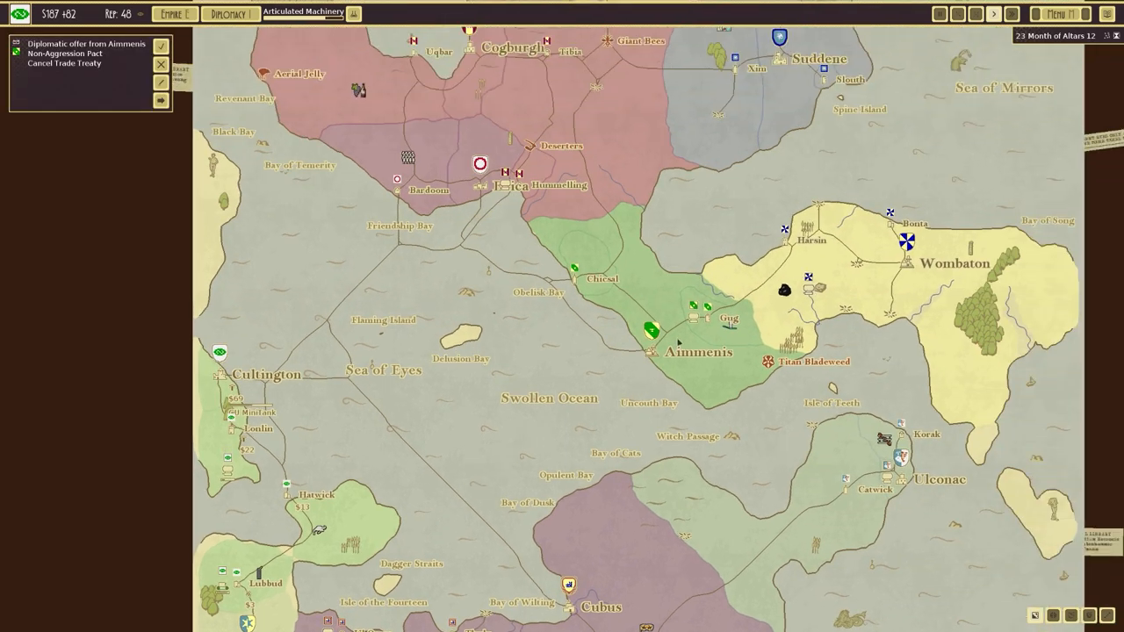
{"action": "mouse_move", "coordinate": [161, 81]}
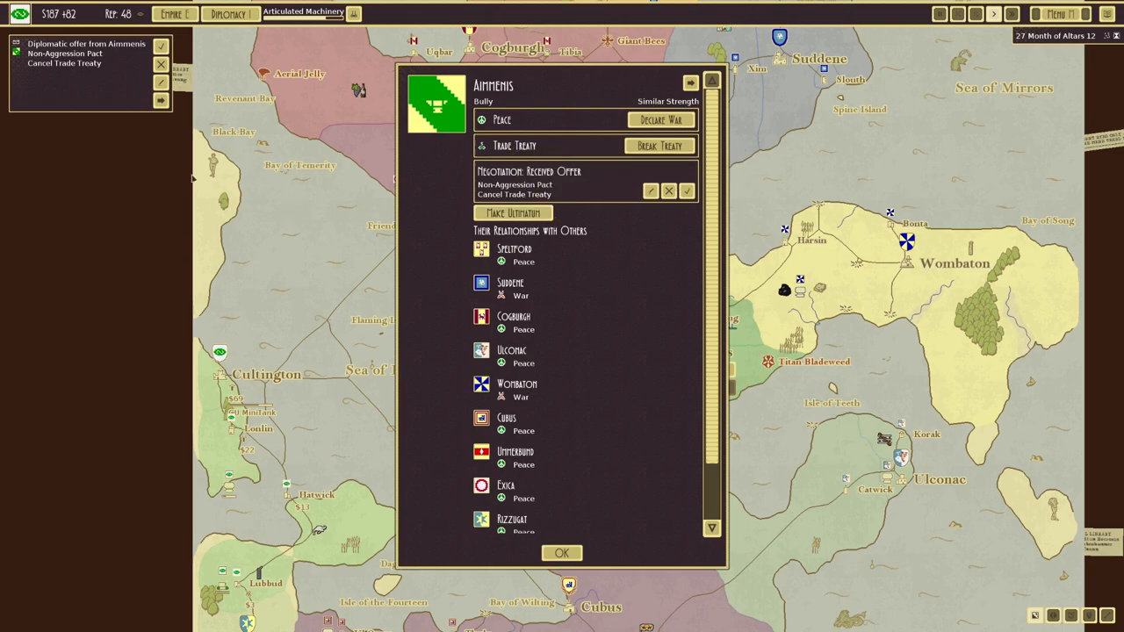
- Counter Aimmenis's pact offer by removing the trade cancellation and requesting $200
{"action": "left_click", "coordinate": [561, 553]}
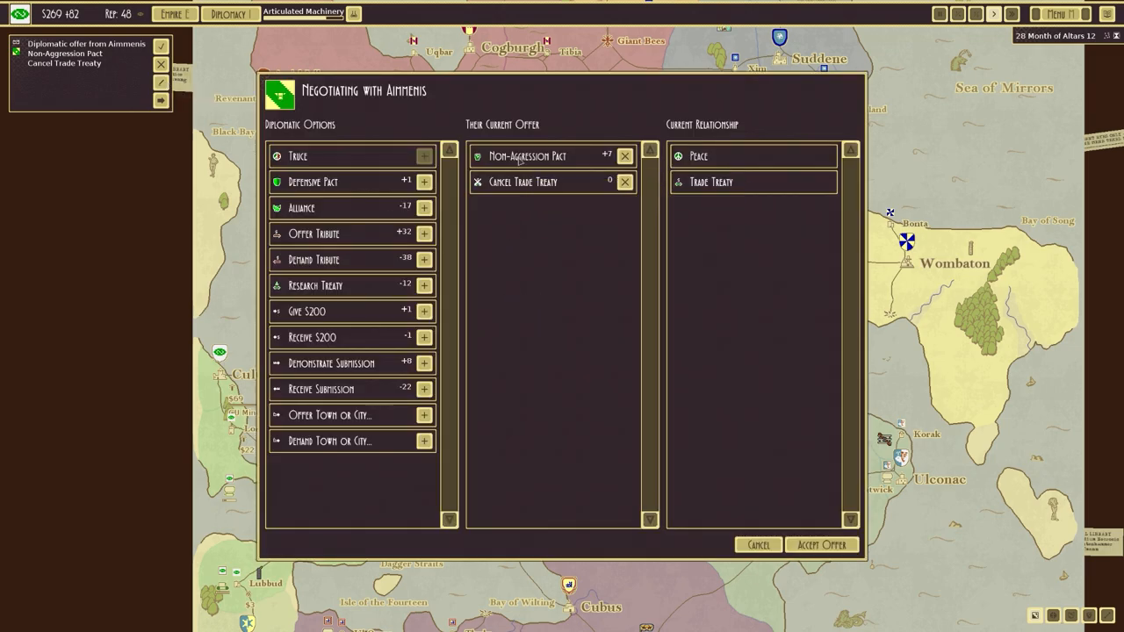
{"action": "mouse_move", "coordinate": [596, 208]}
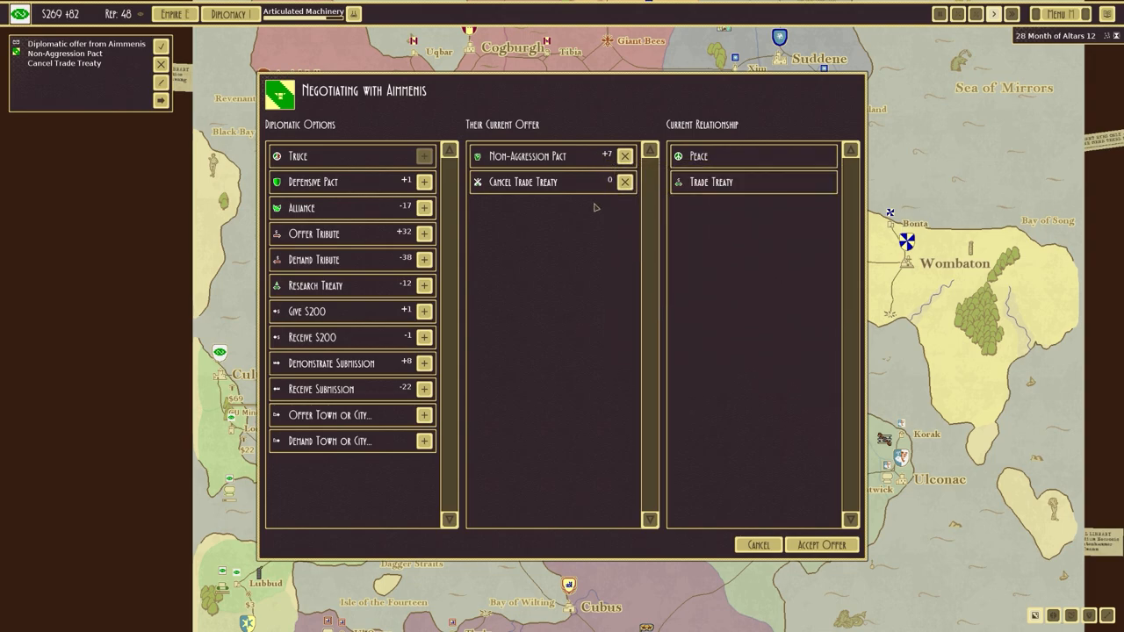
{"action": "left_click", "coordinate": [624, 182]}
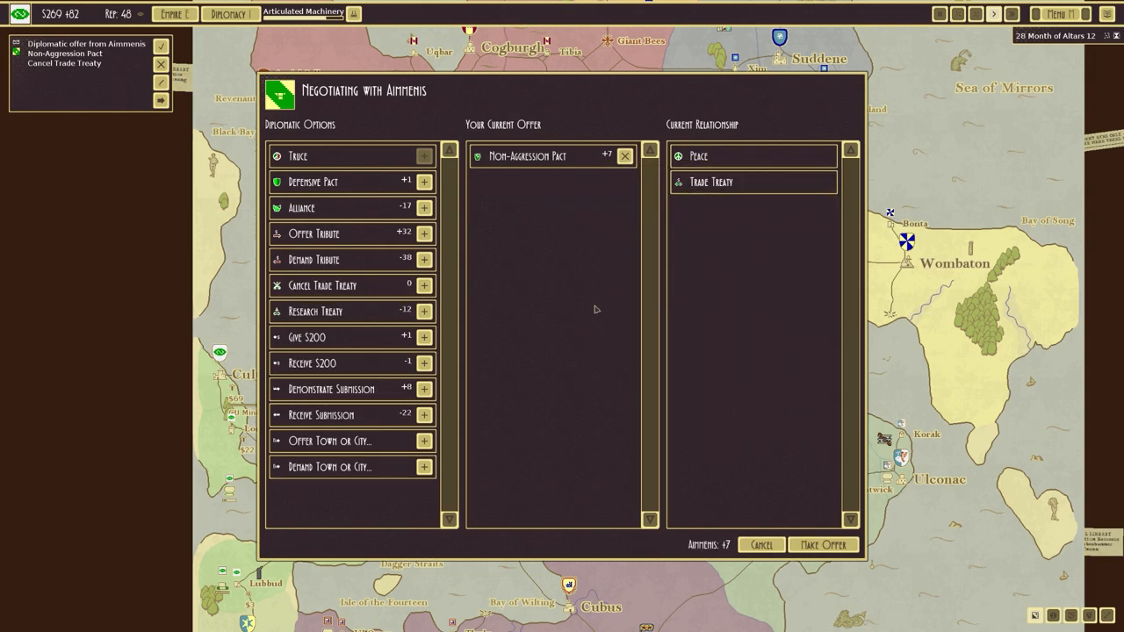
{"action": "mouse_move", "coordinate": [492, 308]}
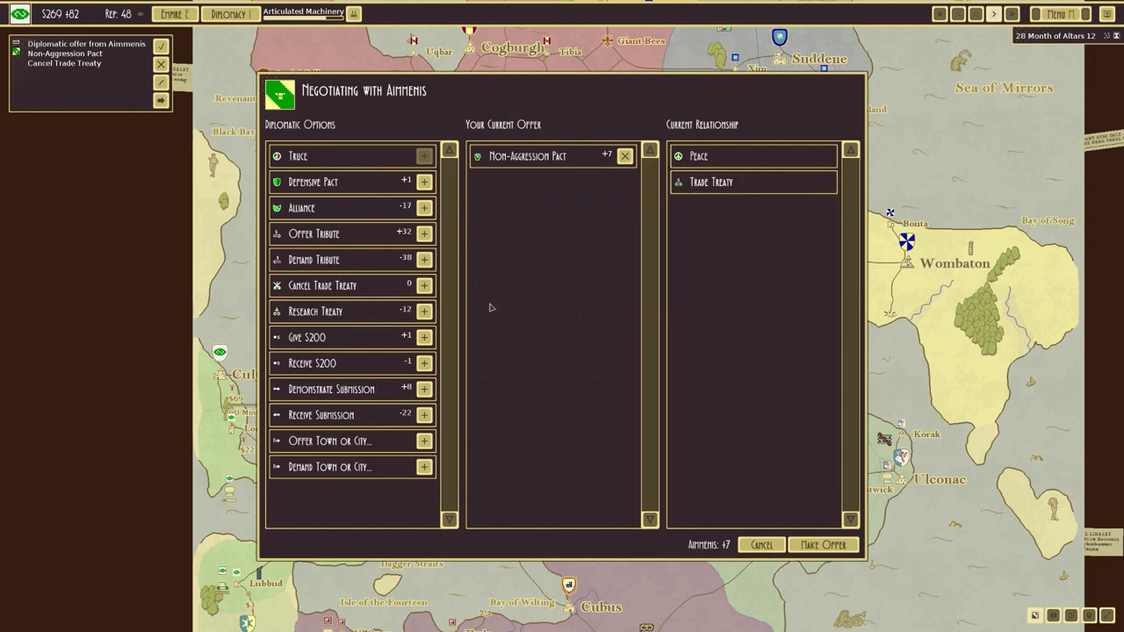
{"action": "mouse_move", "coordinate": [424, 362]}
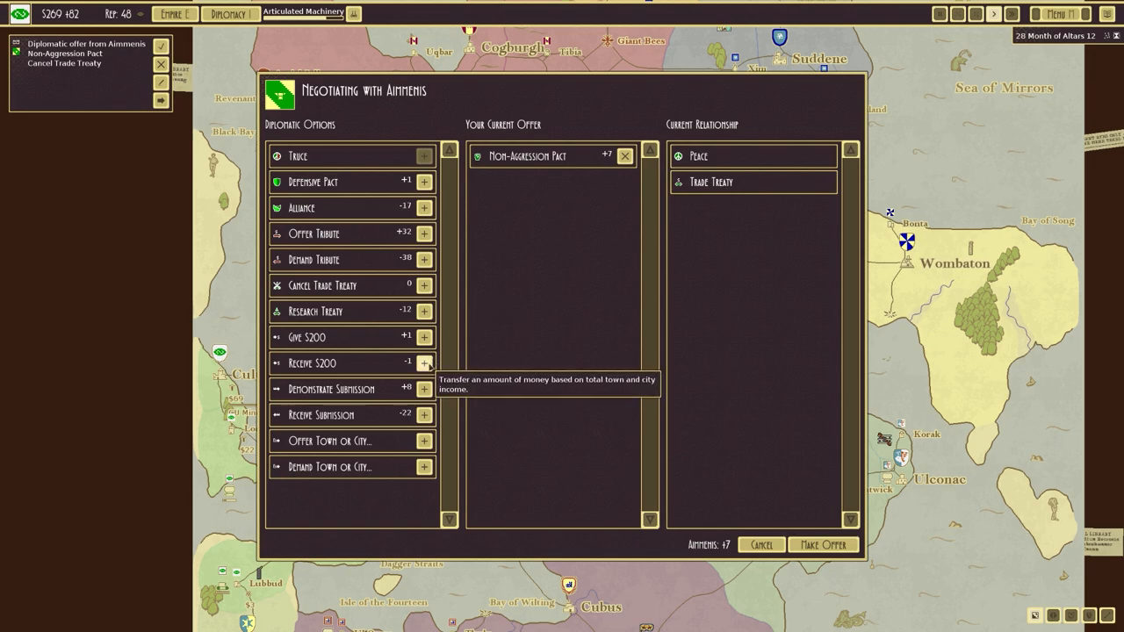
{"action": "left_click", "coordinate": [424, 362]}
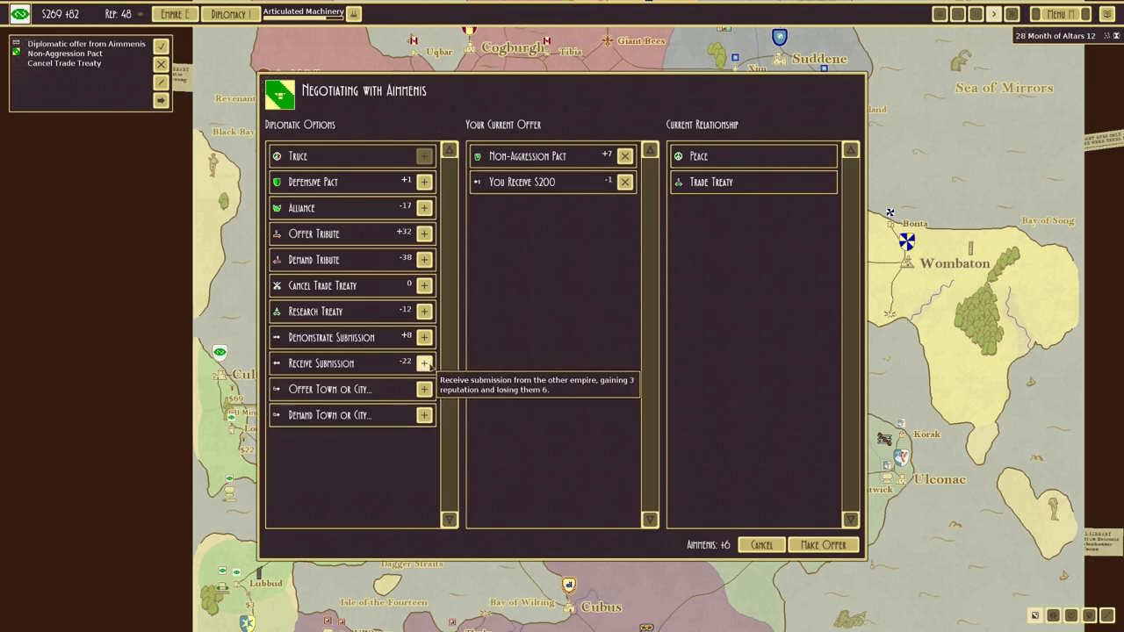
{"action": "mouse_move", "coordinate": [570, 410]}
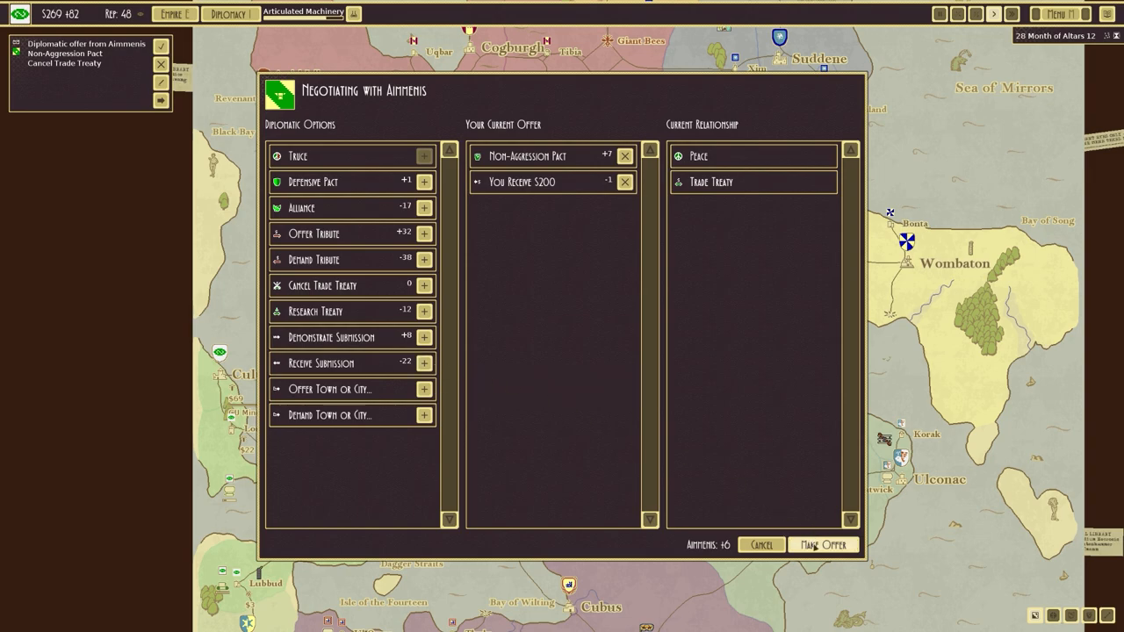
{"action": "mouse_move", "coordinate": [711, 182]}
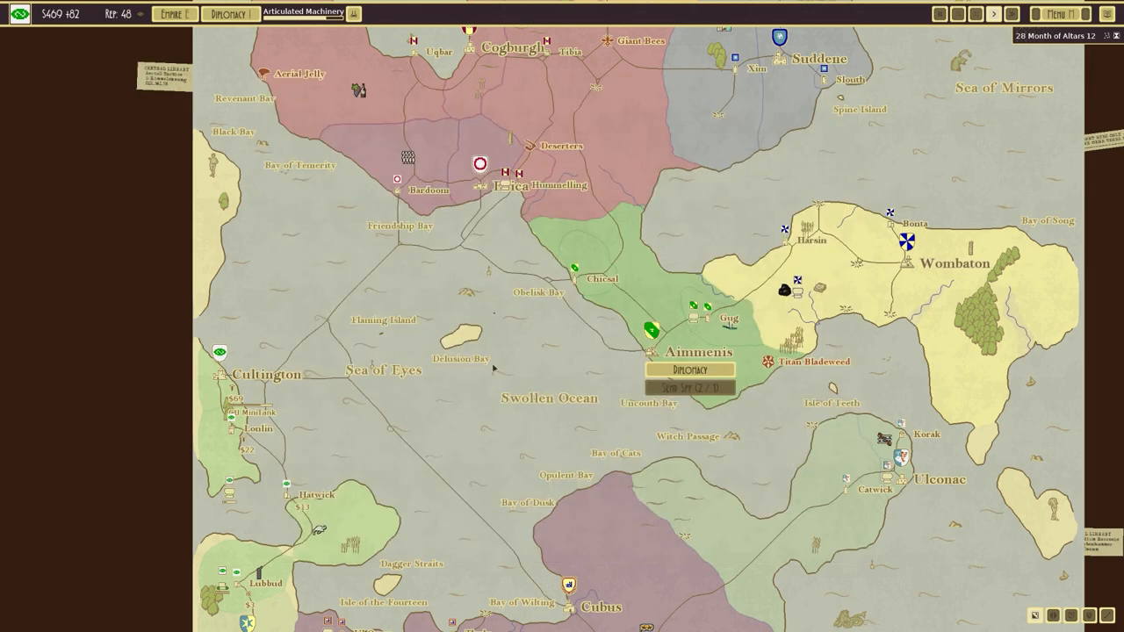
- Scroll to Cultington and select the fleet of three CU MiniTanks and the Abscess
{"action": "scroll", "scroll_direction": "down", "scroll_amount": 3}
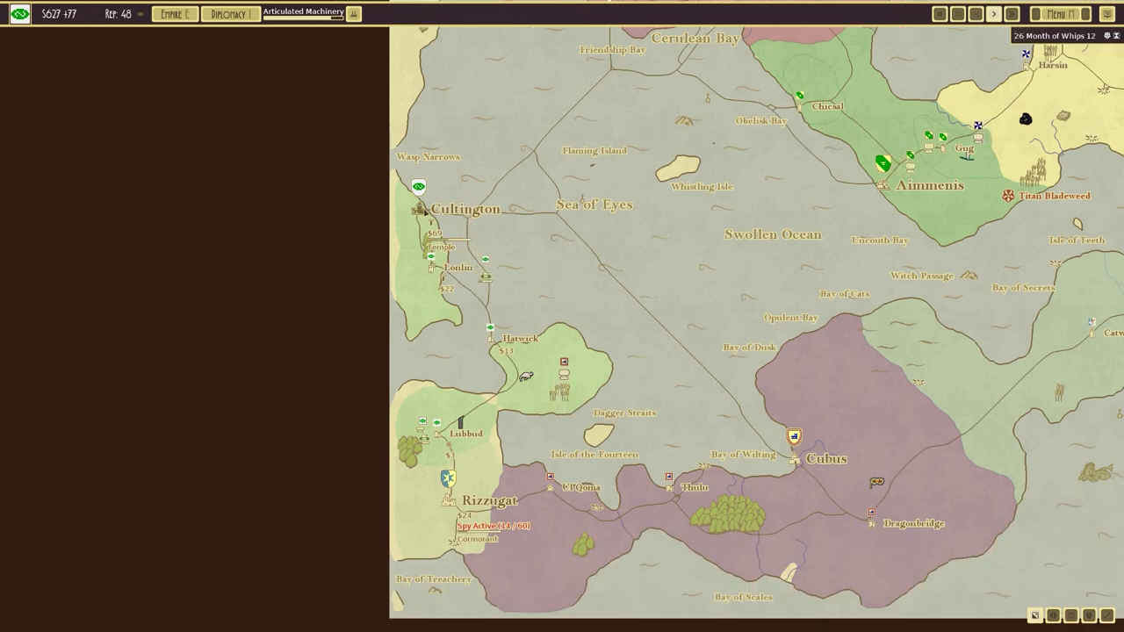
{"action": "left_click", "coordinate": [520, 338]}
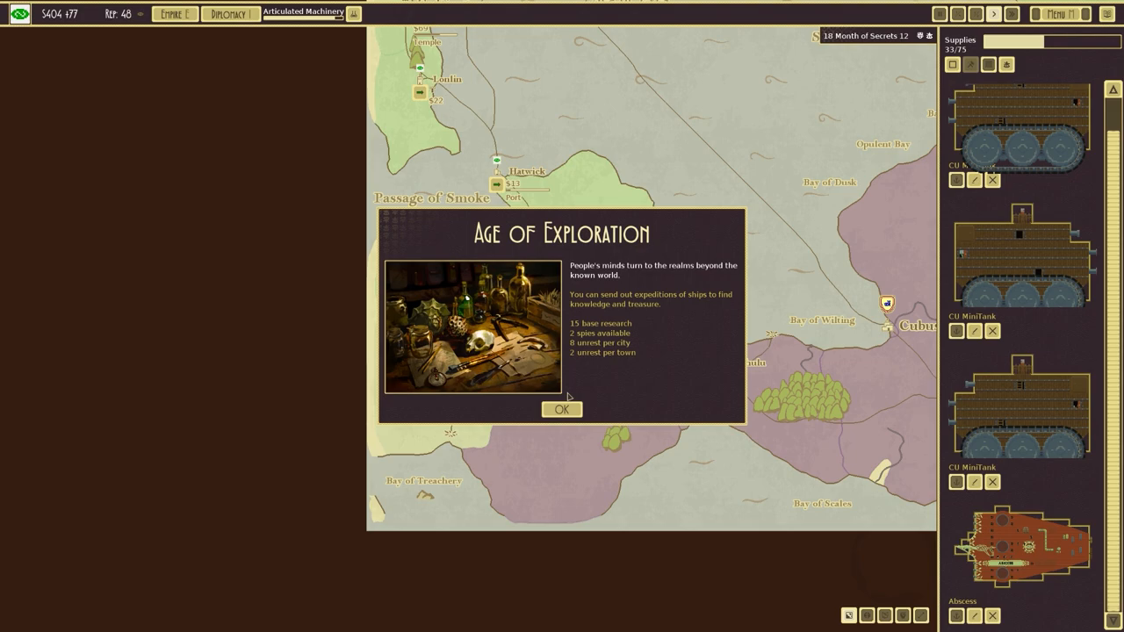
- Dismiss the Age of Exploration notice, win at Rizzugat, and seize it by brutal takeover
{"action": "left_click", "coordinate": [561, 410]}
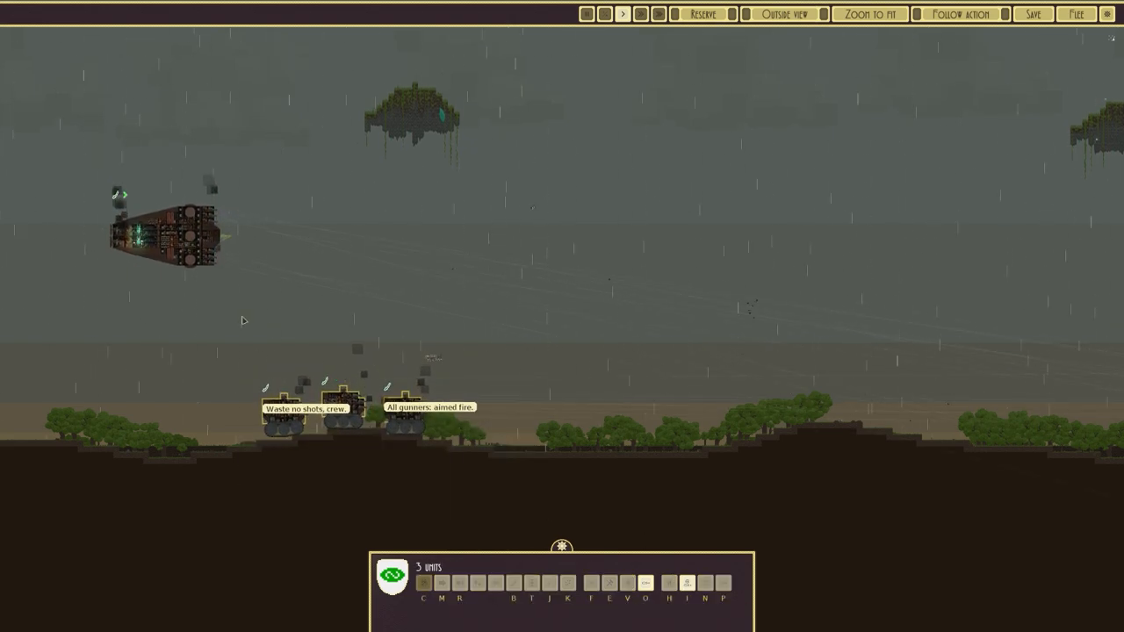
{"action": "left_click", "coordinate": [167, 238]}
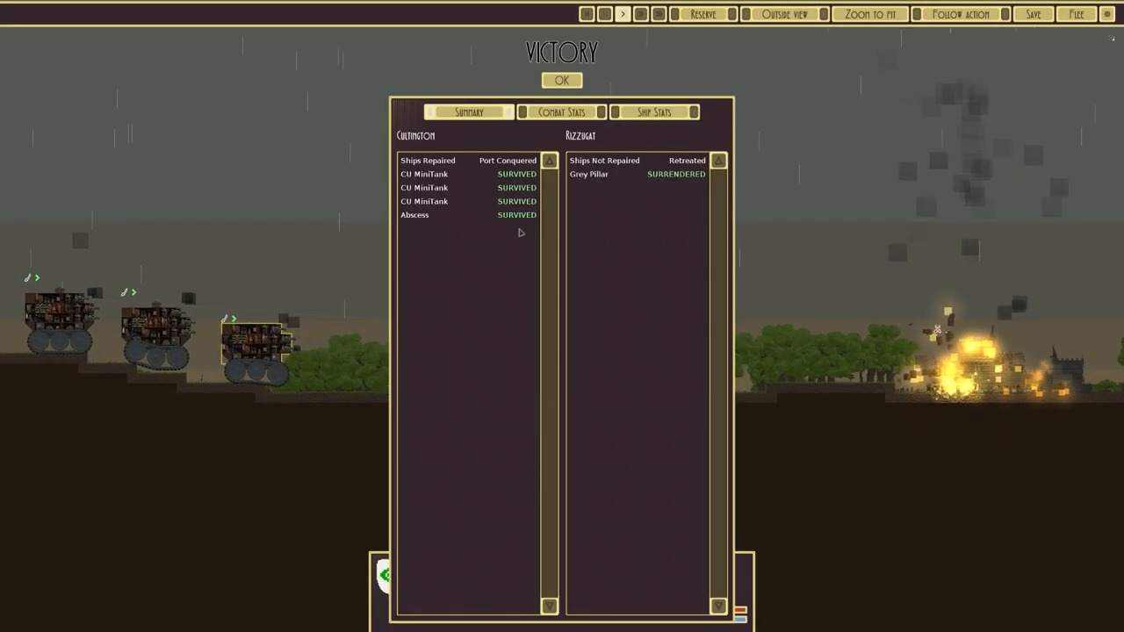
{"action": "left_click", "coordinate": [561, 80]}
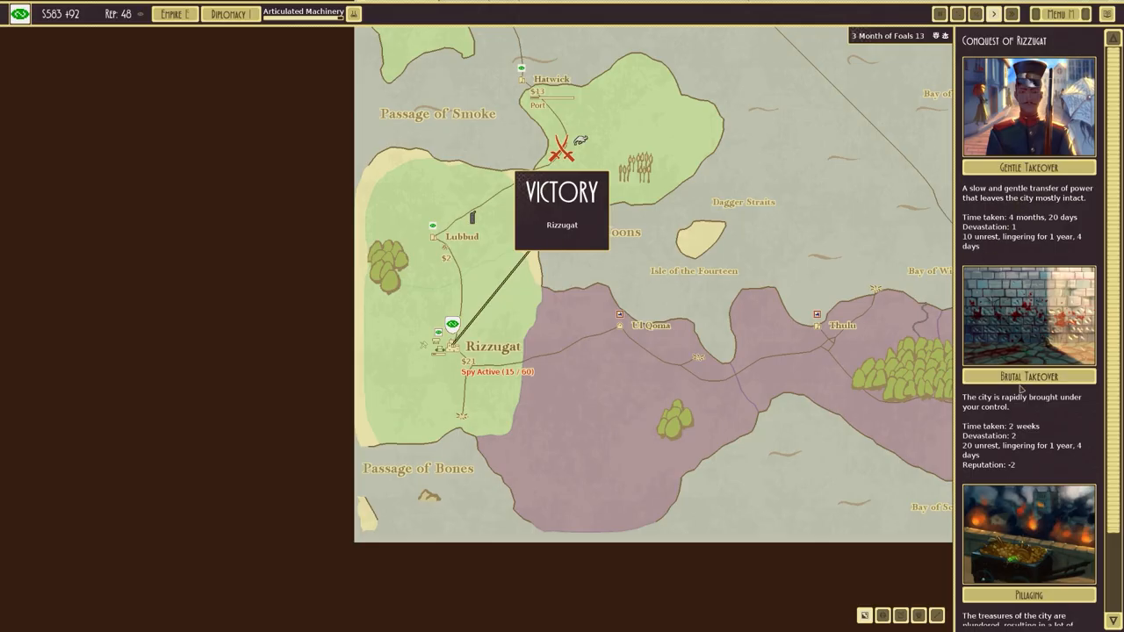
{"action": "left_click", "coordinate": [1028, 375]}
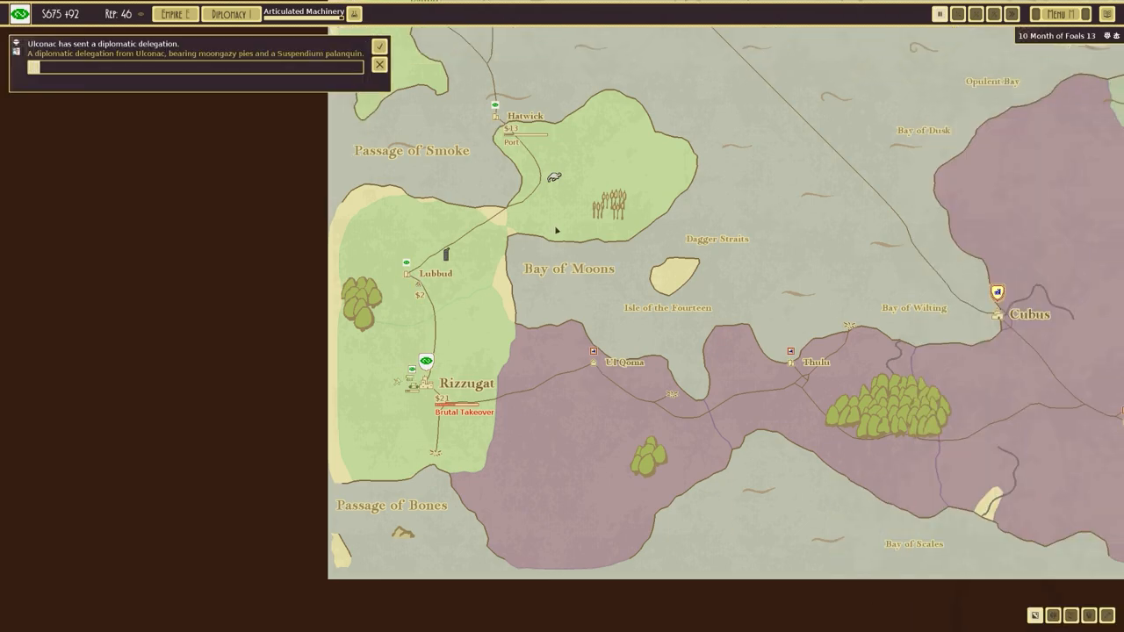
{"action": "mouse_move", "coordinate": [494, 251]}
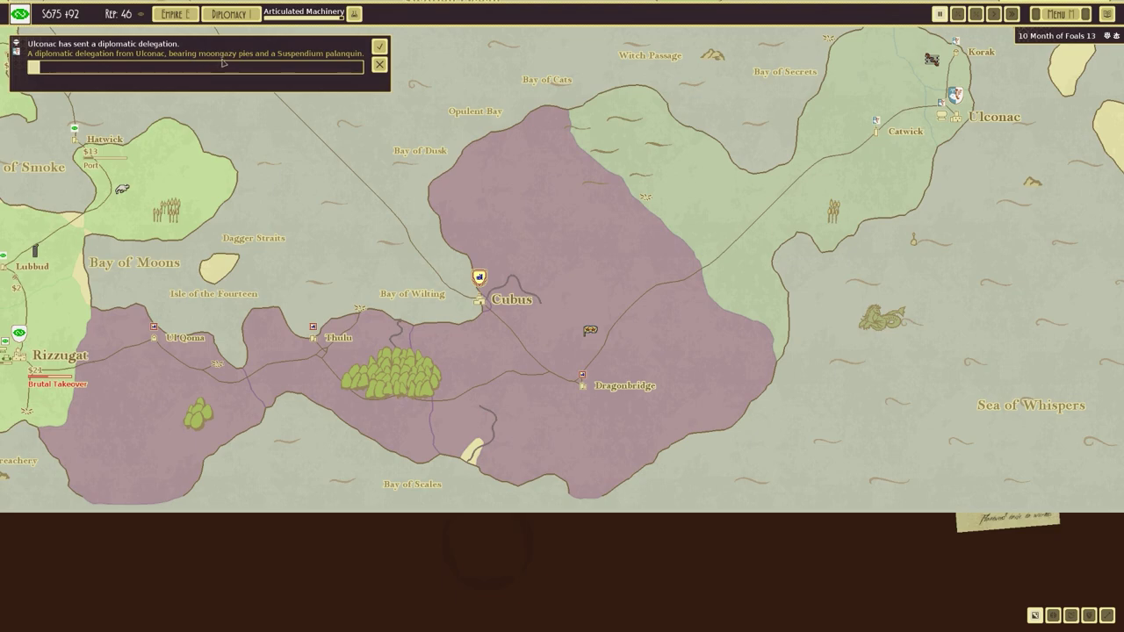
{"action": "mouse_move", "coordinate": [347, 63]}
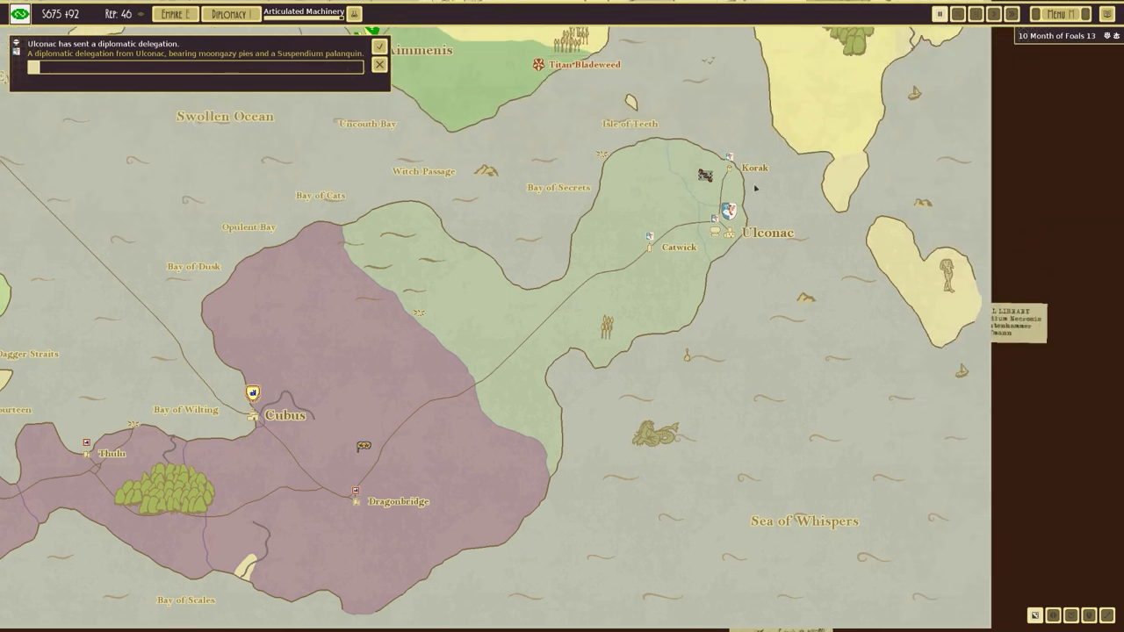
- Pan east past Ulconac to show Cubus's Diplomacy and Send Spy options
{"action": "left_click", "coordinate": [378, 46]}
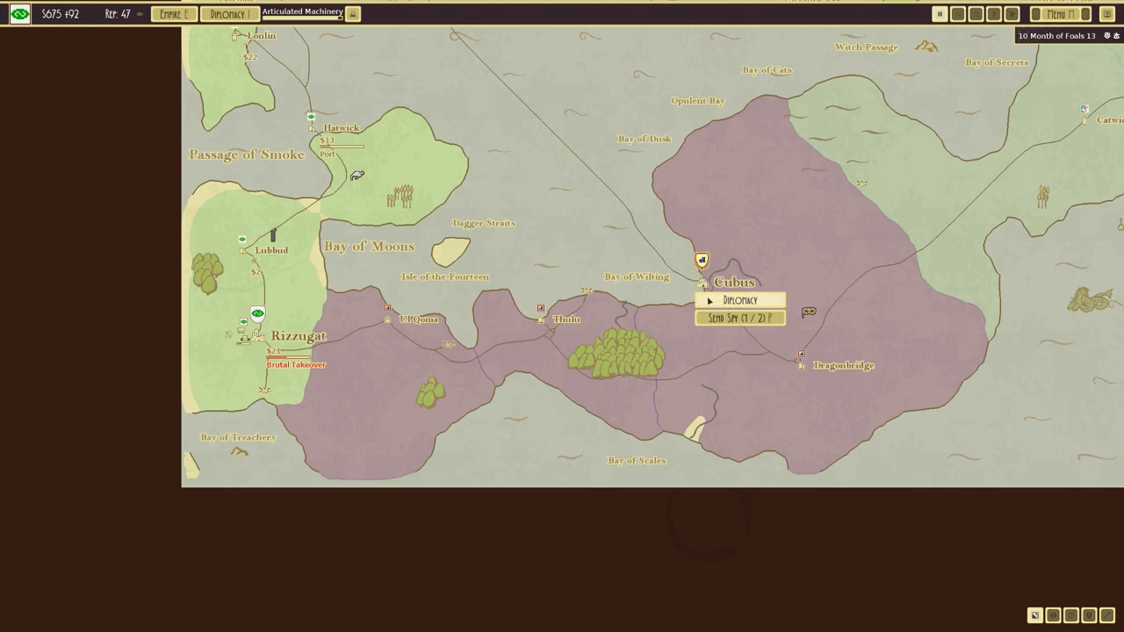
- Review diplomatic relations with Cubus, then scroll the map back to Cultington
{"action": "left_click", "coordinate": [740, 301]}
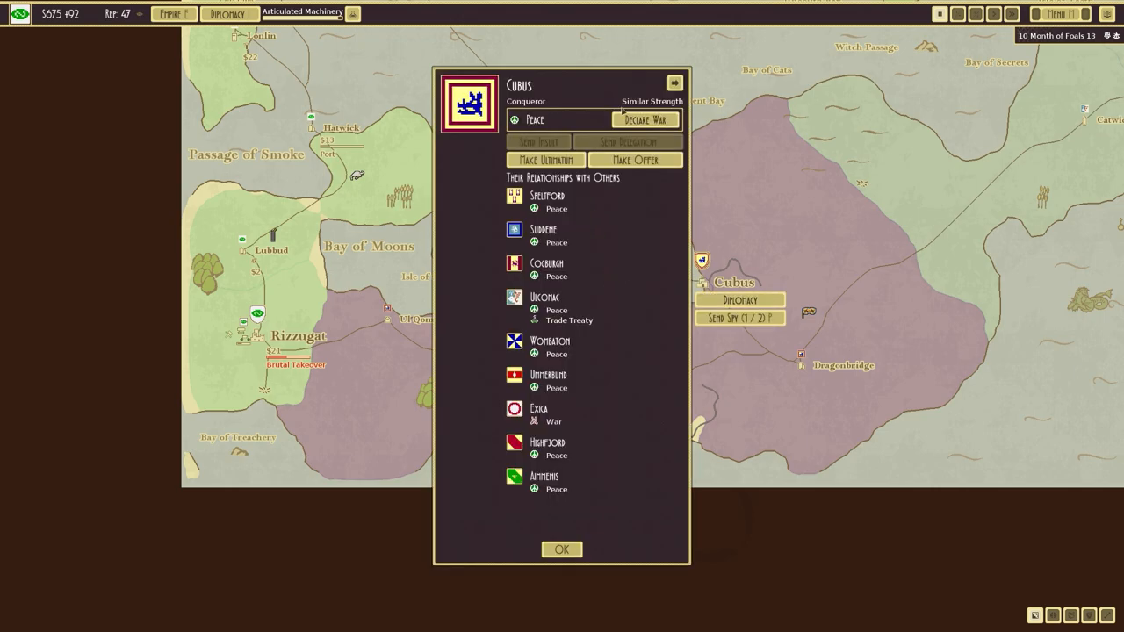
{"action": "left_click", "coordinate": [561, 549]}
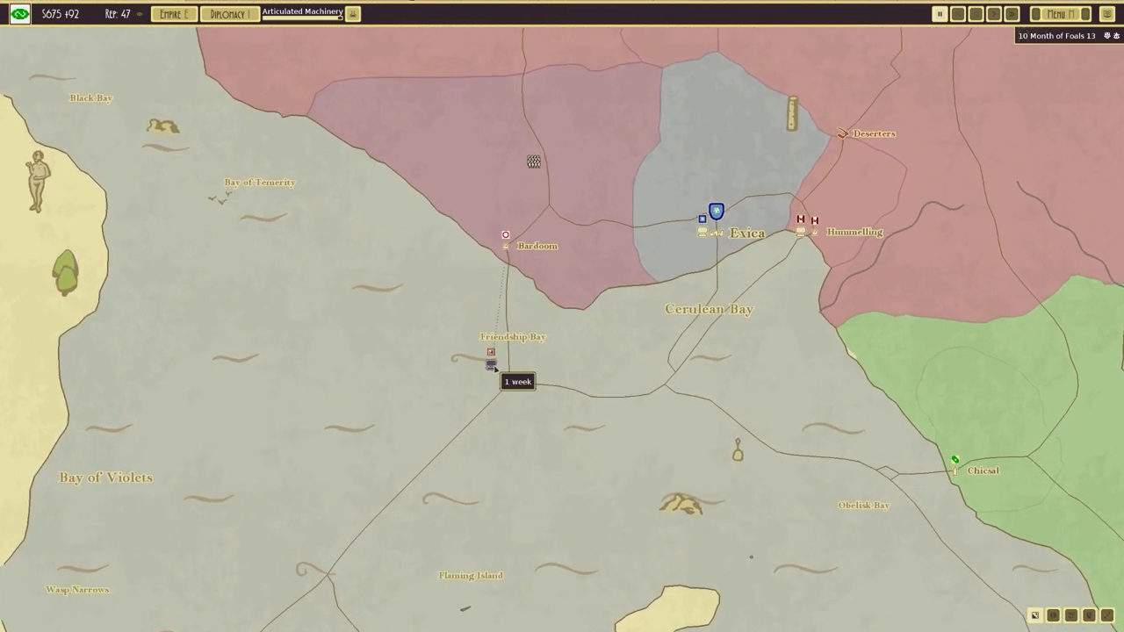
{"action": "scroll", "scroll_direction": "down", "scroll_amount": 3}
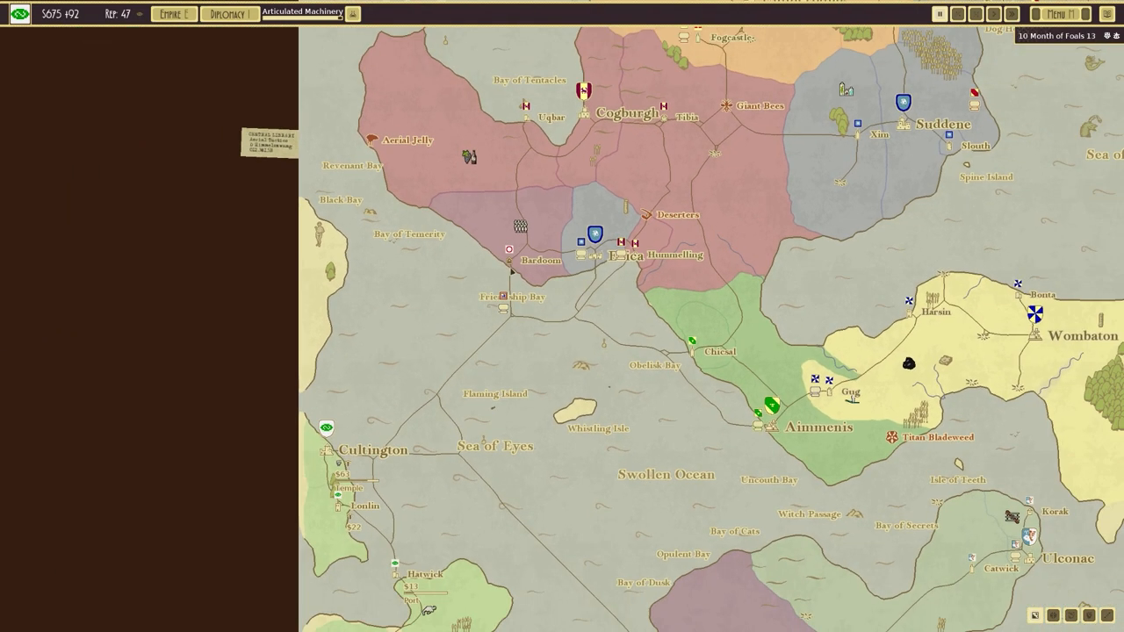
{"action": "scroll", "scroll_direction": "down", "scroll_amount": 3}
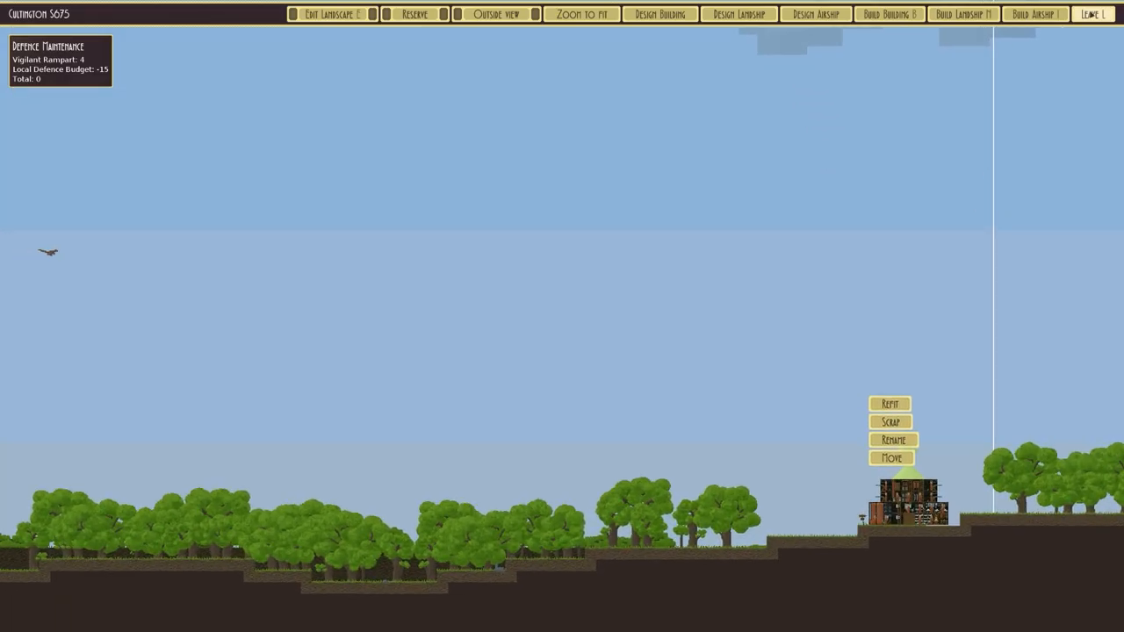
- Leave Cultington's city view and close Lubbud's city details after queueing a Garrison
{"action": "left_click", "coordinate": [1092, 13]}
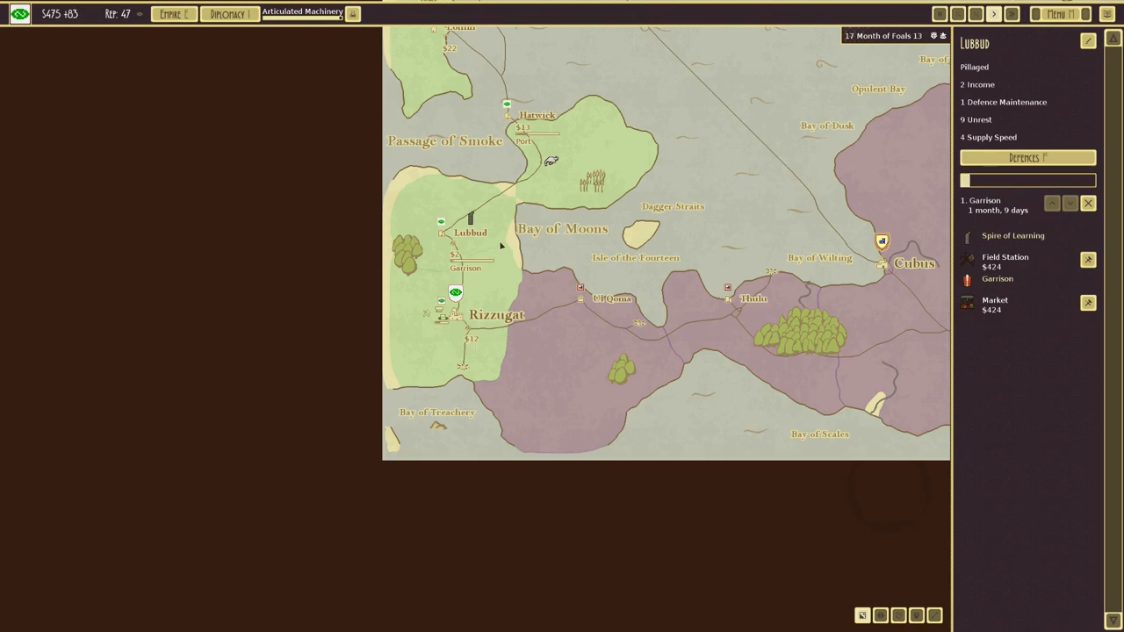
{"action": "left_click", "coordinate": [455, 292]}
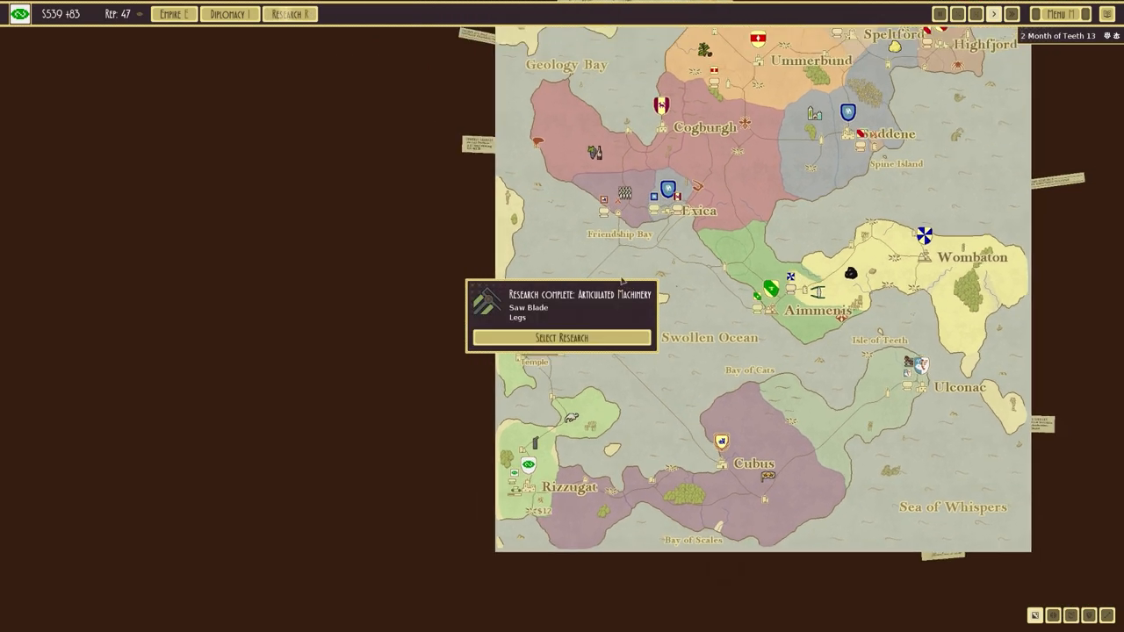
- Choose Promise of Liberation as the next research and return to the campaign map
{"action": "left_click", "coordinate": [561, 338]}
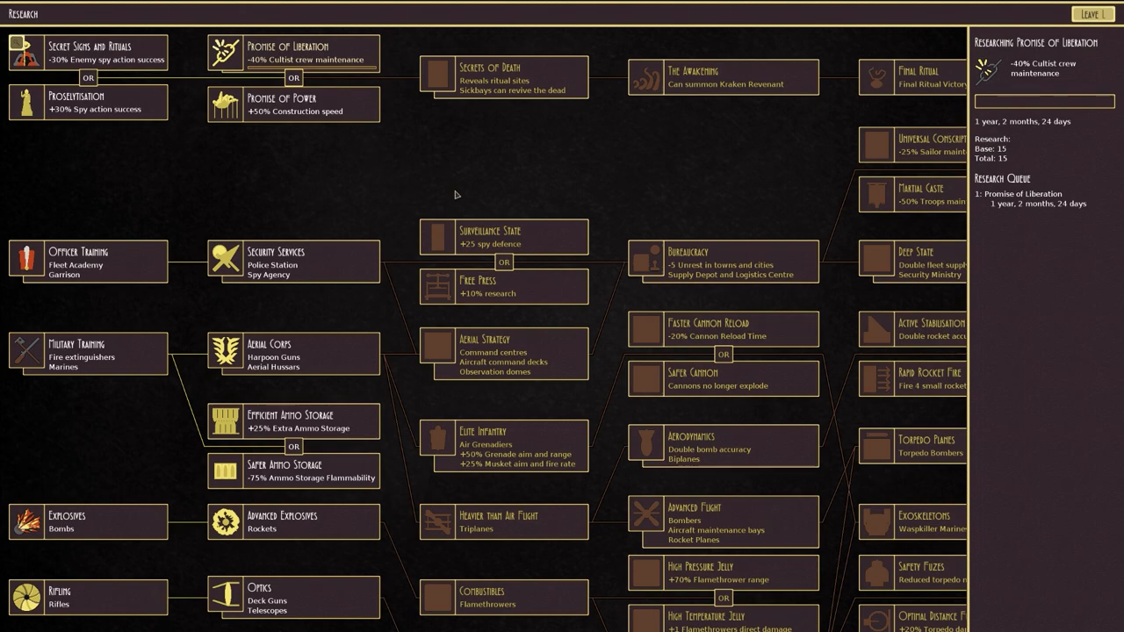
{"action": "left_click", "coordinate": [1091, 13]}
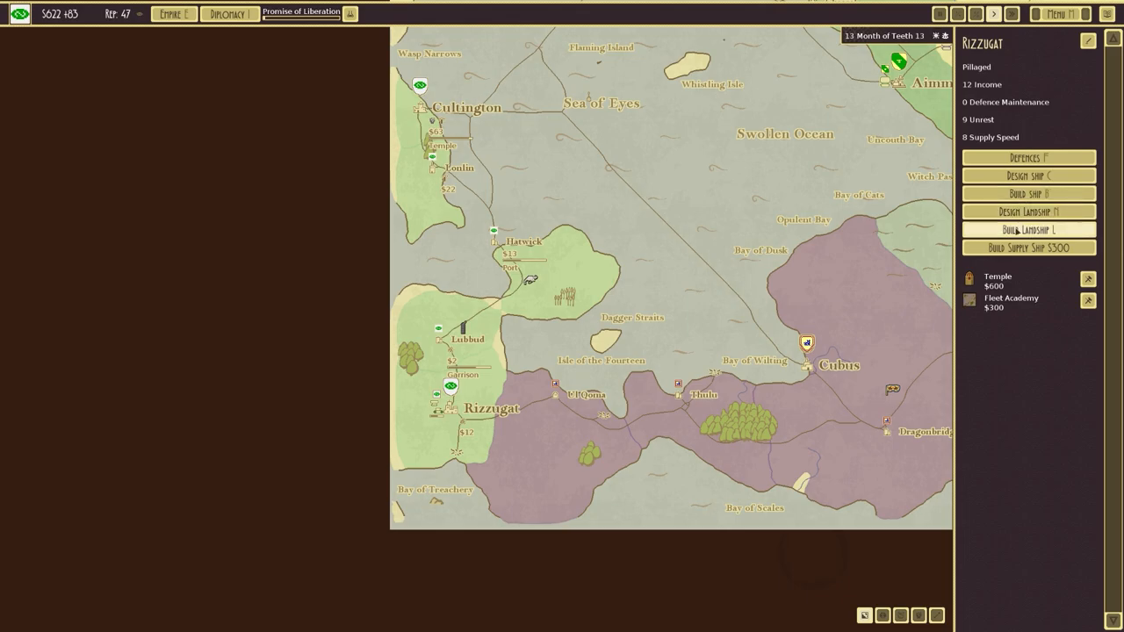
- Queue a landship build in Rizzugat, then close Cultington's city details
{"action": "left_click", "coordinate": [1028, 230]}
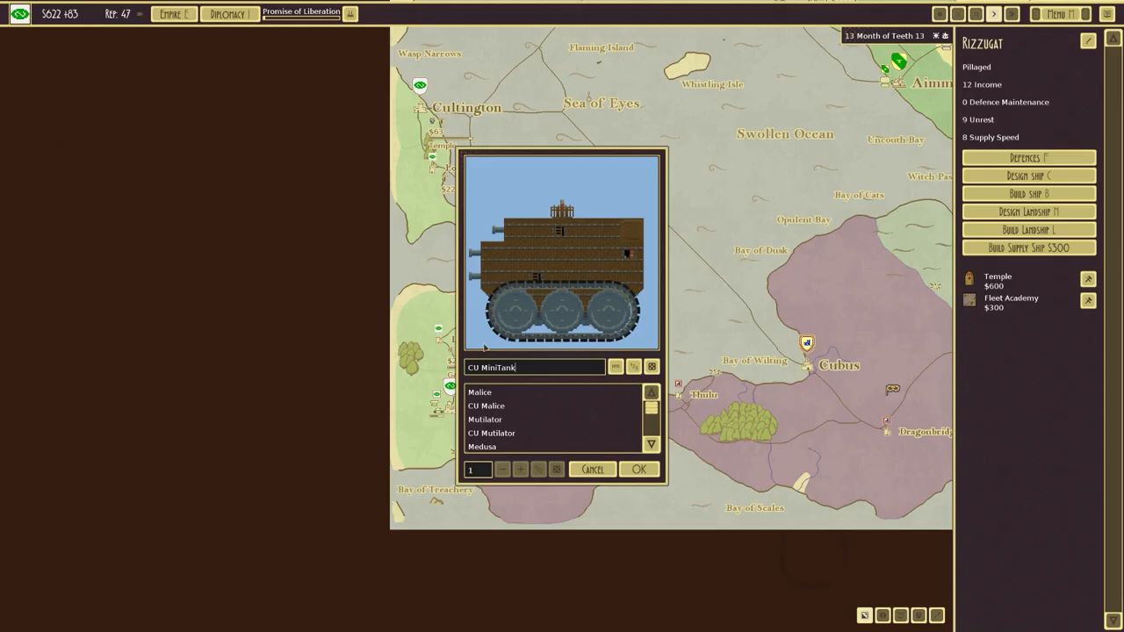
{"action": "left_click", "coordinate": [638, 469]}
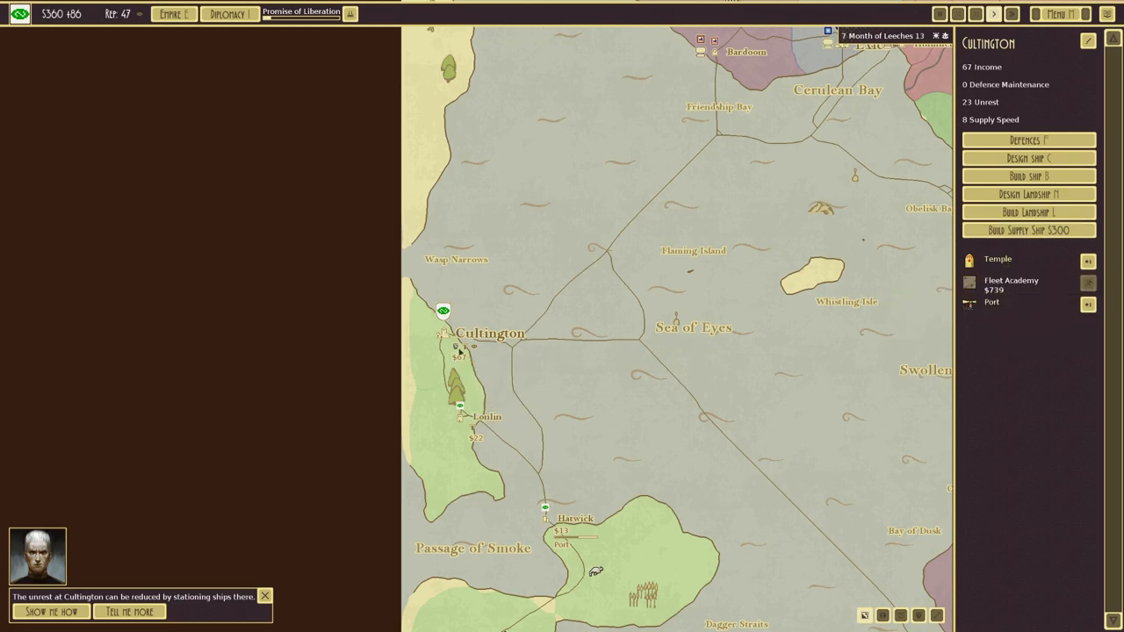
{"action": "mouse_move", "coordinate": [458, 351]}
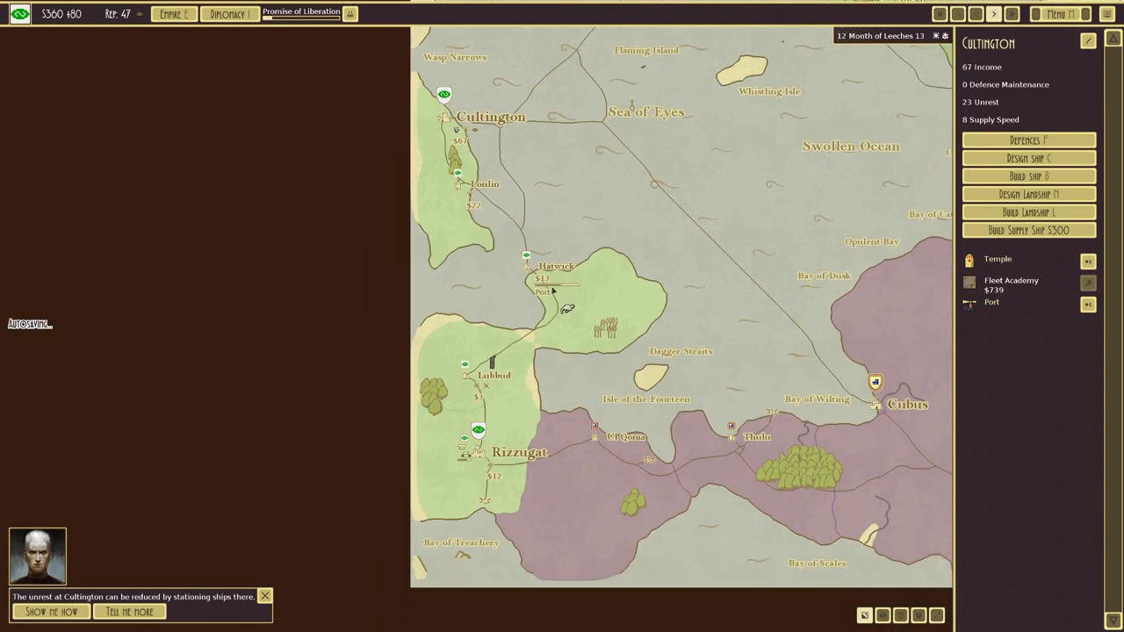
{"action": "left_click", "coordinate": [494, 375]}
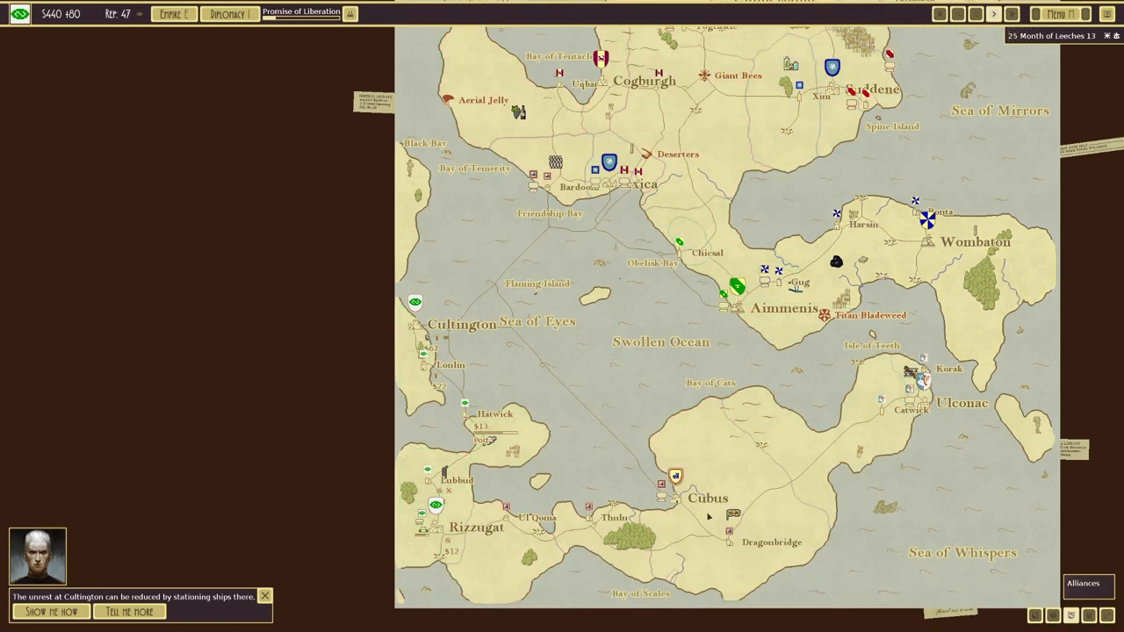
- Select Cultington's fleet stationed at Rizzugat to send it against Ul Qoma
{"action": "left_click", "coordinate": [1082, 583]}
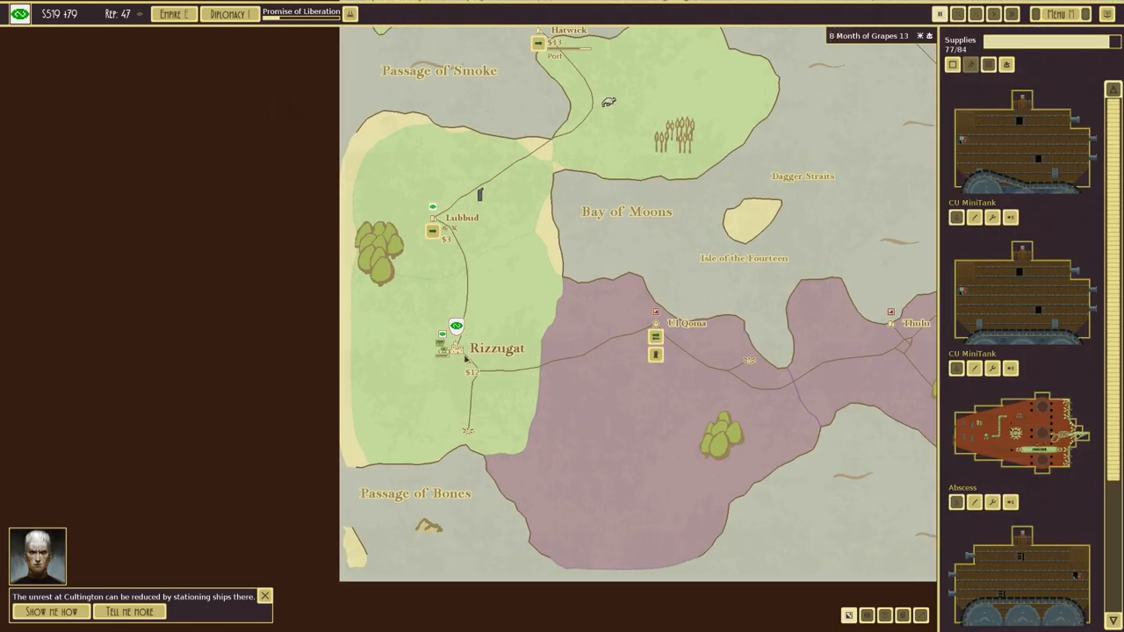
{"action": "mouse_move", "coordinate": [656, 338]}
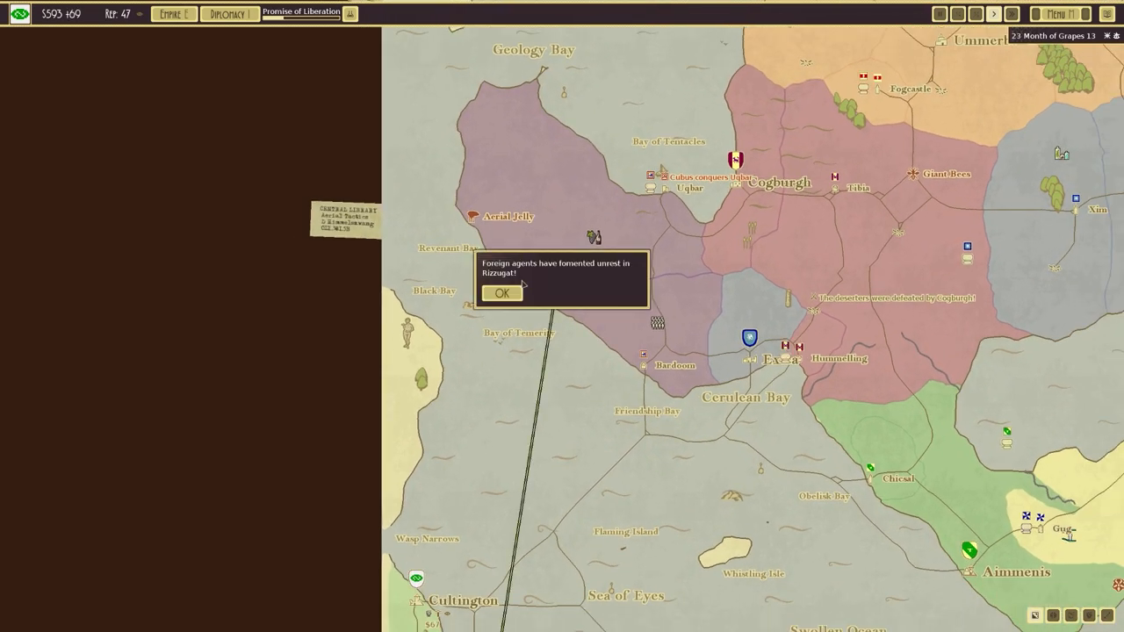
- Dismiss the Rizzugat unrest report and let the battle against the Iron Fort play out
{"action": "left_click", "coordinate": [502, 293]}
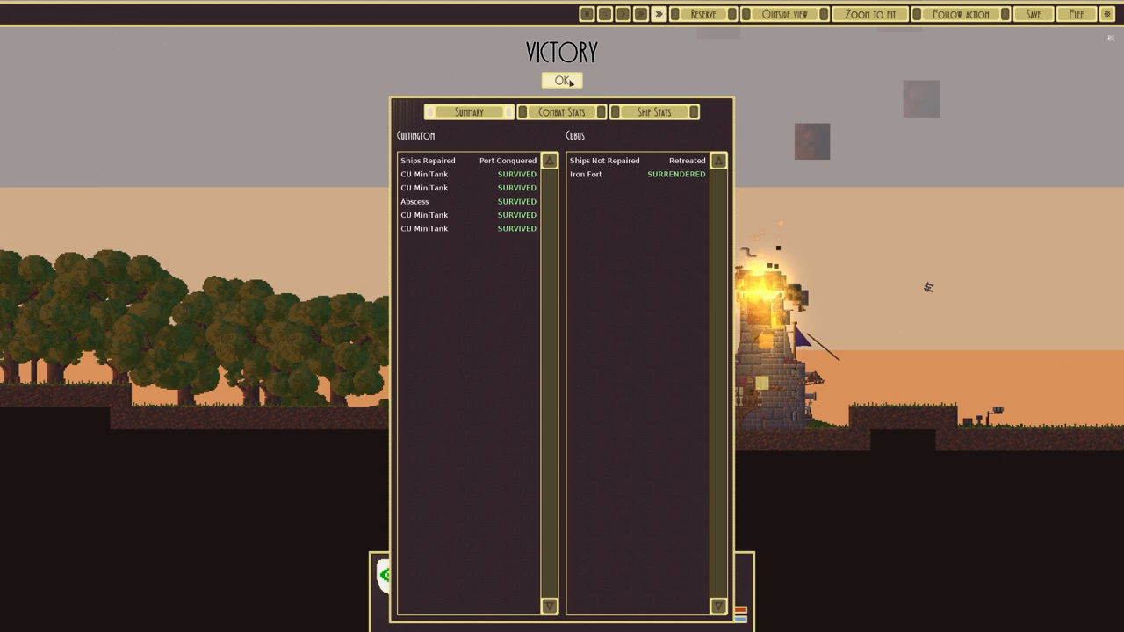
- Accept the victory at Ul Qoma and choose its brutal takeover
{"action": "left_click", "coordinate": [560, 80]}
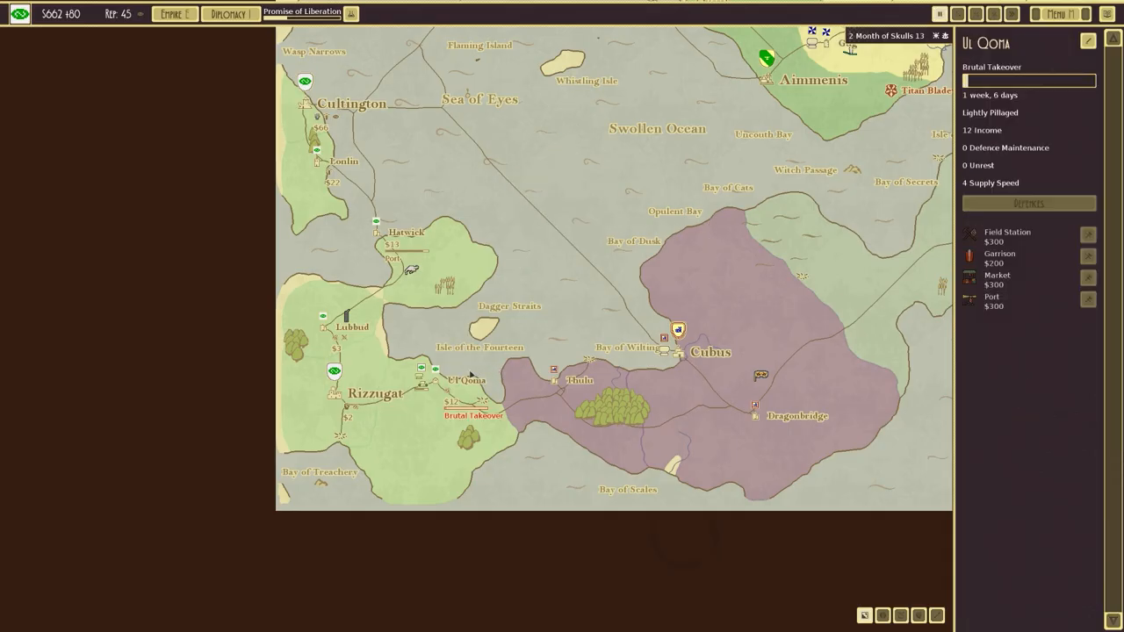
{"action": "left_click", "coordinate": [375, 392]}
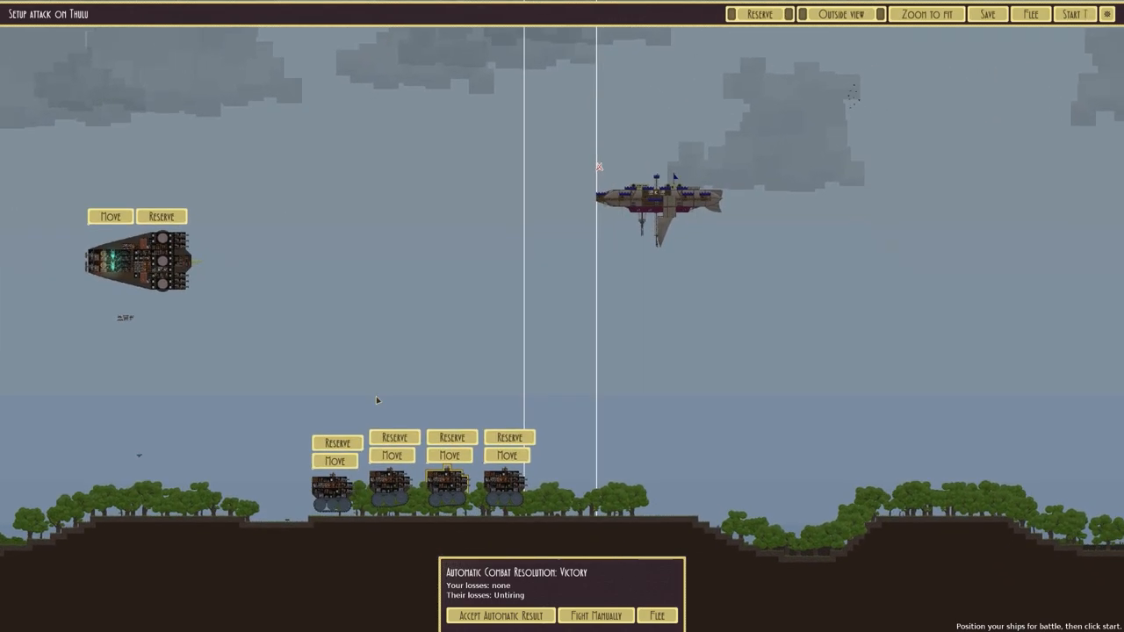
- Inspect the defending airship, then accept the automatic victory over Thulu
{"action": "left_click", "coordinate": [926, 13]}
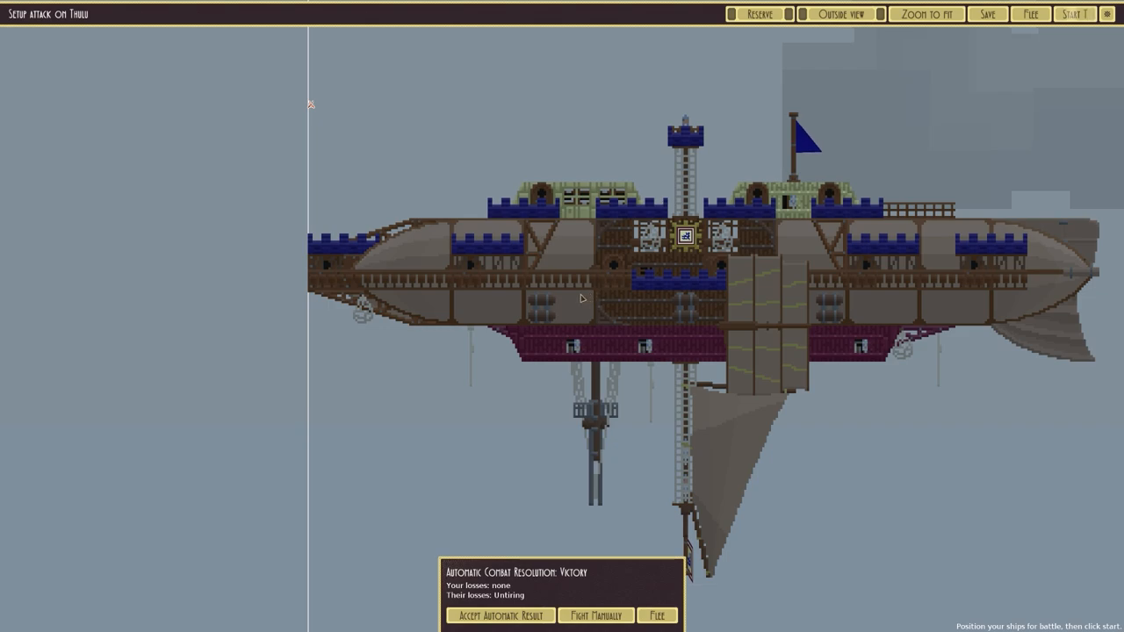
{"action": "left_click", "coordinate": [925, 13]}
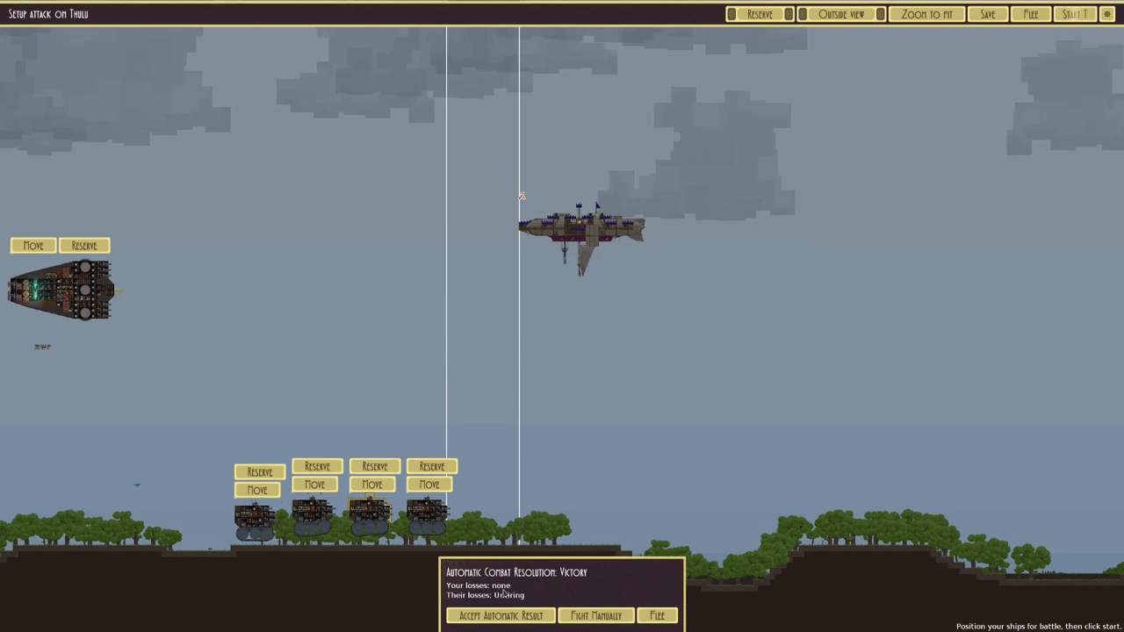
{"action": "left_click", "coordinate": [499, 615]}
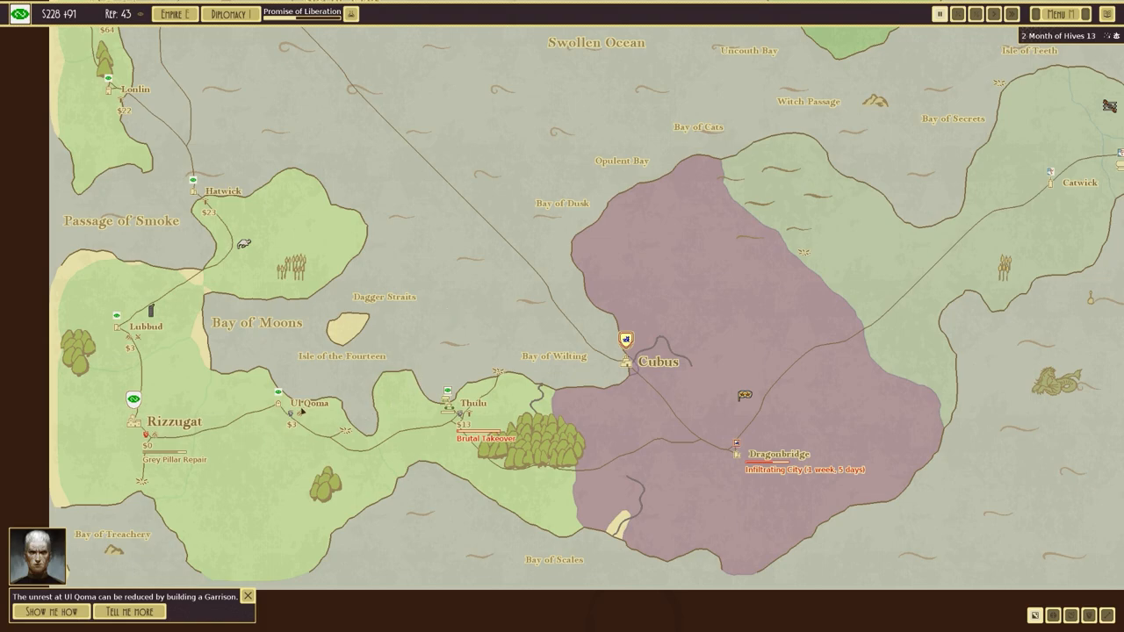
- Open Ul Qoma's city details and scroll its panel down twice
{"action": "left_click", "coordinate": [303, 405]}
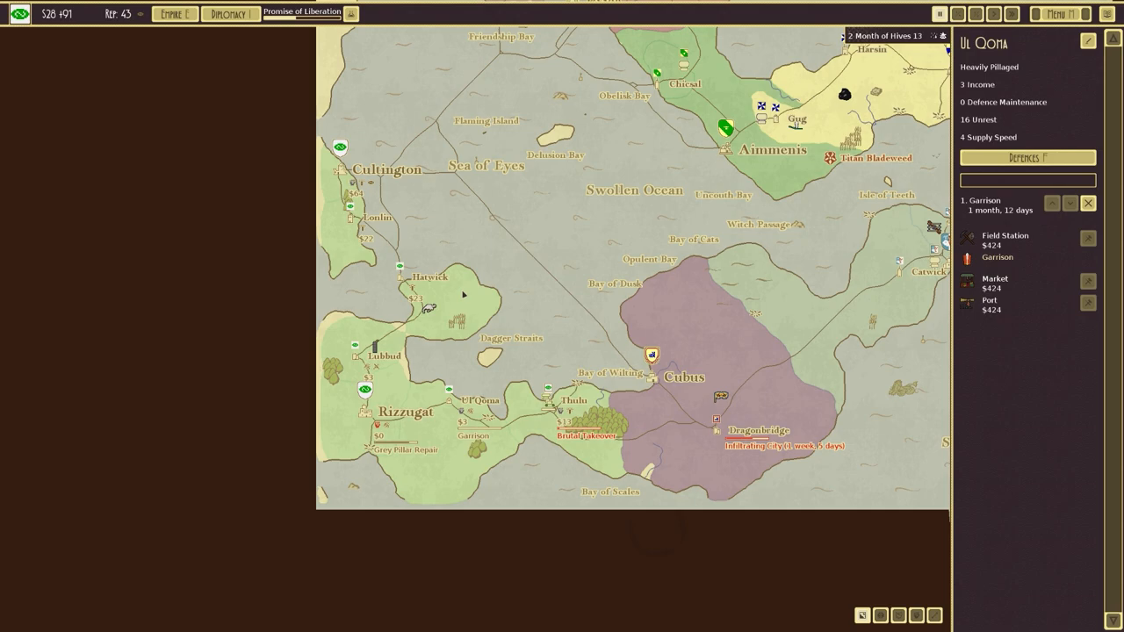
{"action": "mouse_move", "coordinate": [386, 280]}
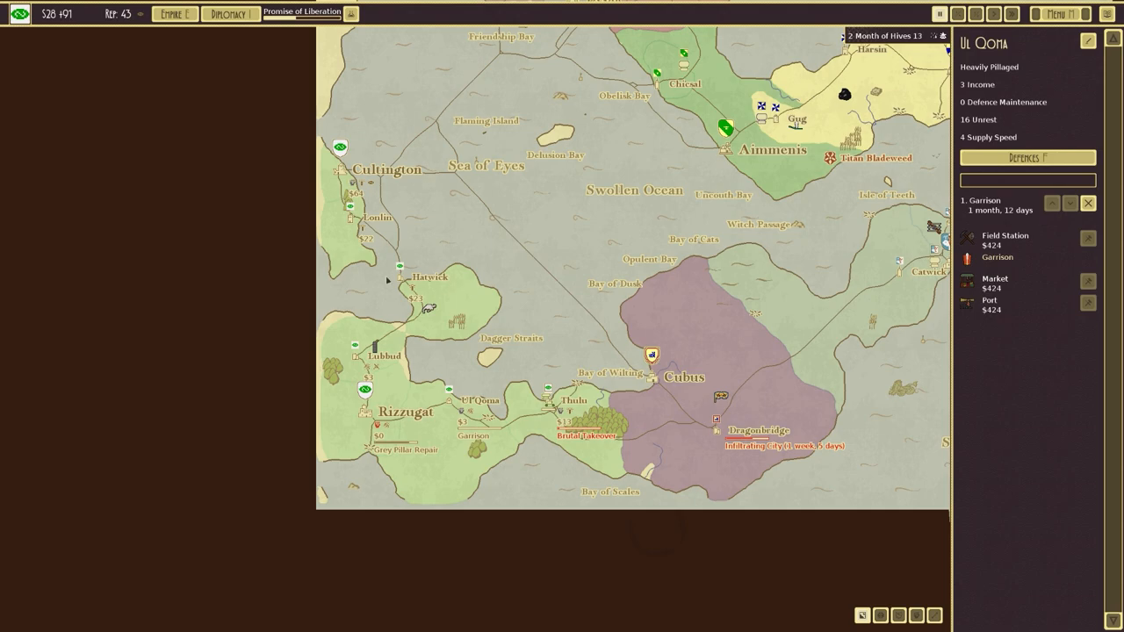
{"action": "scroll", "scroll_direction": "down", "scroll_amount": 3}
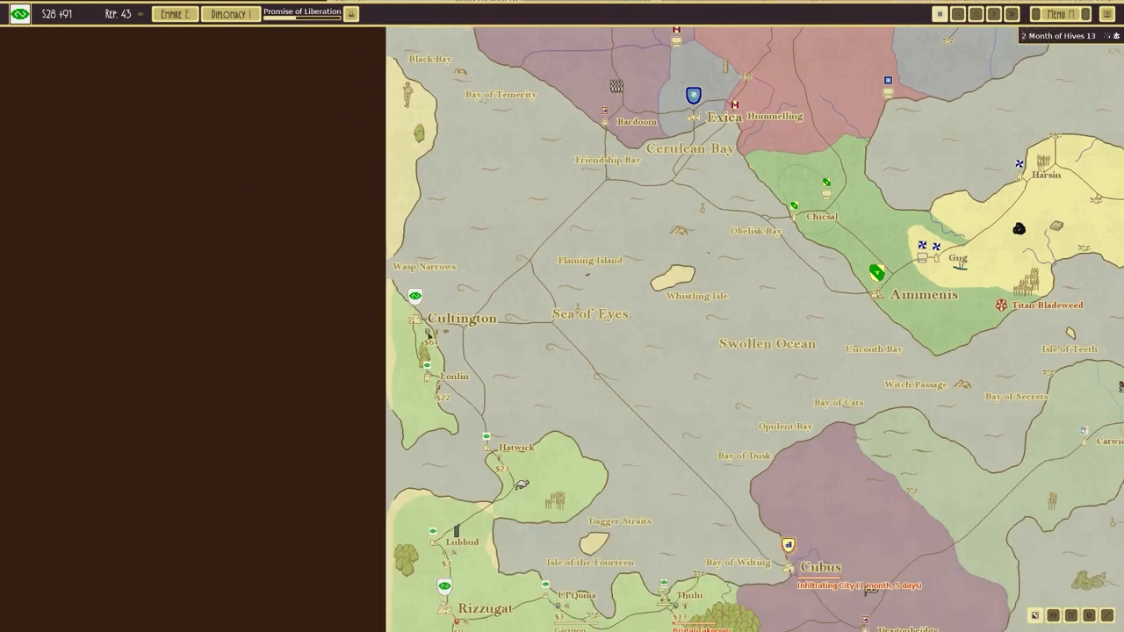
{"action": "scroll", "scroll_direction": "down", "scroll_amount": 3}
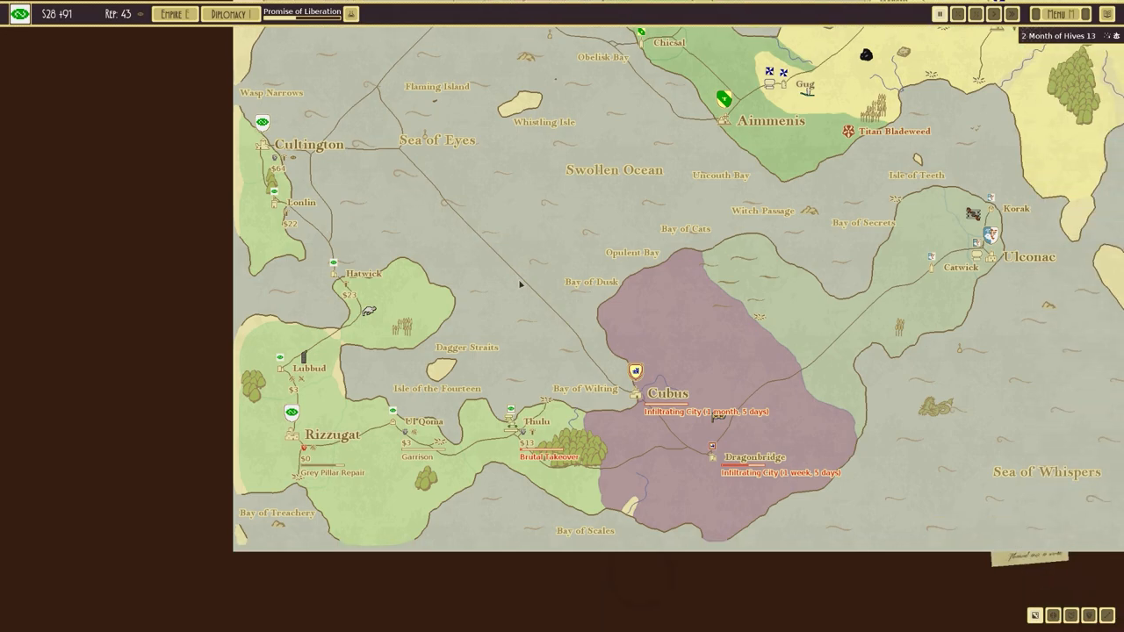
{"action": "mouse_move", "coordinate": [539, 415]}
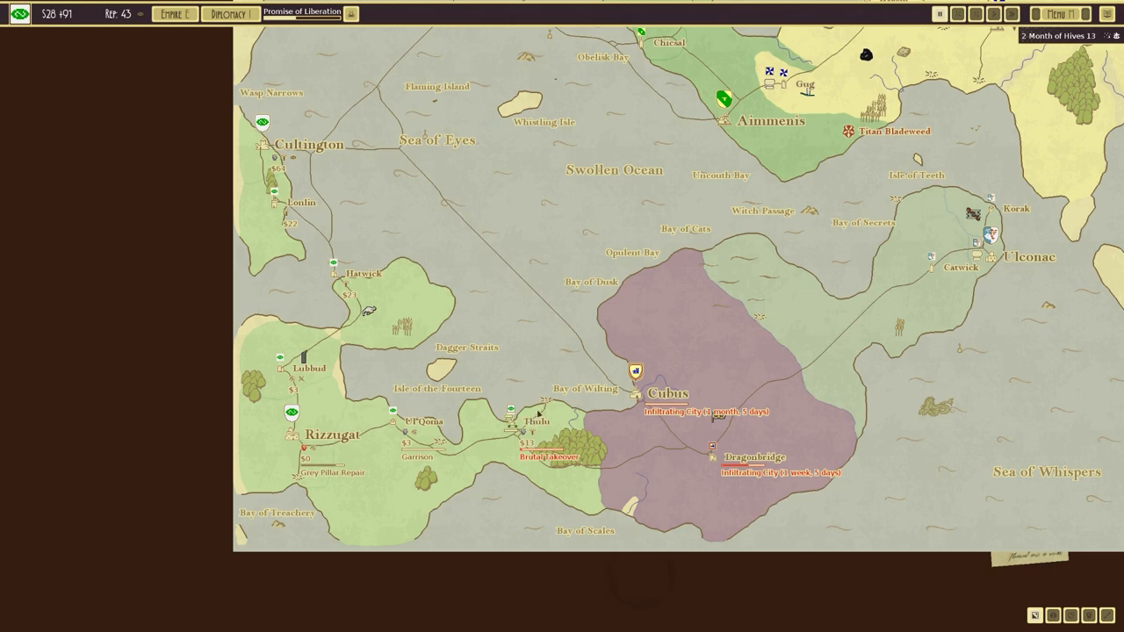
{"action": "mouse_move", "coordinate": [715, 442]}
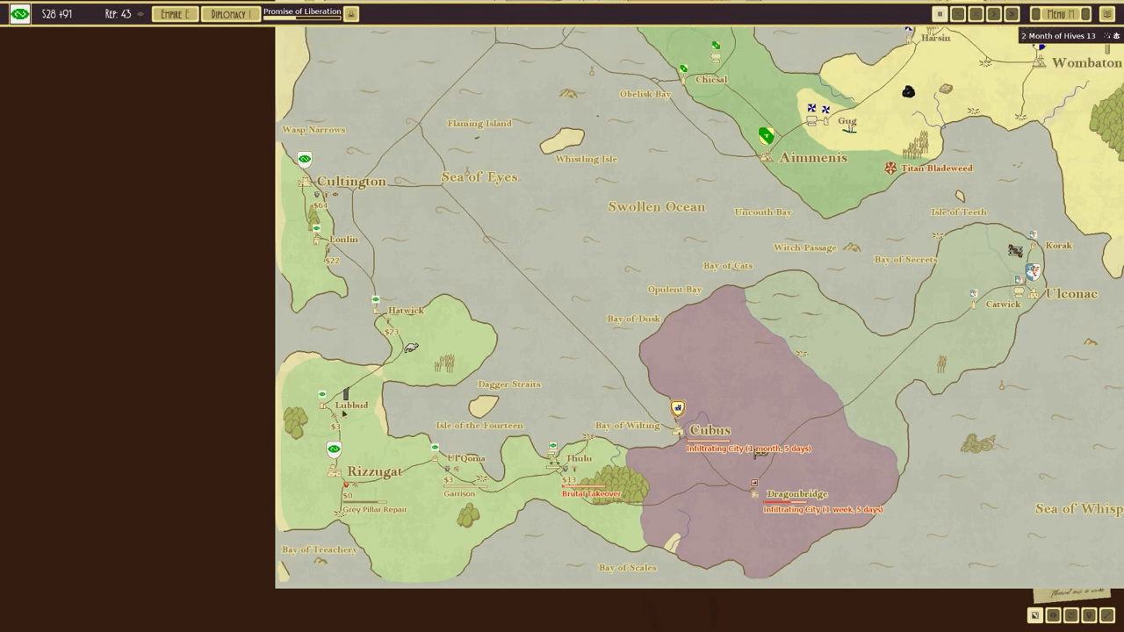
{"action": "mouse_move", "coordinate": [339, 486]}
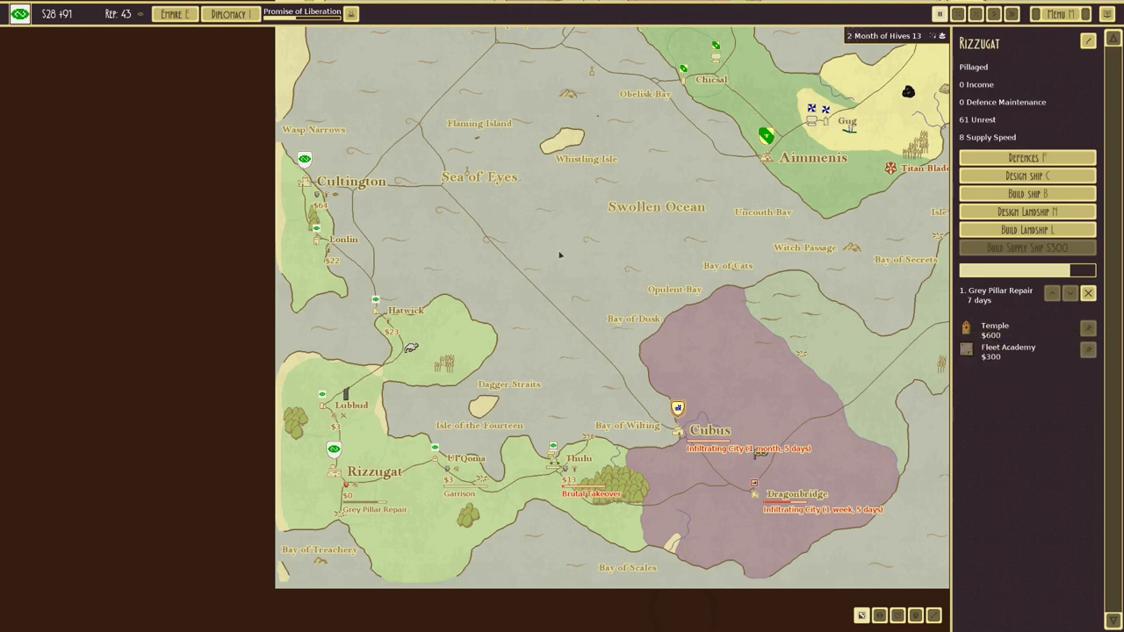
{"action": "left_click", "coordinate": [228, 13]}
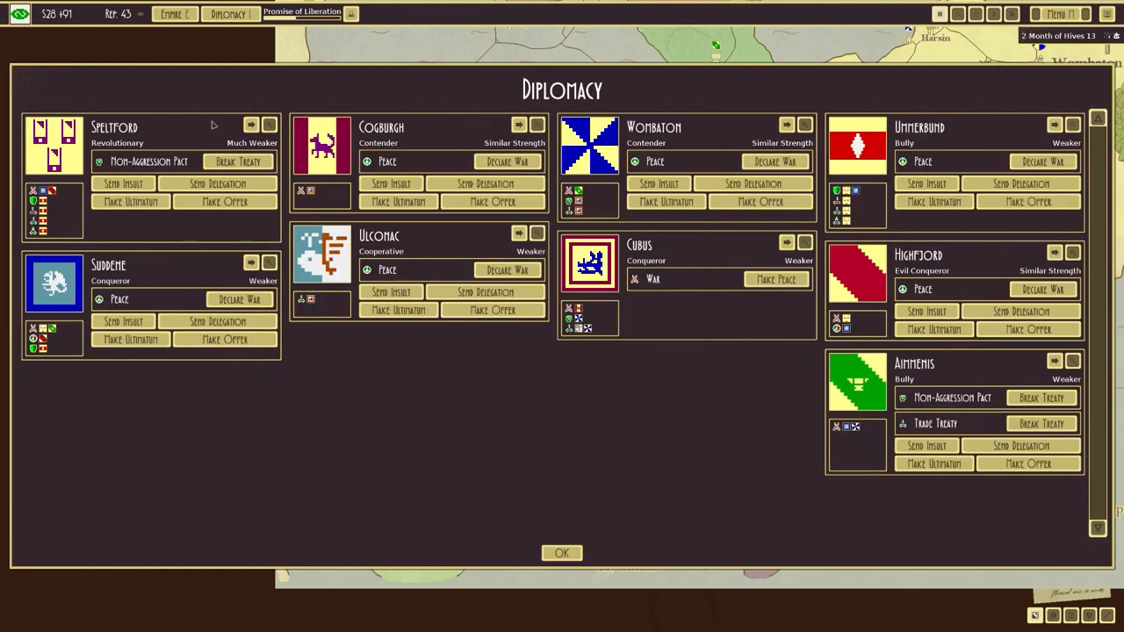
{"action": "mouse_move", "coordinate": [1062, 100]}
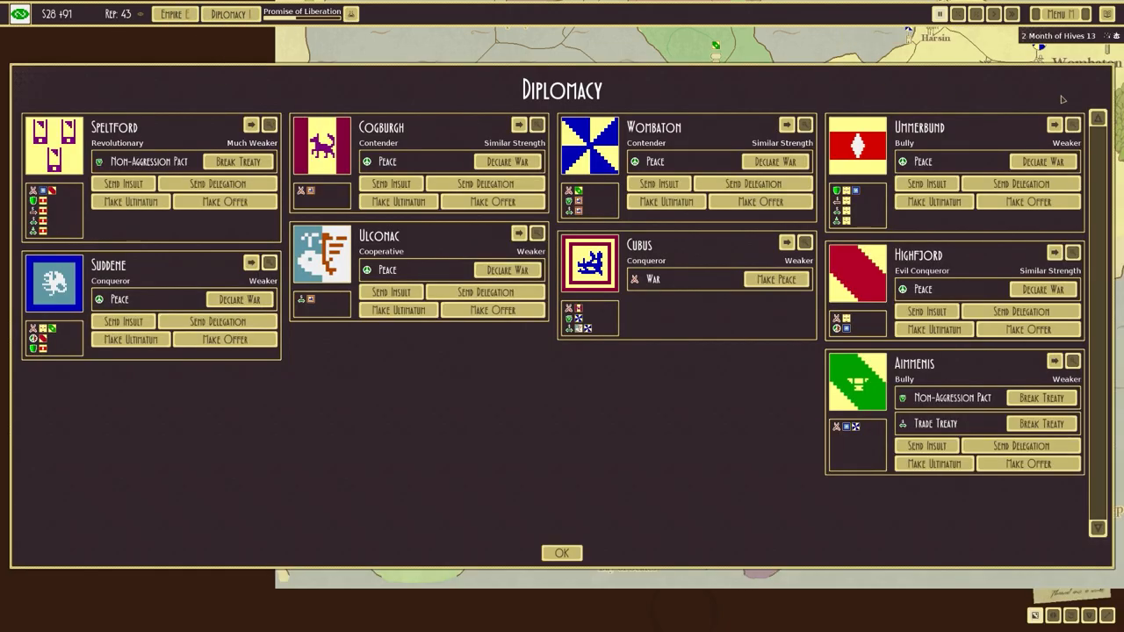
{"action": "left_click", "coordinate": [561, 552]}
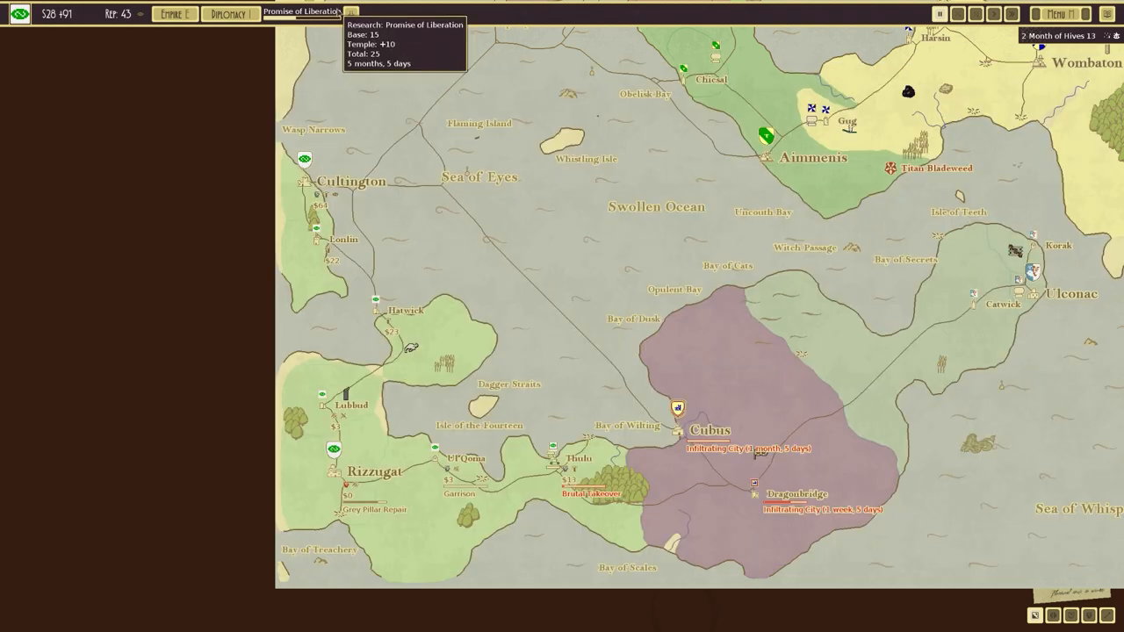
{"action": "left_click", "coordinate": [303, 12]}
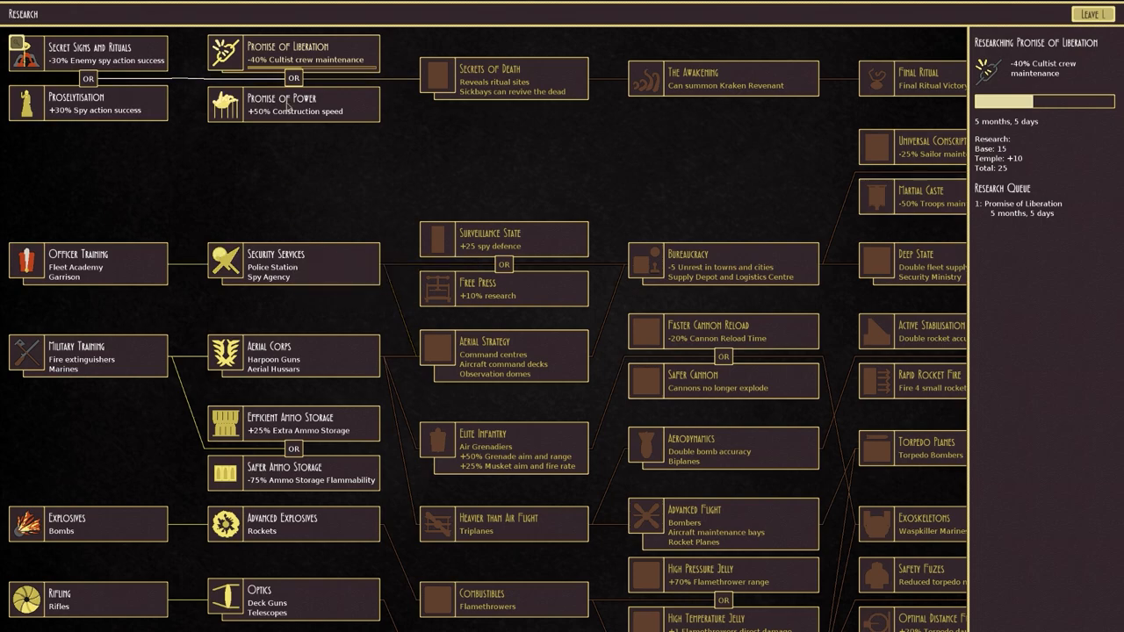
{"action": "mouse_move", "coordinate": [298, 53]}
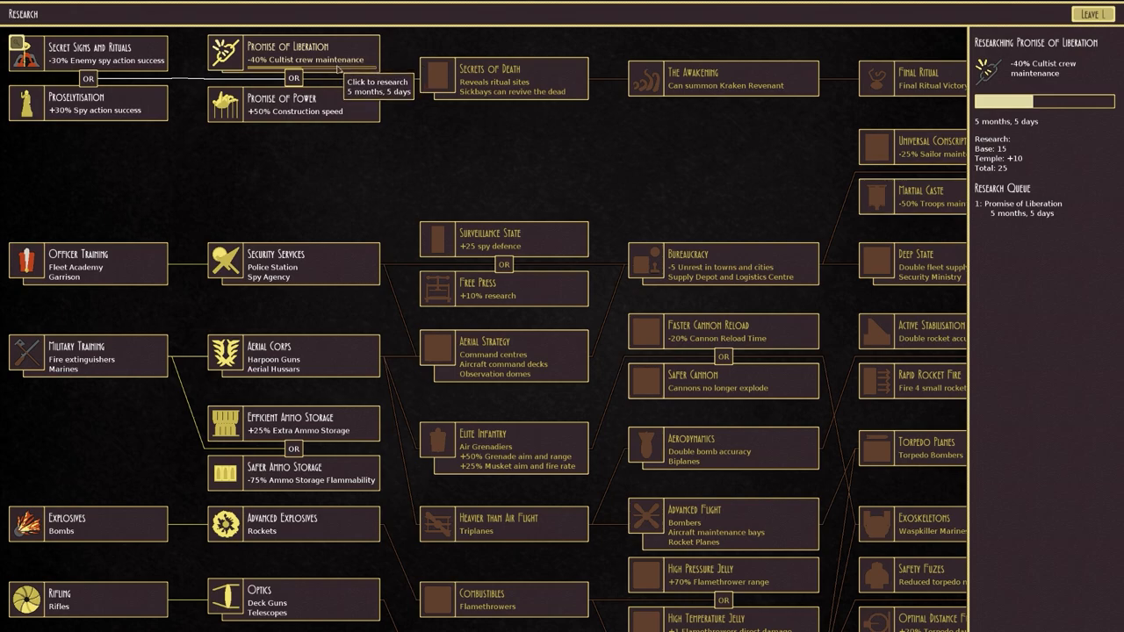
{"action": "left_click", "coordinate": [1091, 13]}
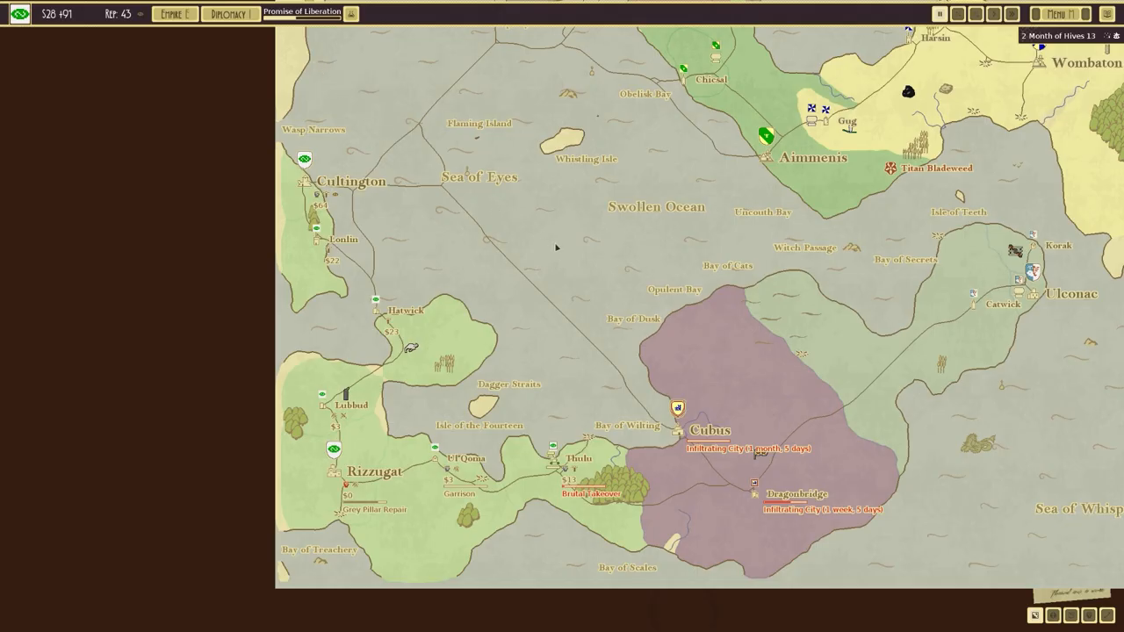